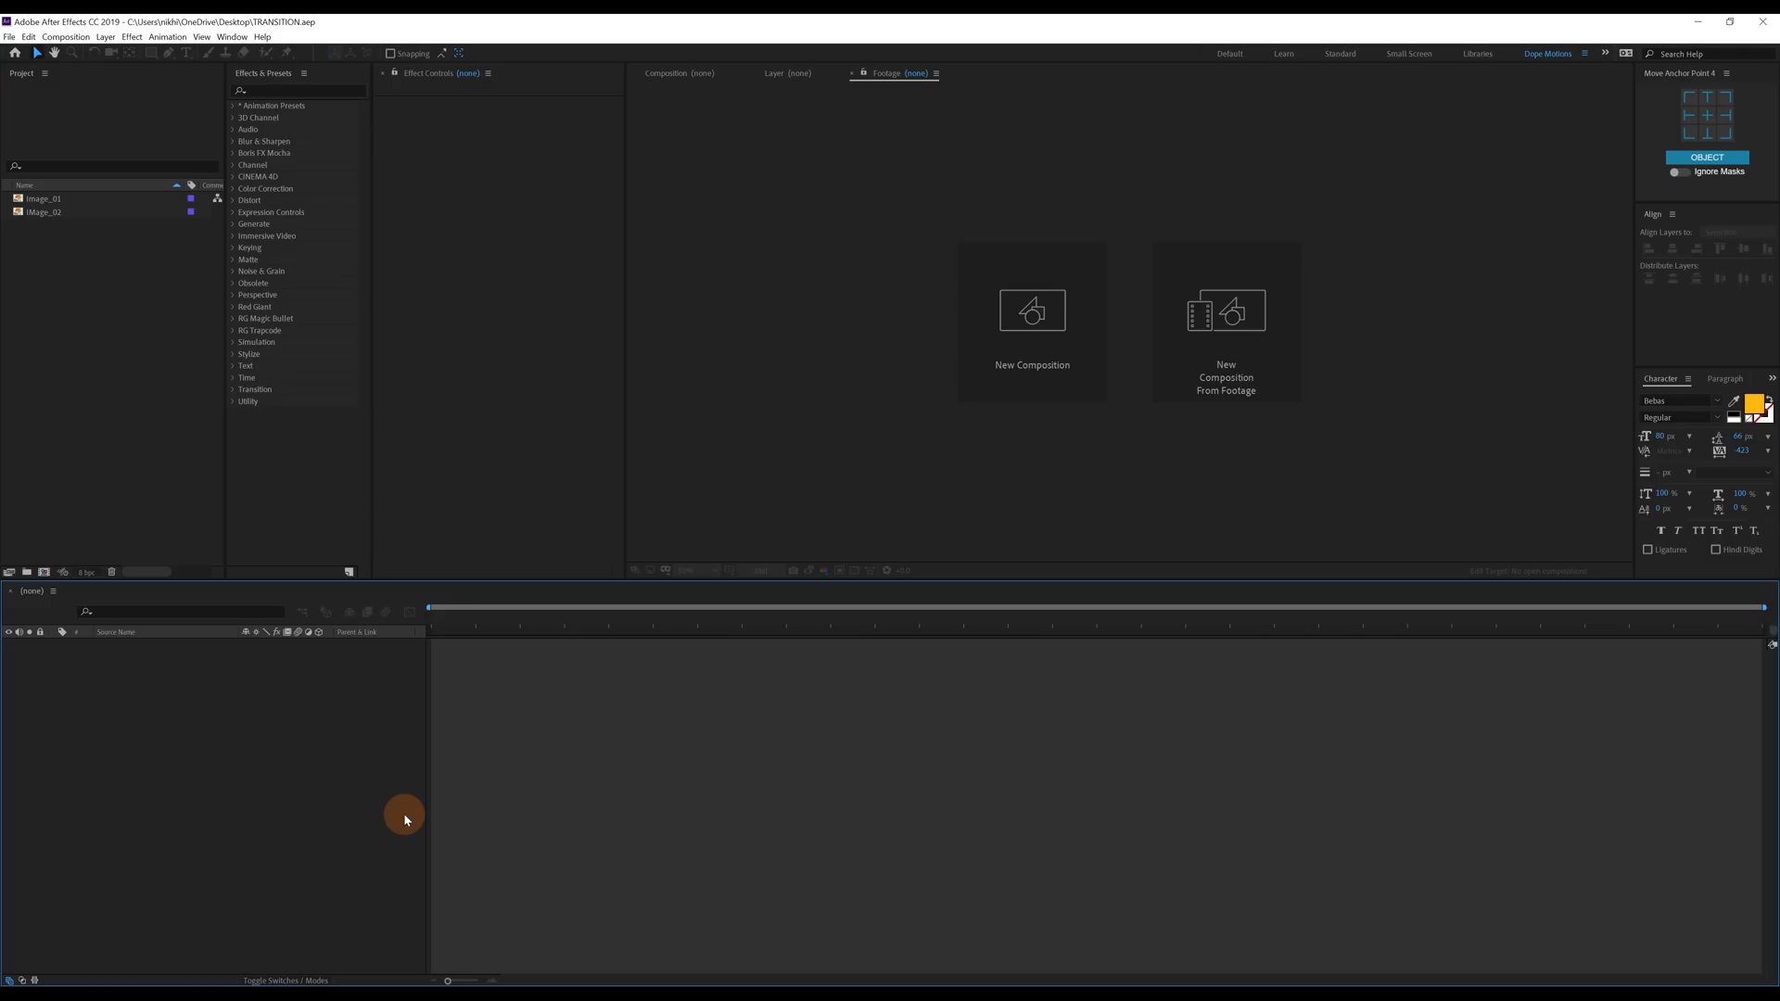
mouse_move(929, 332)
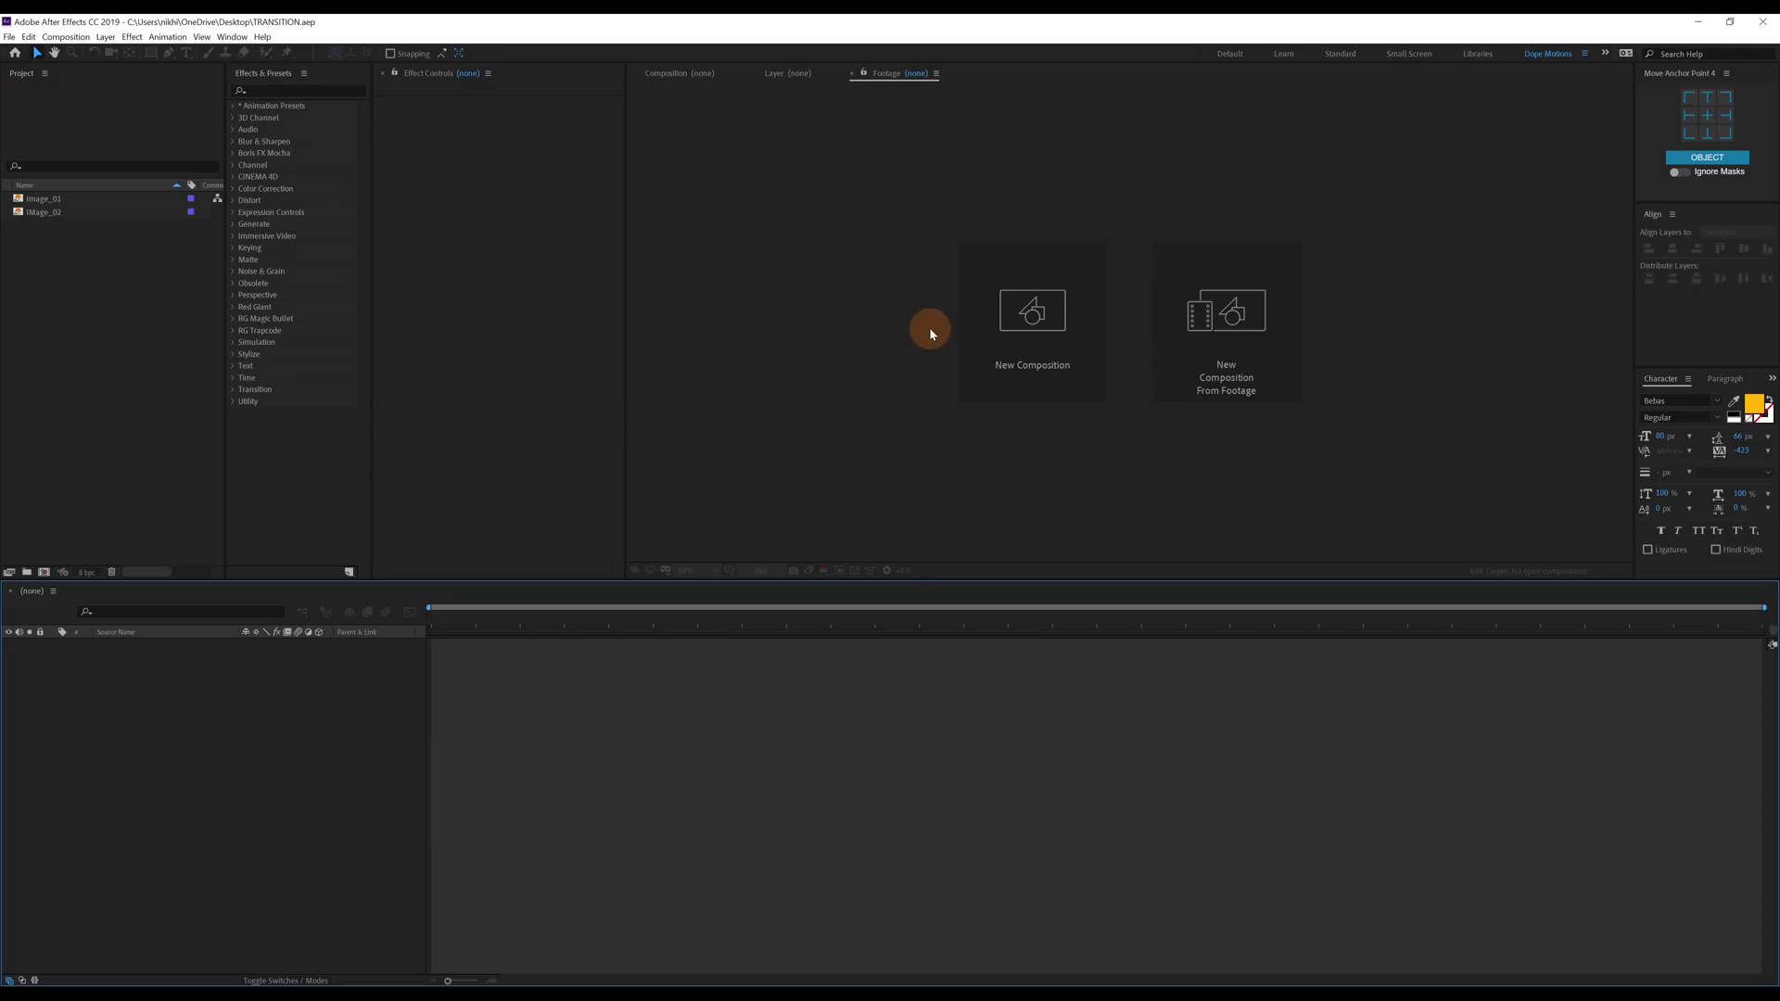
Create a new 5-second composition named Transition.
left_click(1031, 323)
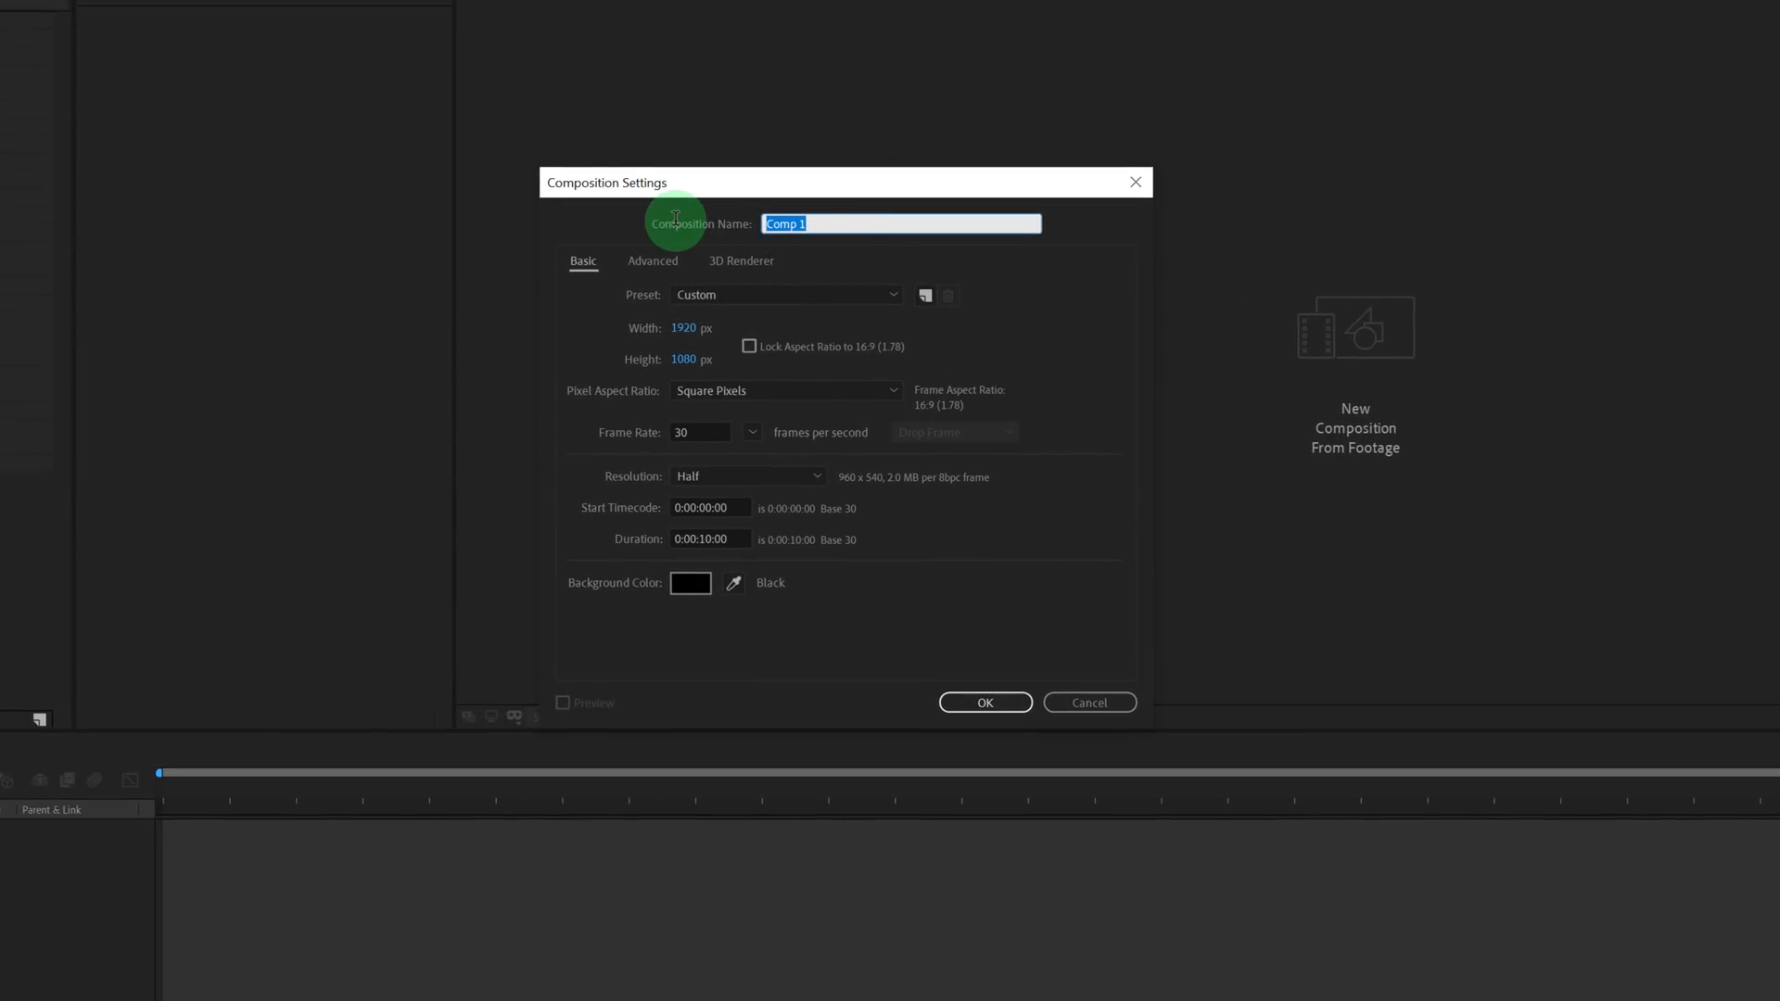
type("Transition")
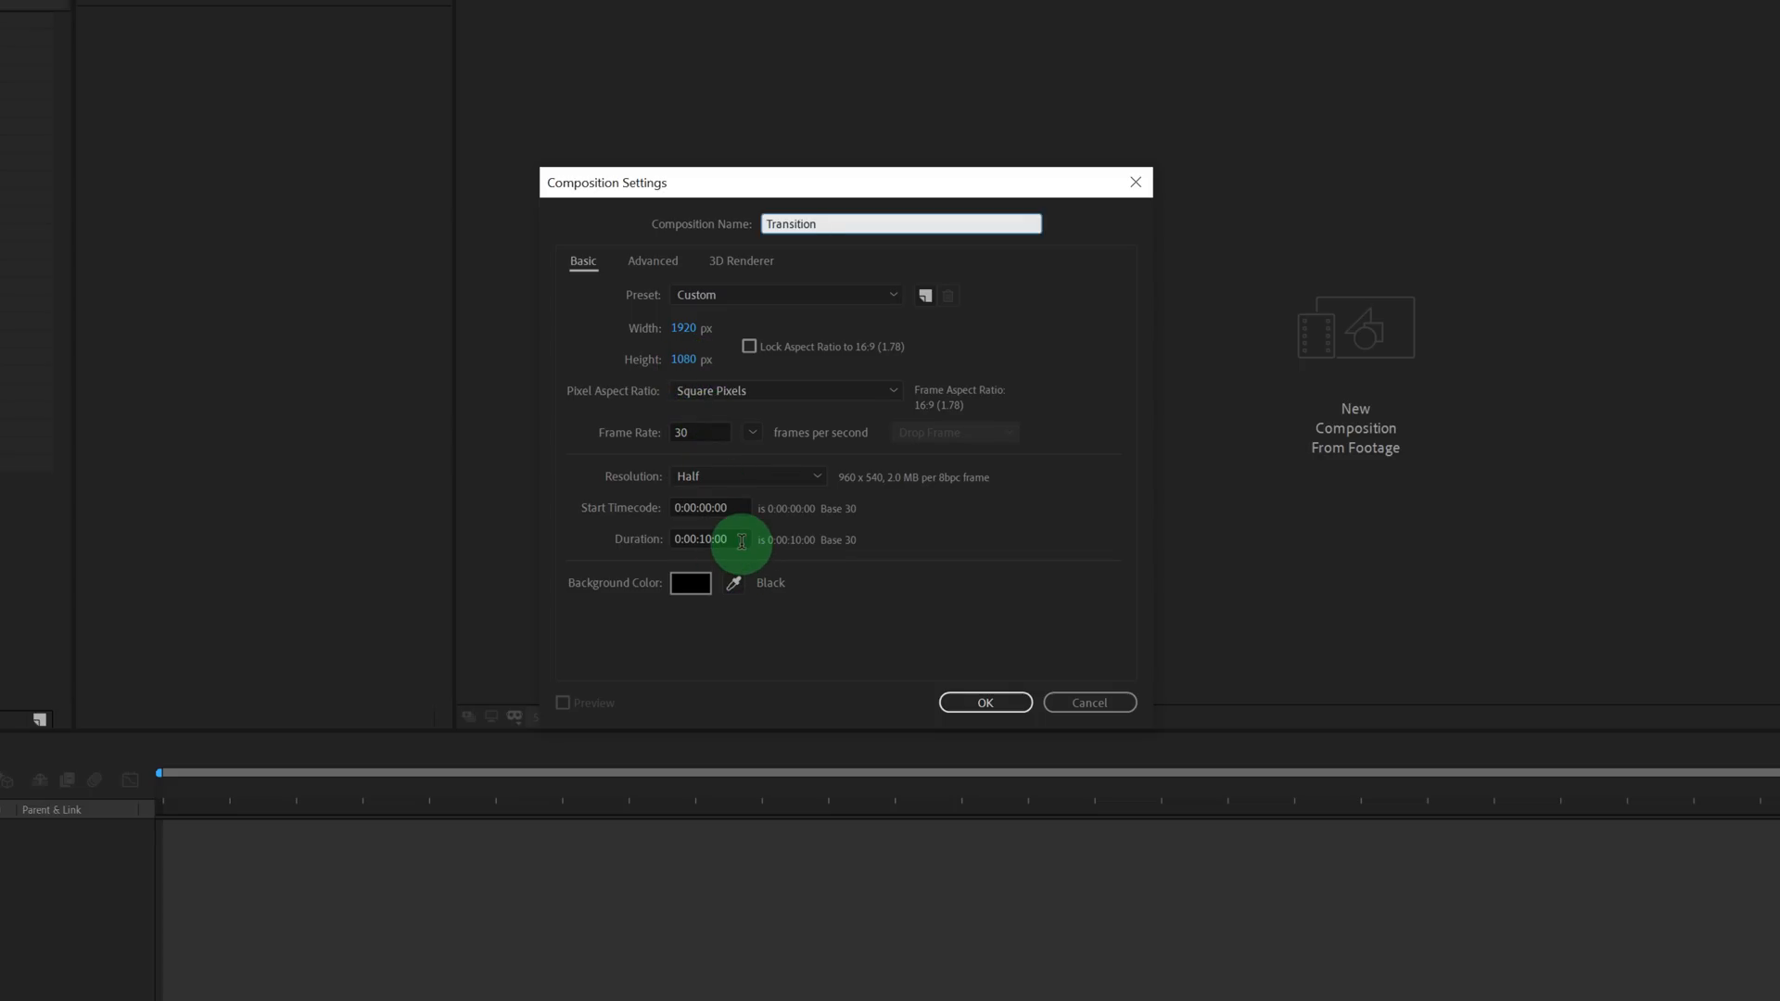
type("5")
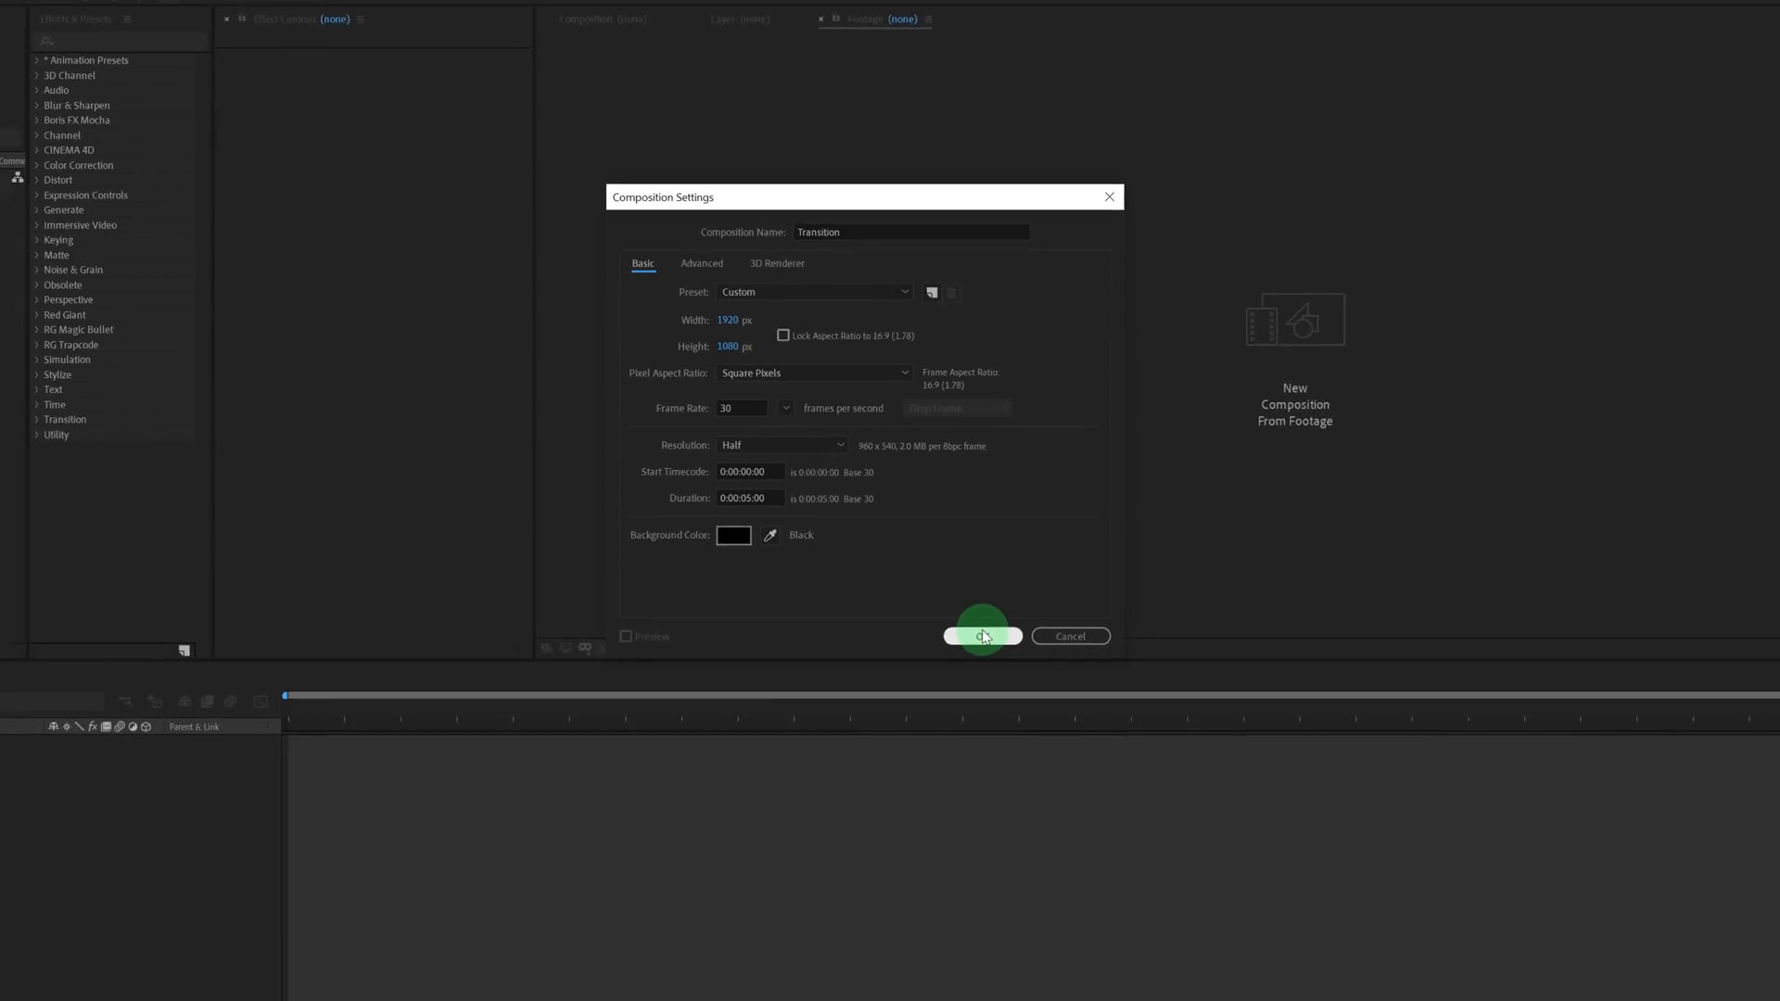
left_click(981, 636)
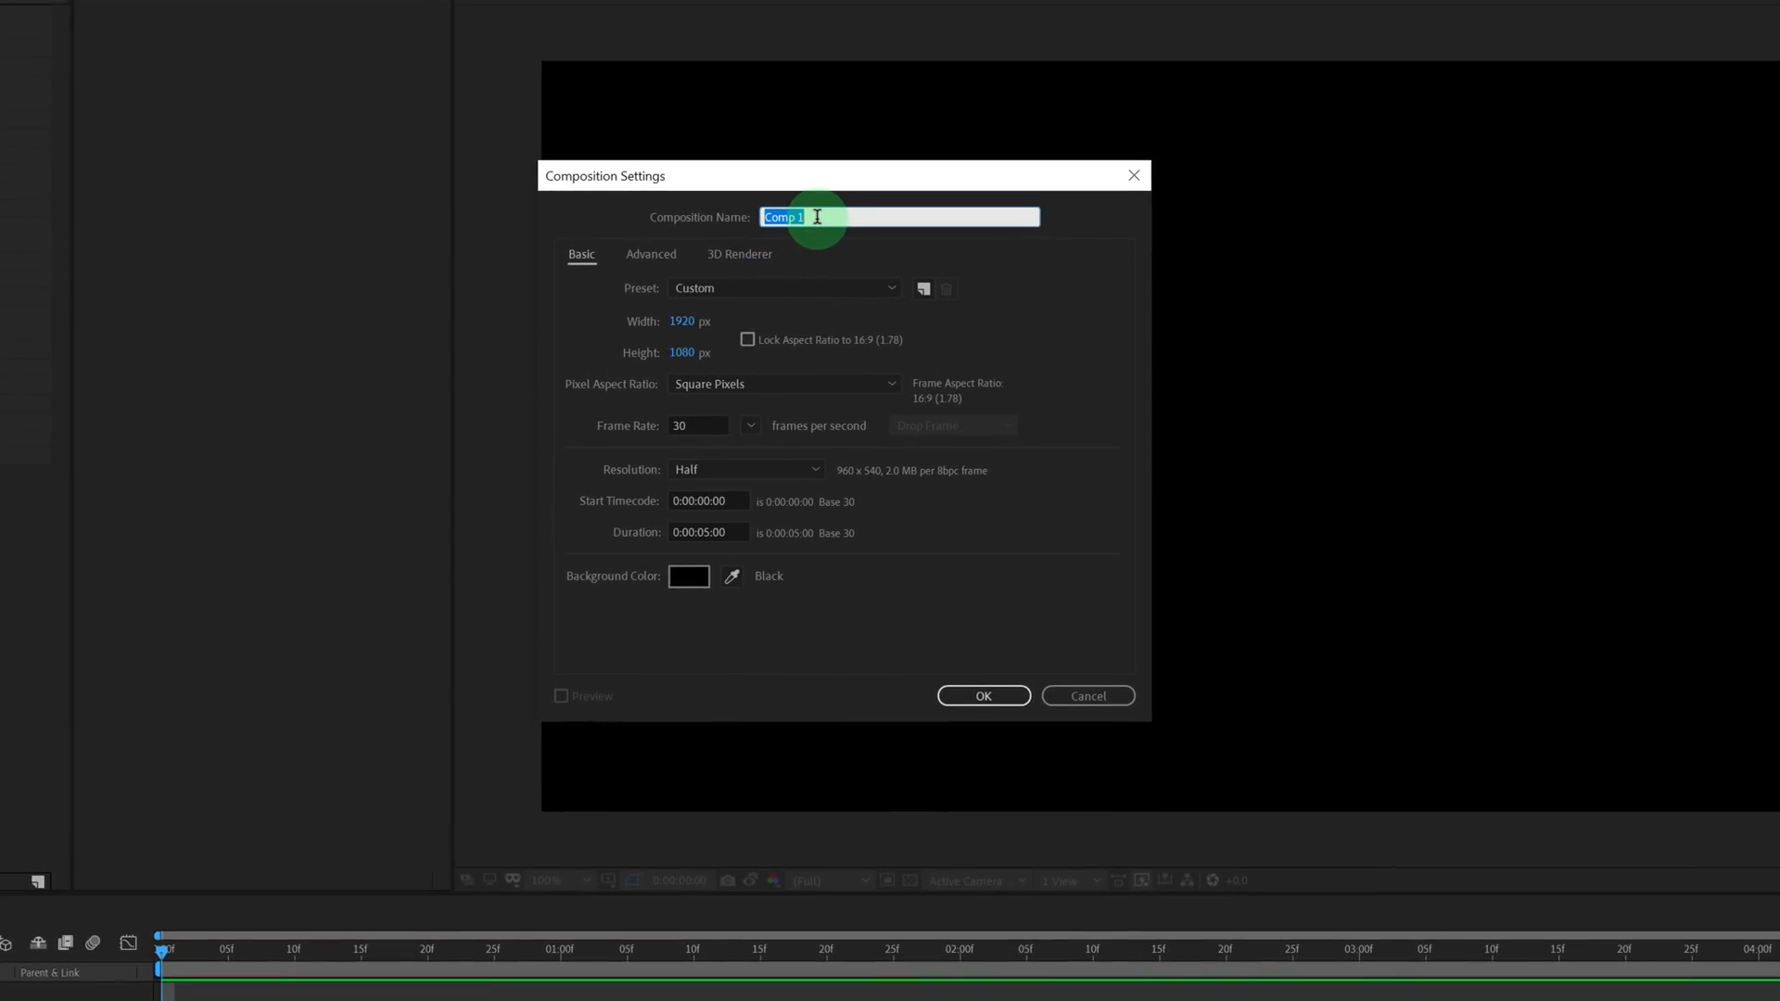
Create a second composition named Displace with the same settings.
type("Displace")
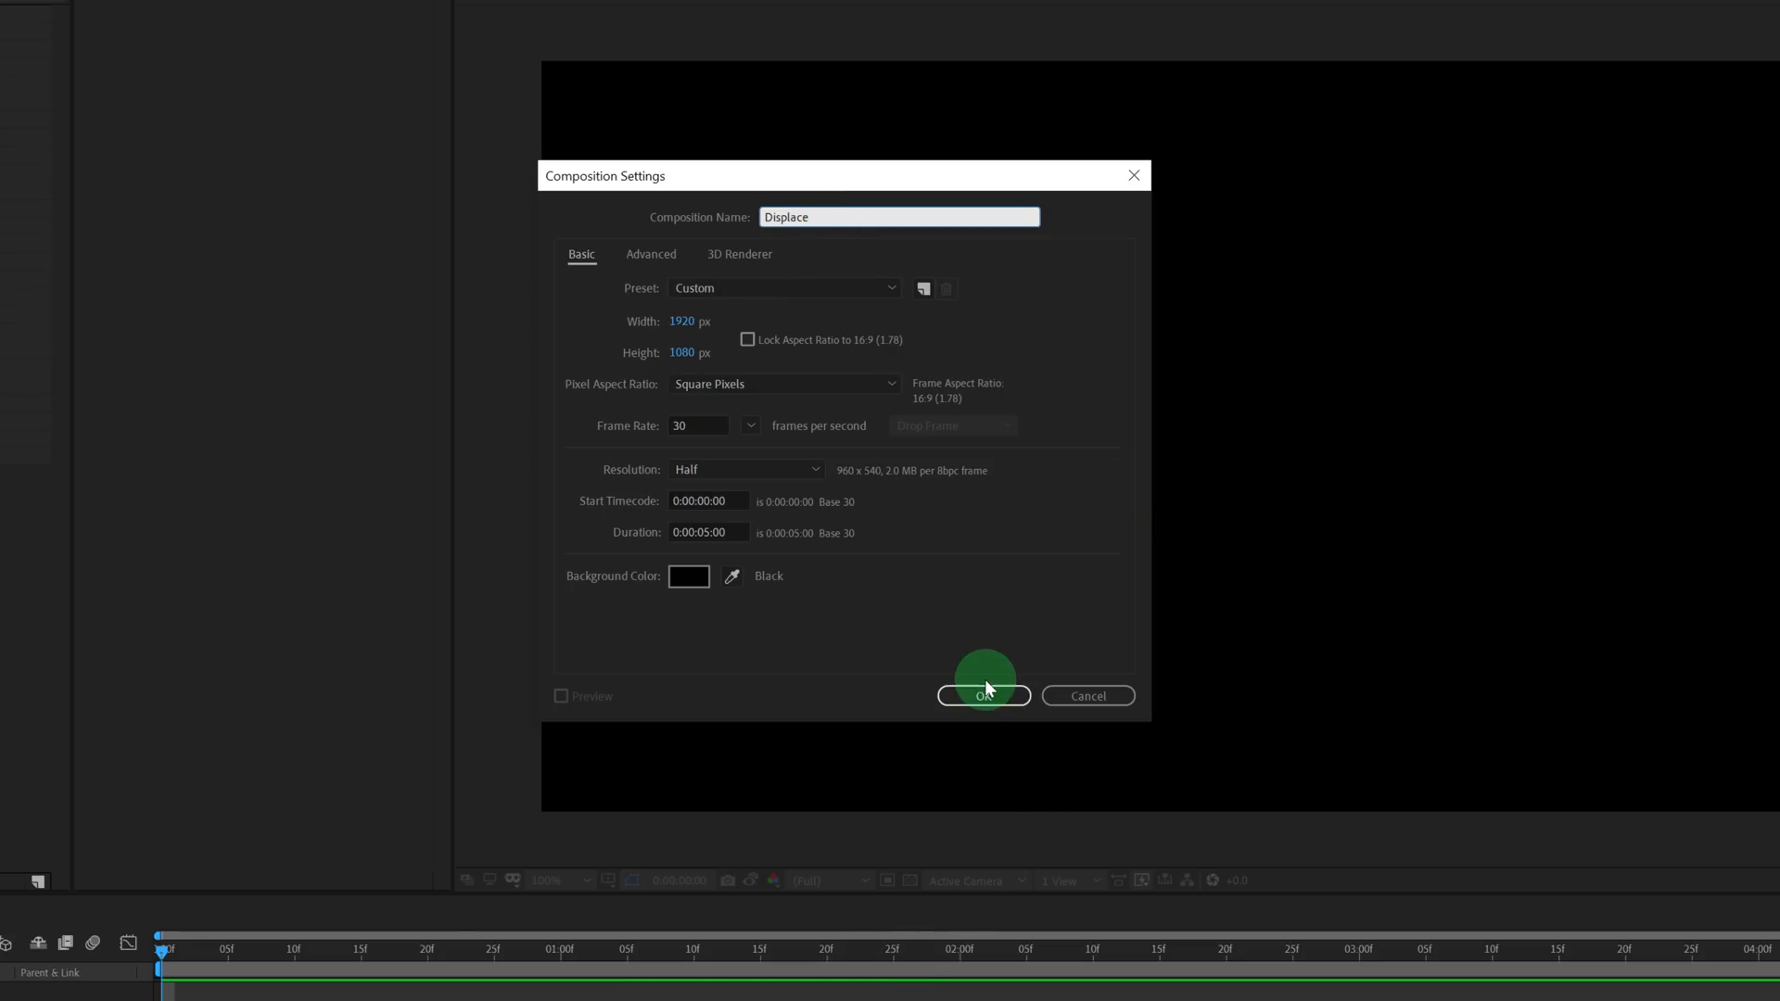
left_click(983, 696)
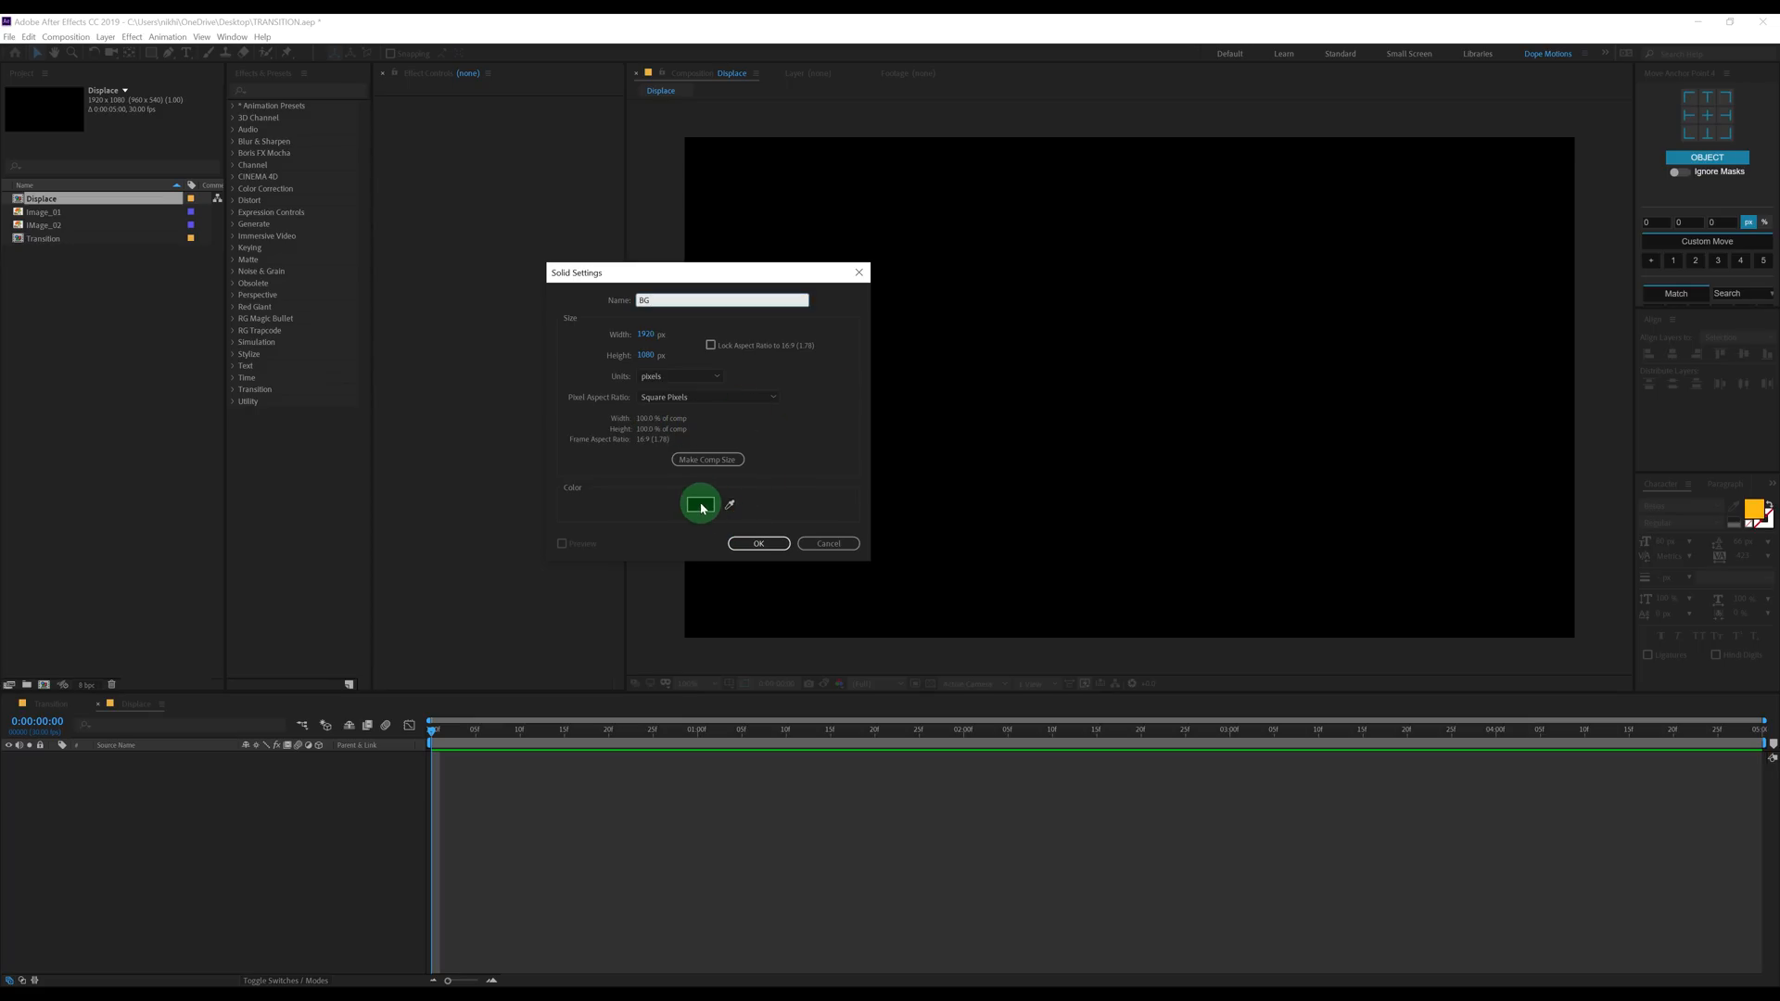
Make the BG solid white and set the shape fill to light grey #C2C2C2 for the rectangles.
left_click(701, 505)
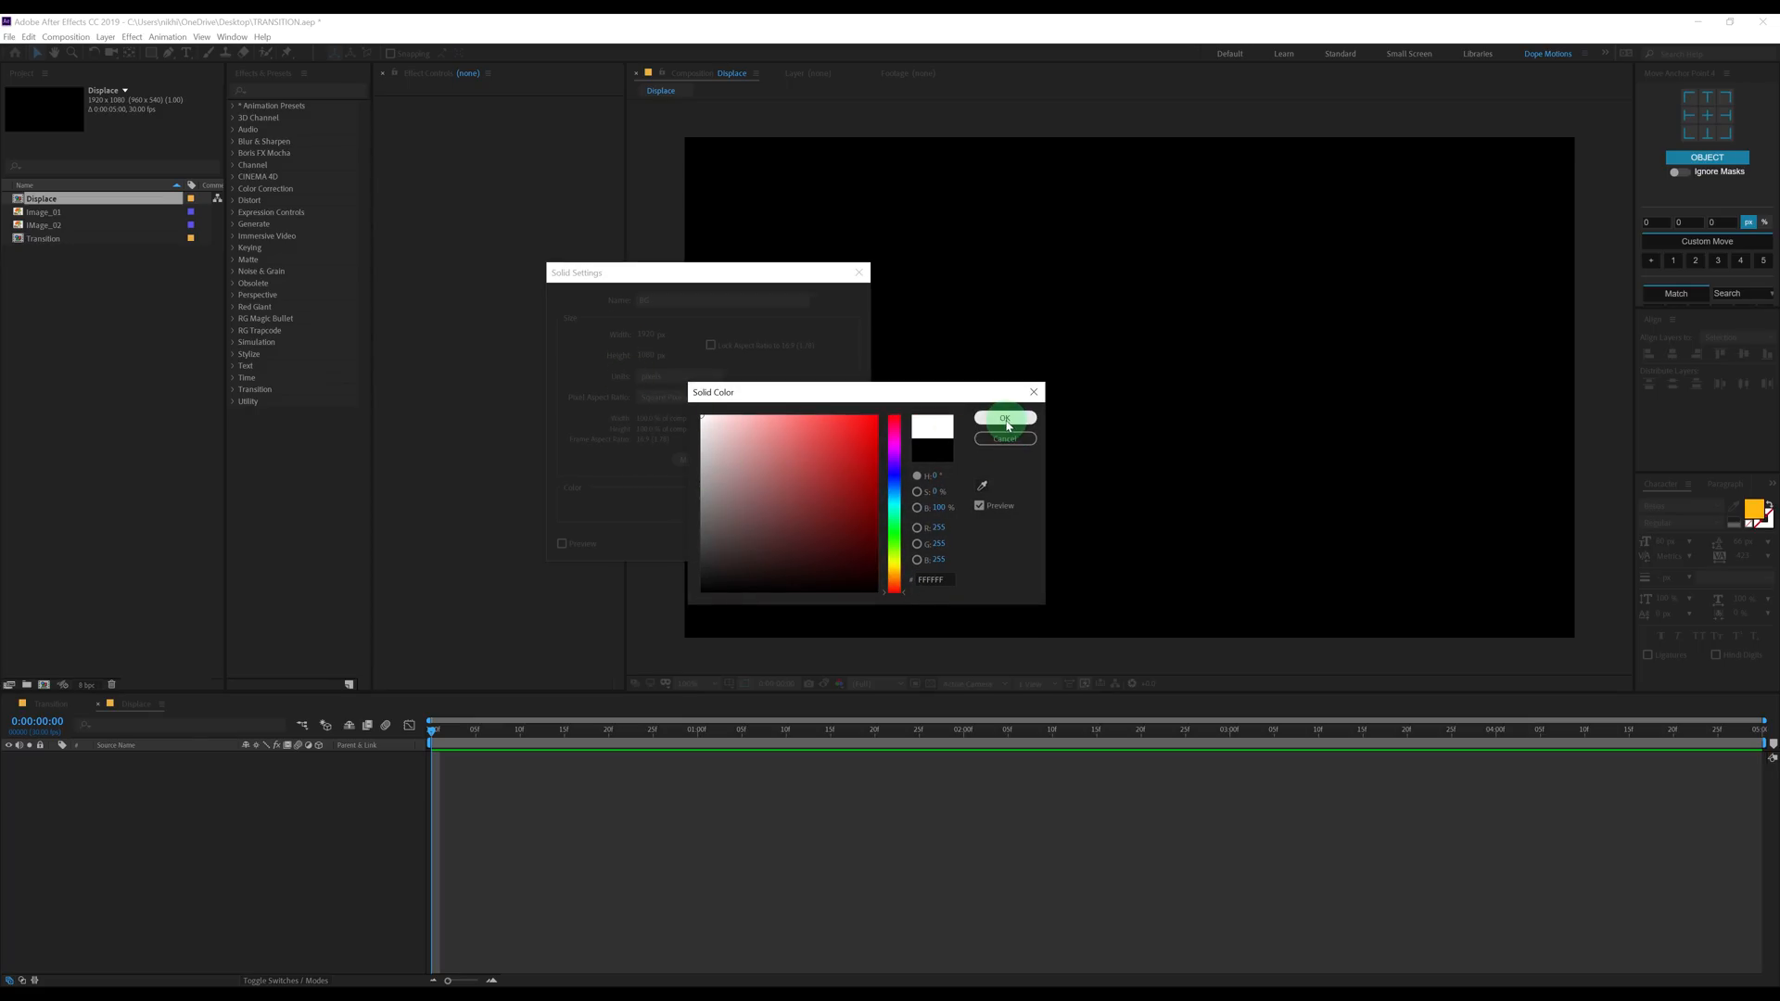
left_click(1003, 417)
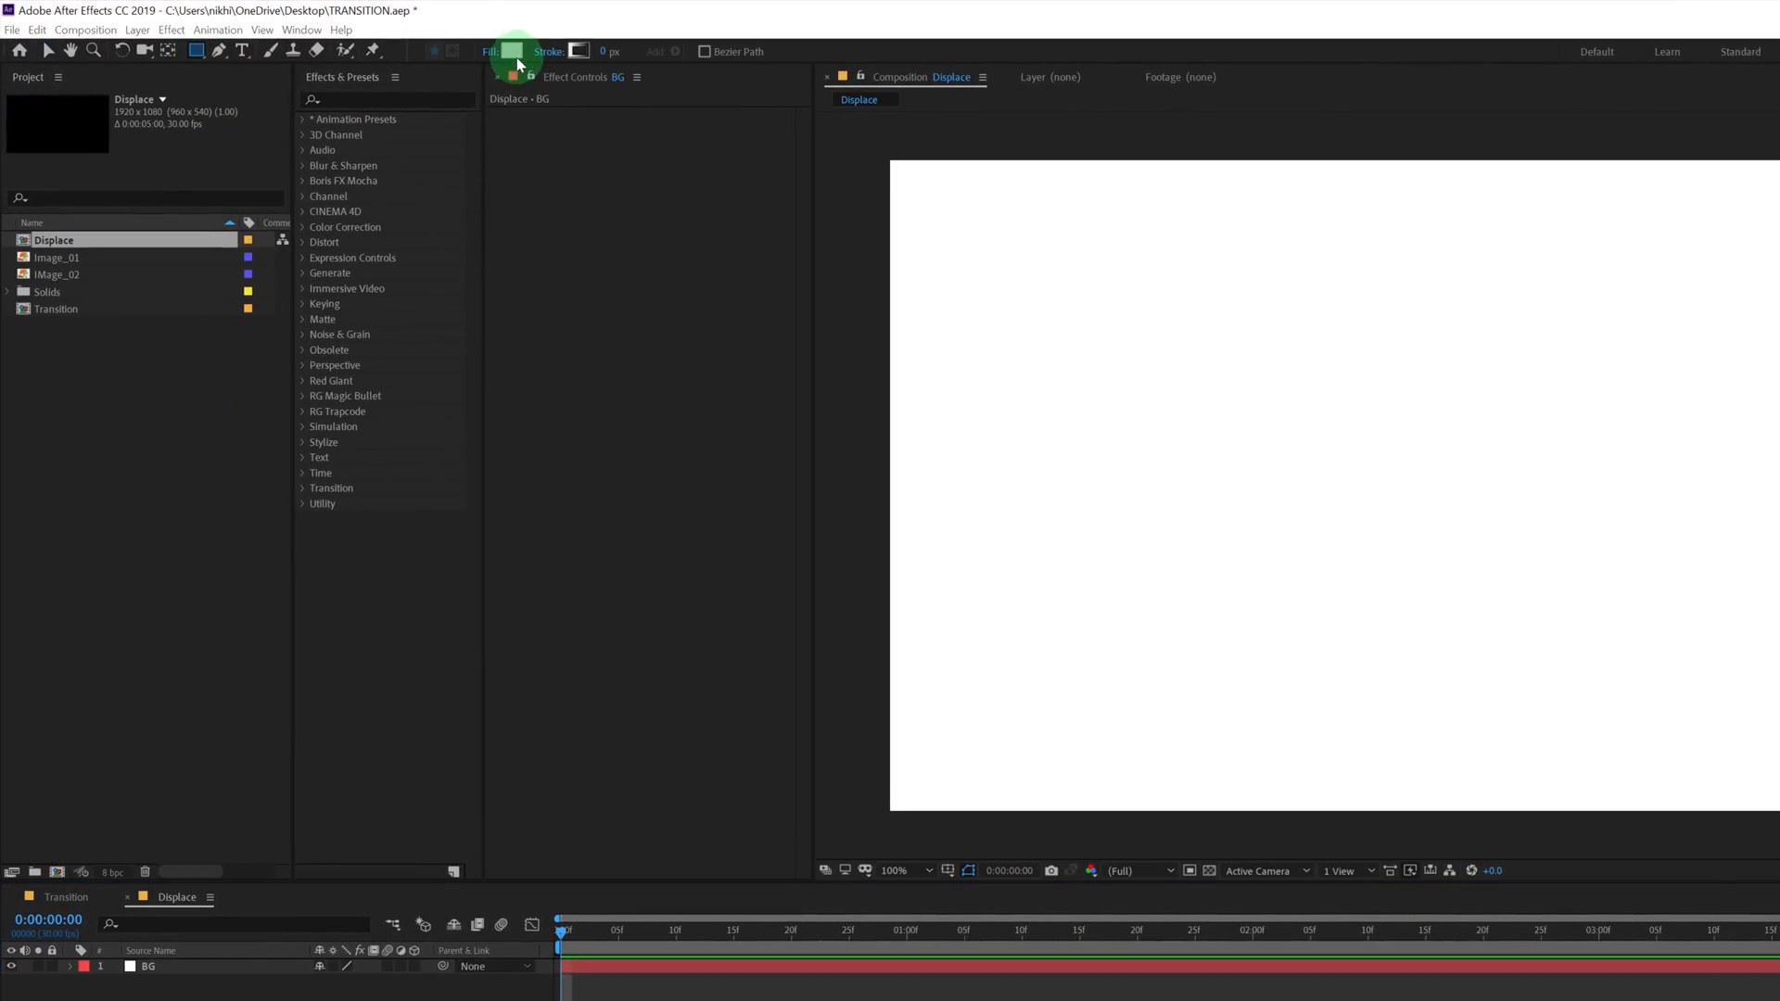
left_click(511, 52)
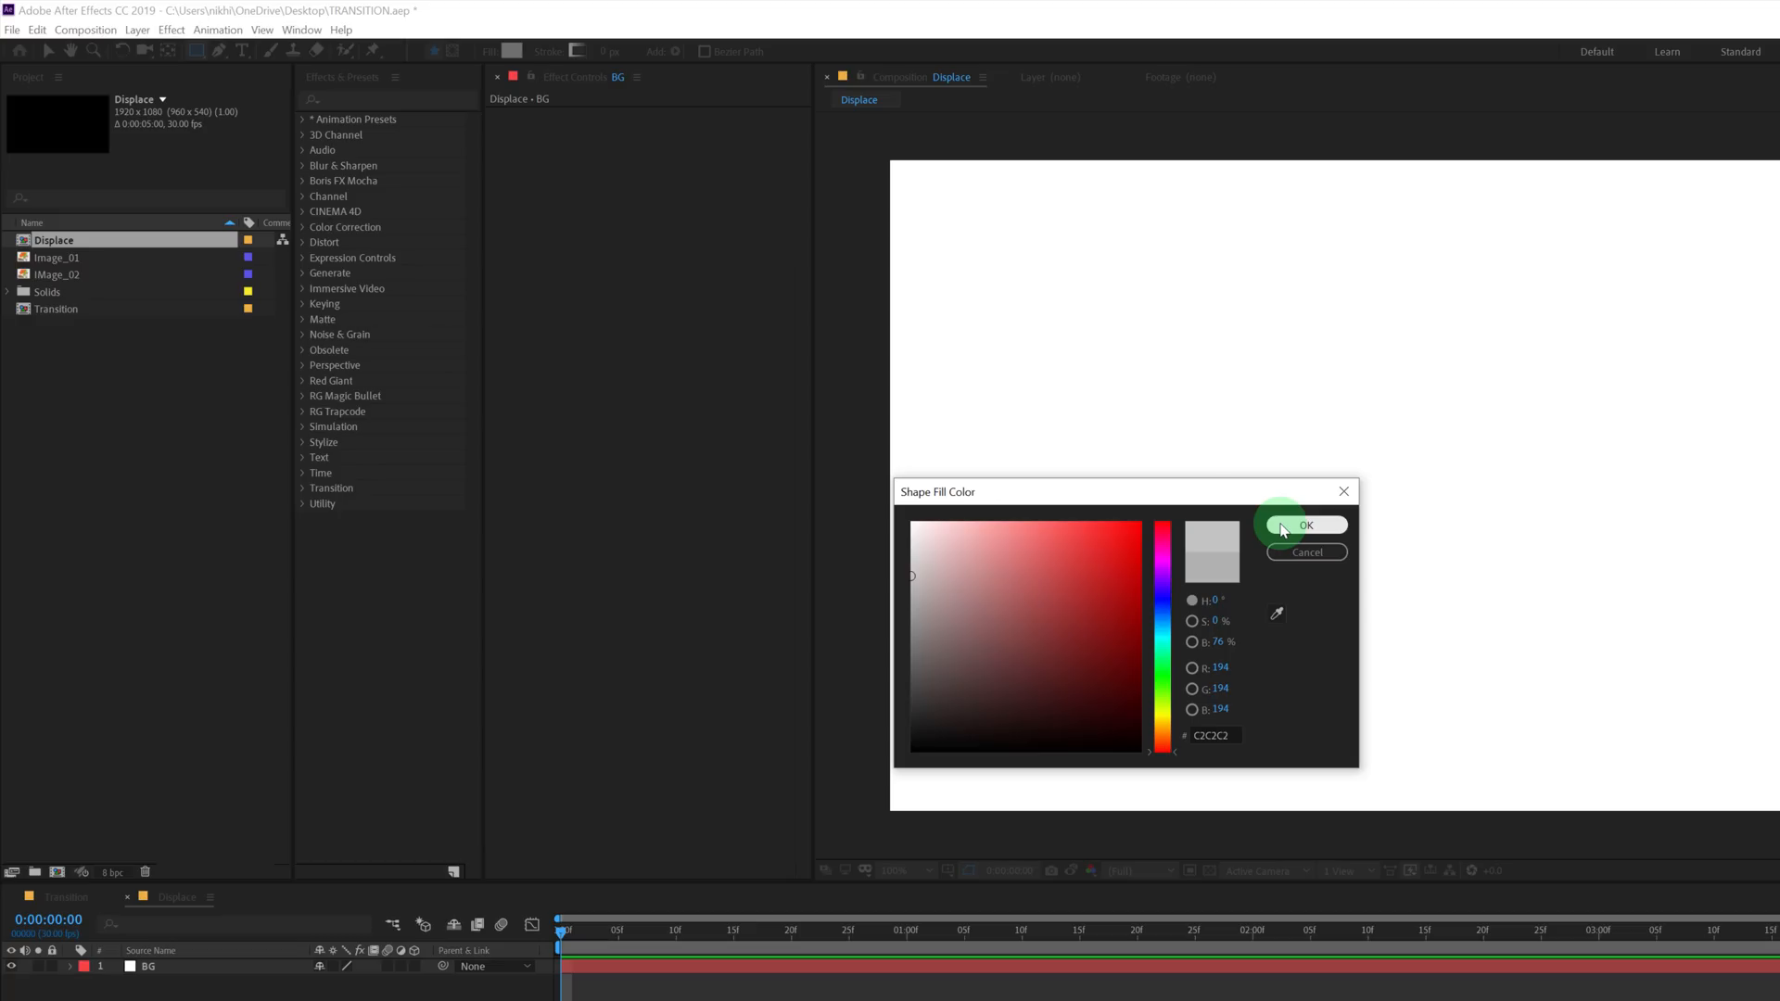
left_click(1306, 524)
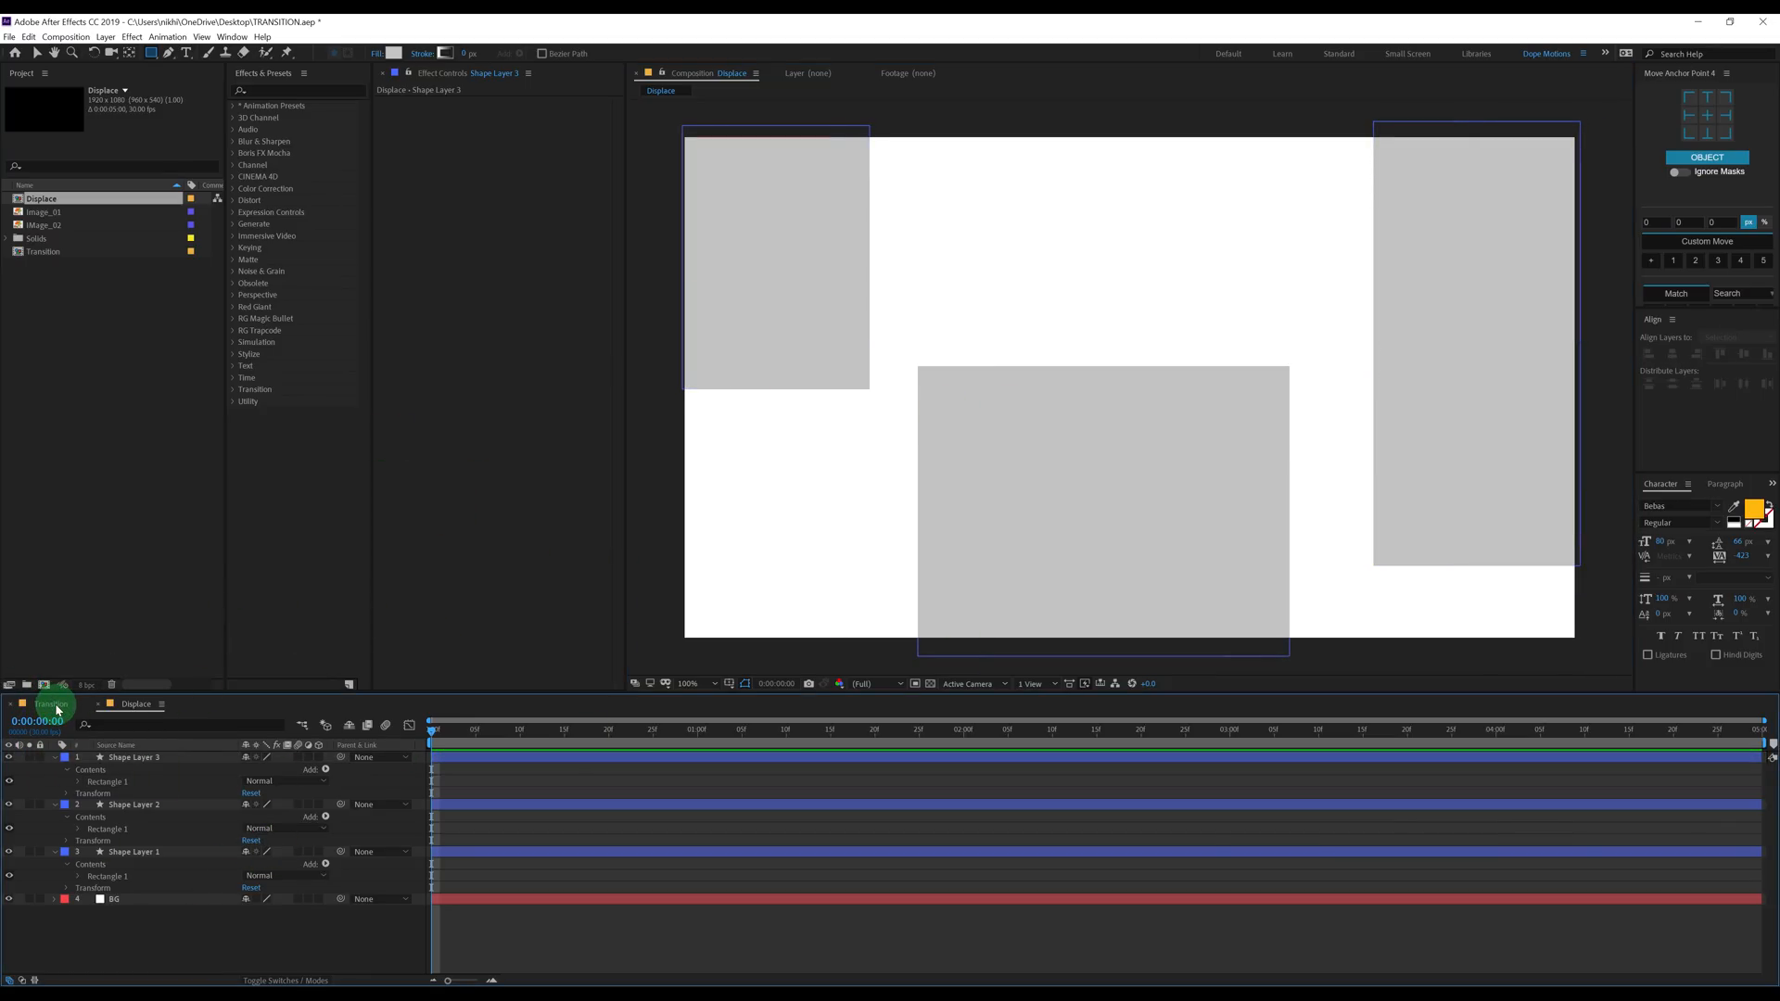
Bring Image_01 into the Transition comp and scale it down to fit the frame.
double_click(44, 252)
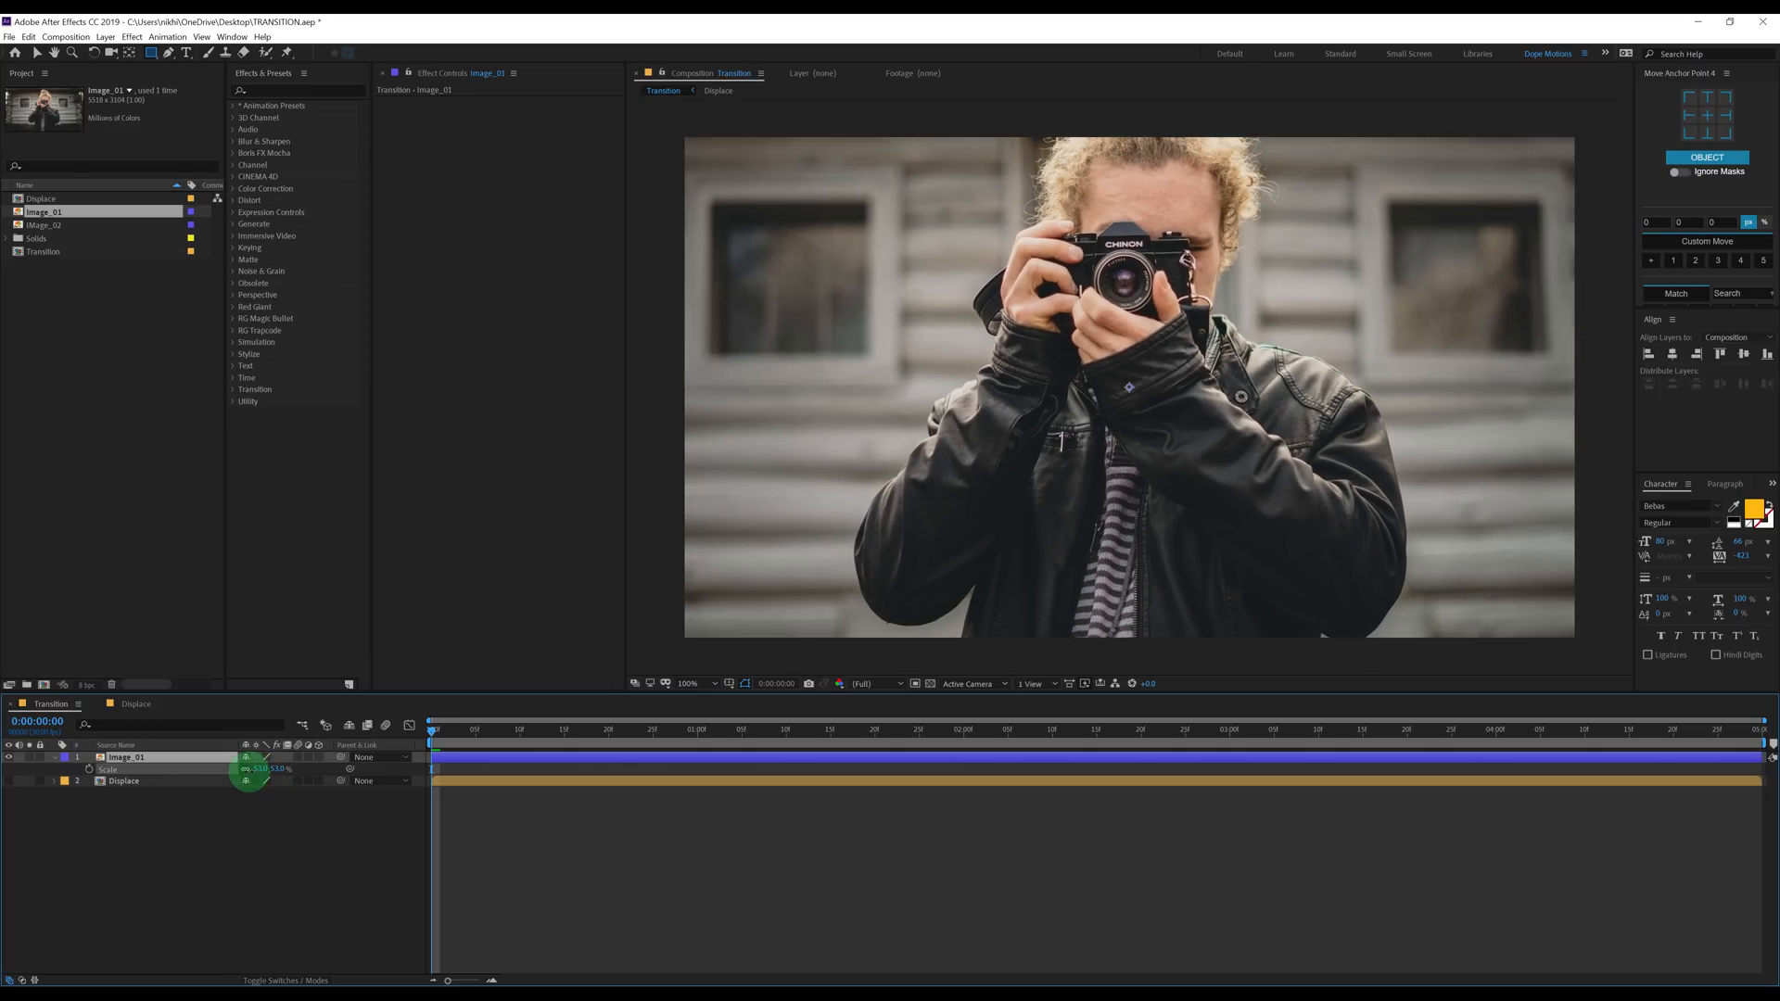
left_click_drag(261, 769, 276, 777)
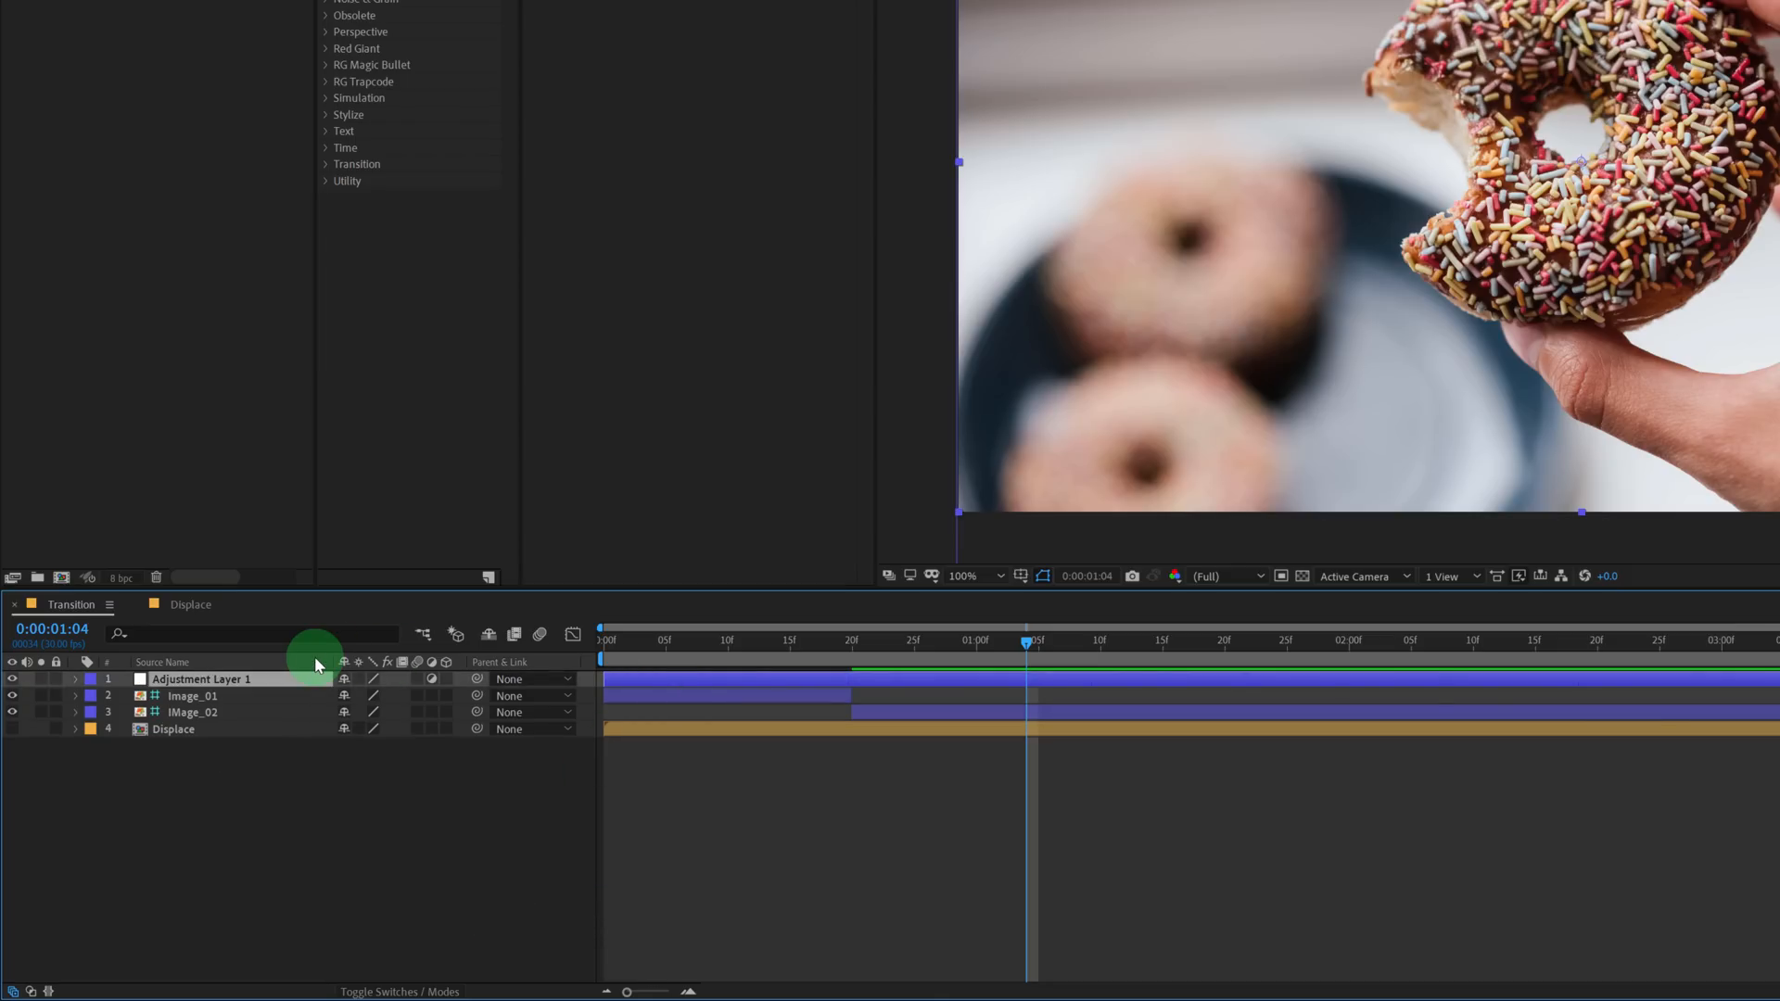
Rename the adjustment layer Stretch and find the Corner Pin effect for it.
double_click(201, 678)
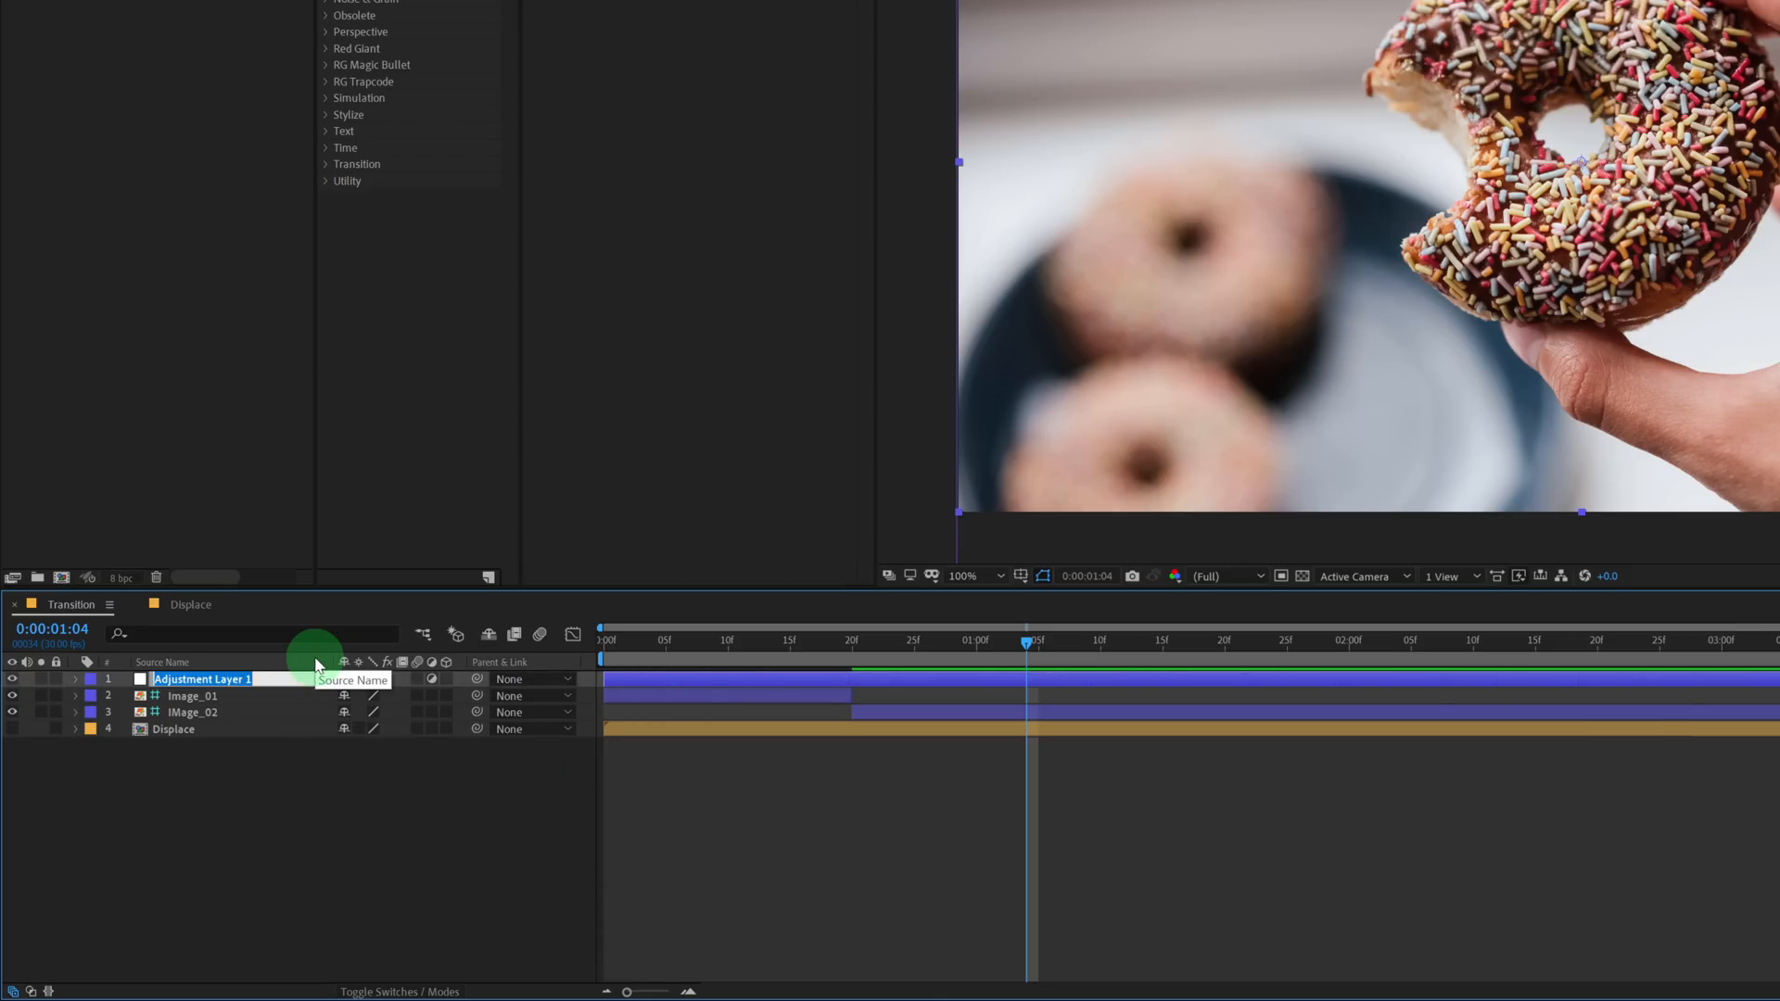
type("Stretch")
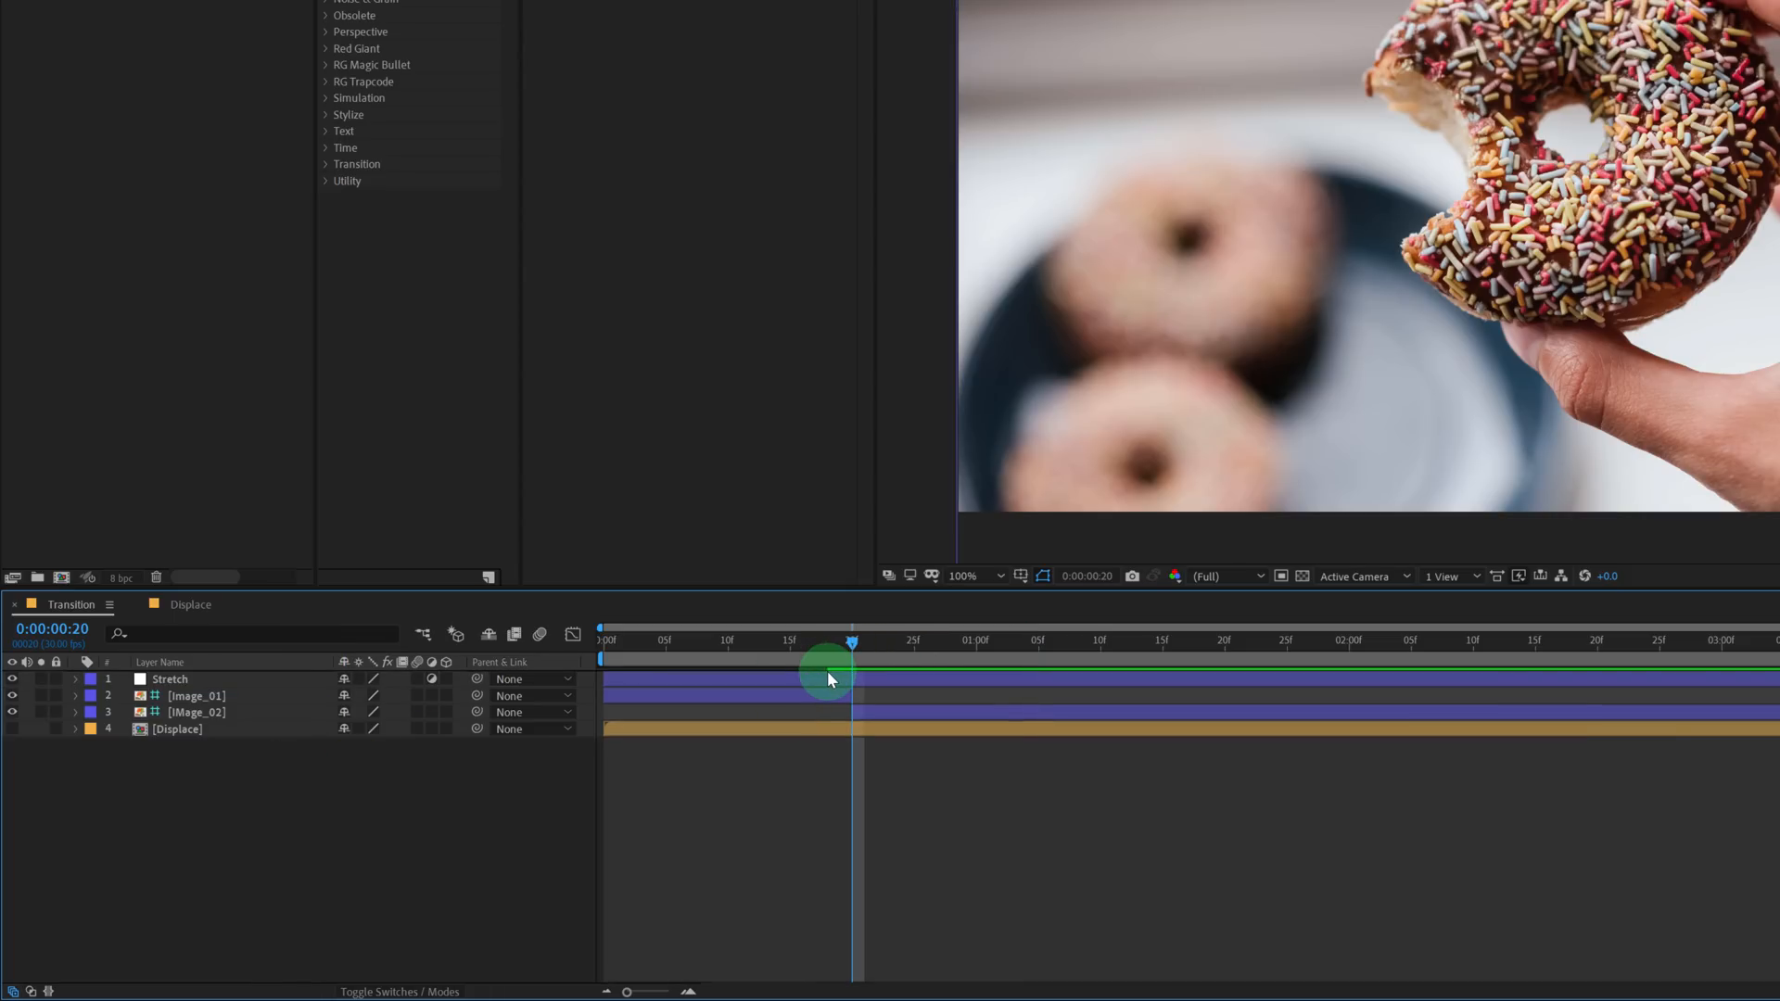
left_click(169, 679)
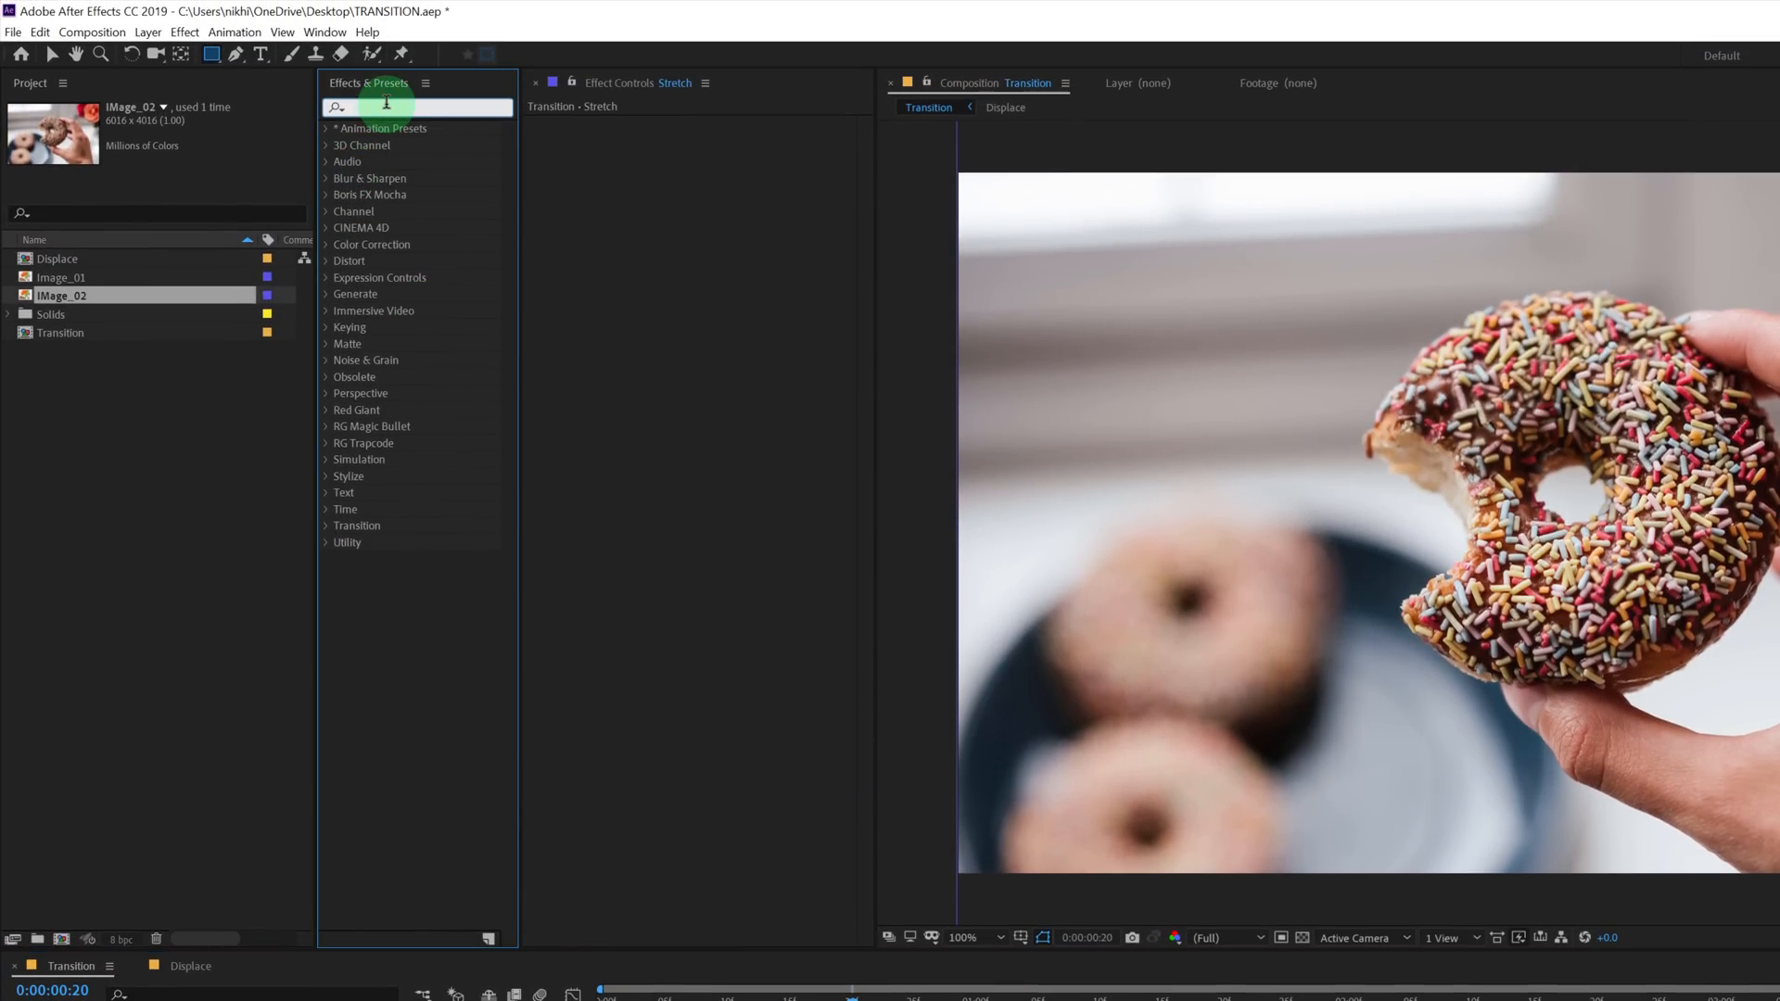
type("corn")
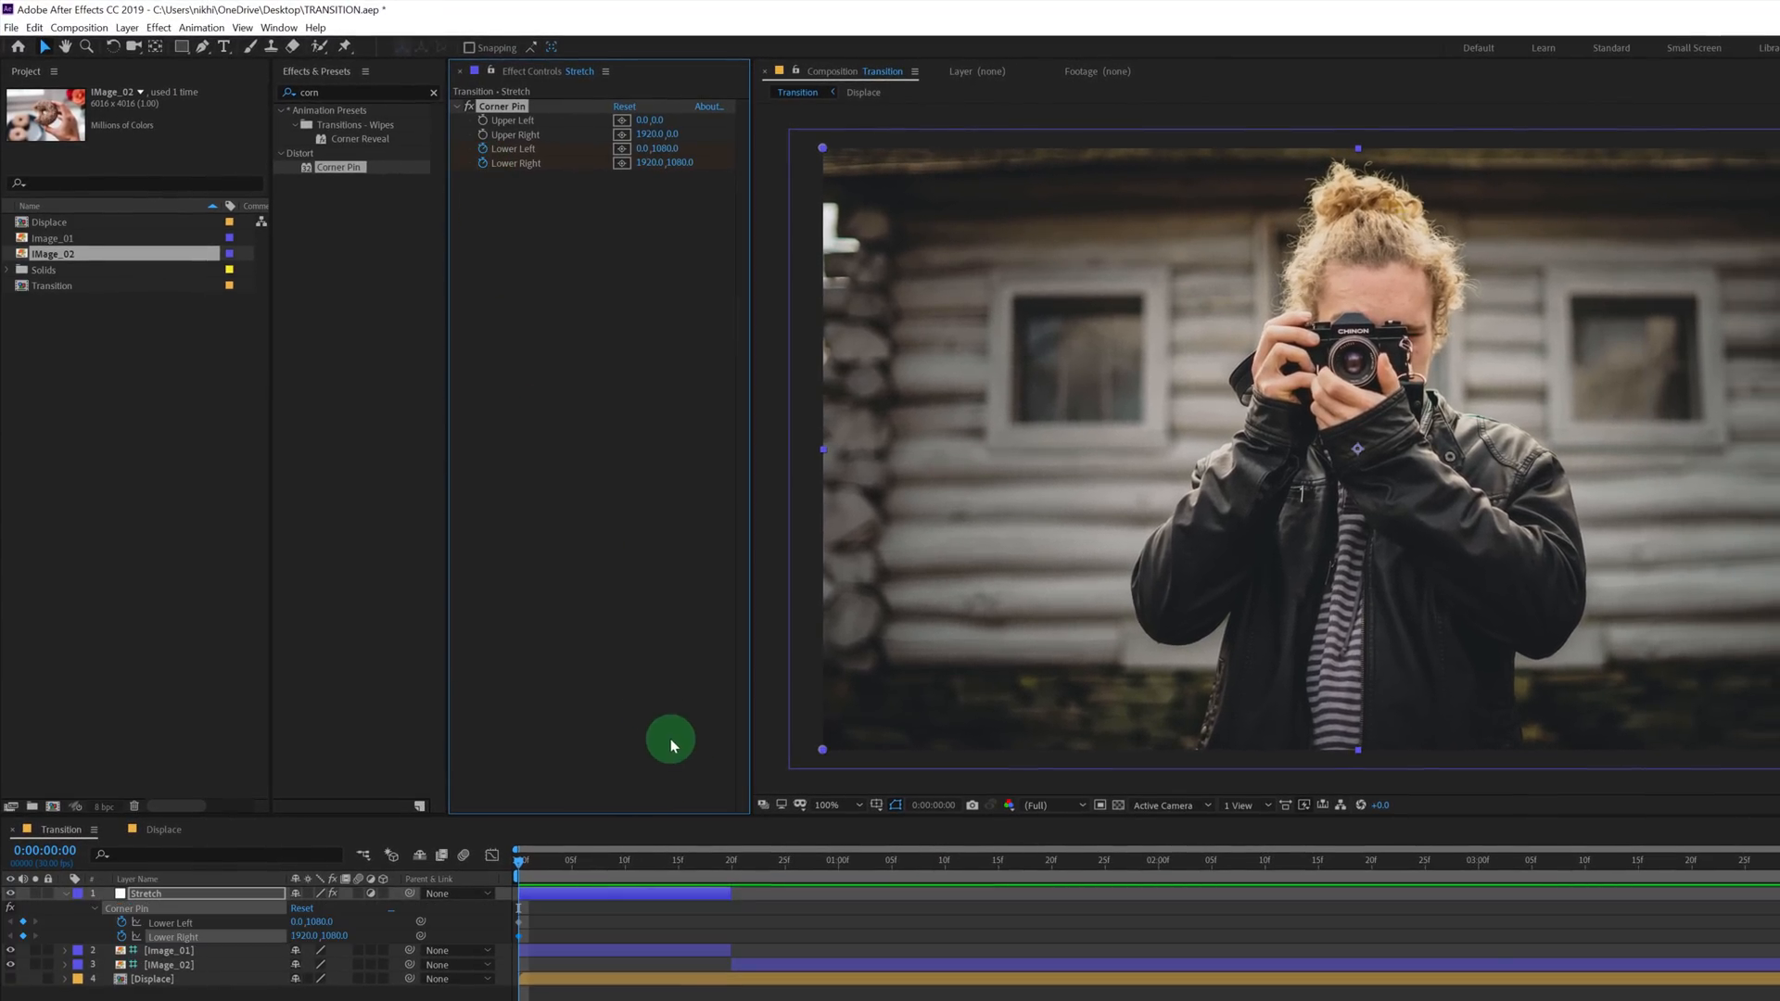
Keyframe Corner Pin's lower corners down to 1124 and preview the stretch.
left_click_drag(523, 858, 729, 858)
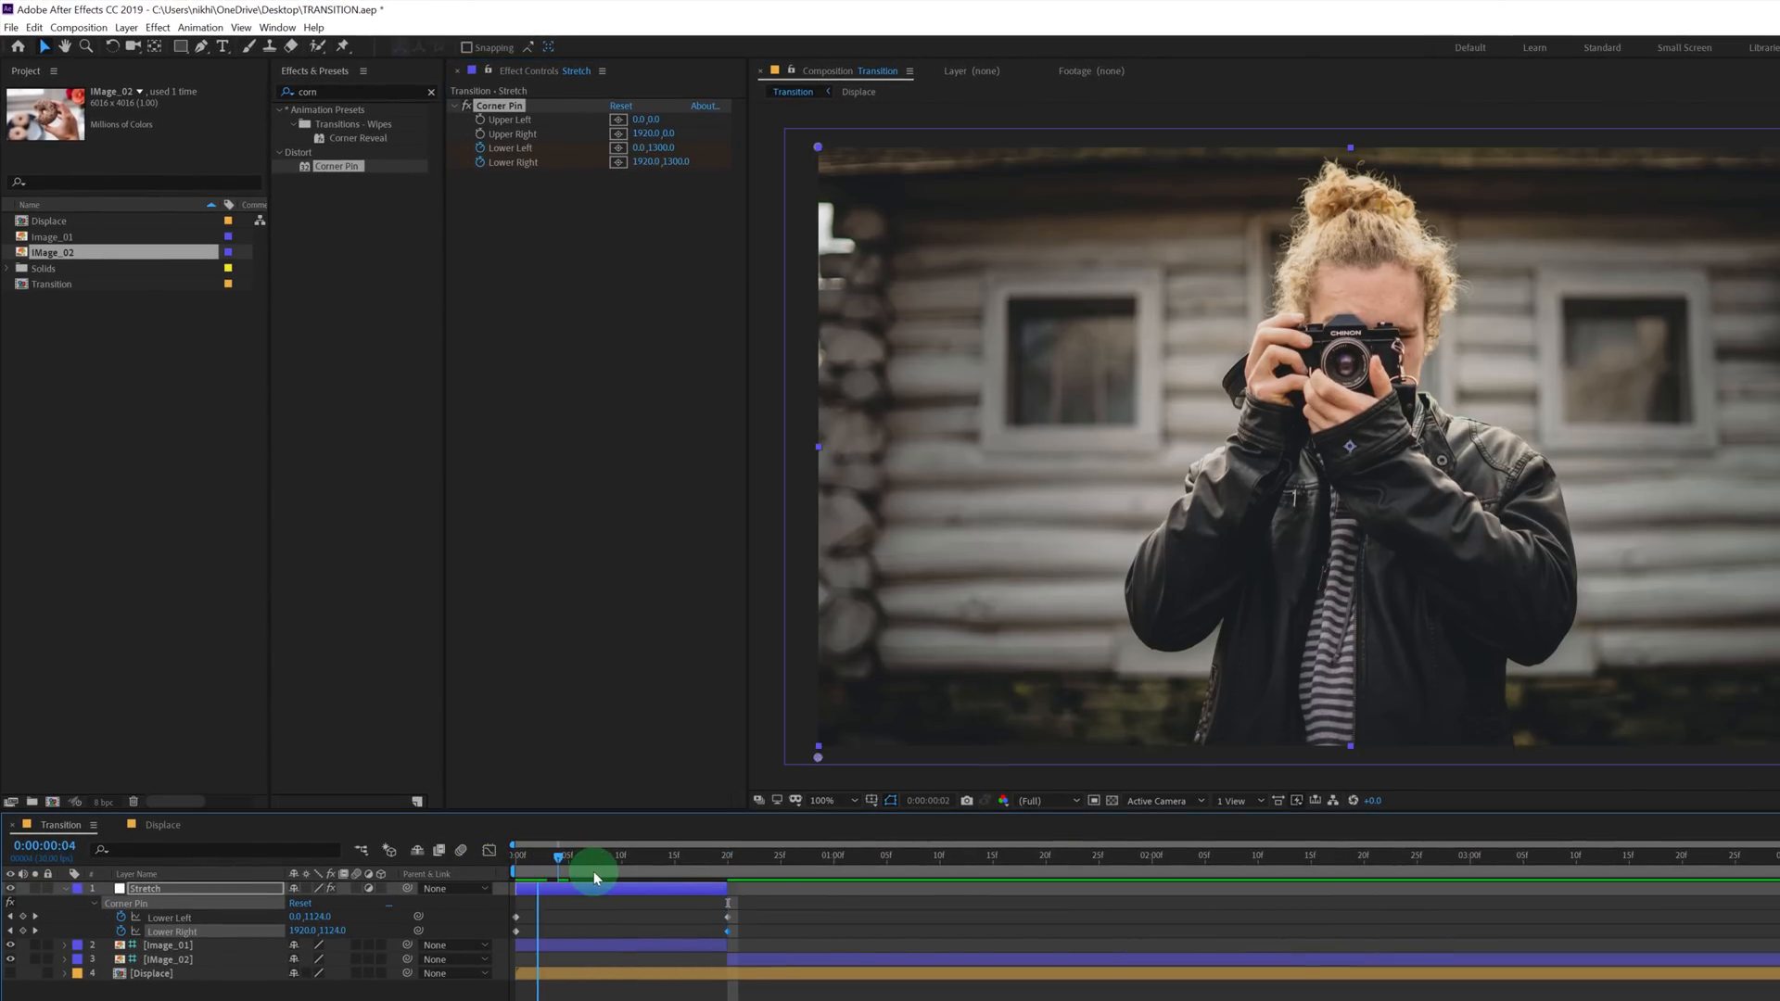
left_click_drag(595, 854, 726, 854)
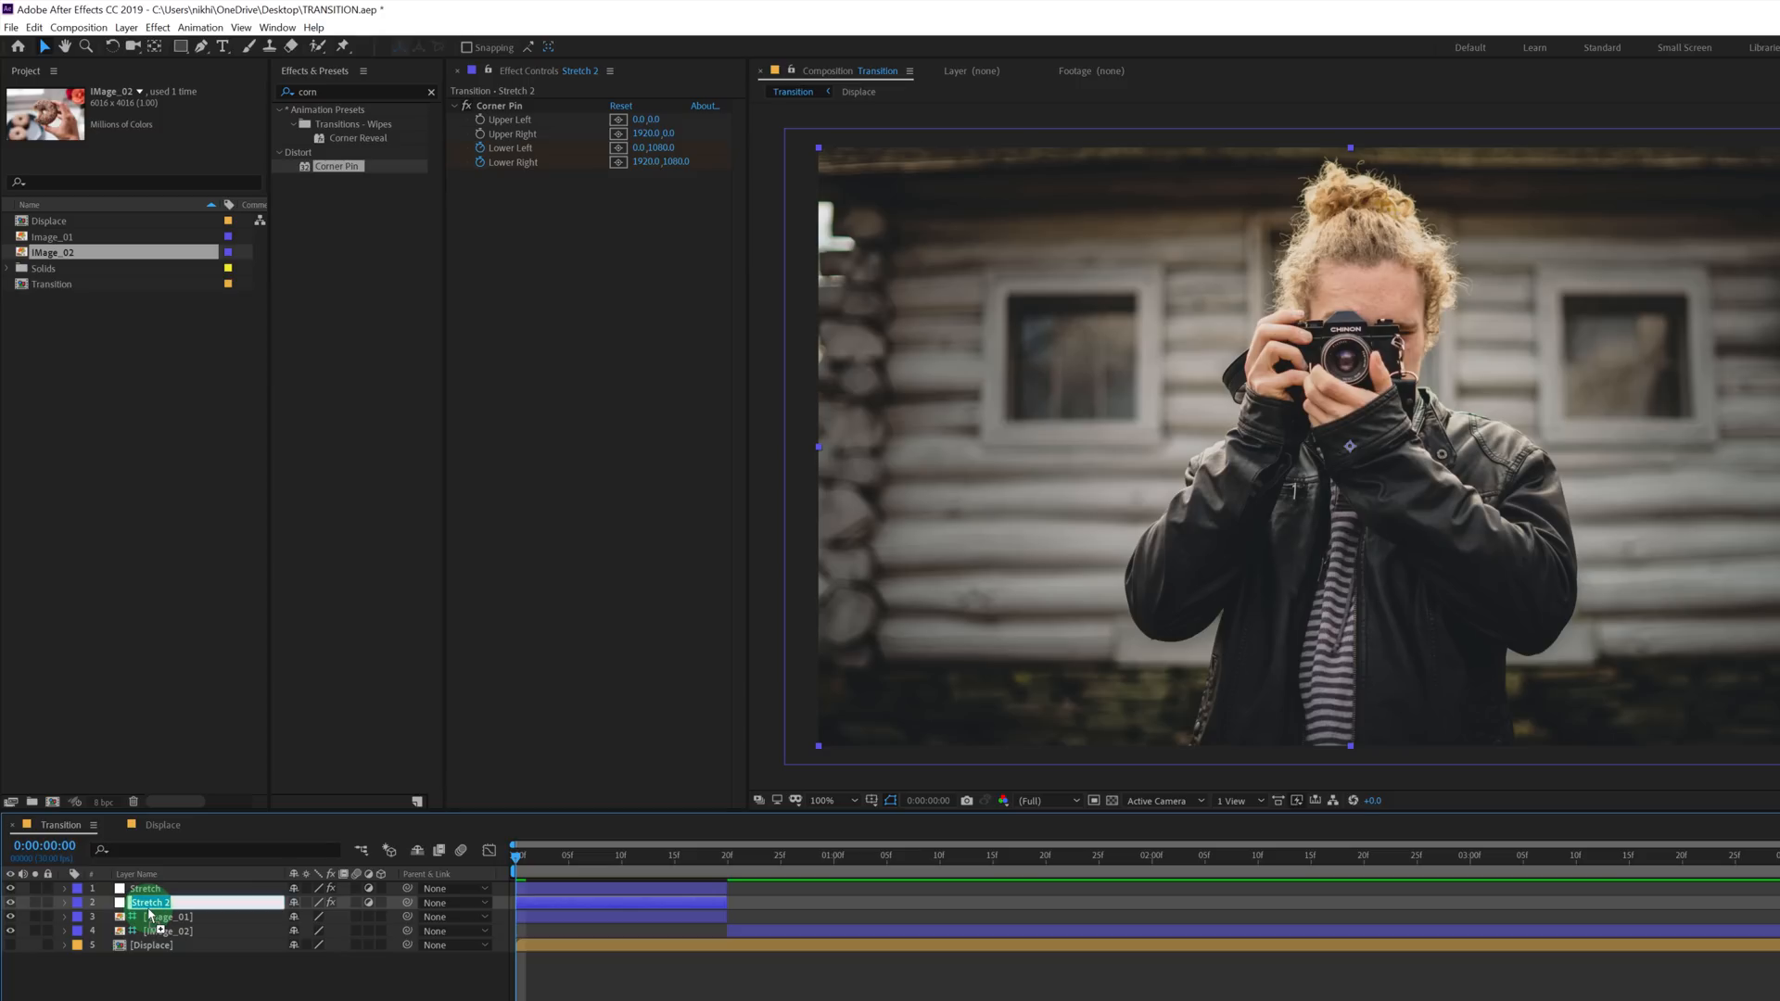
Rename the duplicate Displace and apply the Displacement Map effect to it.
type("Displace")
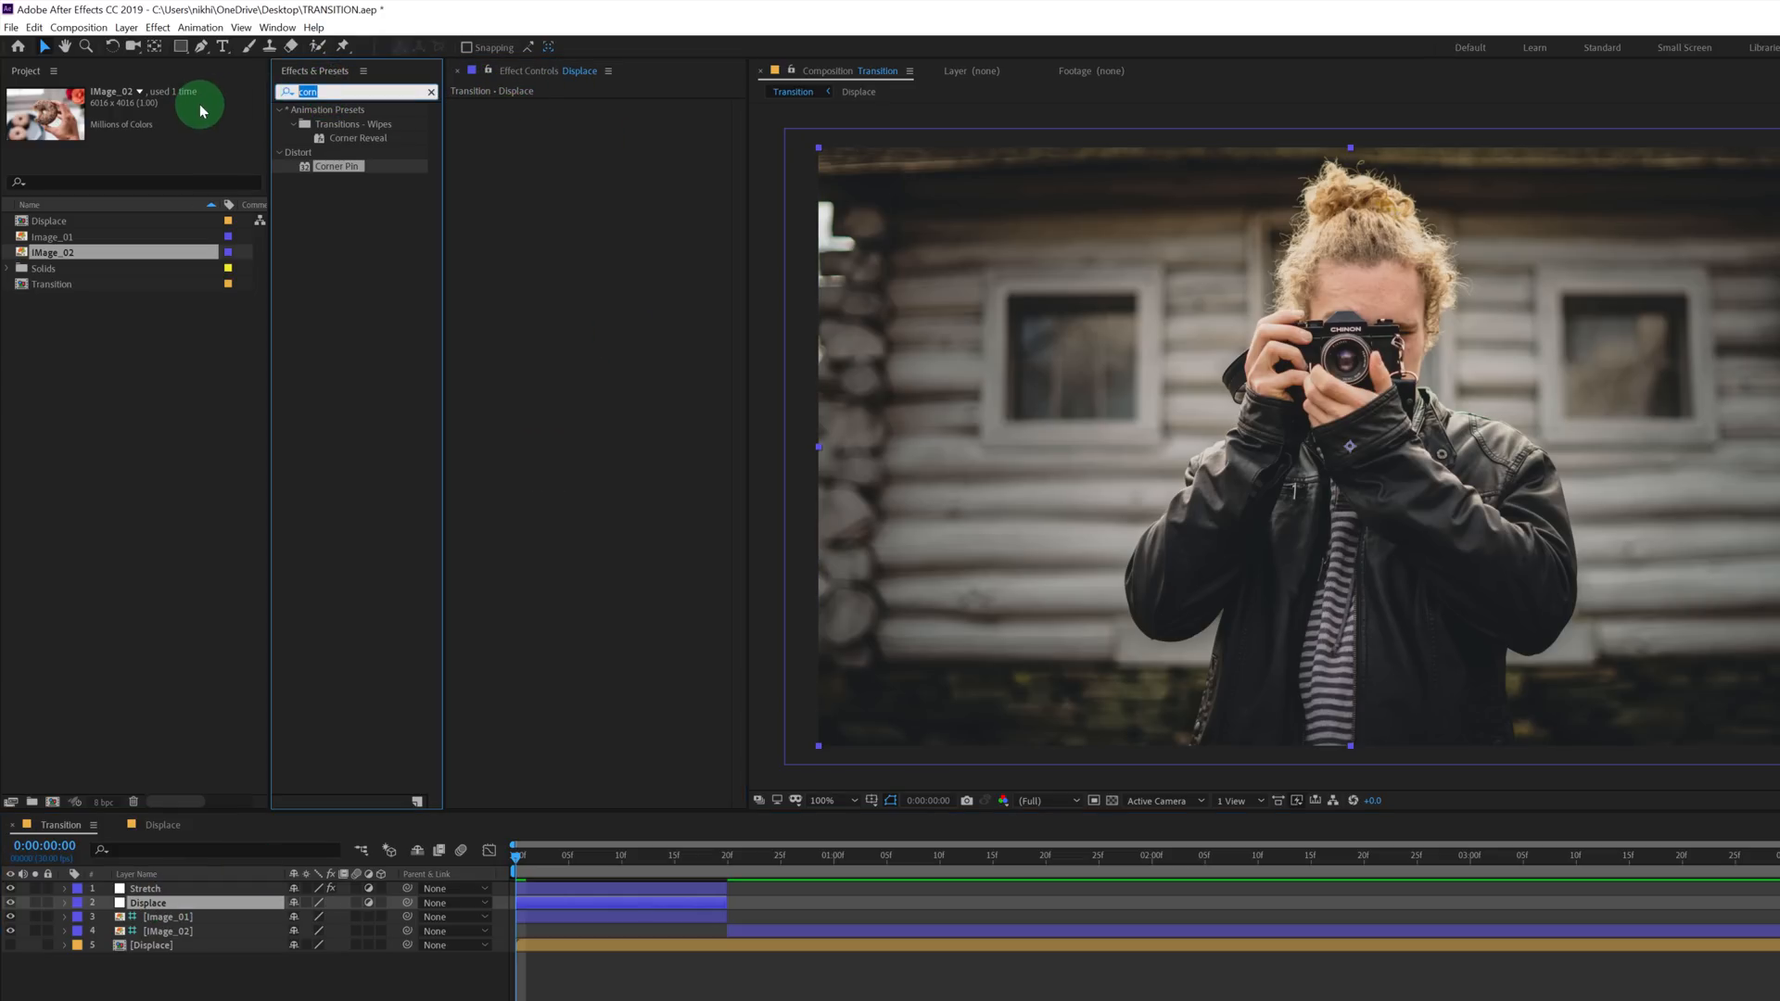
type("displ")
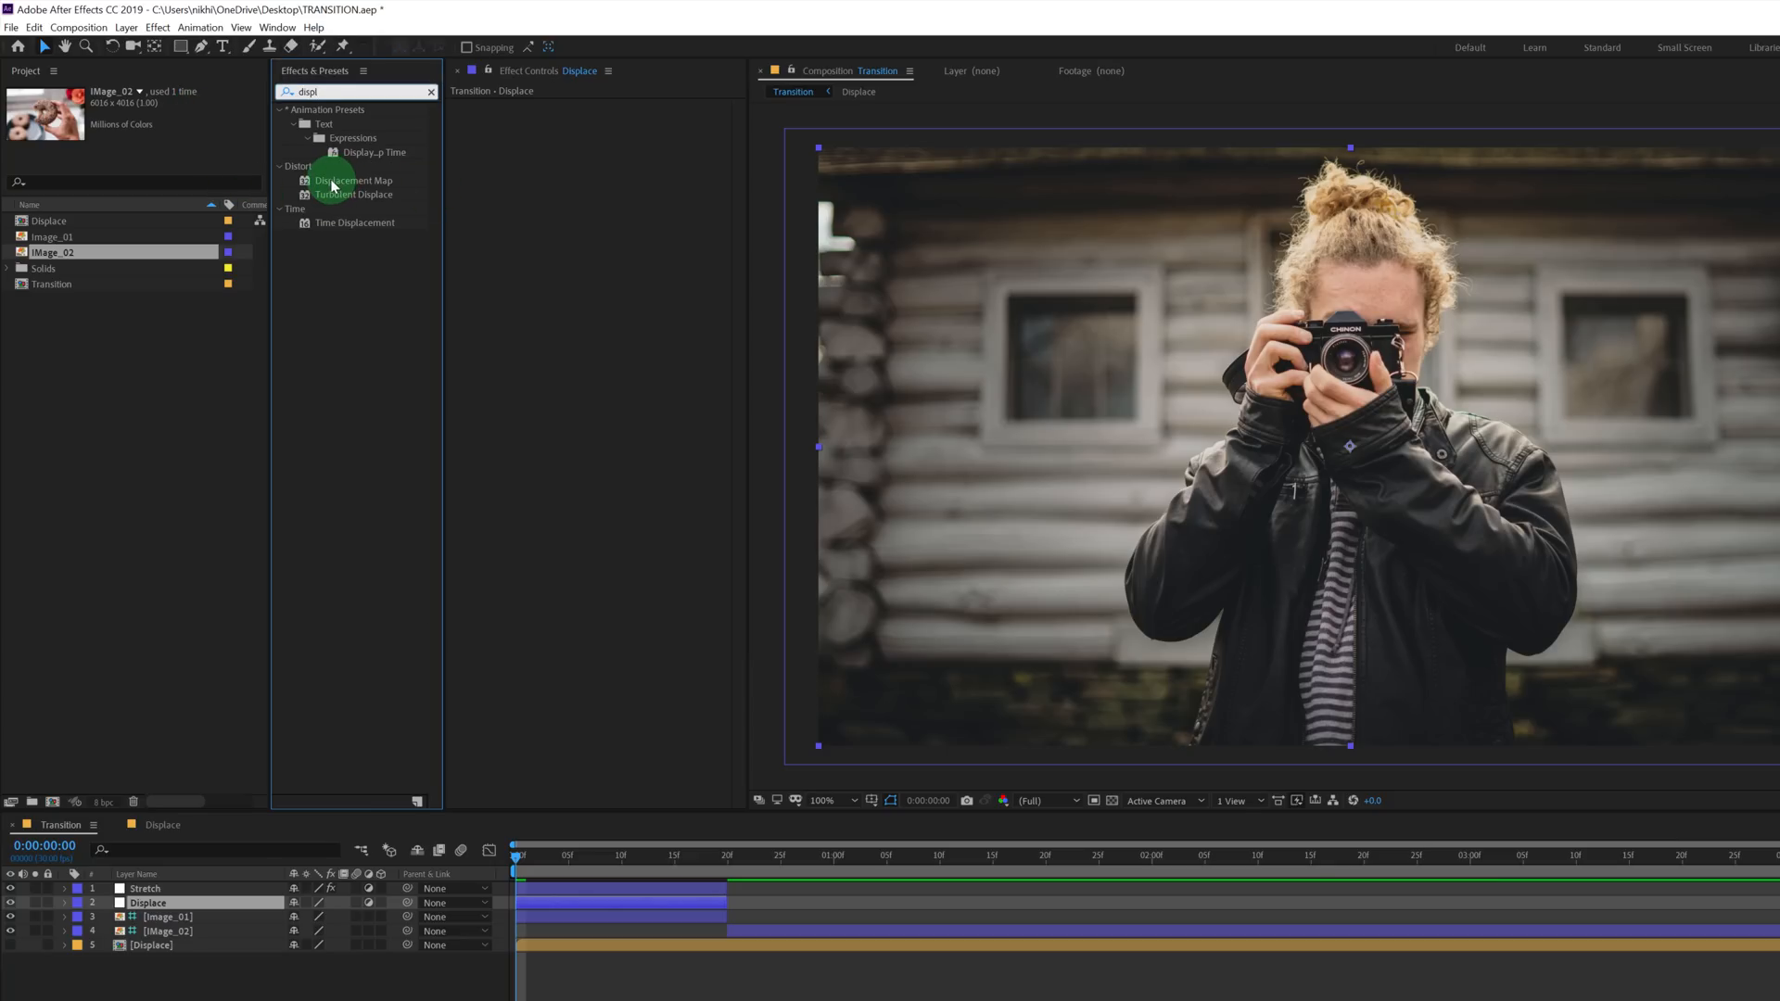
double_click(352, 180)
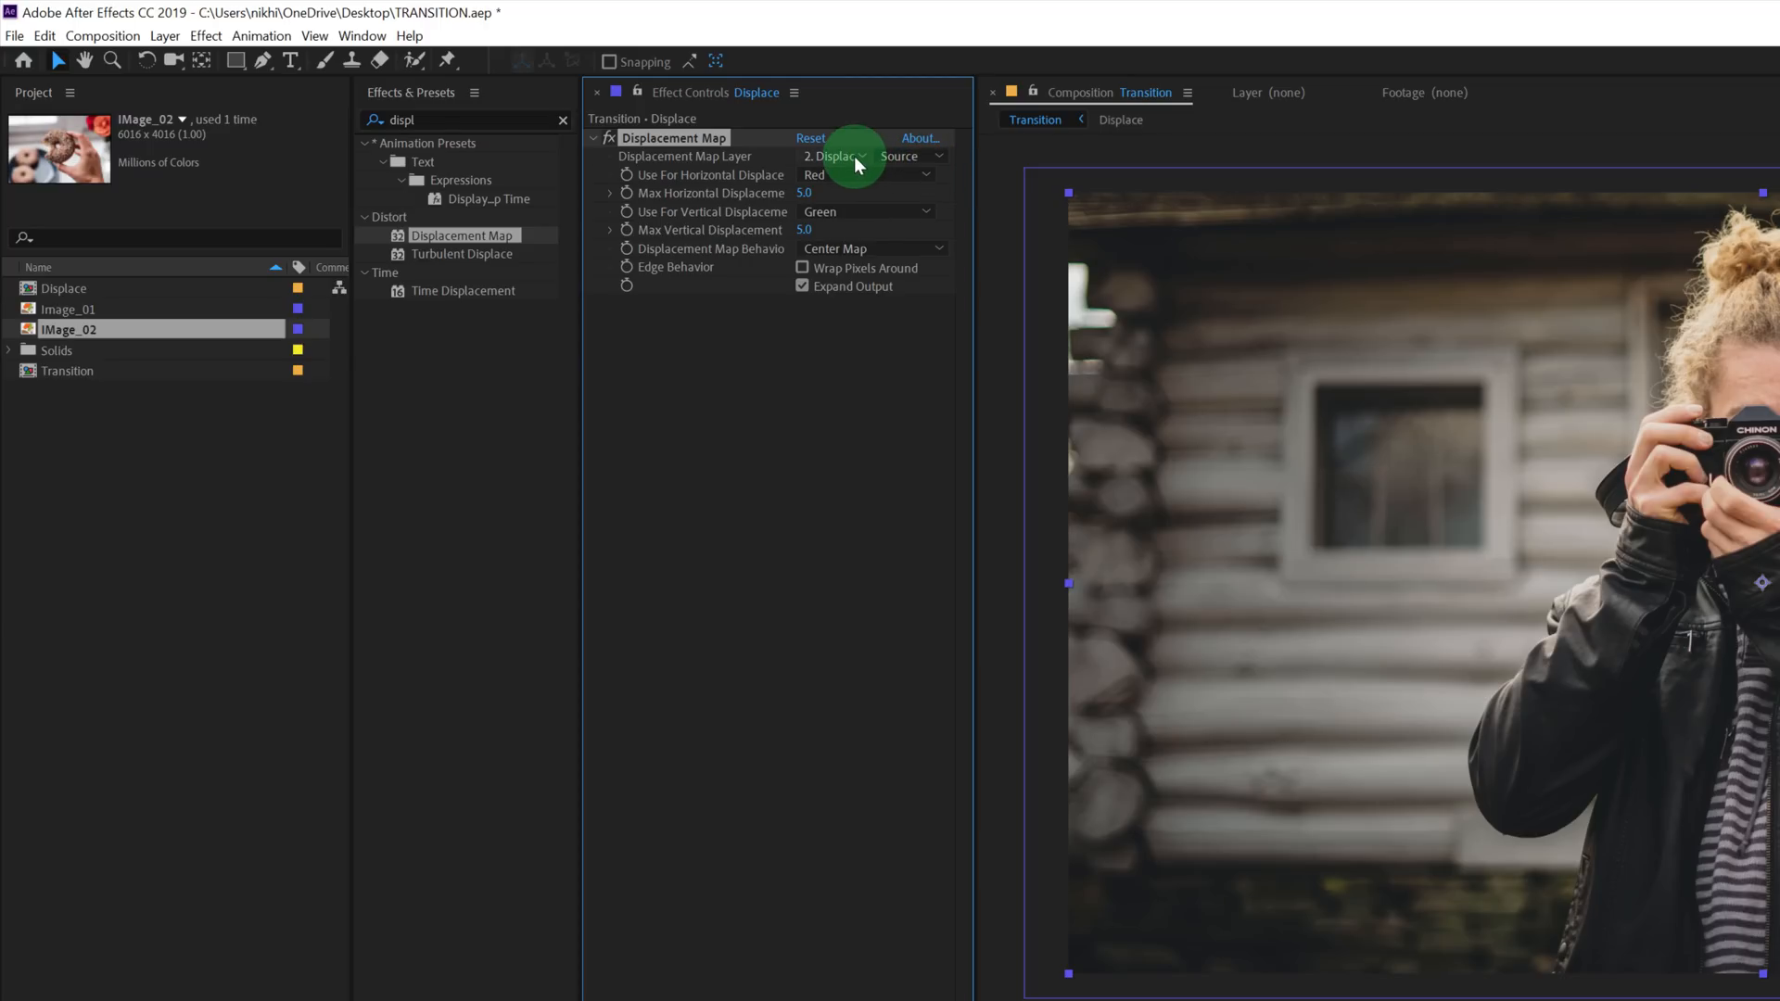
Use the Displace comp layer as the map and zero the horizontal displacement.
left_click(836, 156)
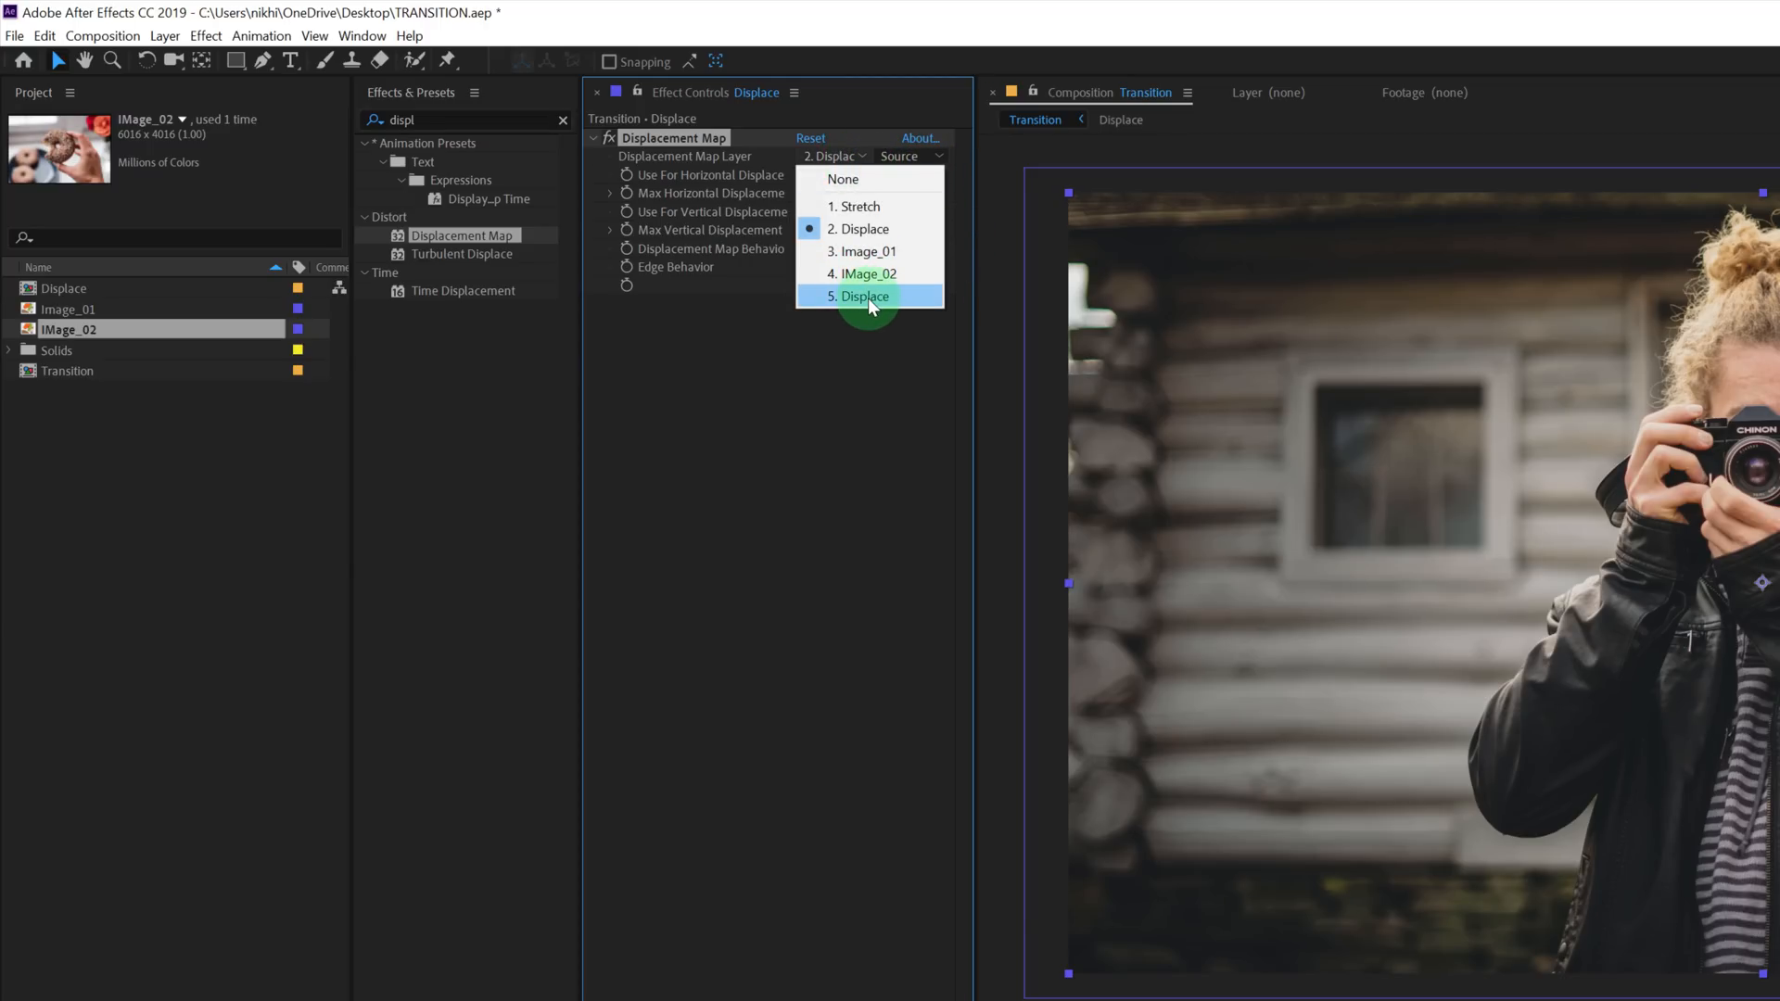
left_click(865, 297)
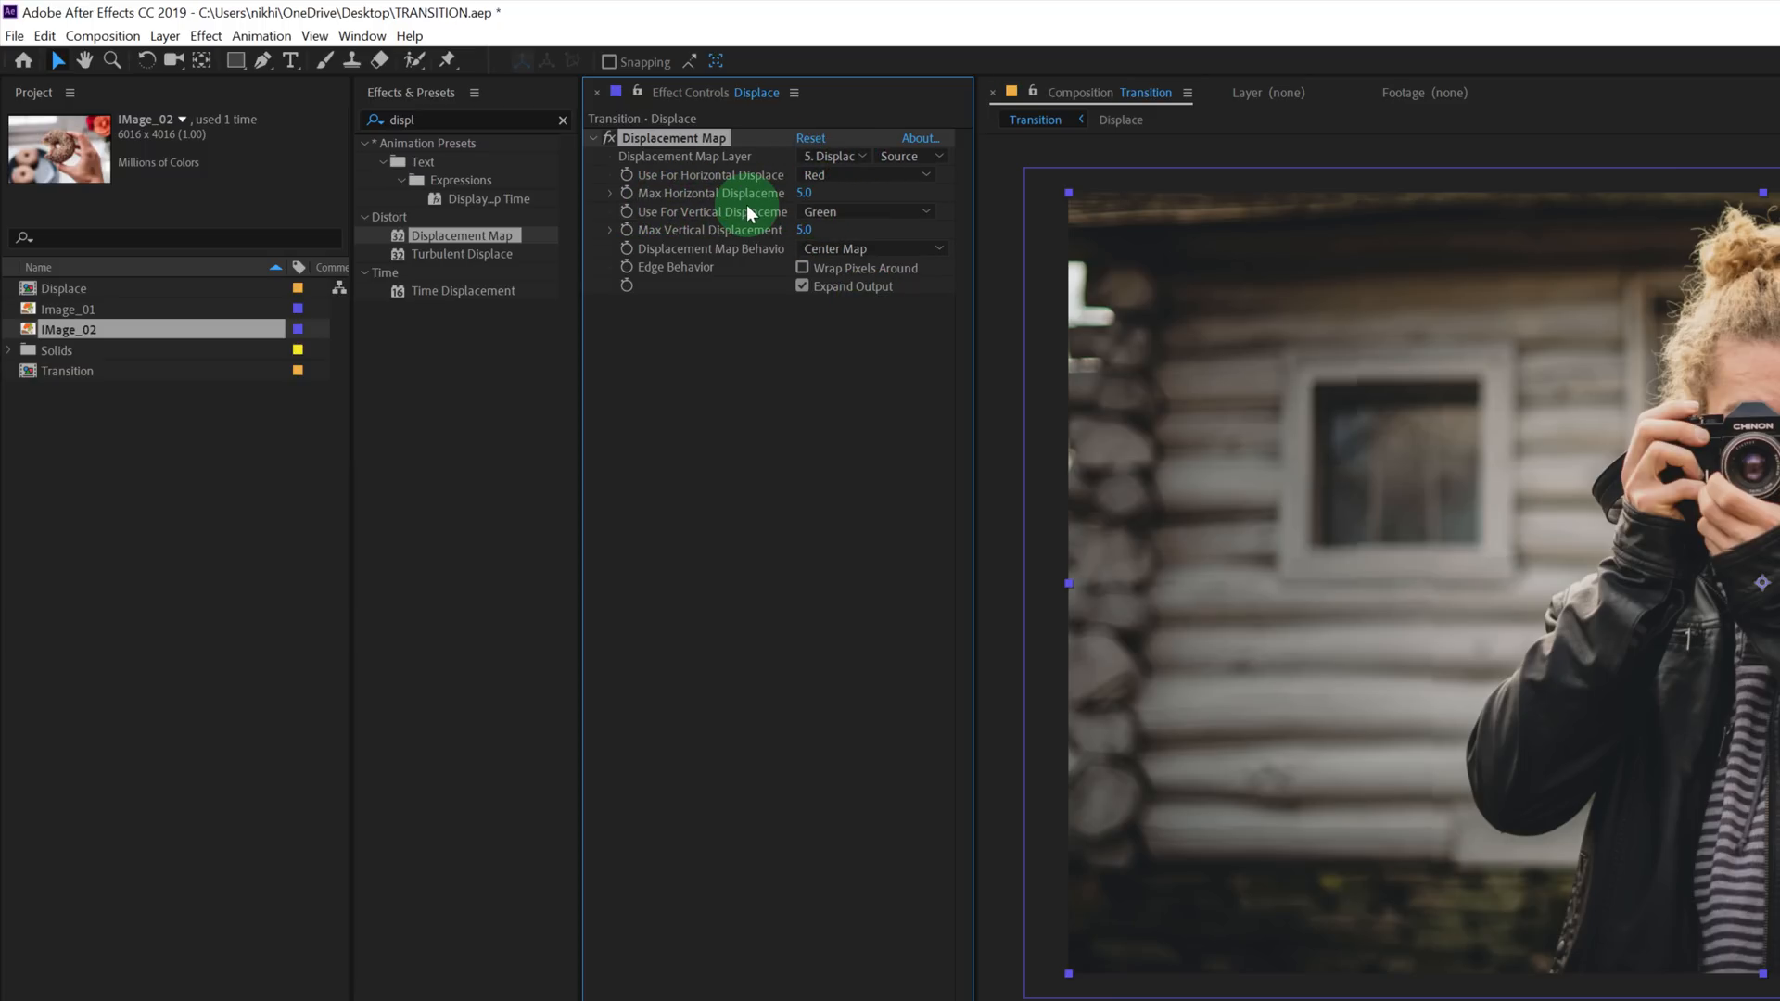
left_click_drag(805, 191, 829, 191)
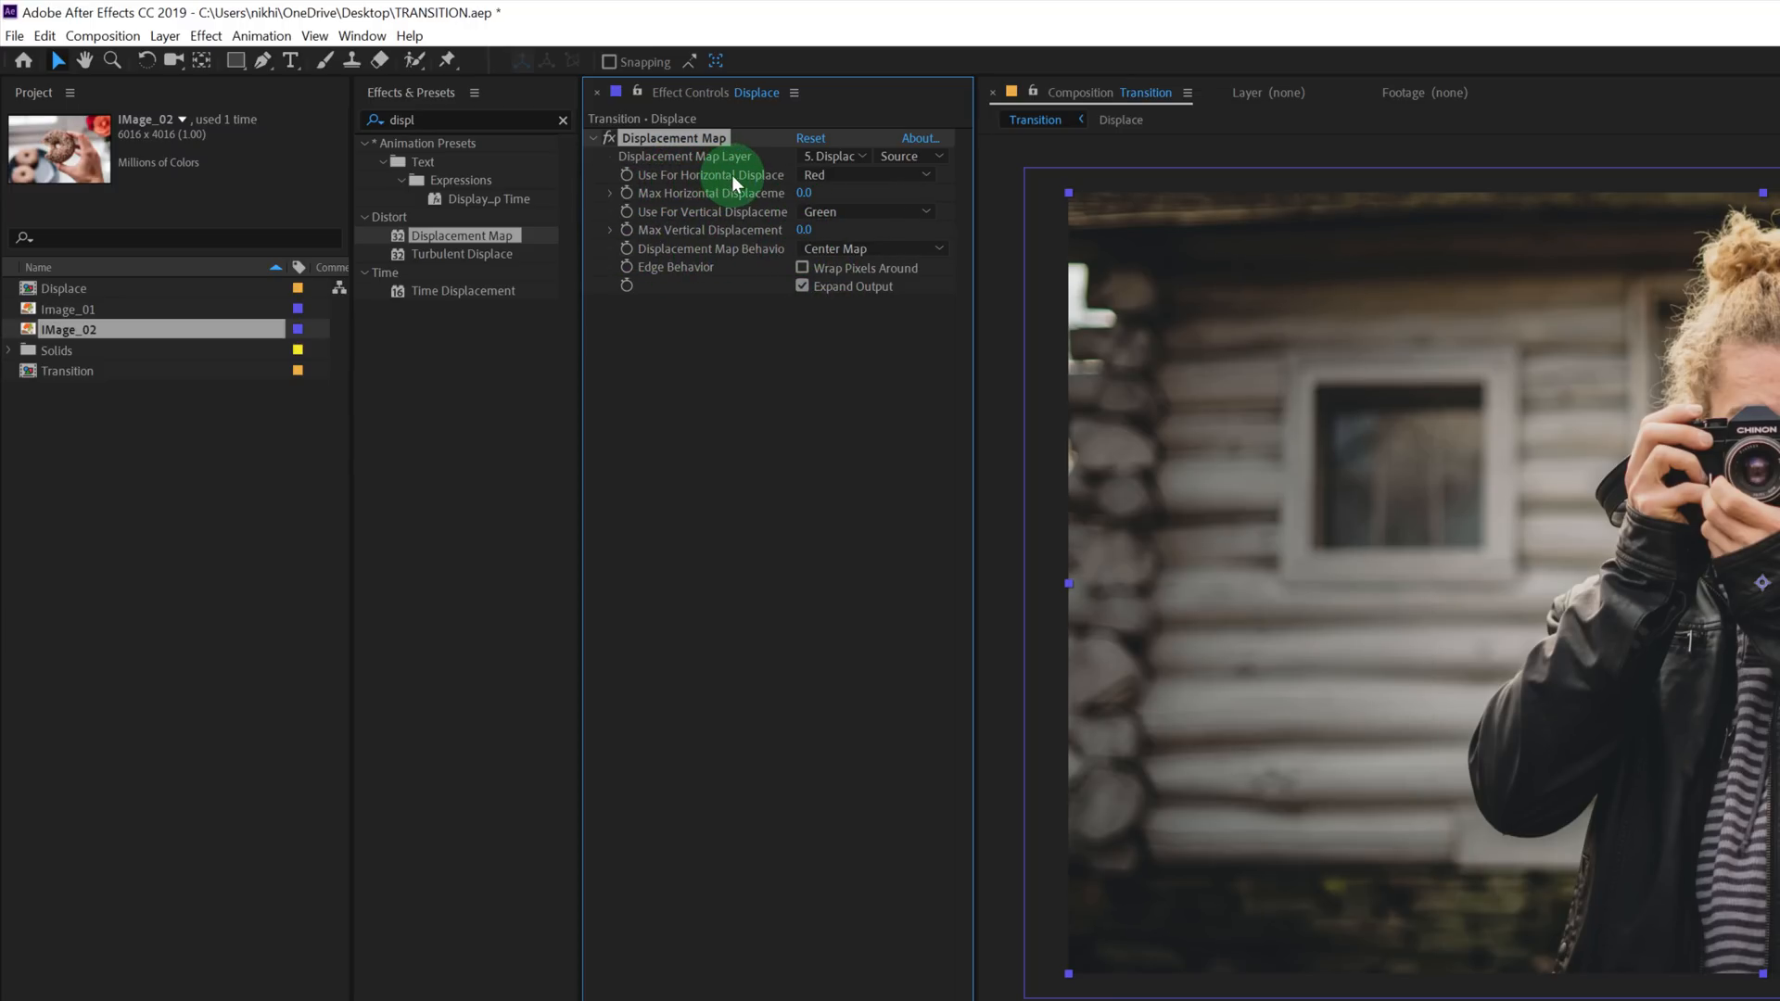
Drive both displacement channels by Luminance and let displaced pixels wrap around.
left_click(866, 174)
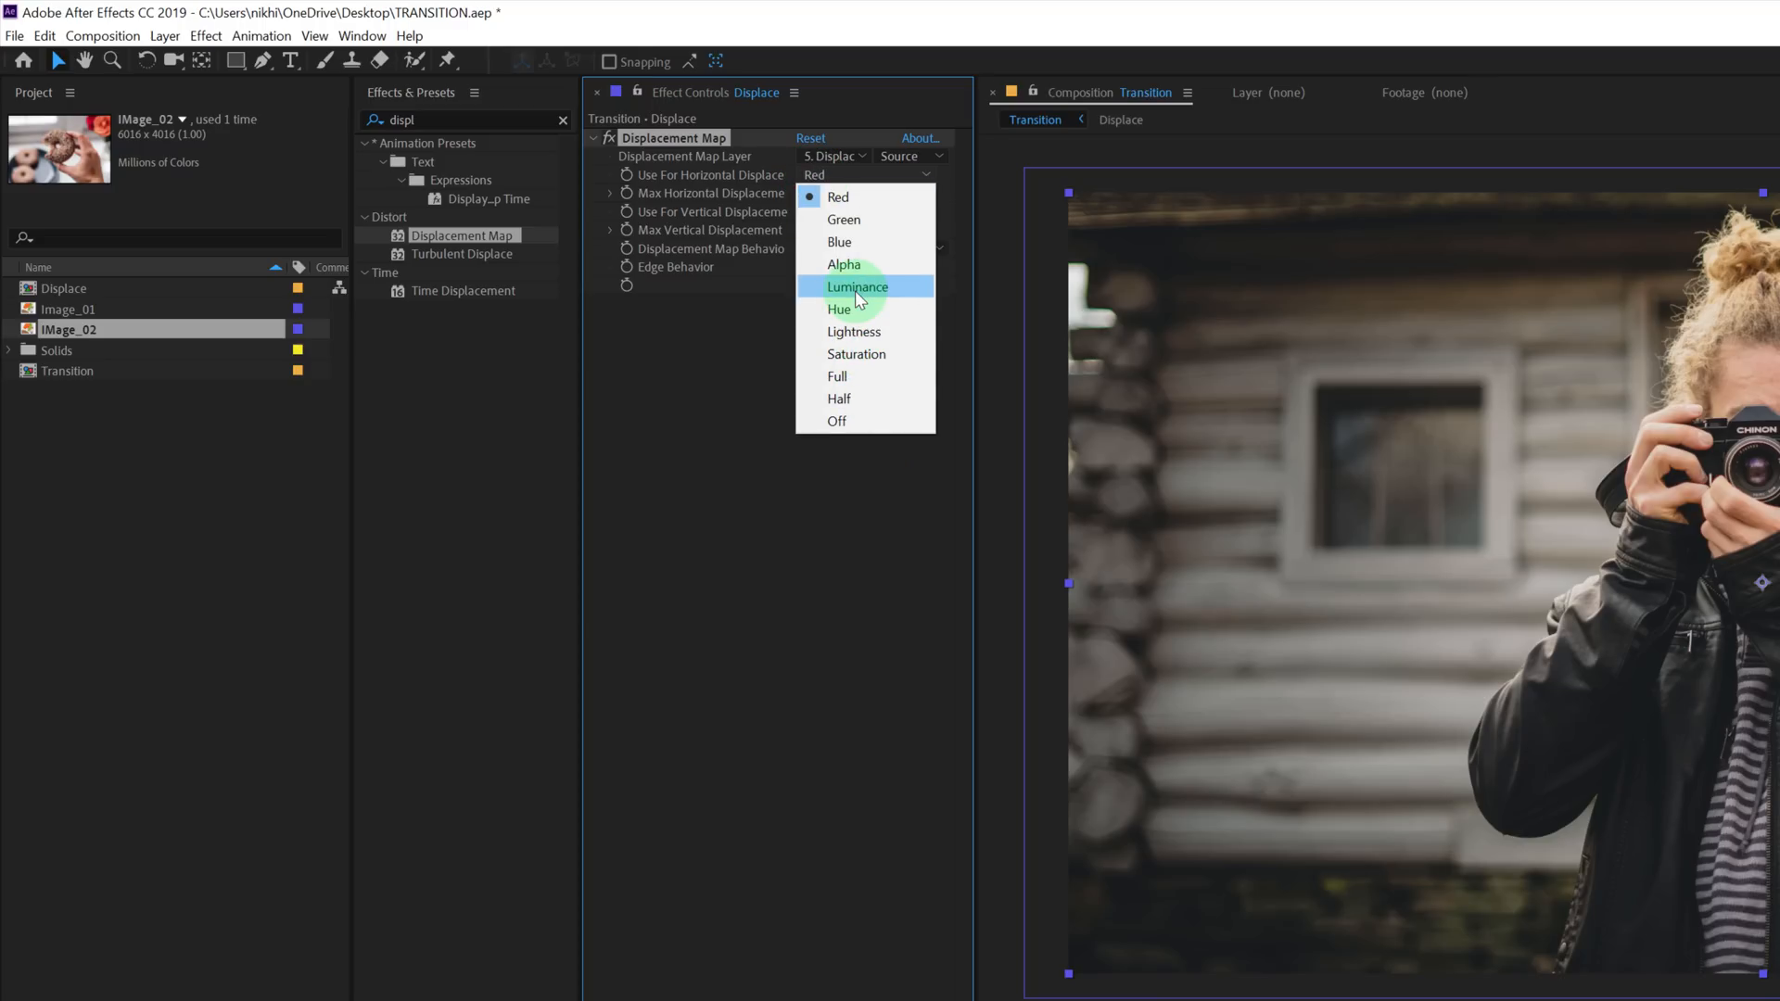
left_click(858, 285)
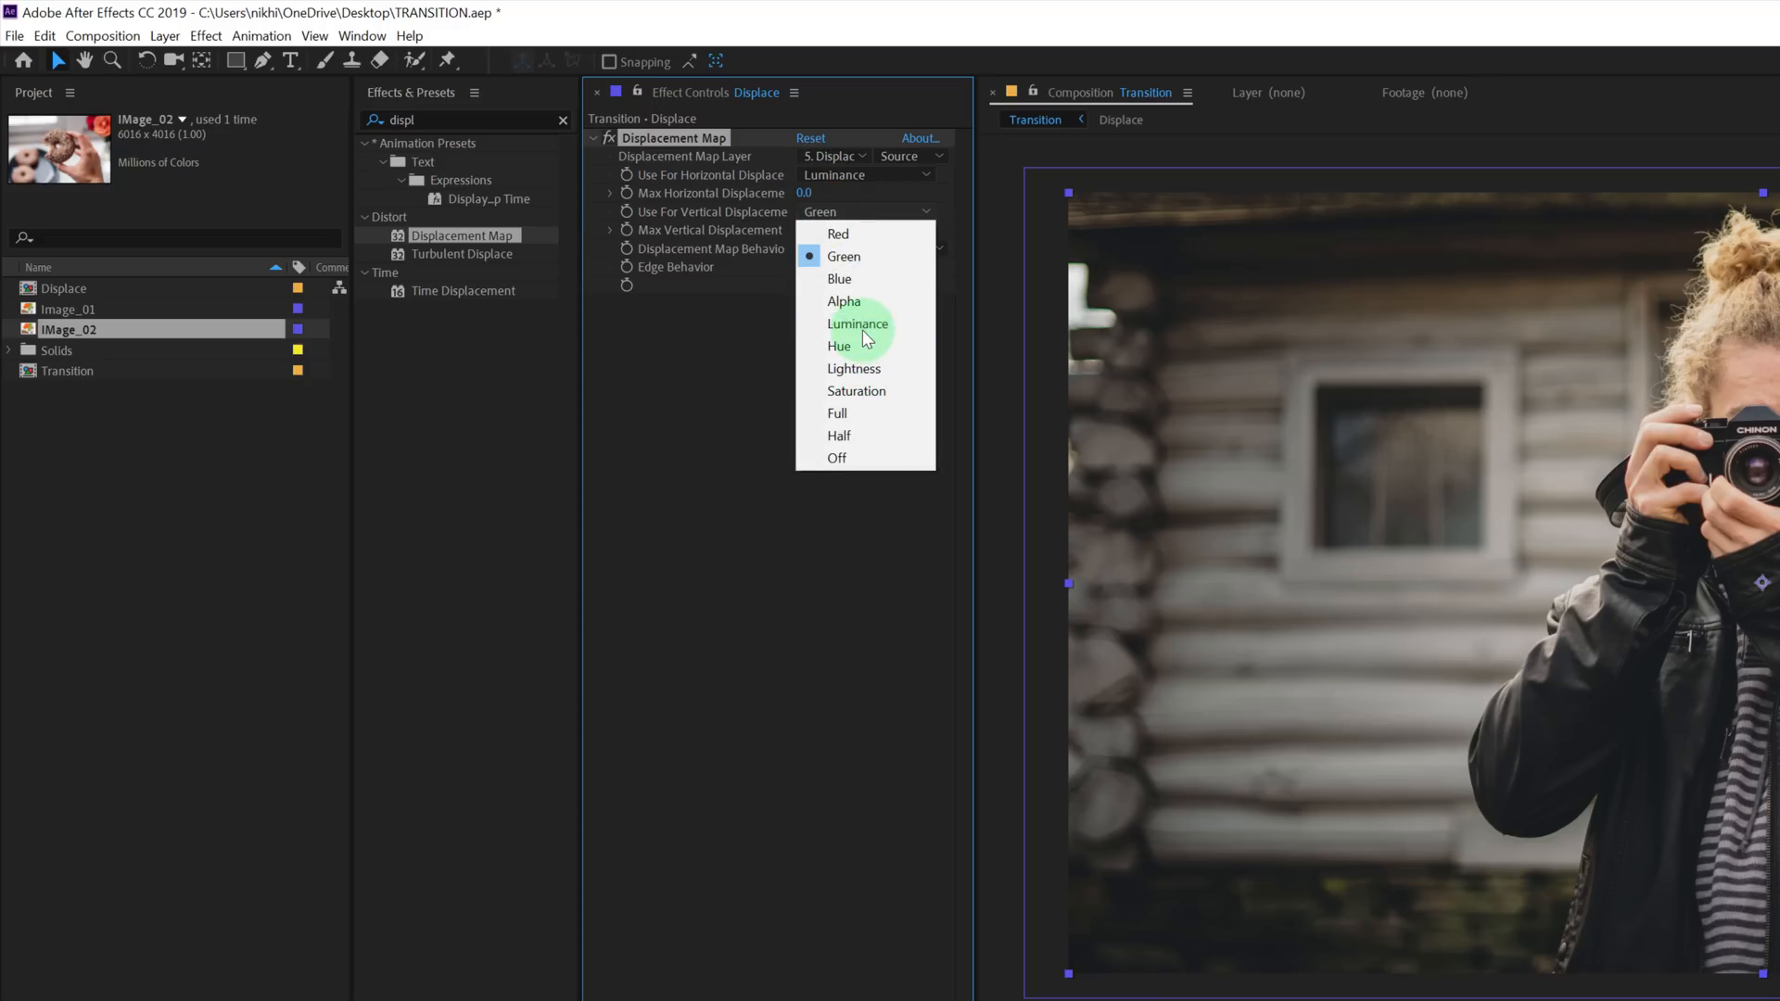
left_click(856, 322)
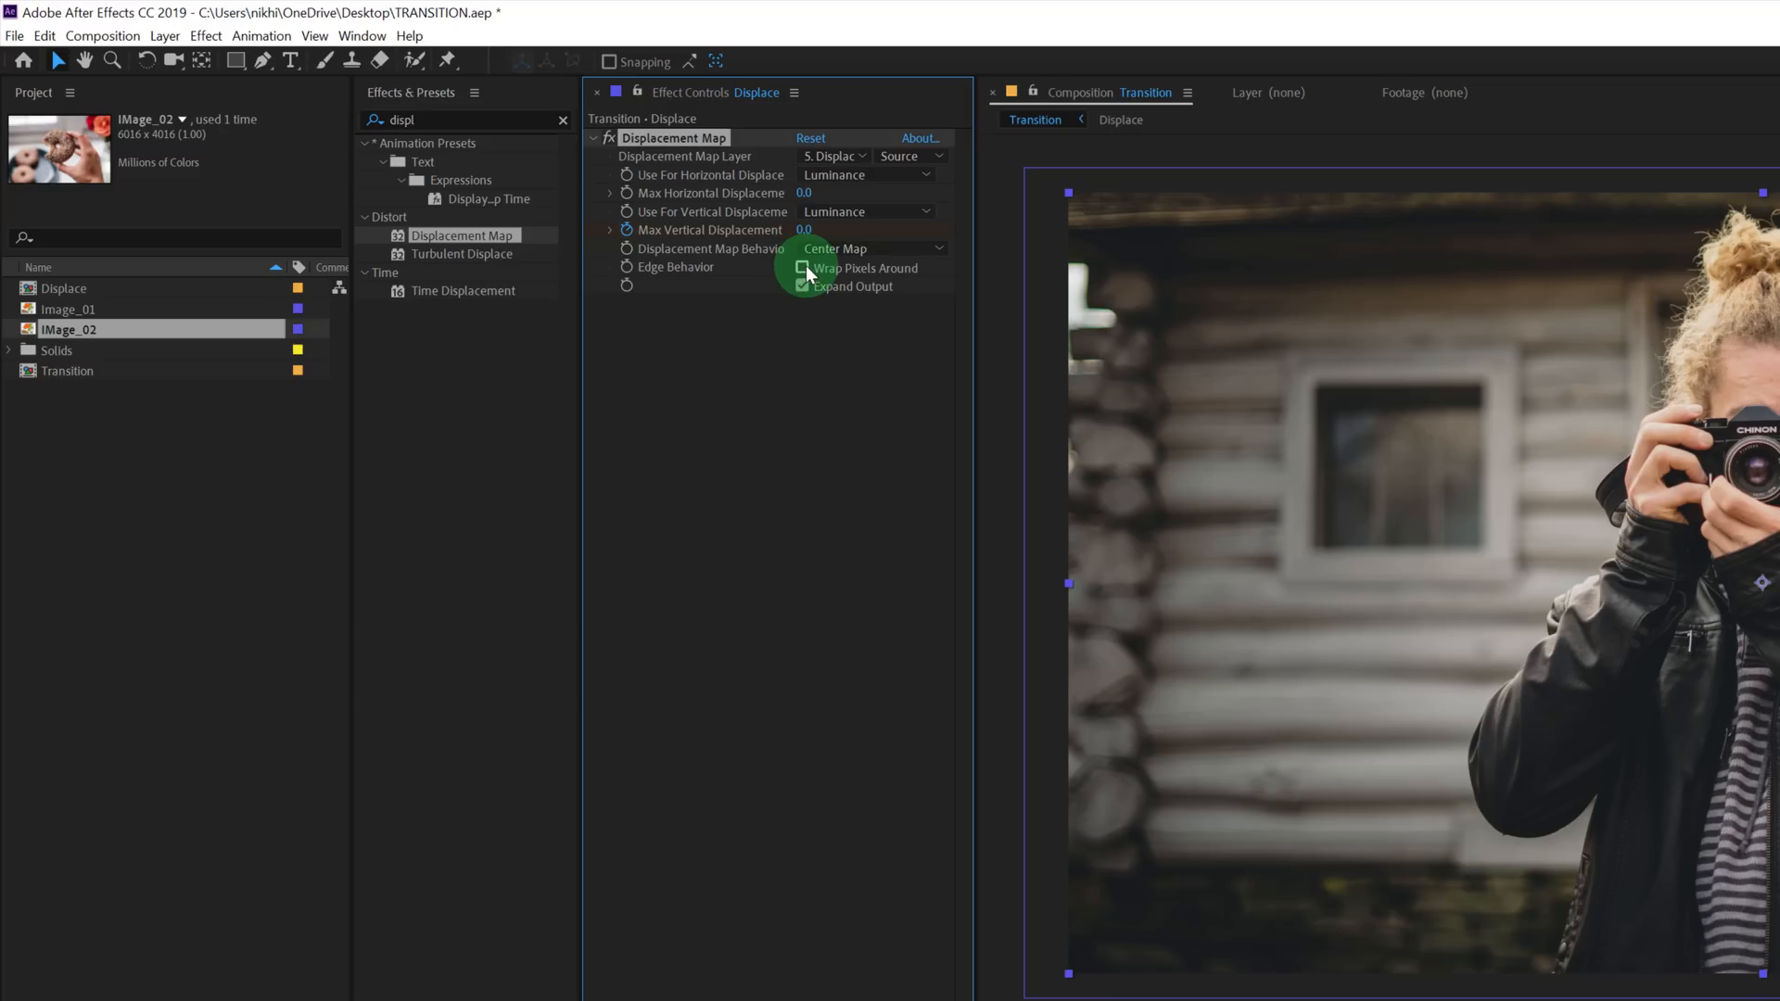
left_click(802, 269)
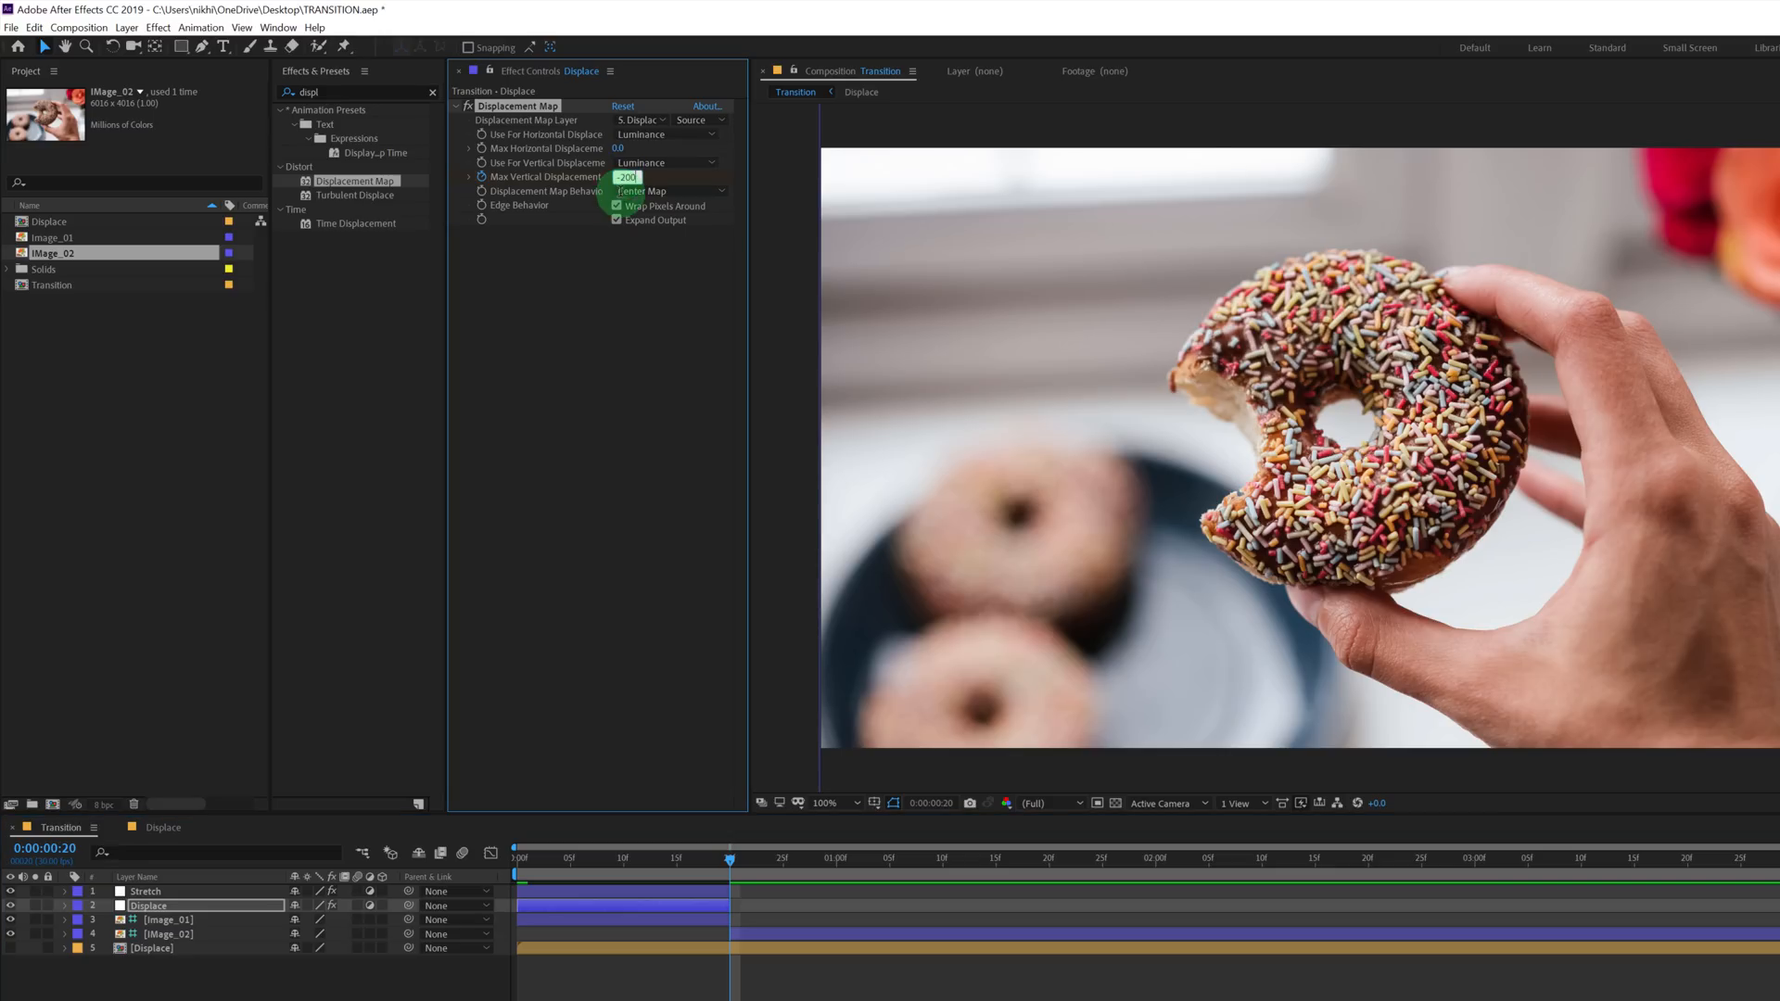
Scrub the timeline to check the sliced vertical distortion building toward the cut.
left_click_drag(733, 858, 656, 859)
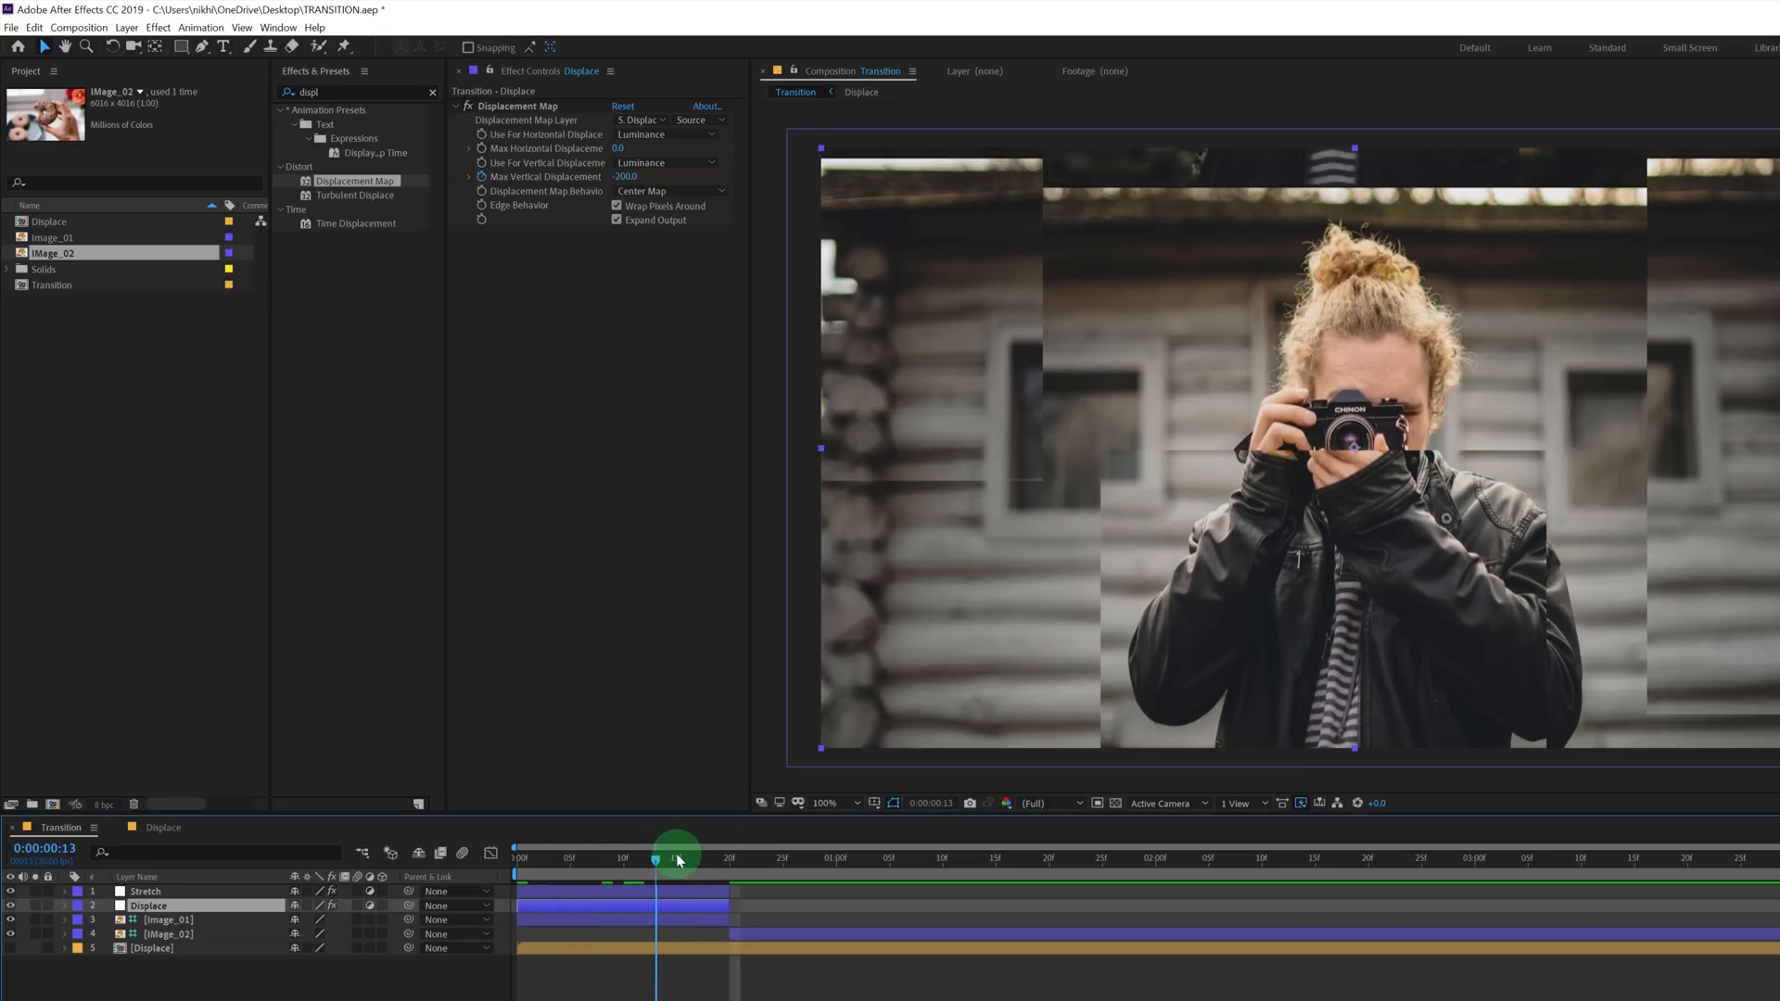
left_click_drag(657, 849, 695, 849)
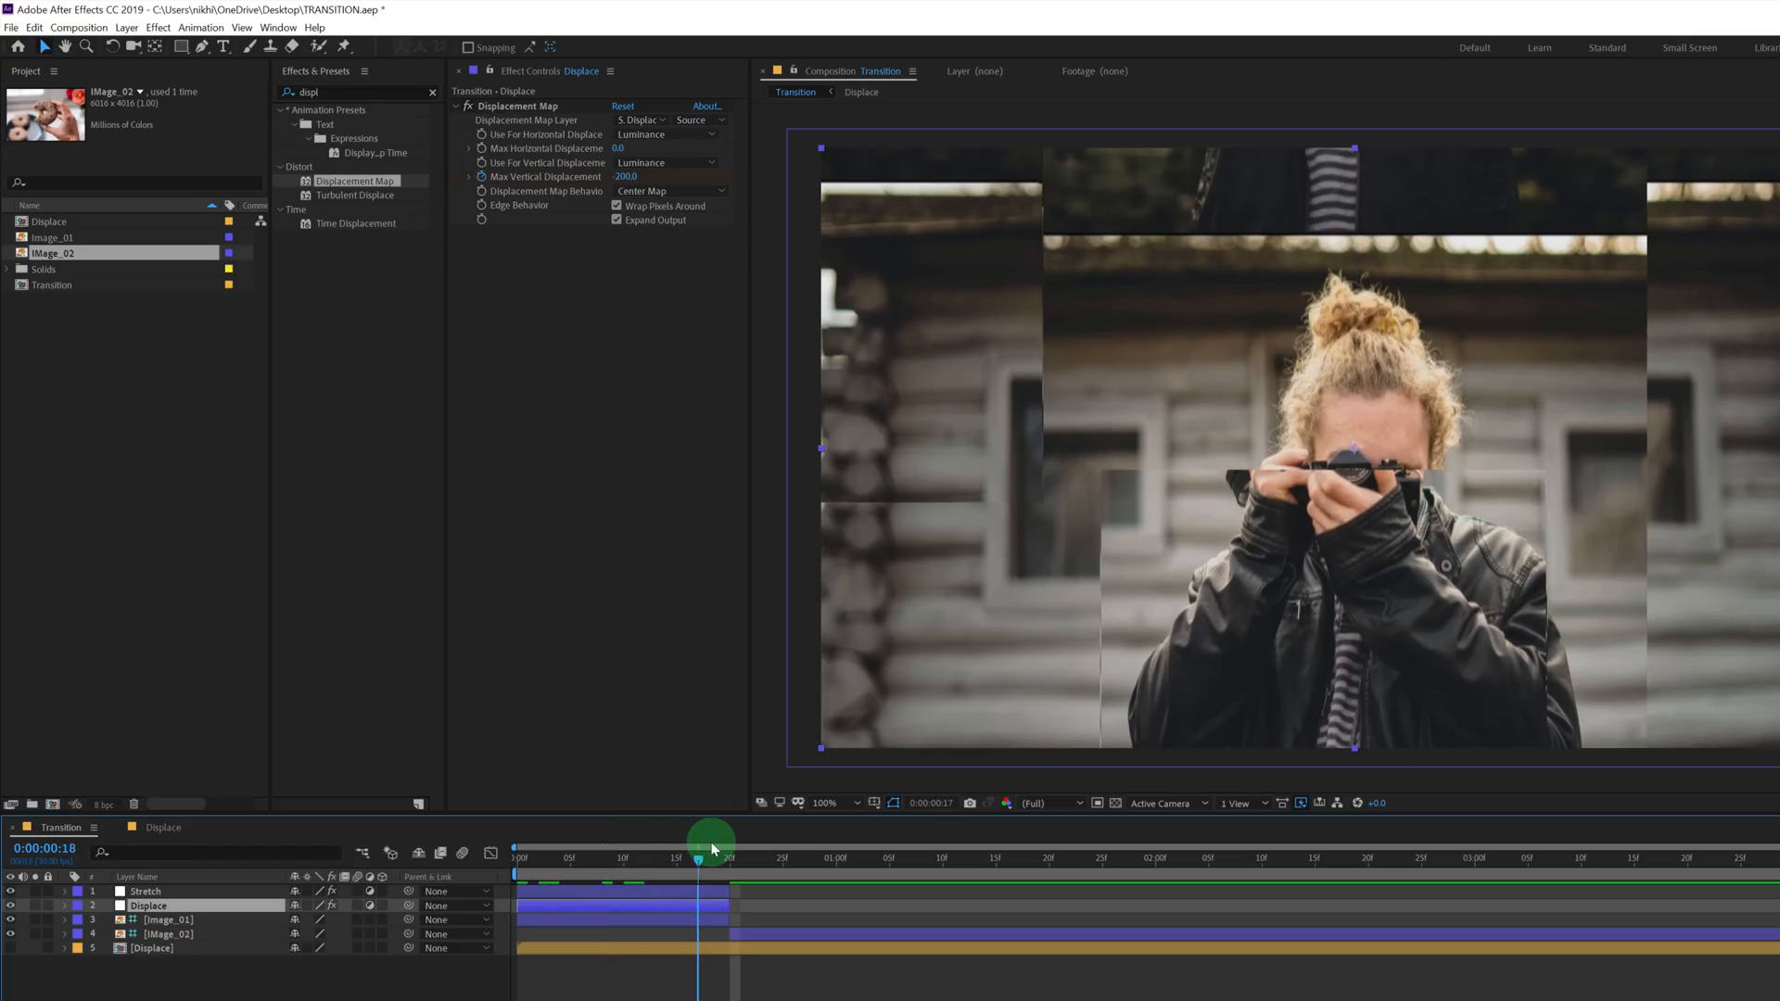
left_click_drag(699, 846, 599, 845)
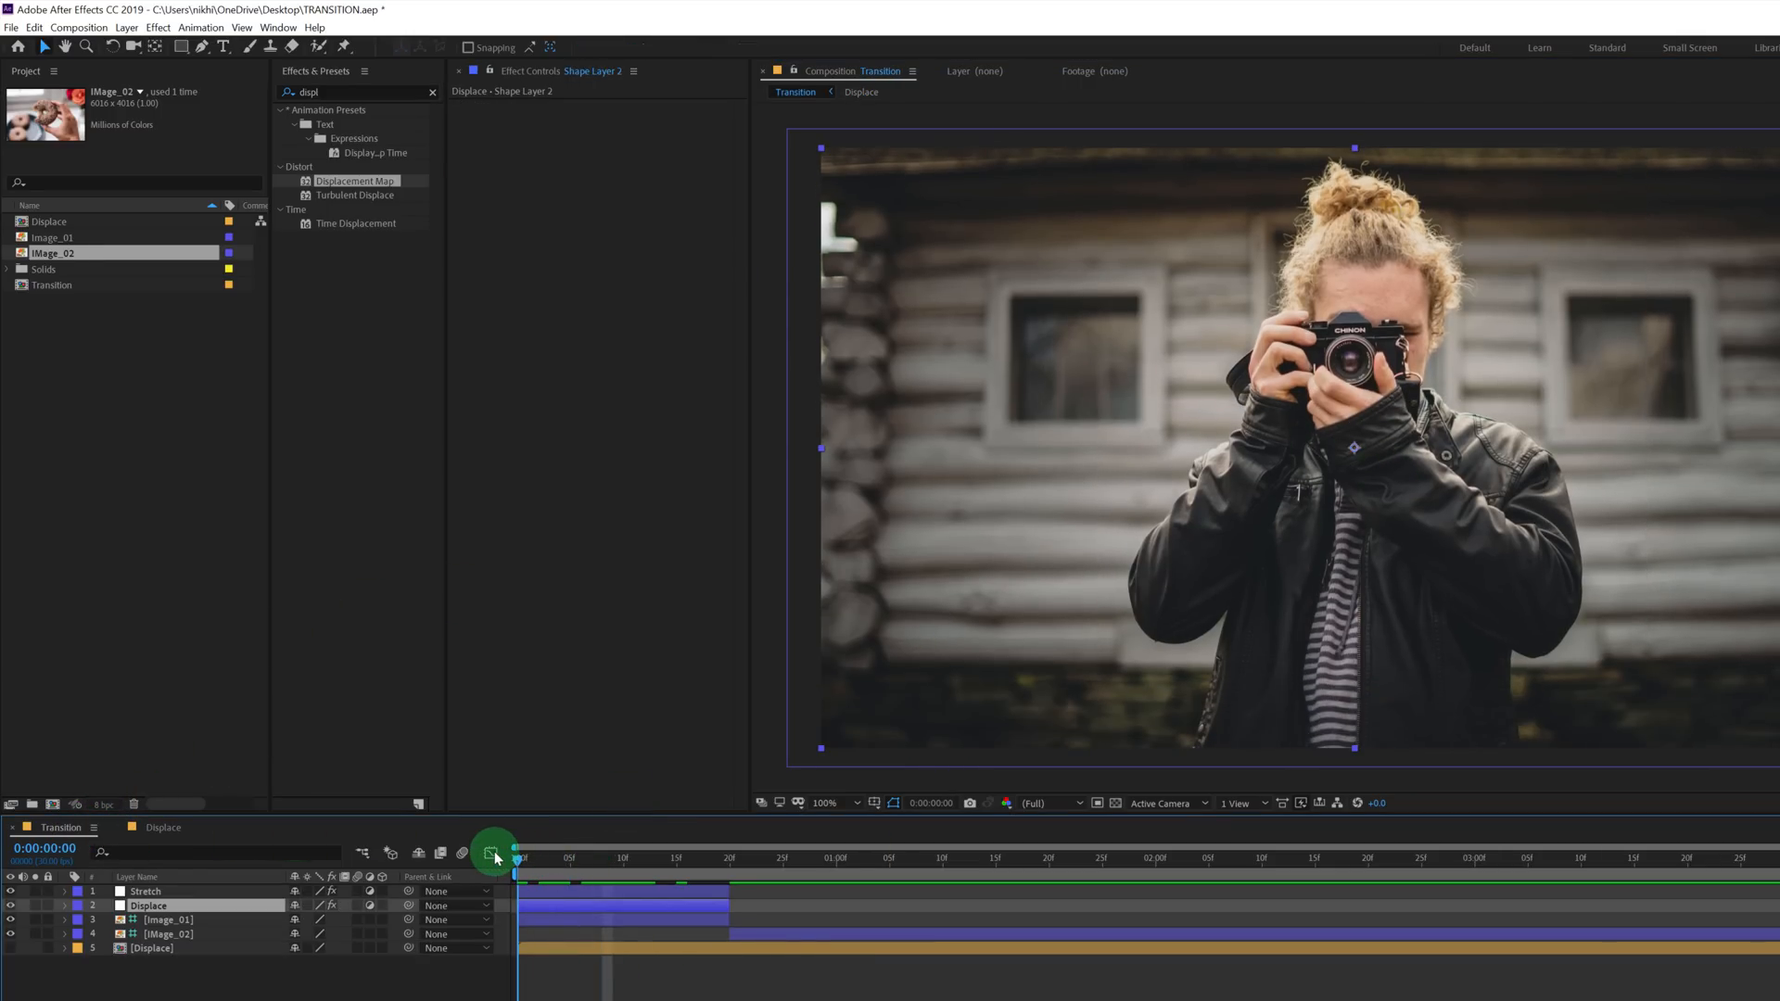
left_click_drag(497, 857, 678, 857)
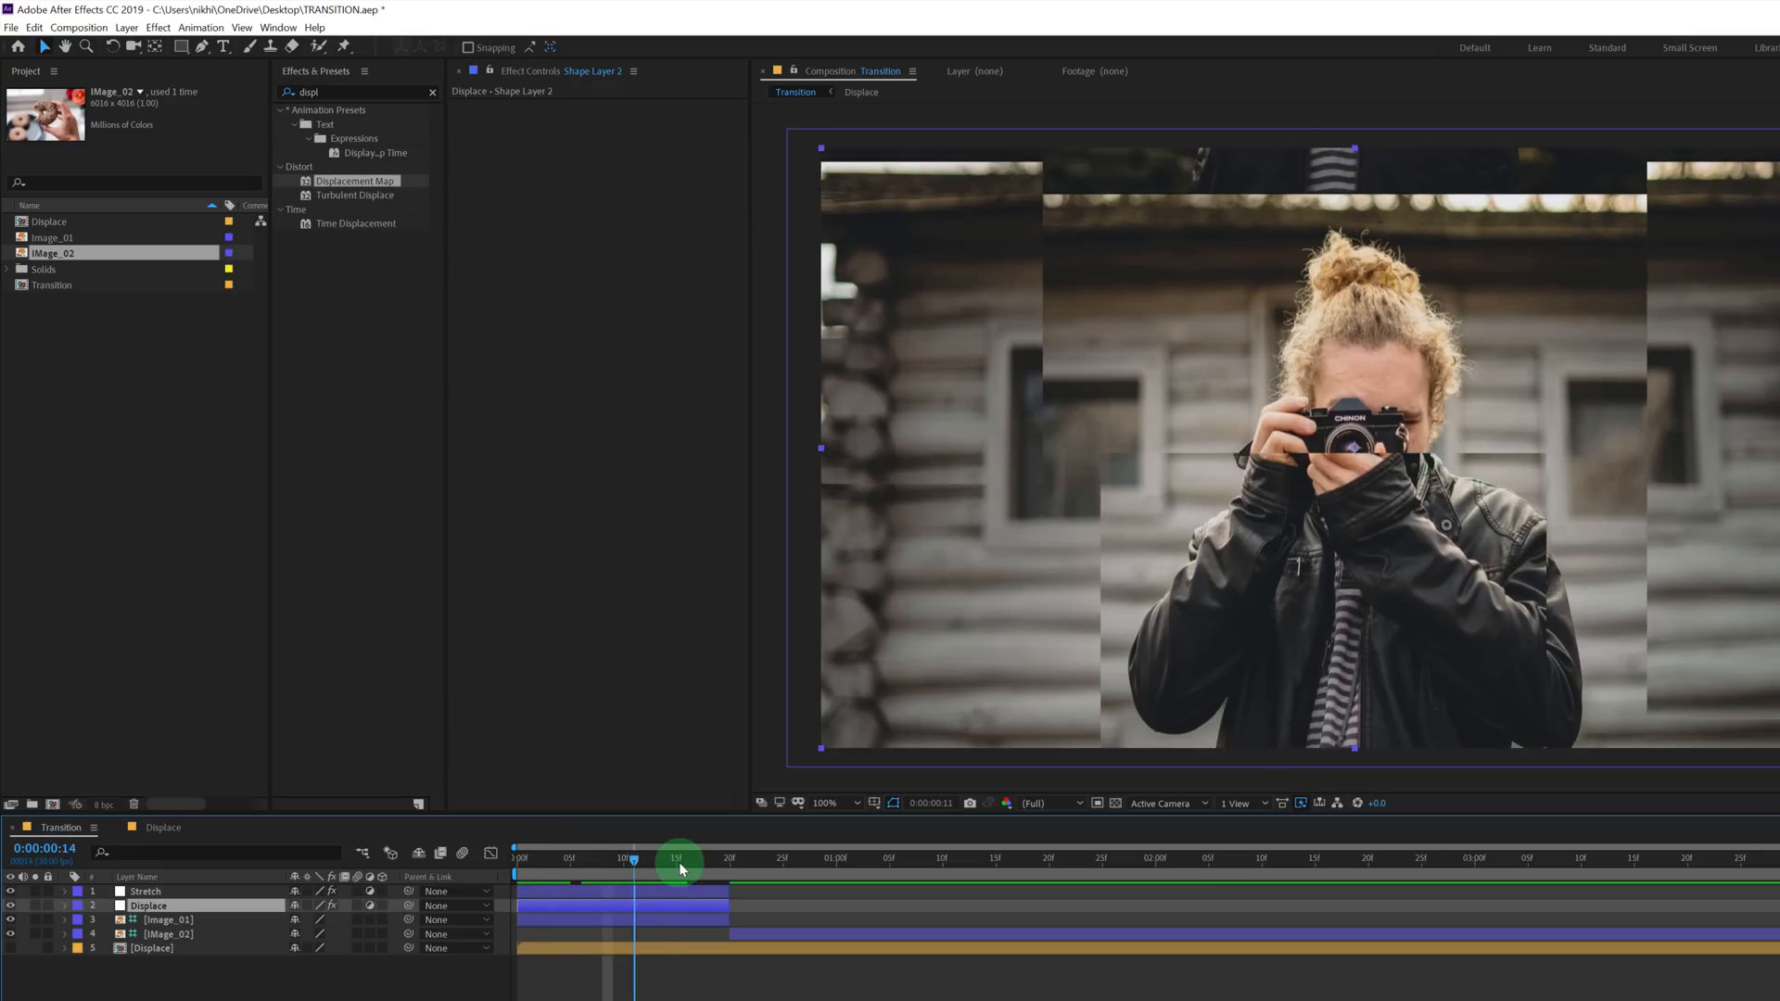
left_click_drag(678, 859, 634, 858)
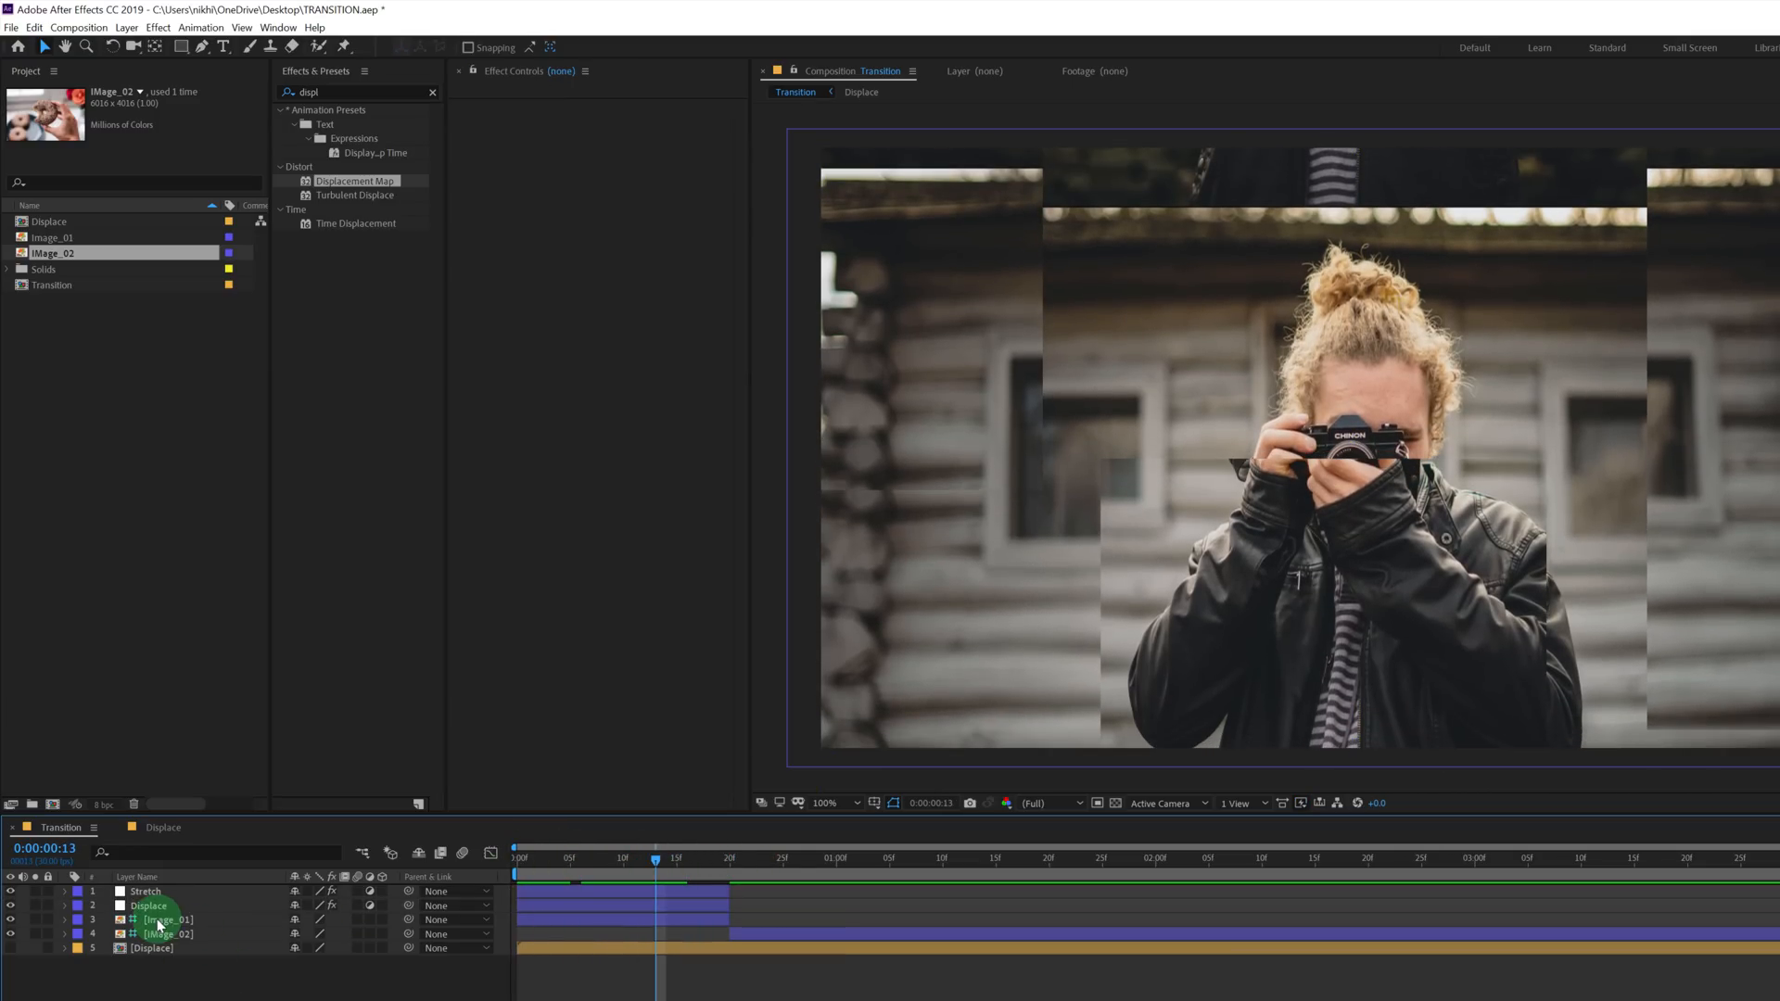
Duplicate Displace as a layer named Move and find the Motion Tile effect.
left_click(148, 904)
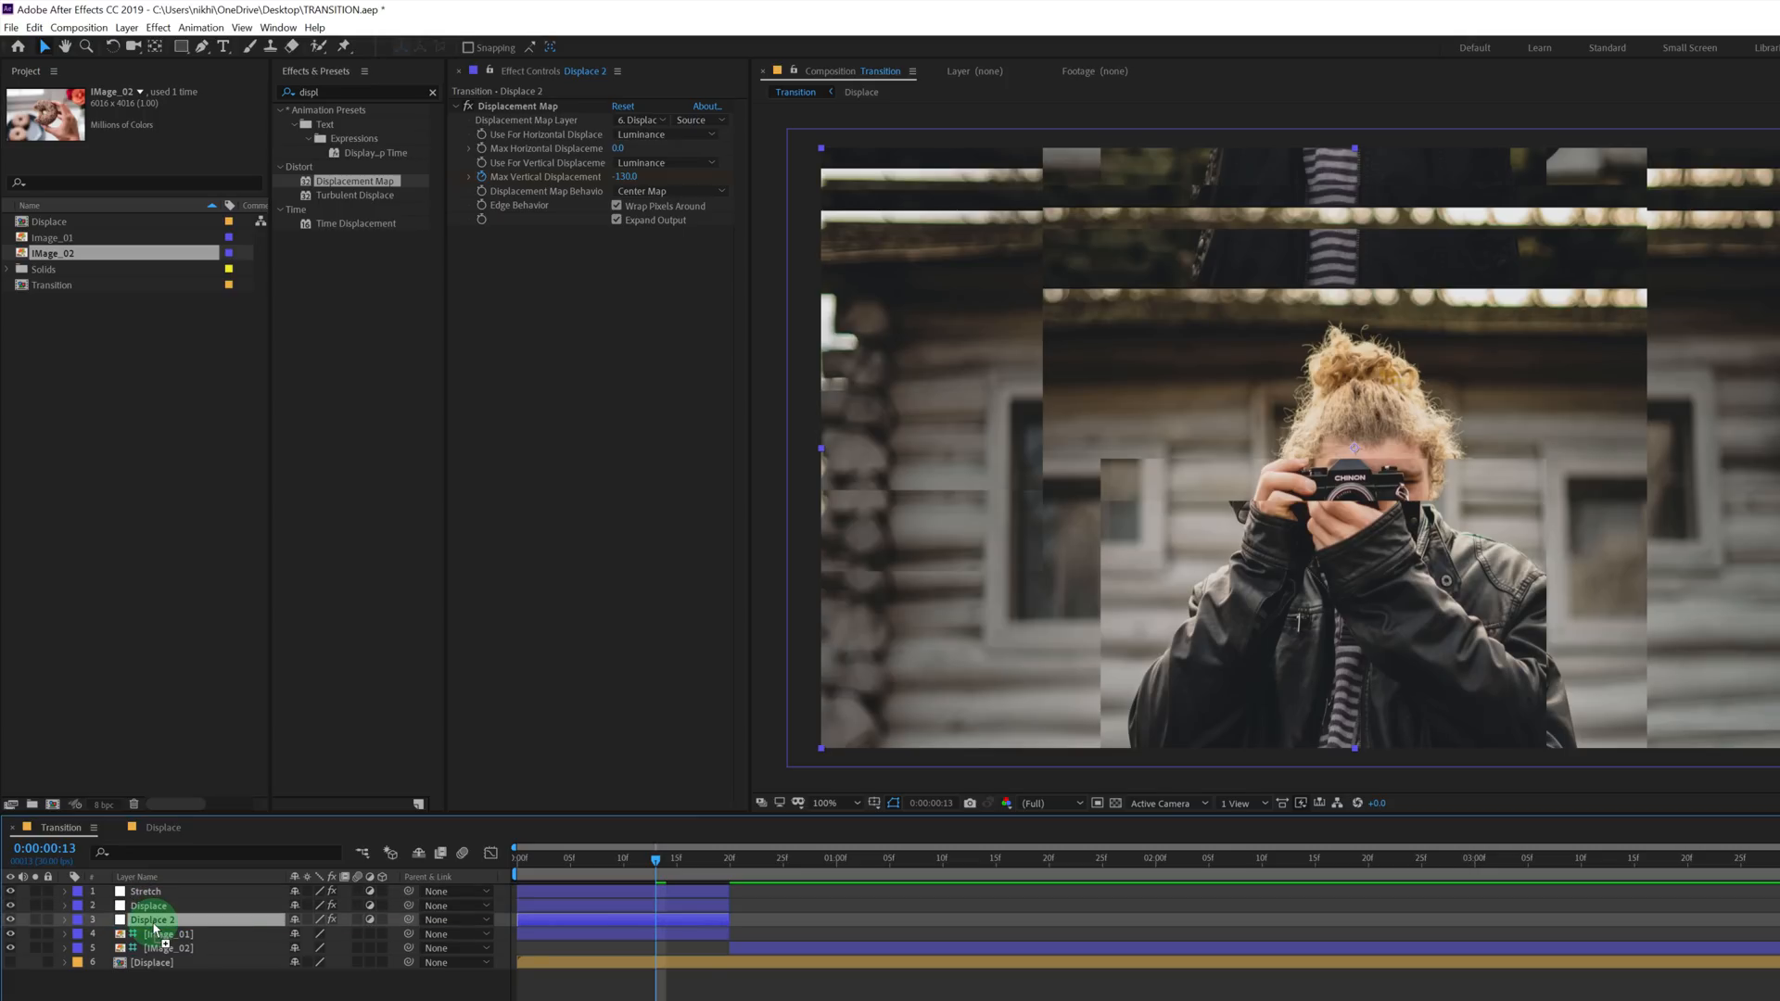
double_click(155, 920)
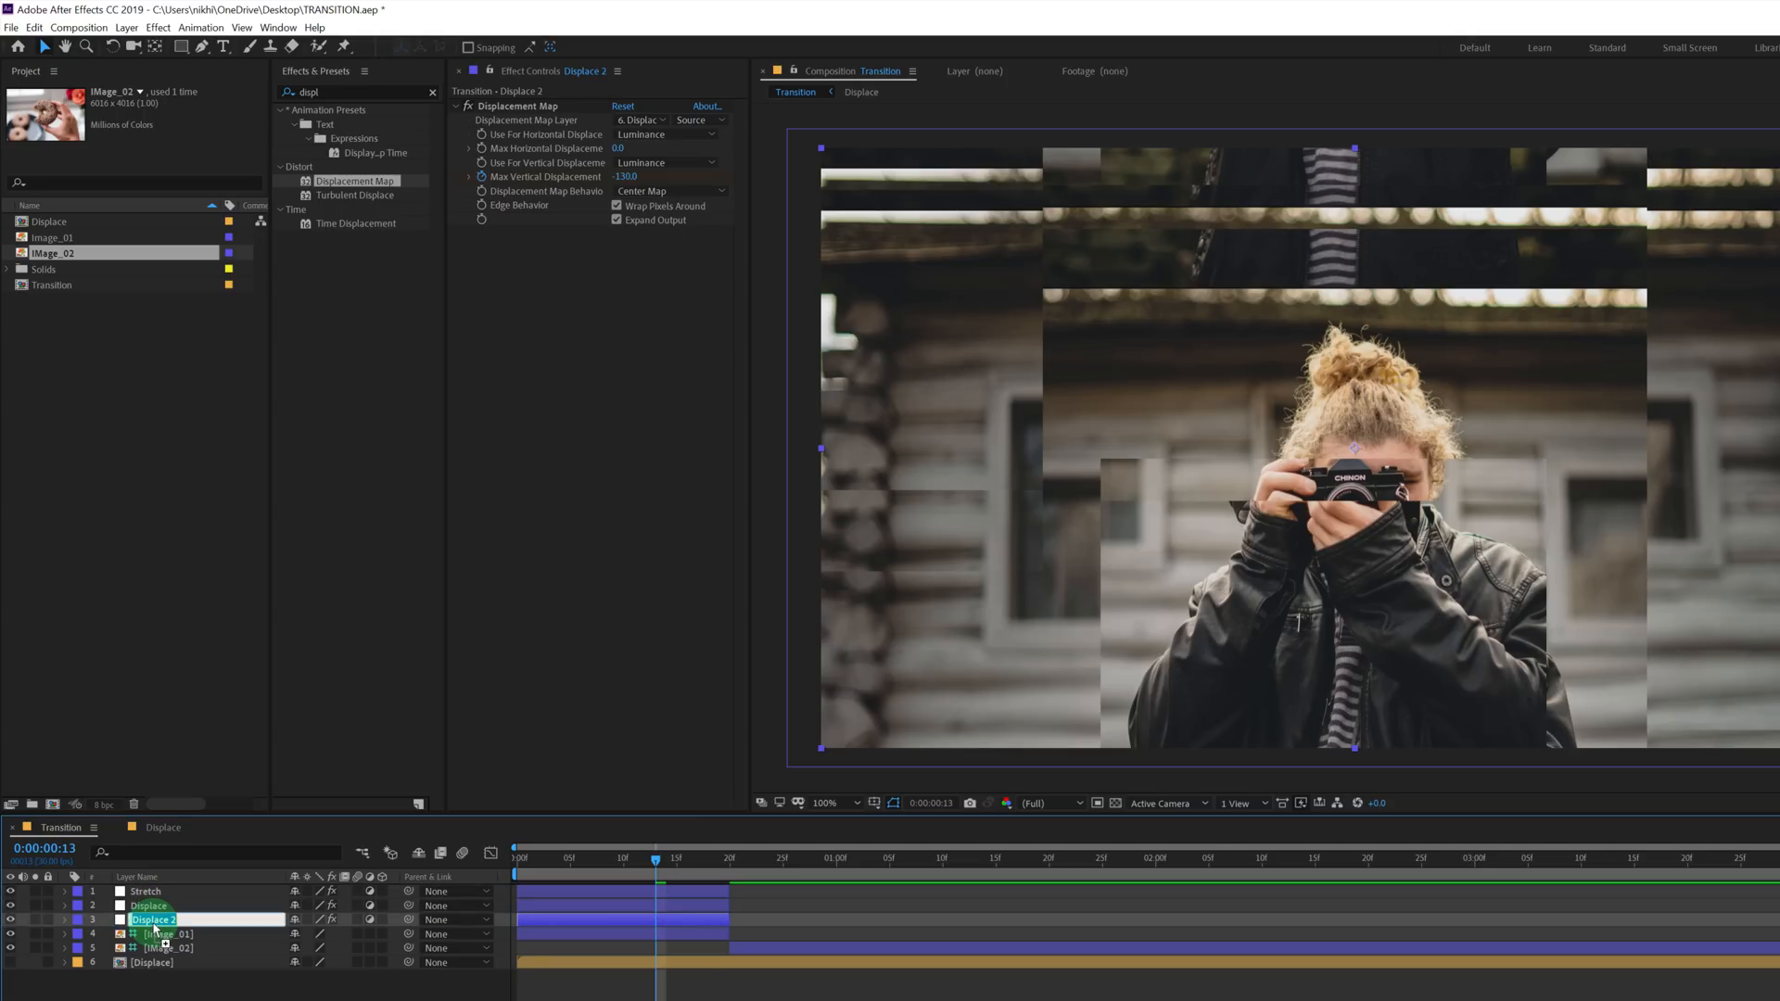
type("Move")
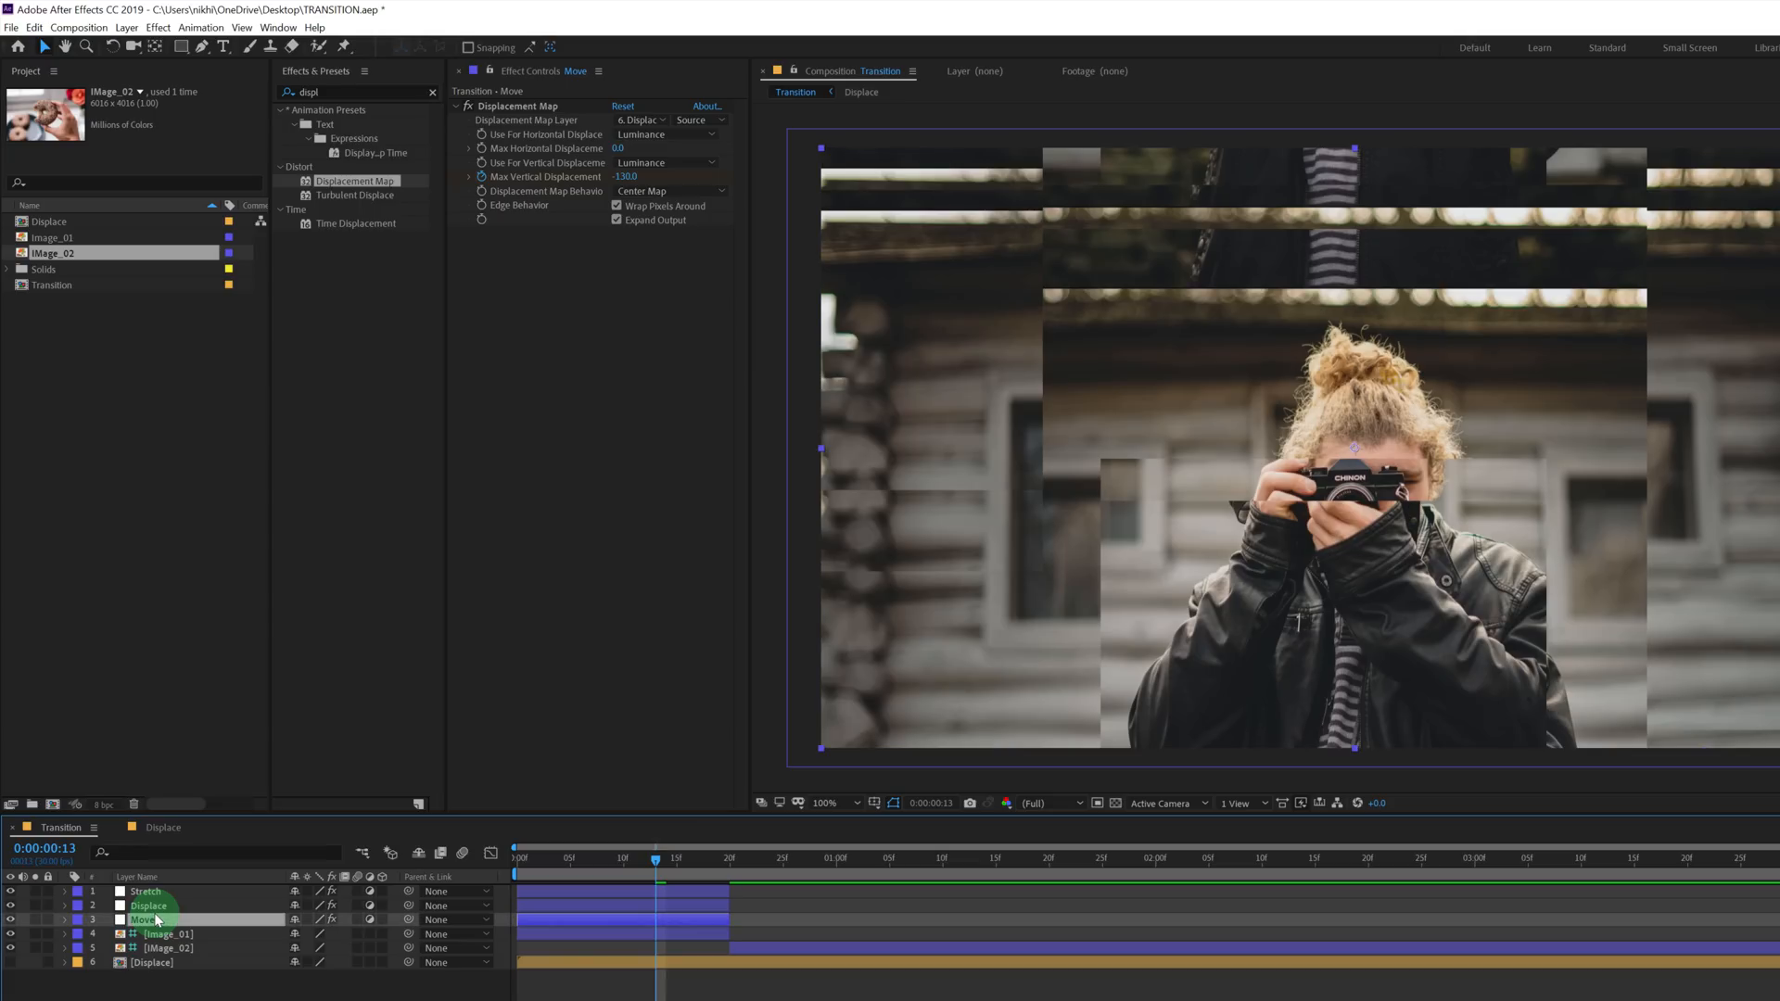
left_click(517, 105)
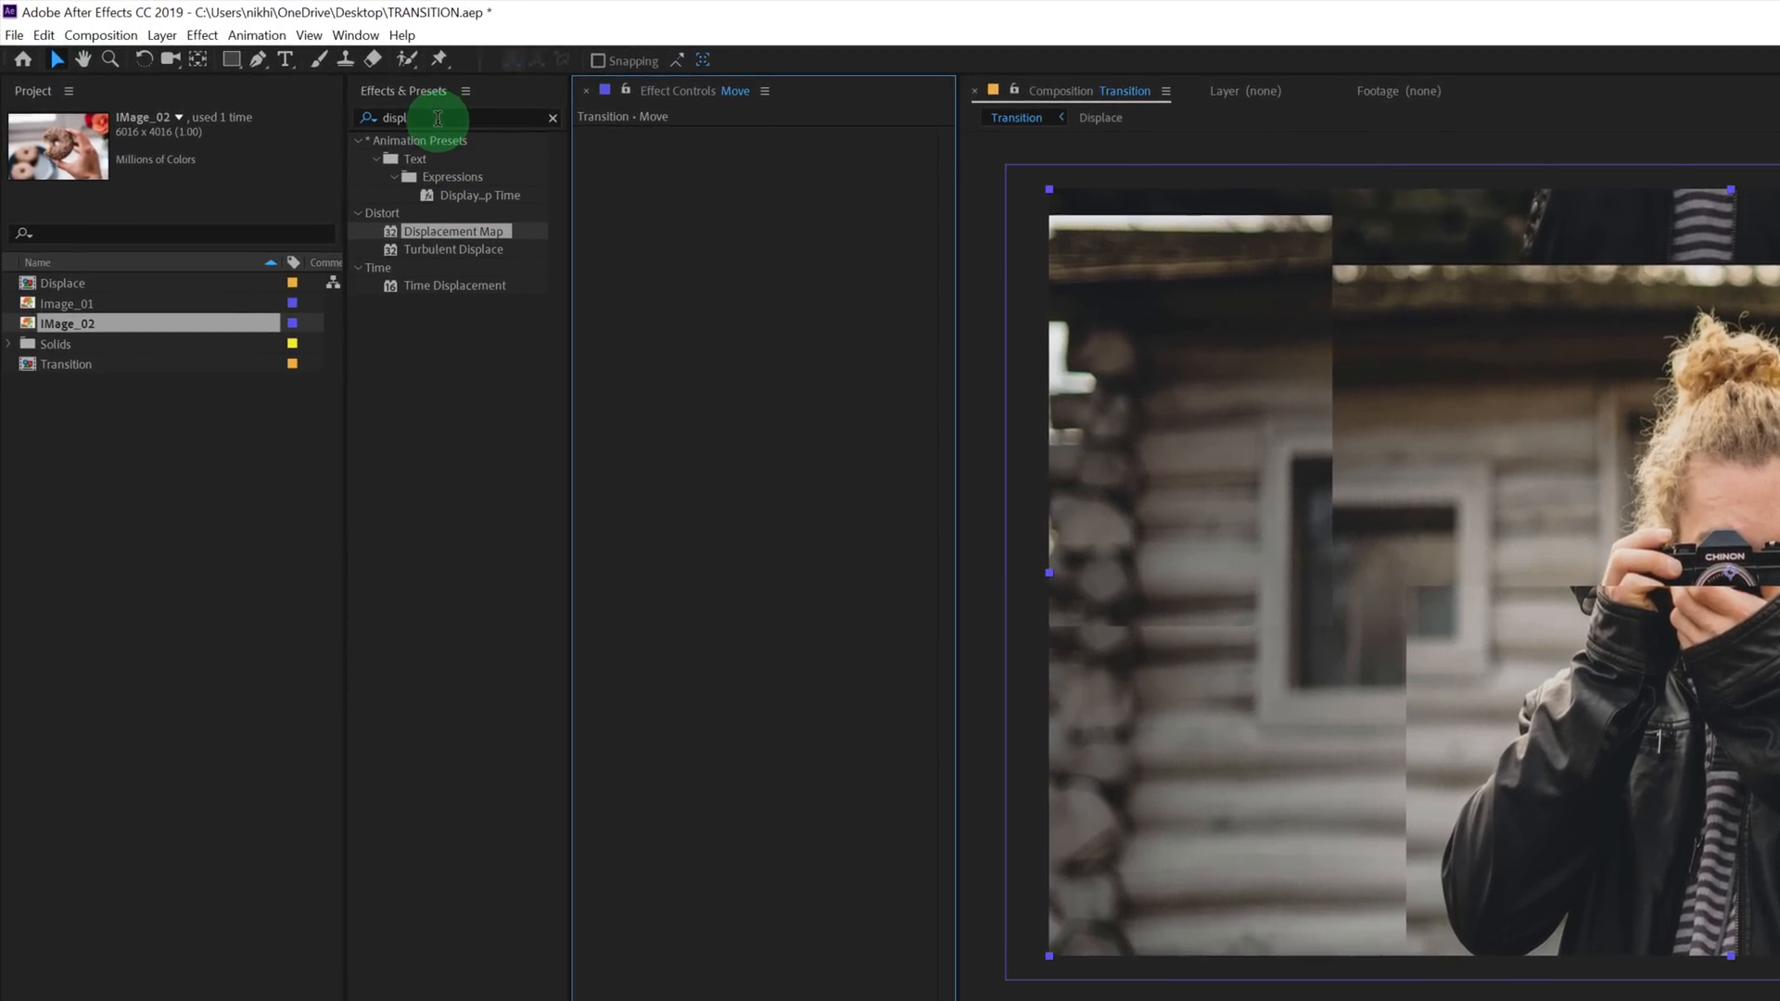
type("motion")
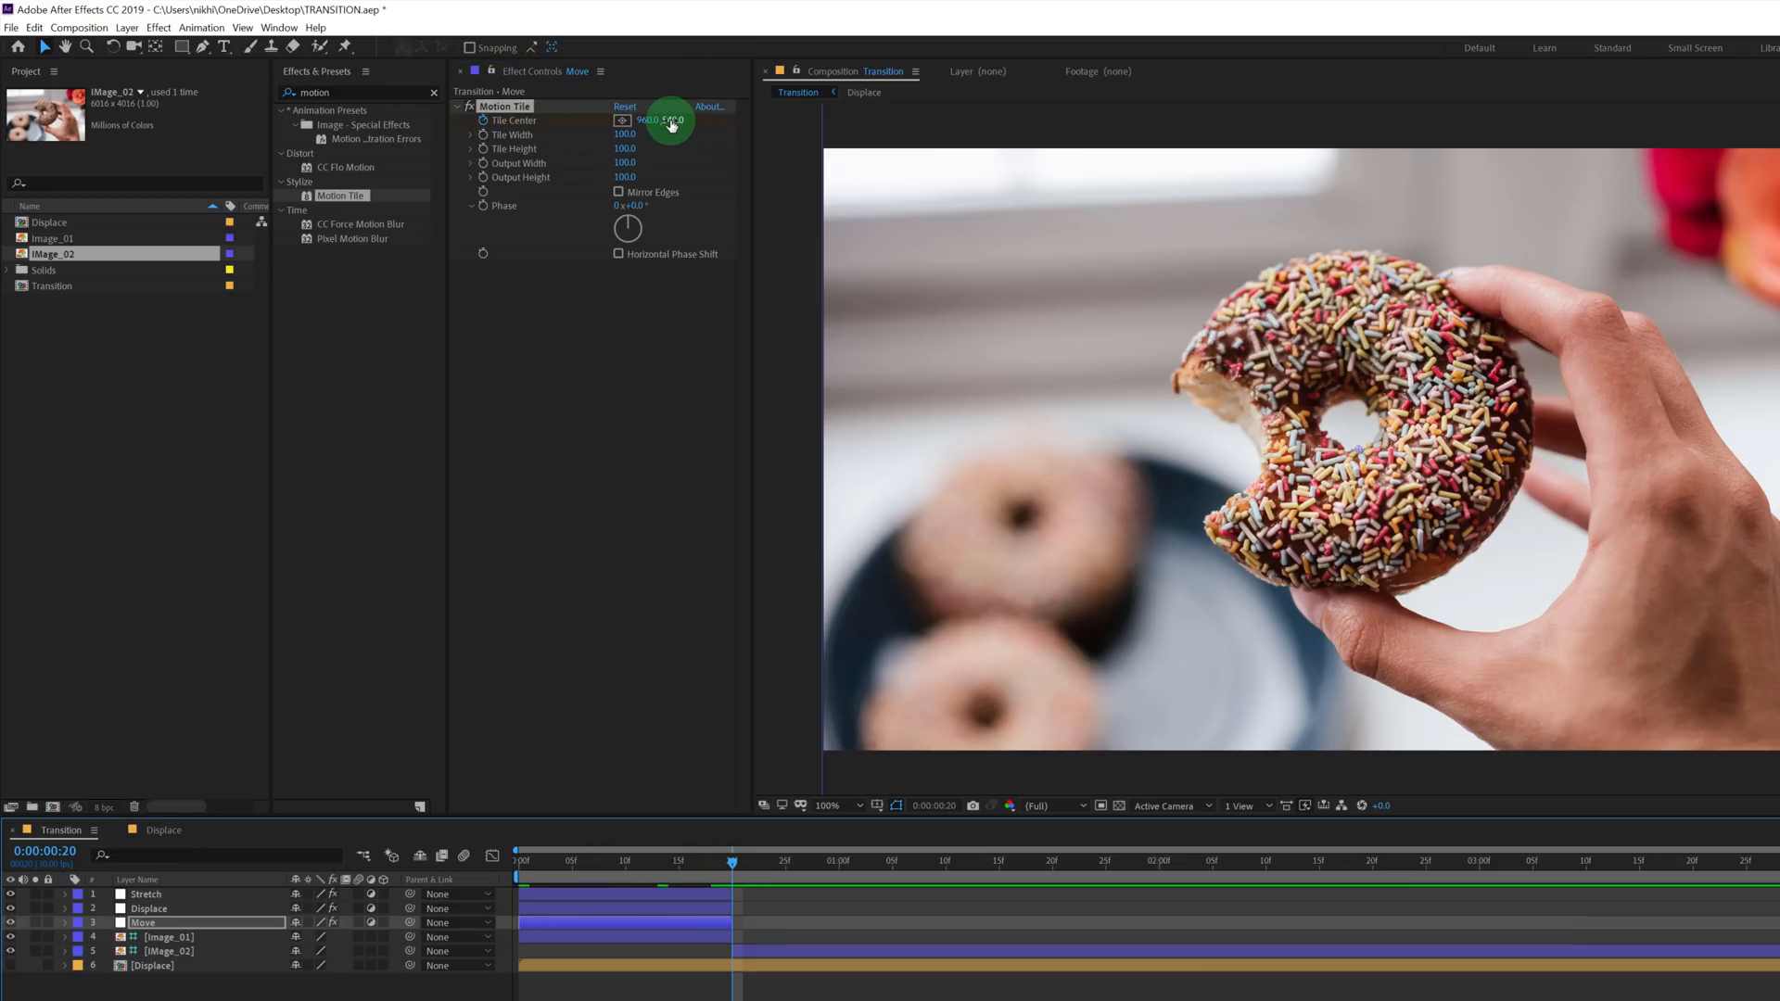
Keyframe Motion Tile's Tile Center Y to 940 and preview the vertical slide.
left_click(647, 120)
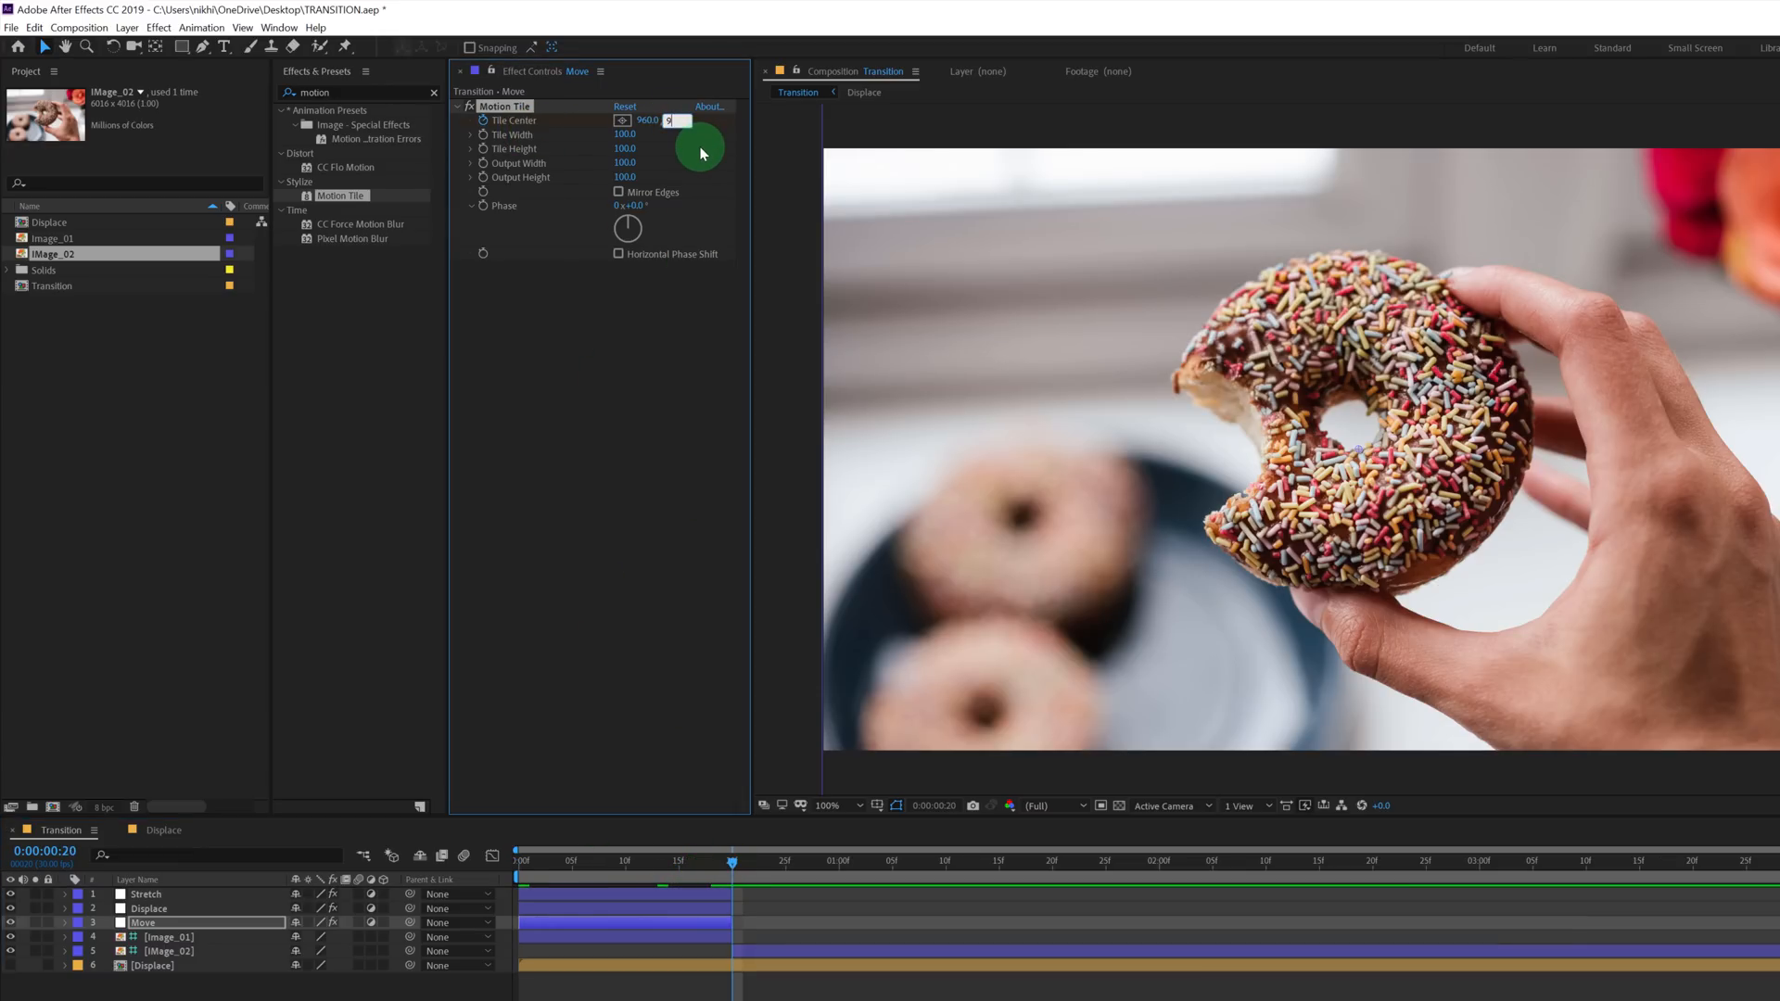
type("940.0")
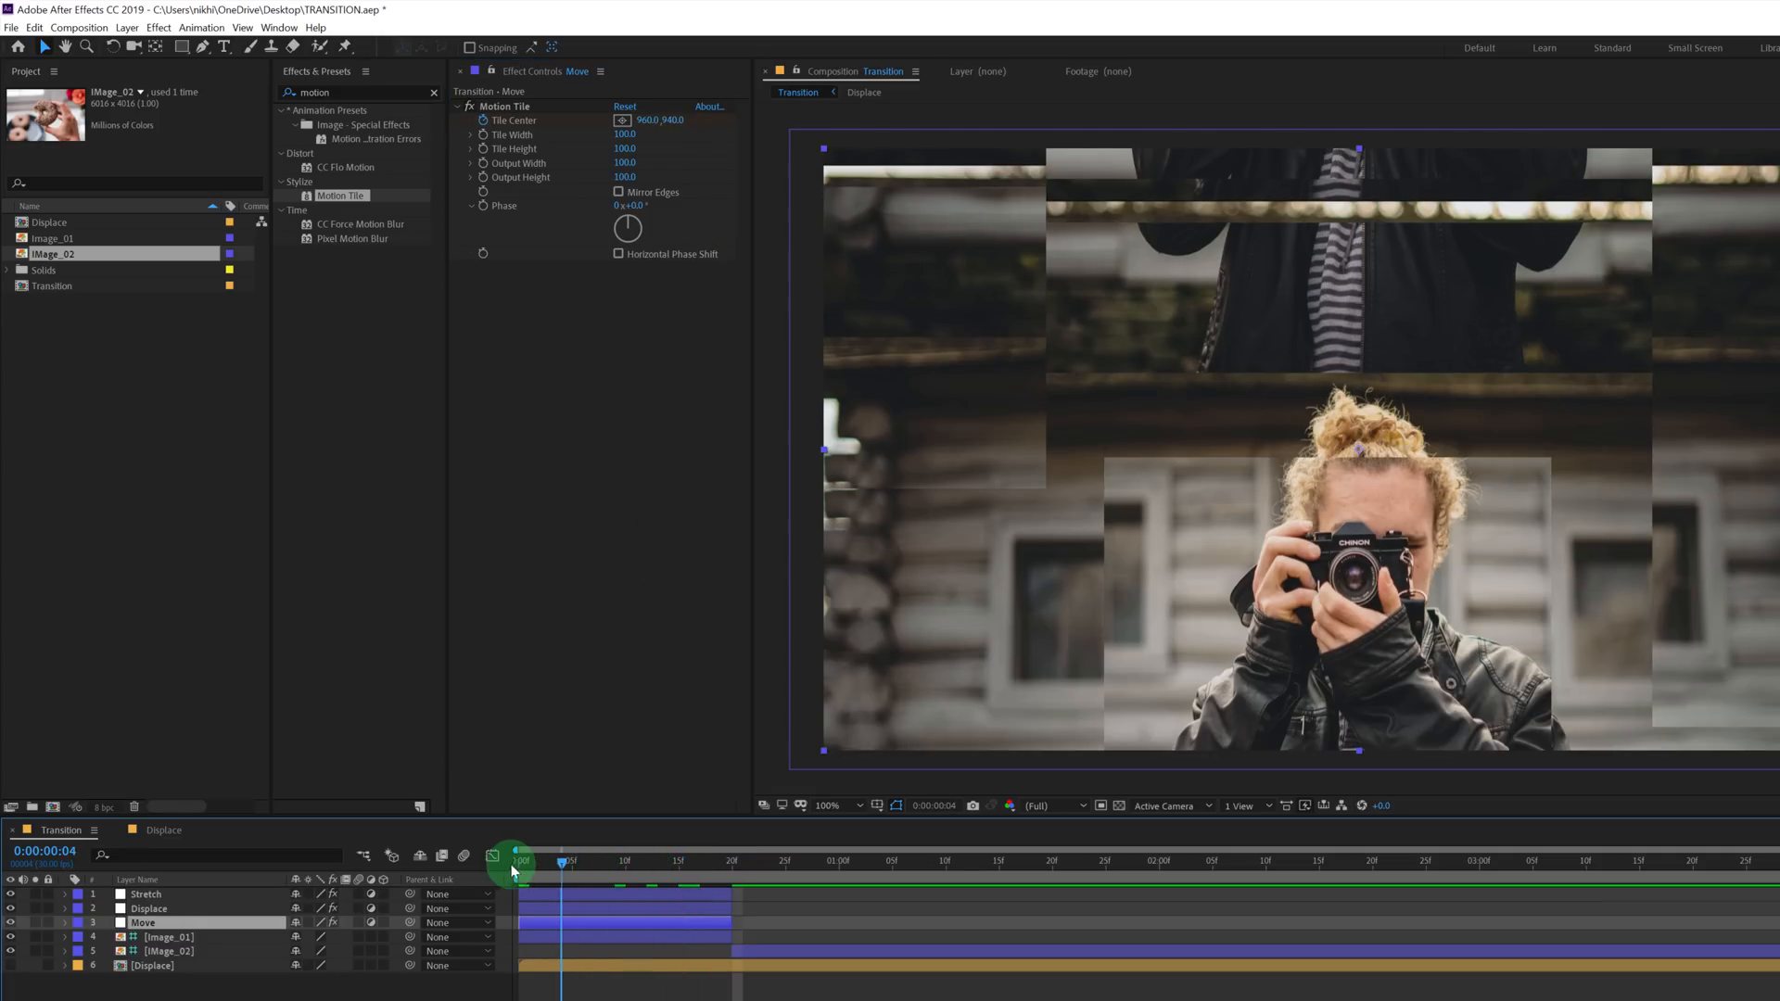
left_click_drag(558, 862, 671, 862)
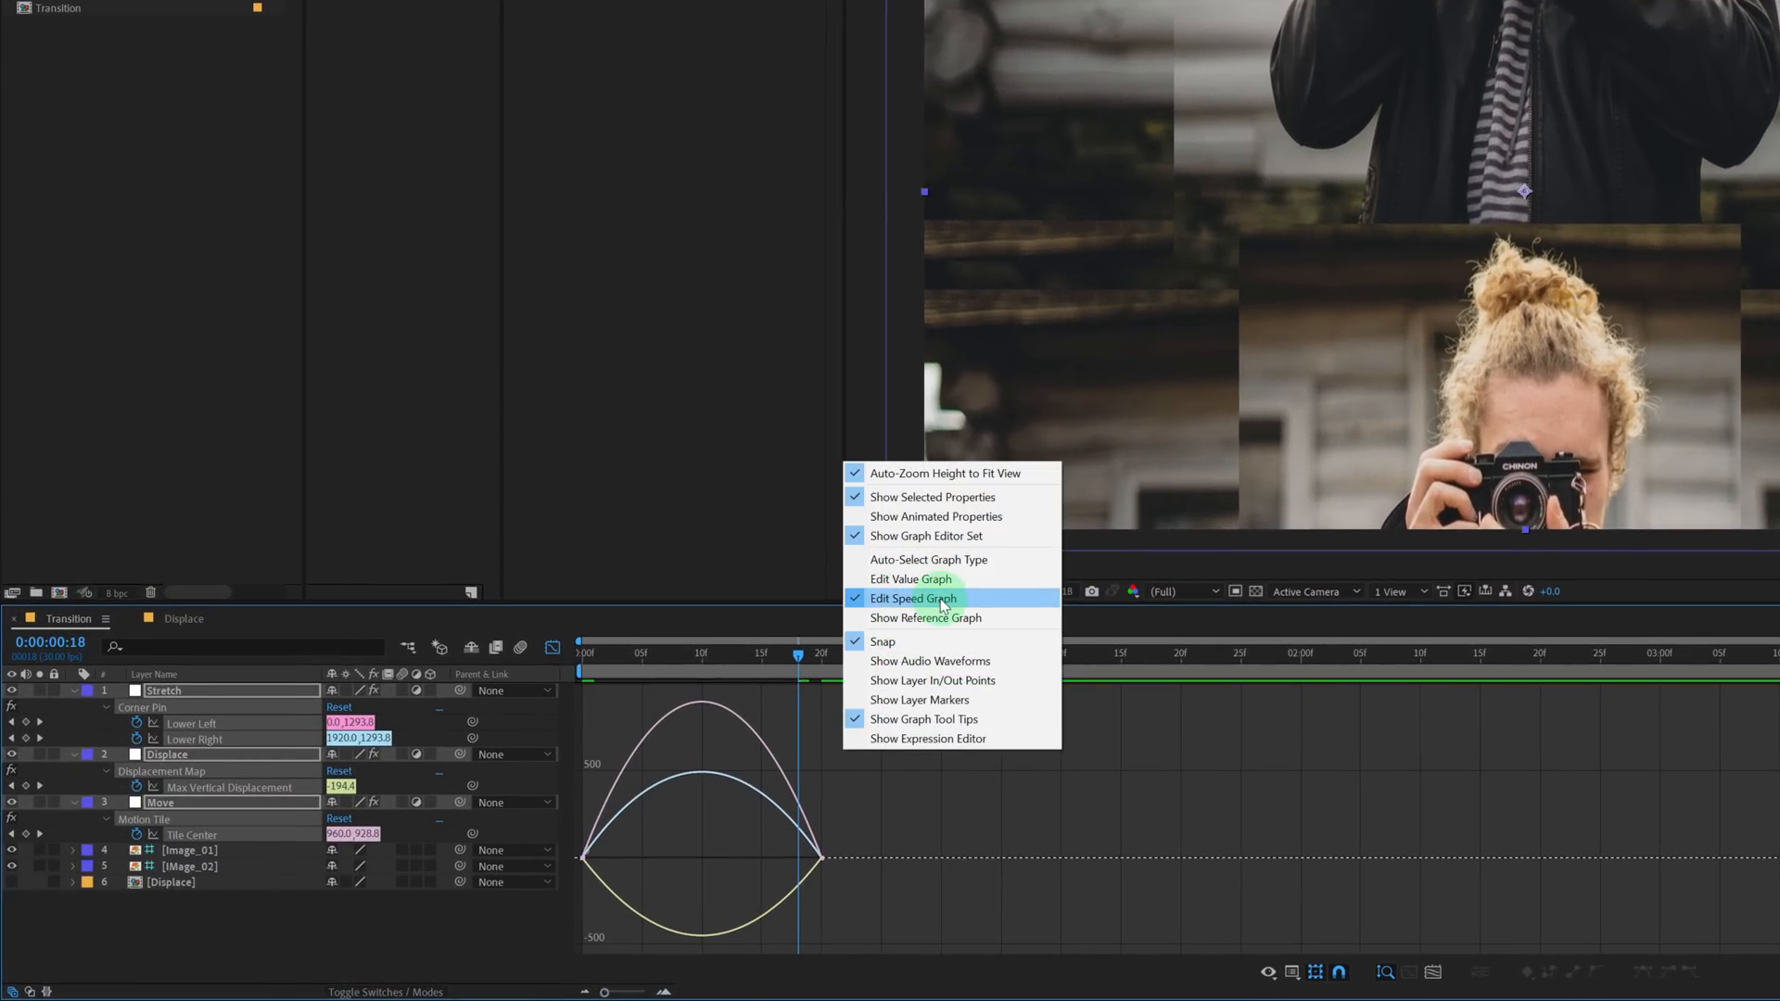
In the speed graph, ease the keyframes to about 80% influence so motion peaks at the cut.
left_click(914, 599)
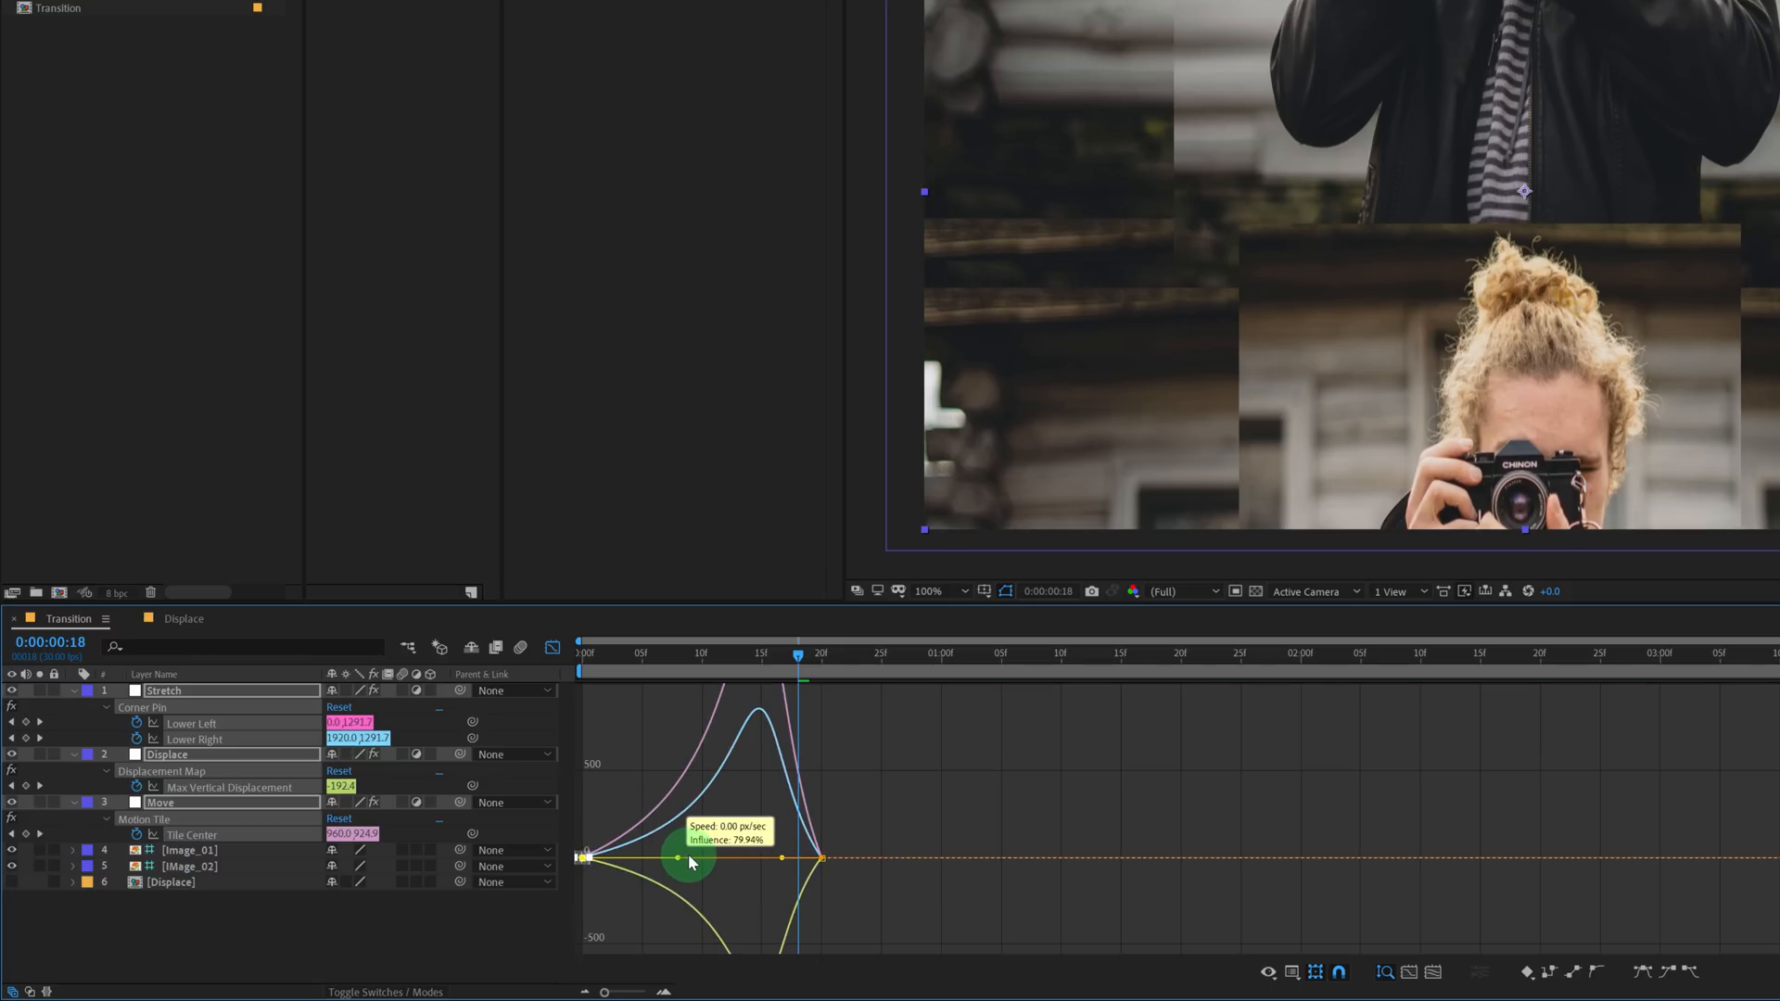
left_click_drag(692, 860, 782, 858)
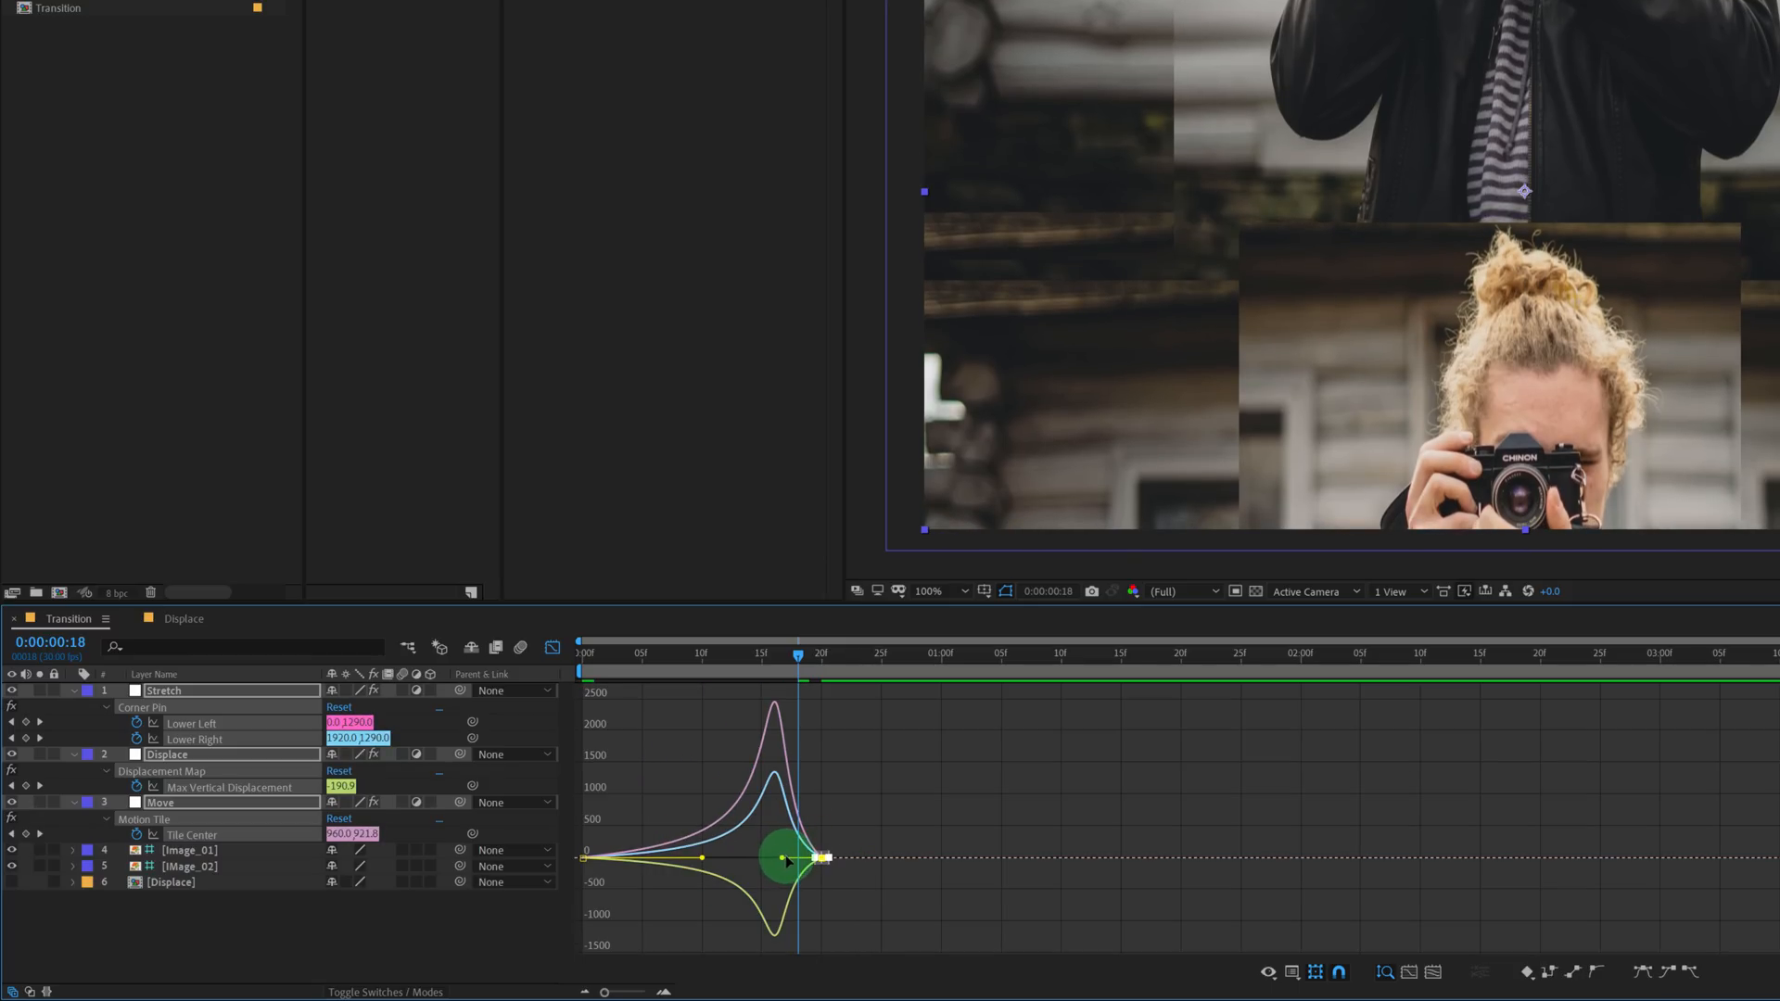
left_click_drag(818, 857, 816, 856)
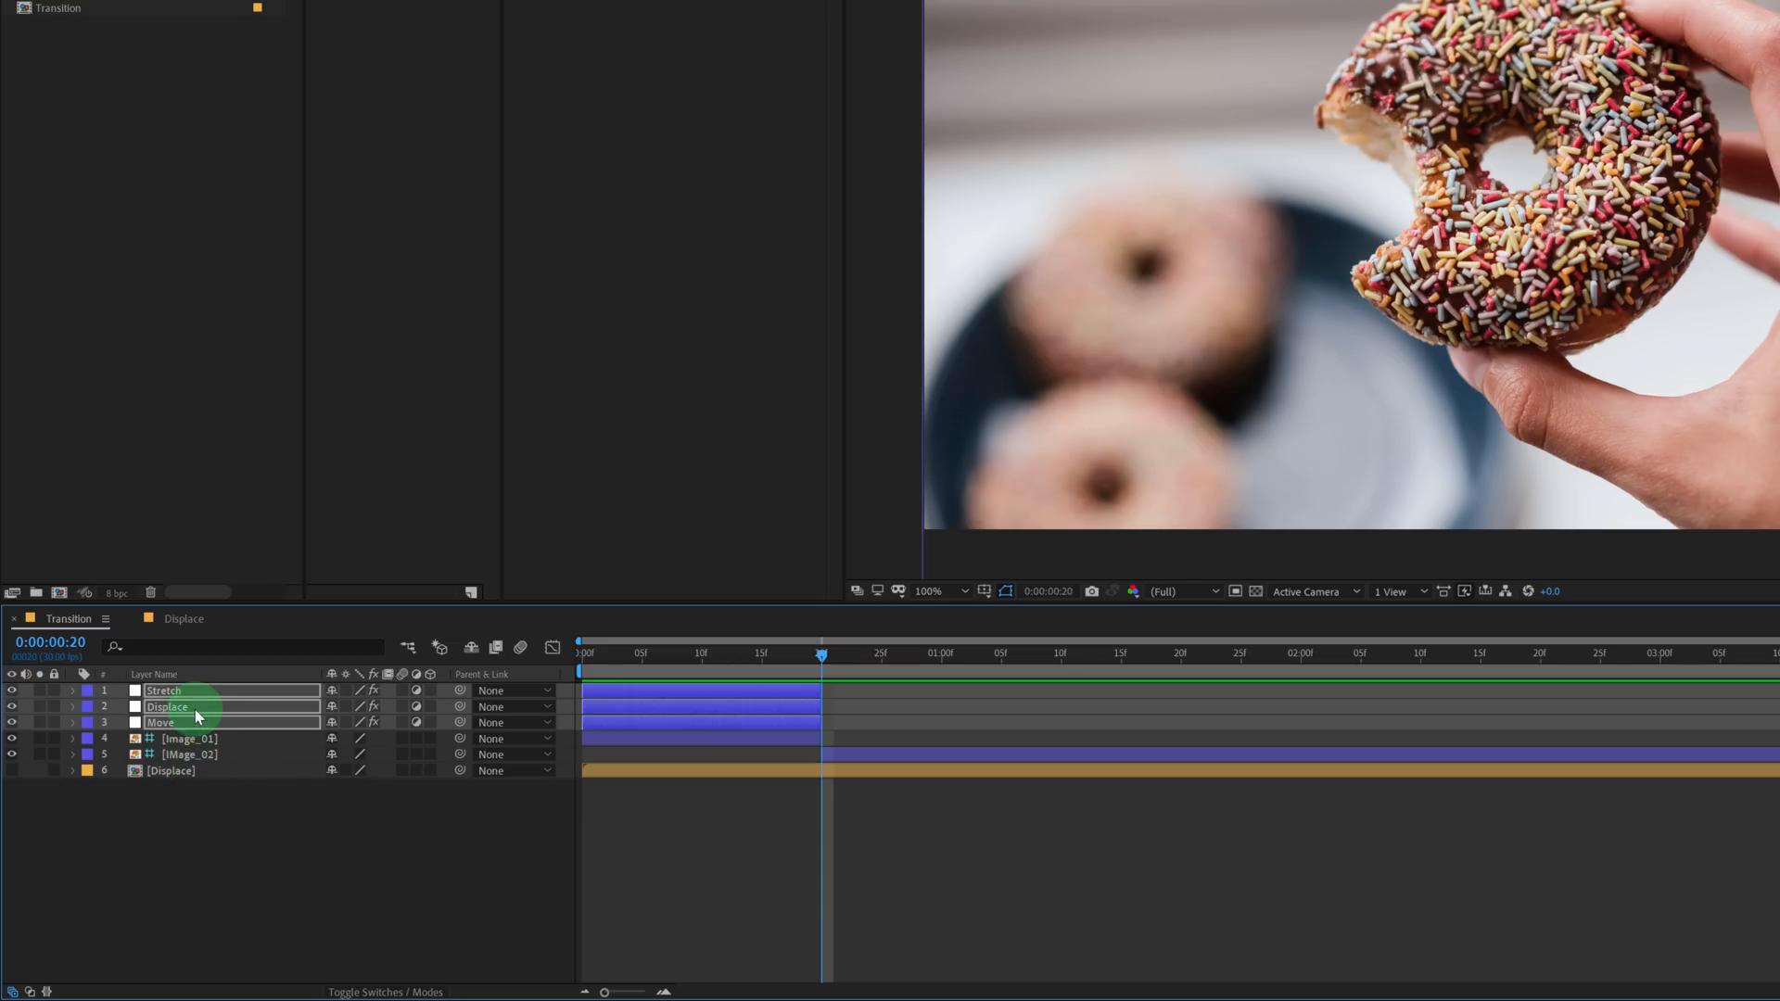
Label the Stretch 2, Displace 2 and Move 2 copies pink and move them to start at the cut.
left_click(165, 723)
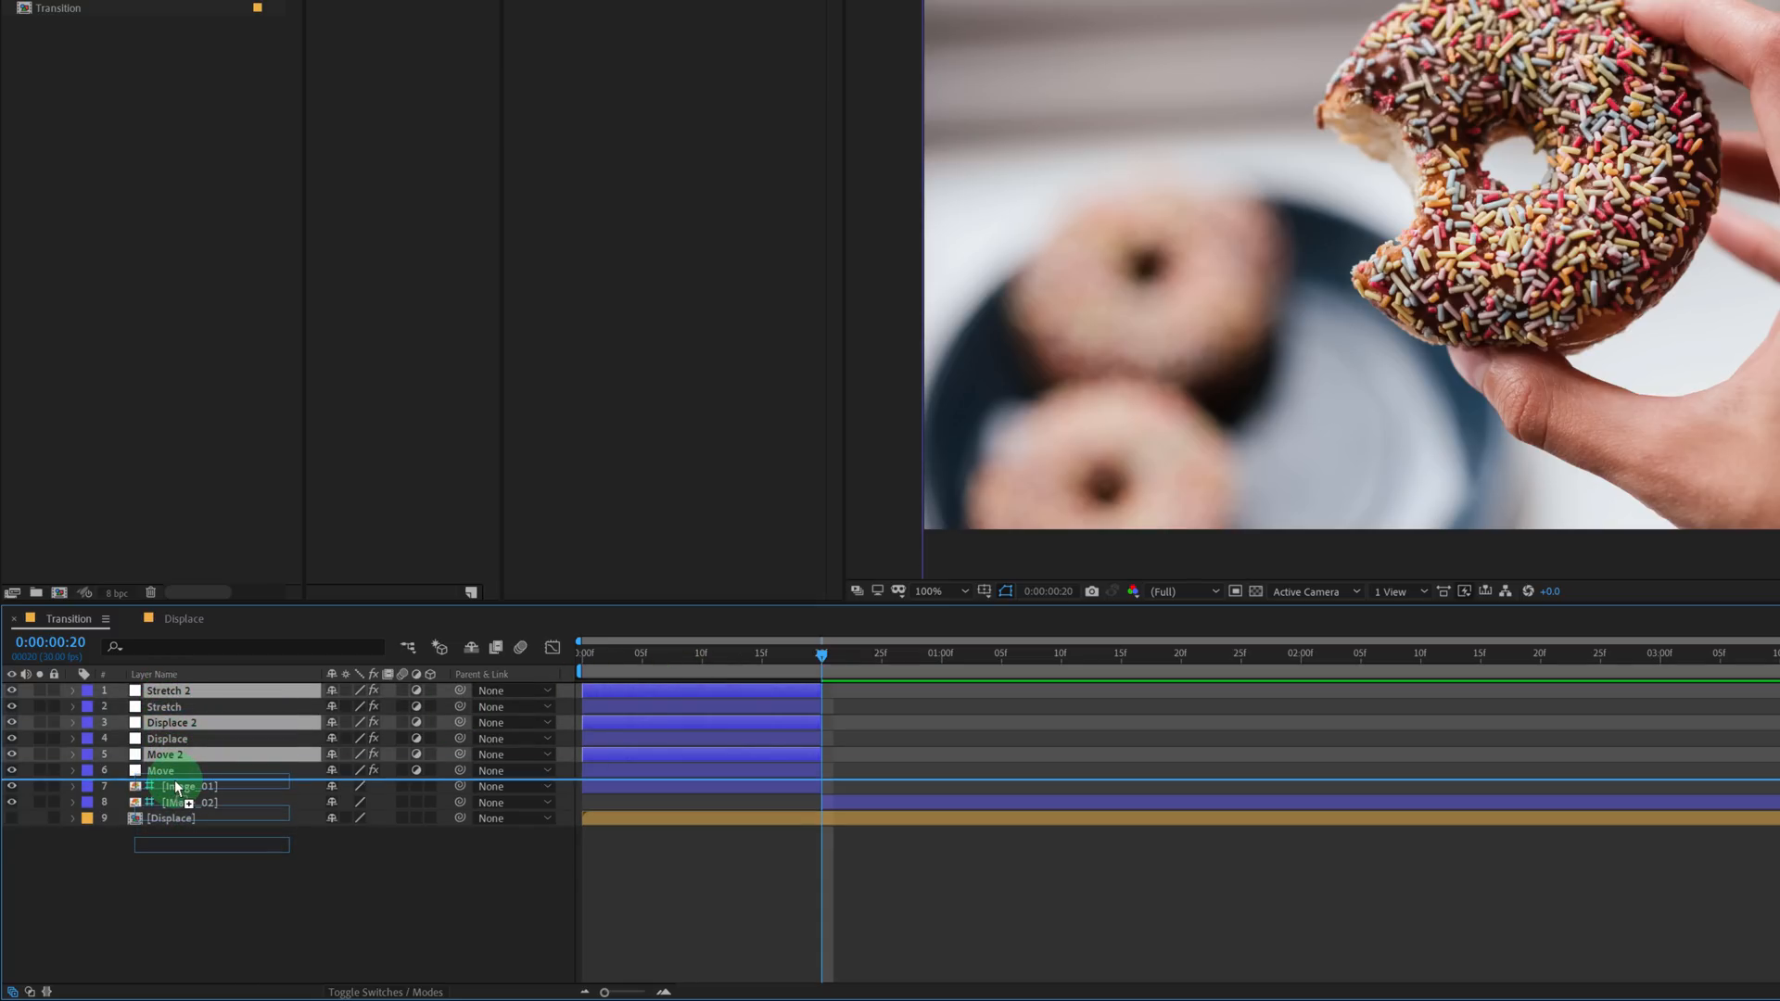
right_click(89, 786)
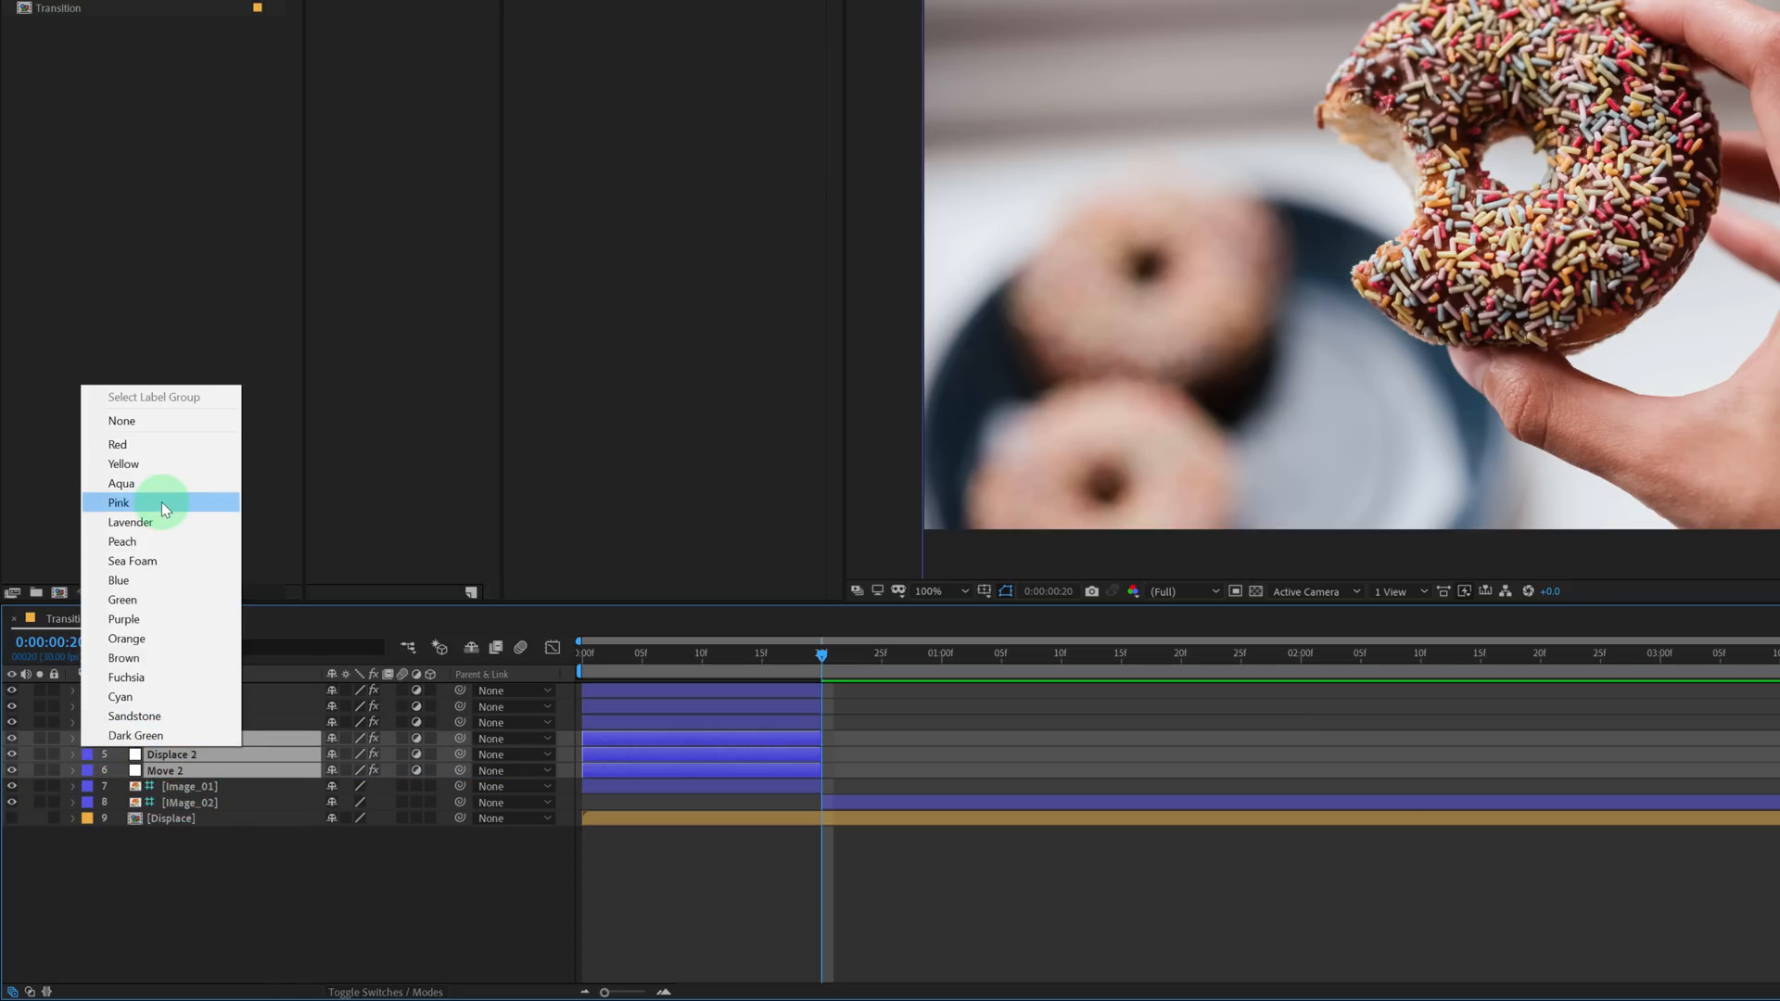
left_click(119, 502)
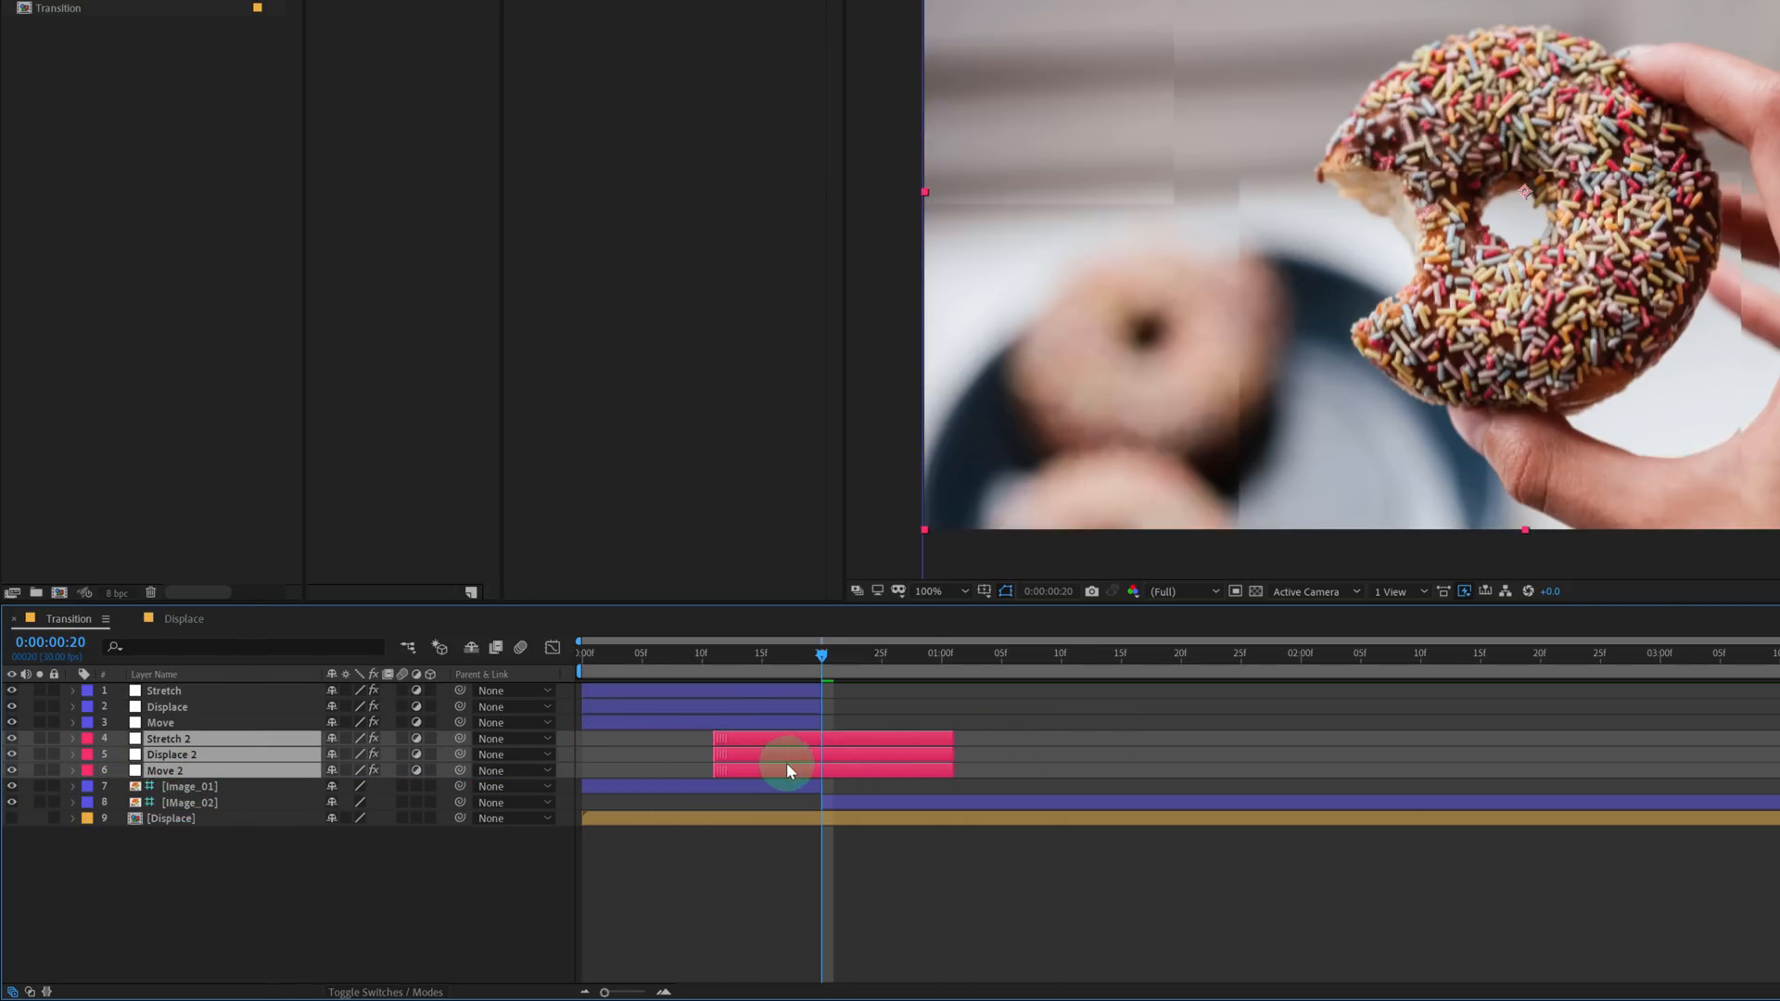
left_click_drag(782, 758, 1053, 733)
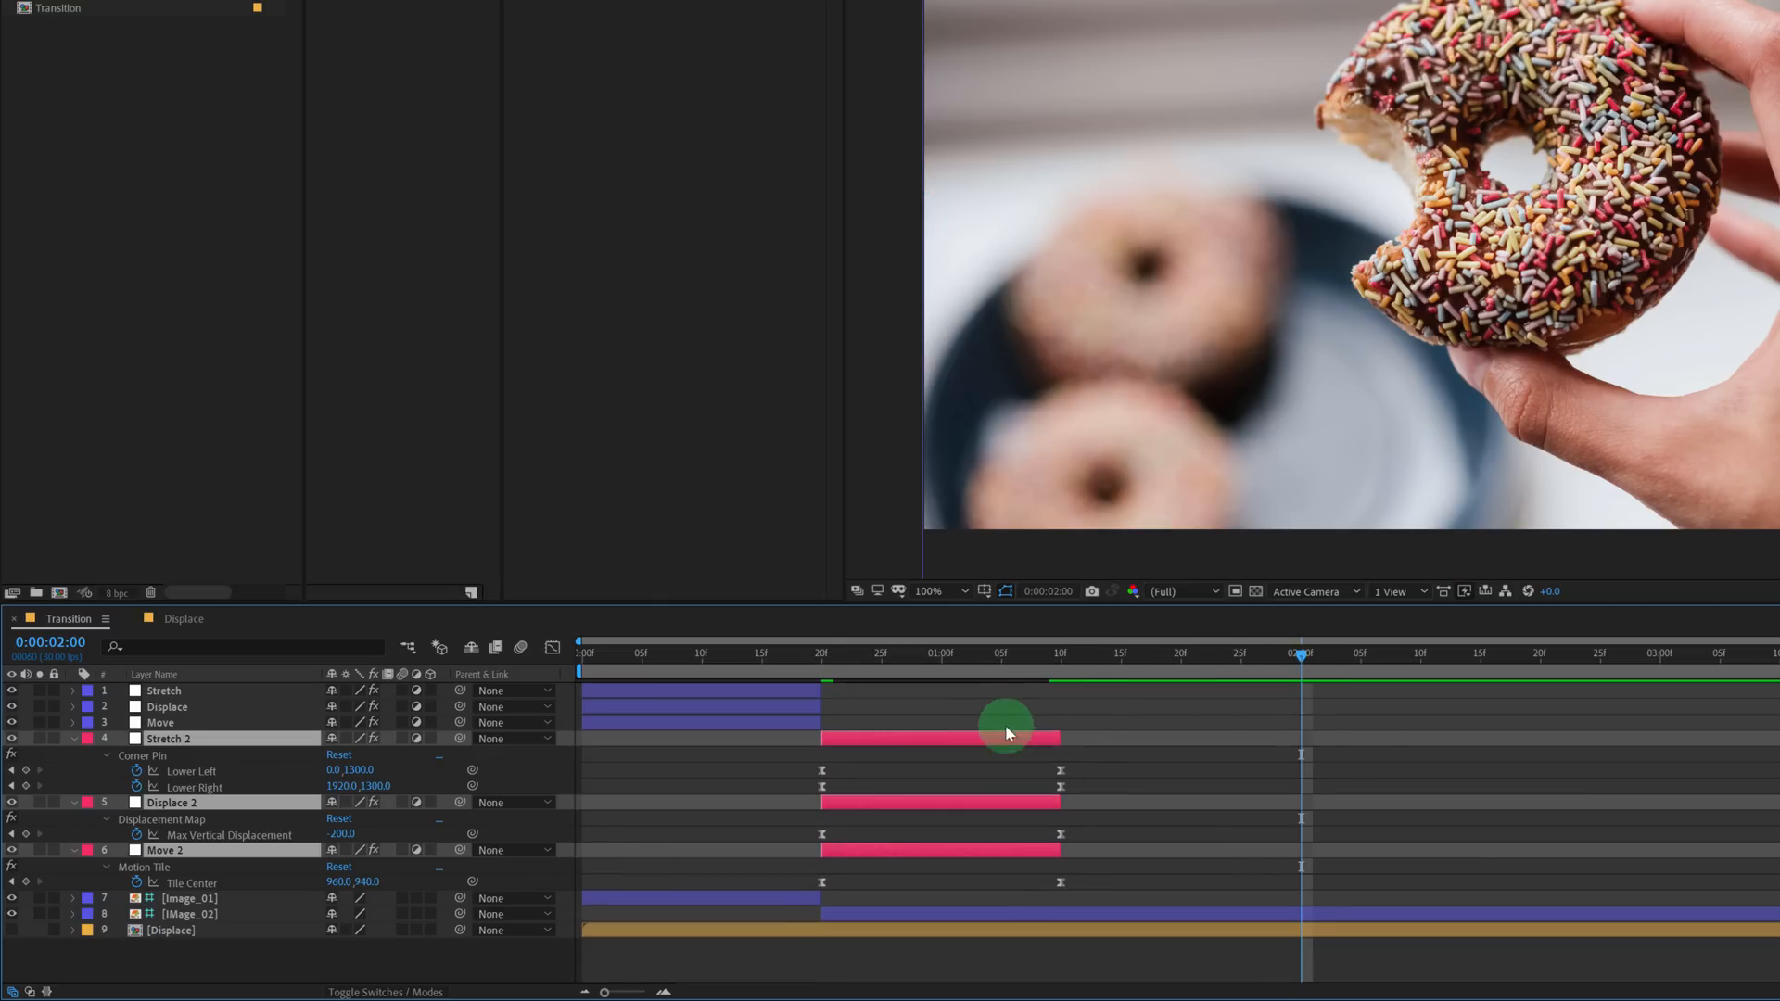
mouse_move(291, 775)
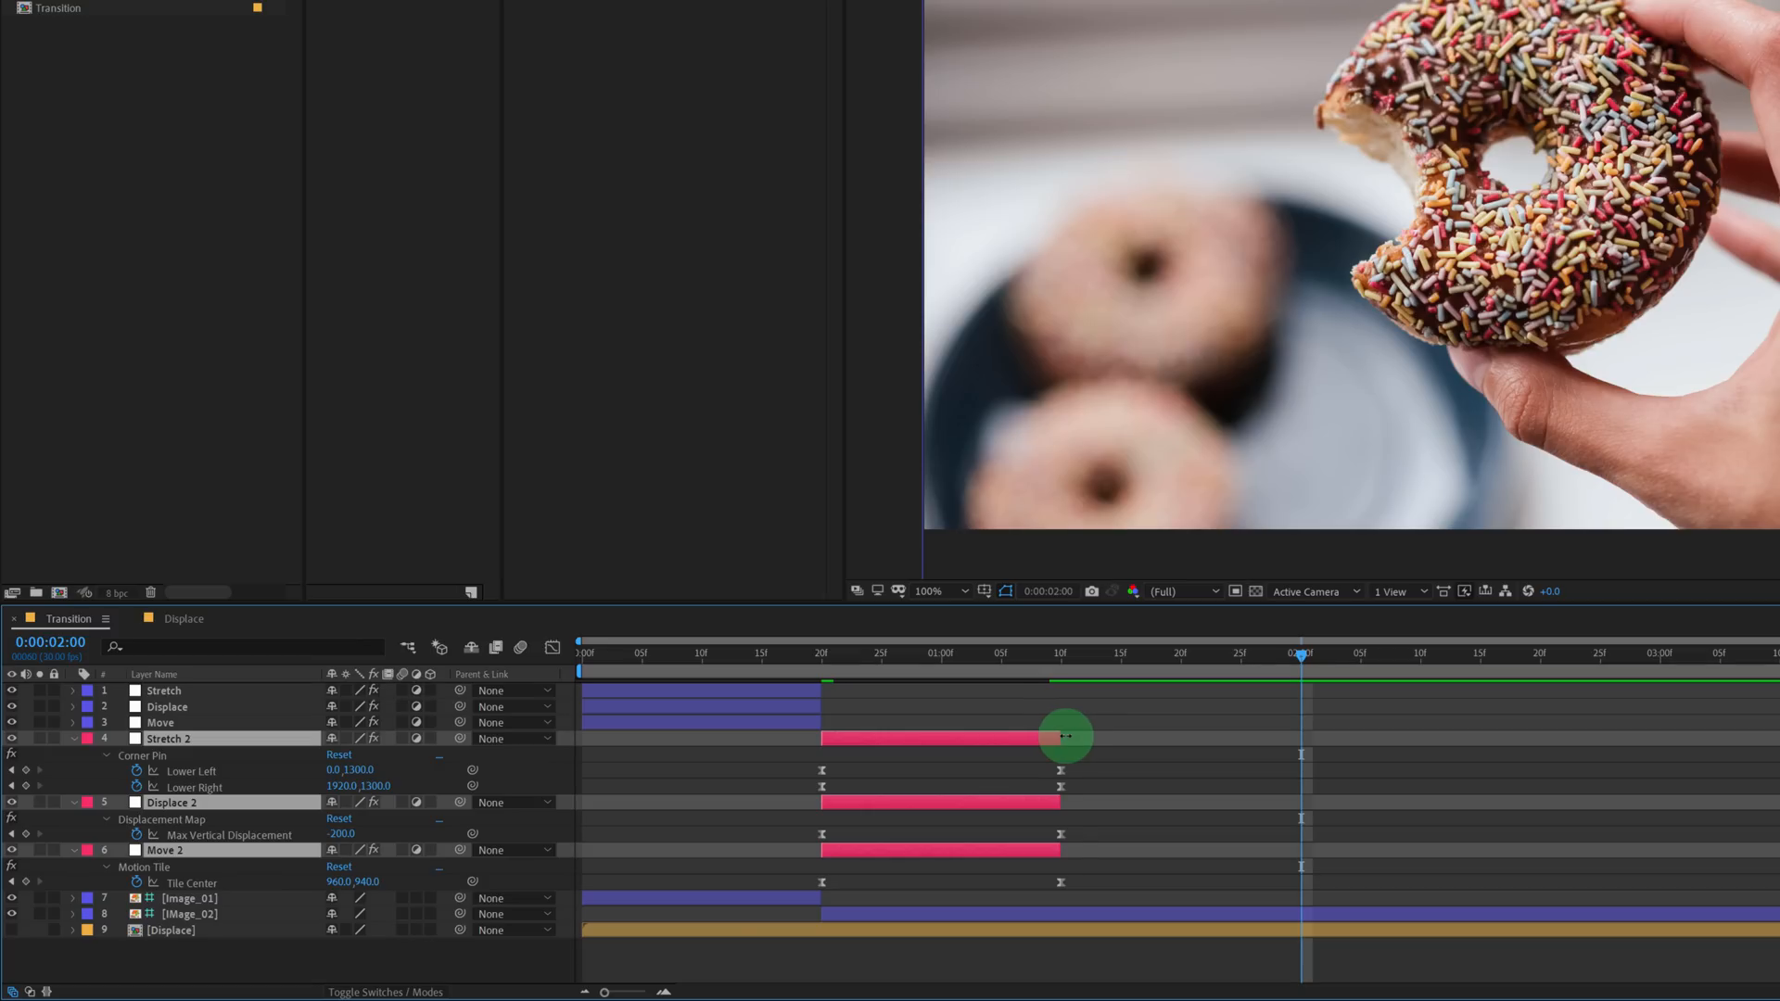
left_click_drag(1065, 736, 1274, 774)
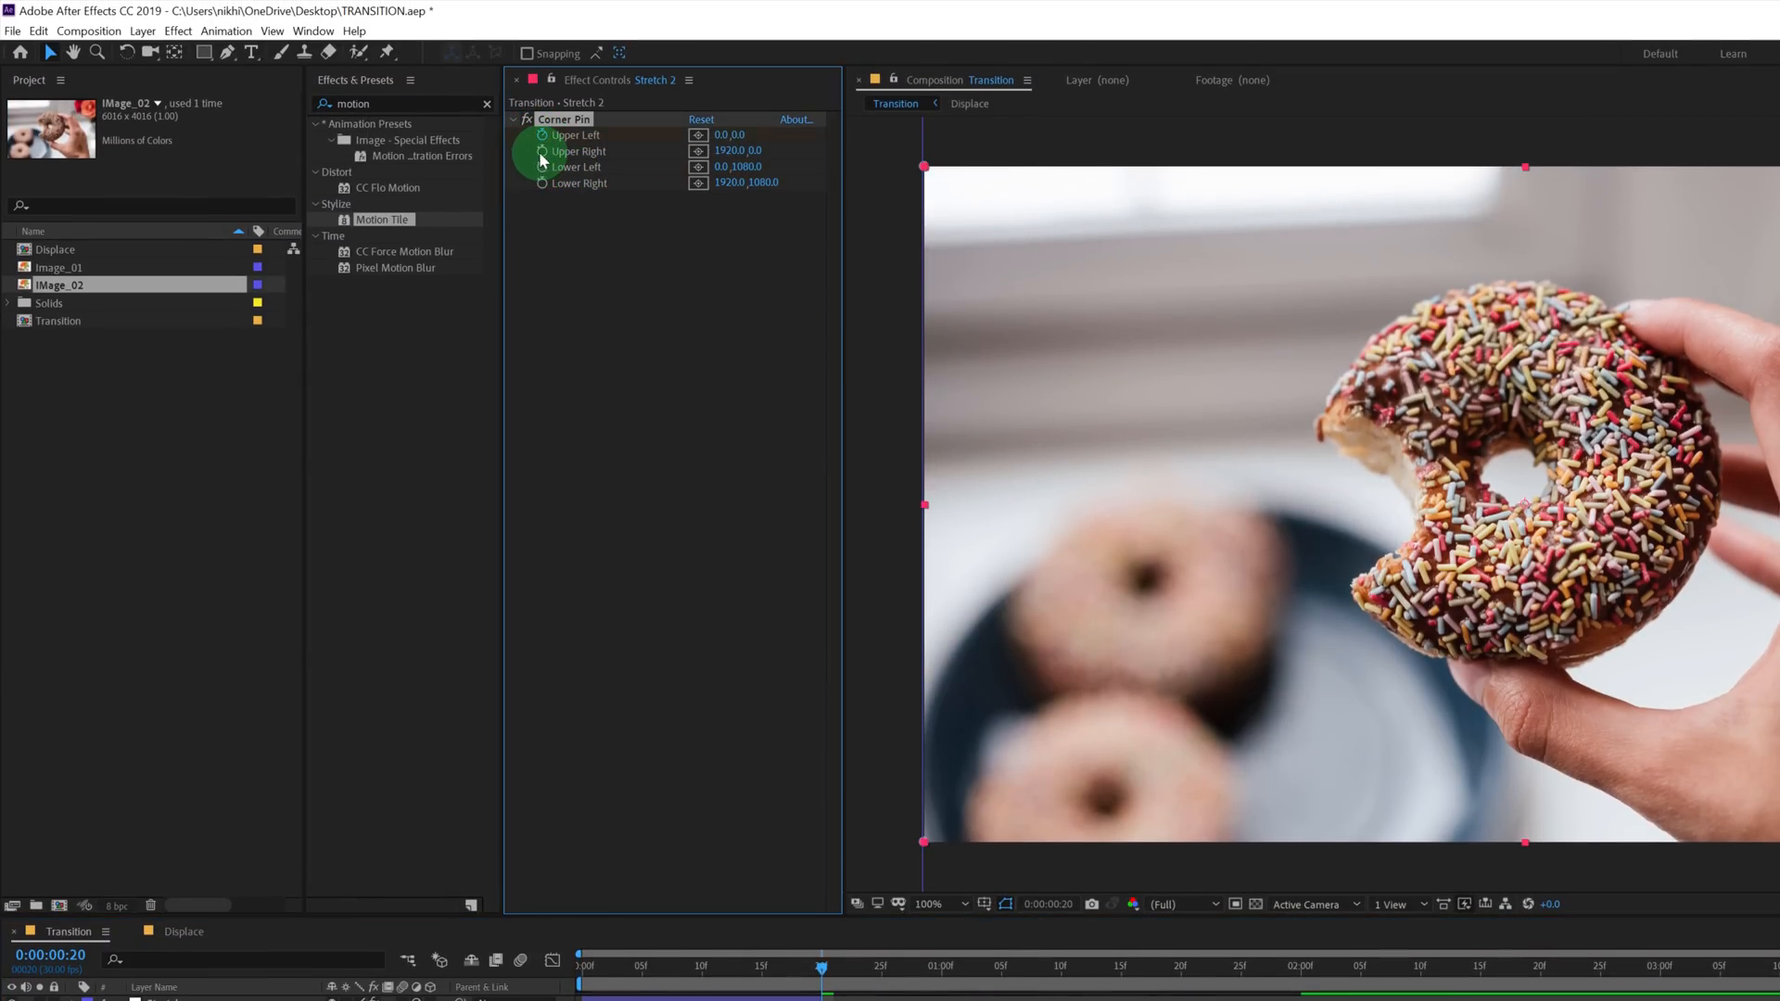
Enable keyframing on Stretch 2's Corner Pin upper corners for the -300 pull.
left_click(726, 135)
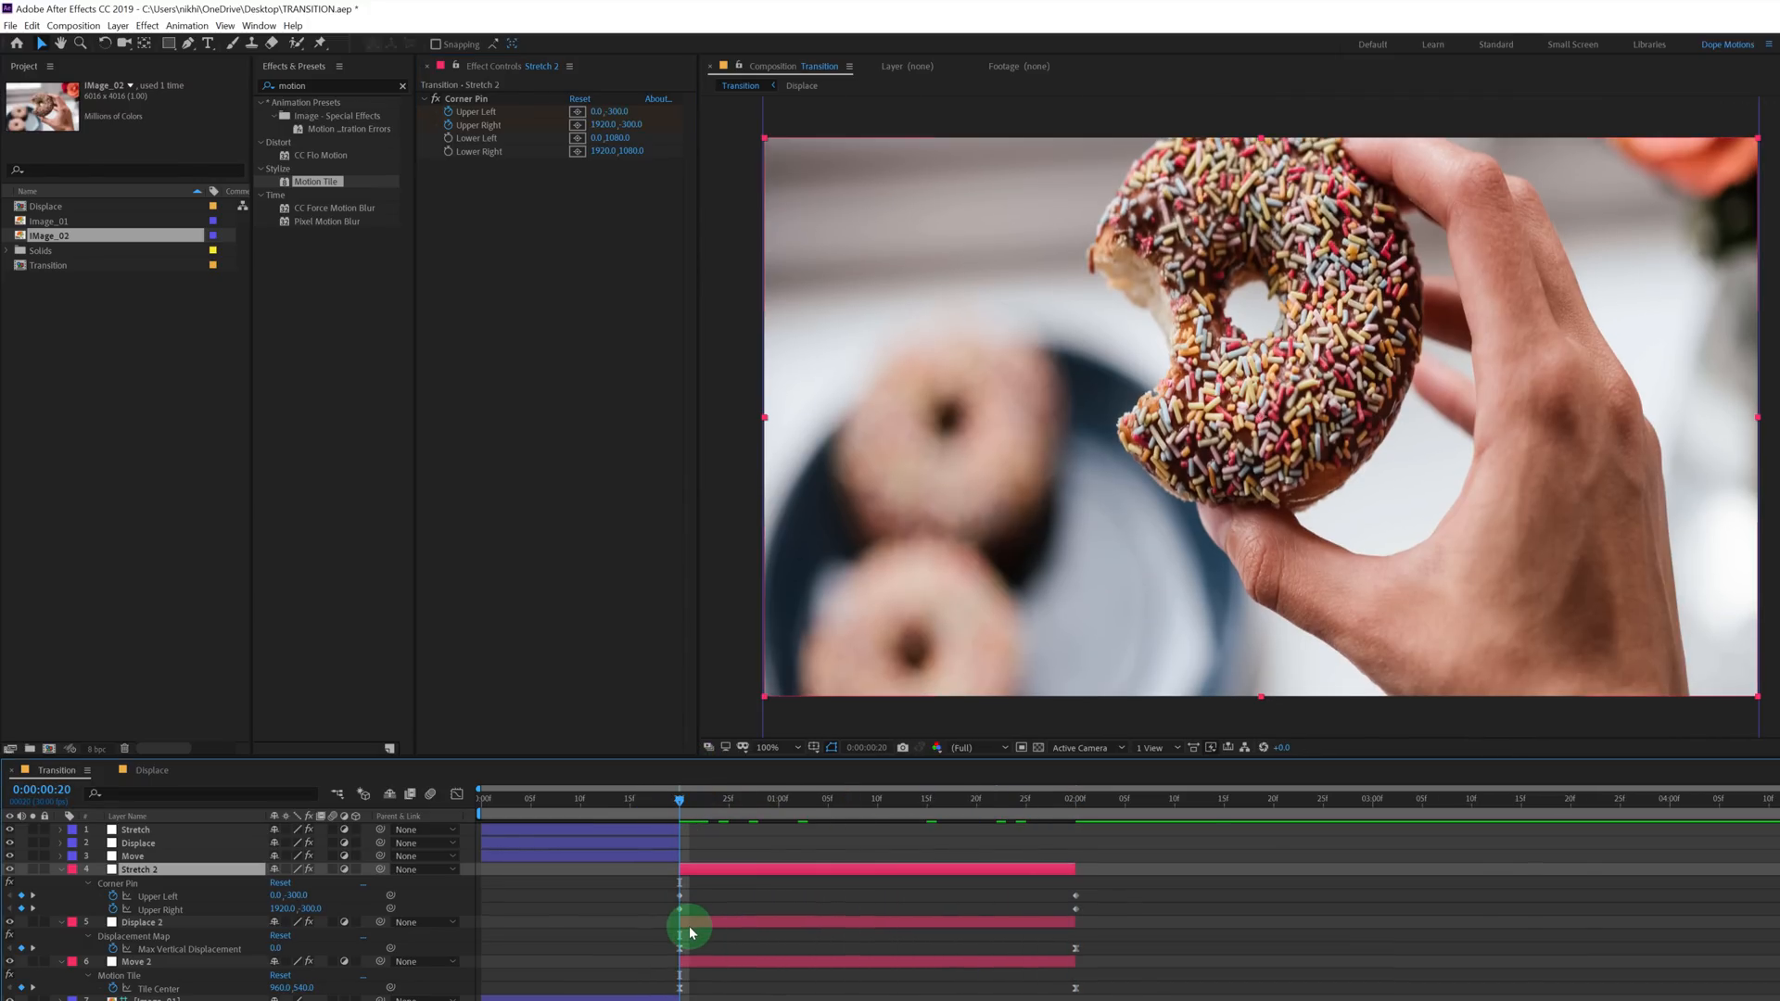
Keyframe Displace 2's Max Vertical Displacement from 200 at frame 20 to 0 at 2:00 and scrub to check.
left_click(141, 921)
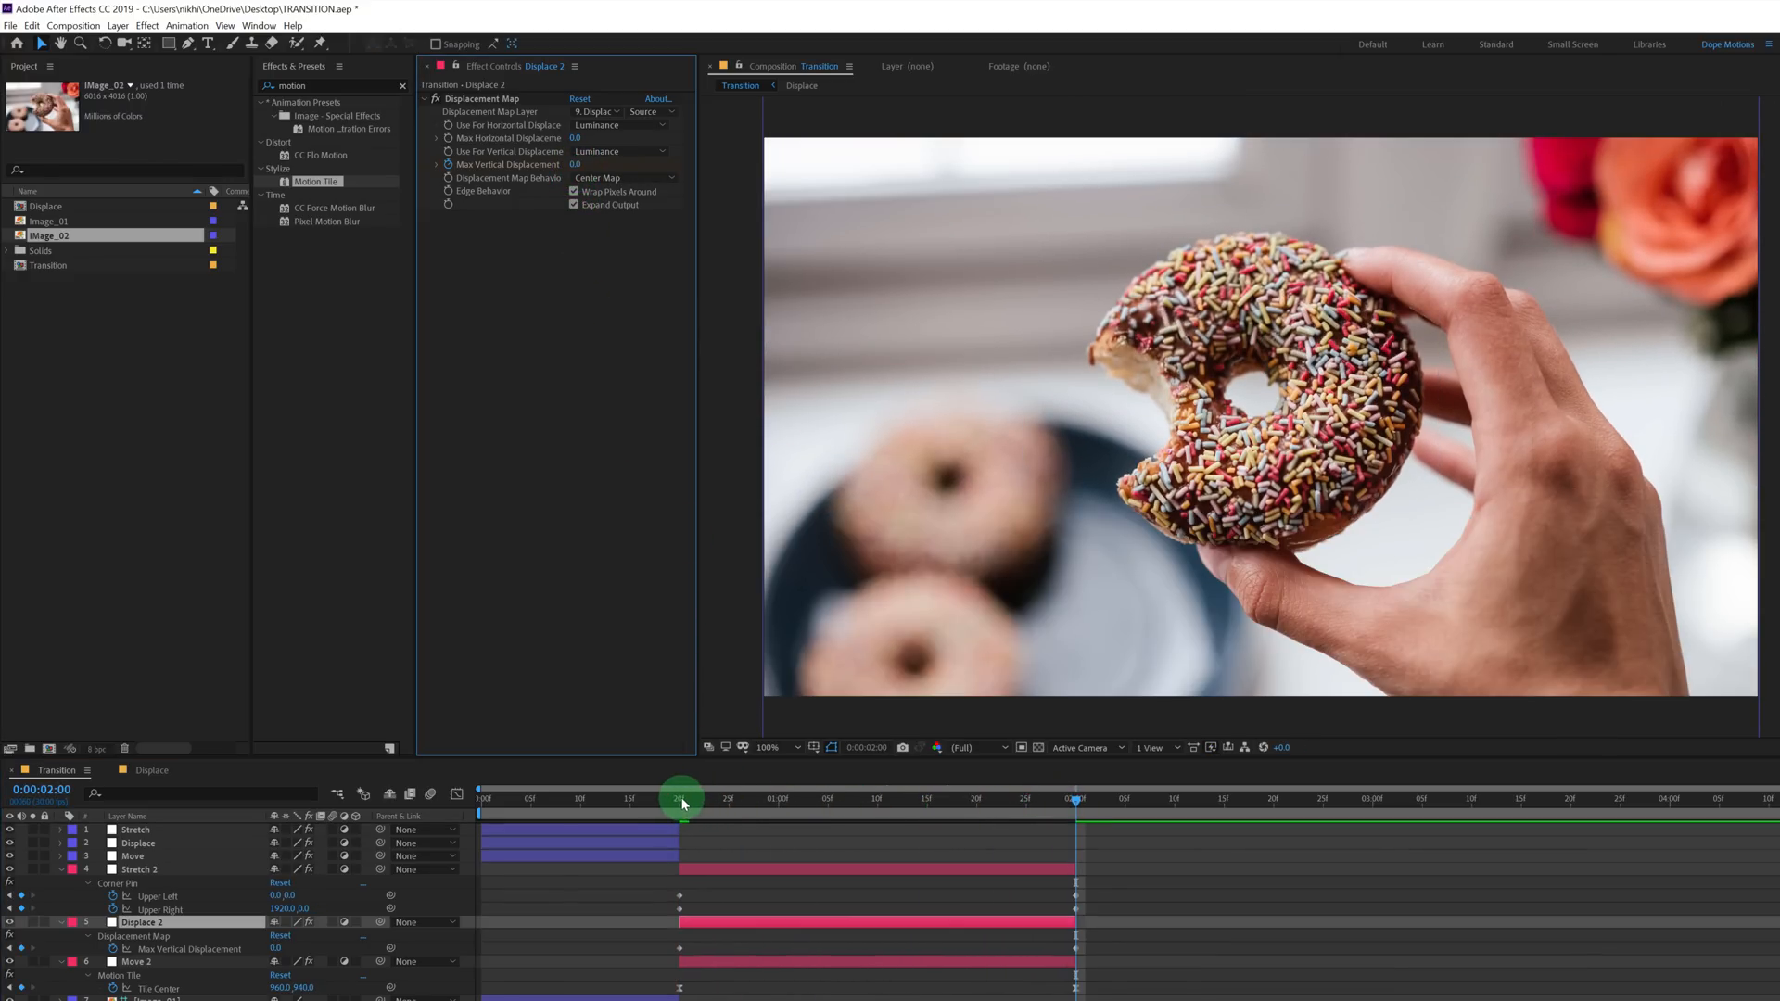
left_click_drag(680, 801, 1107, 818)
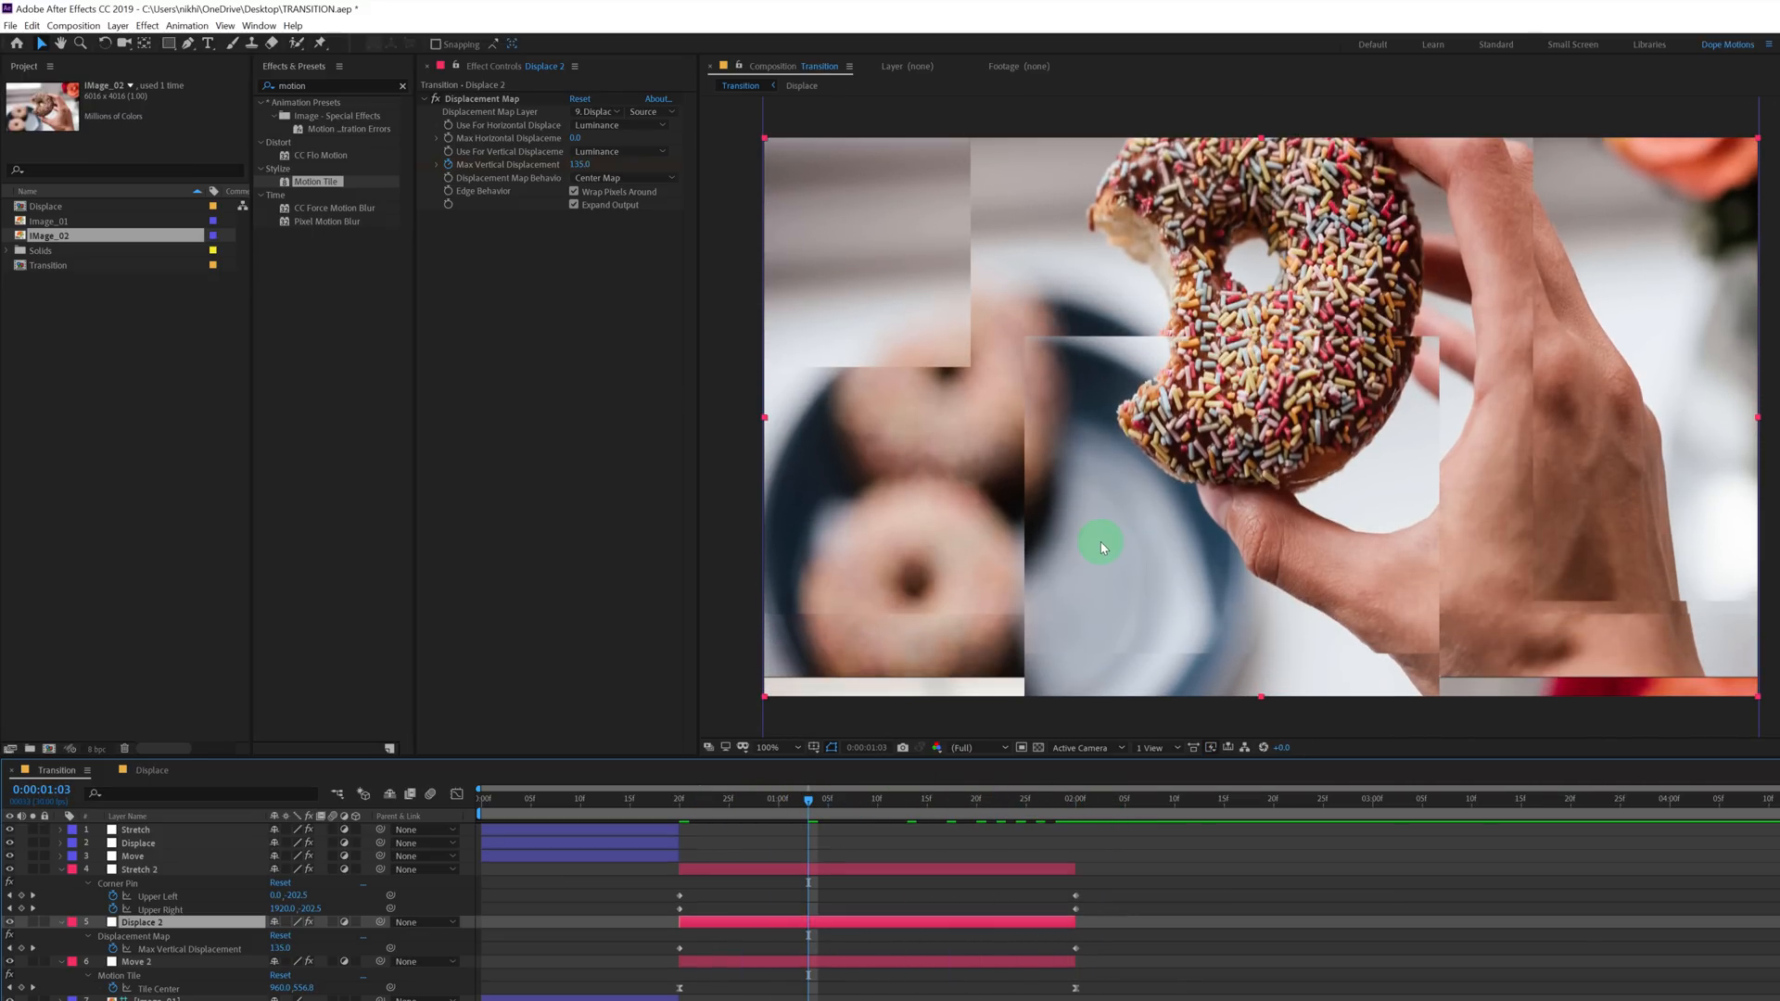
left_click_drag(806, 801, 669, 800)
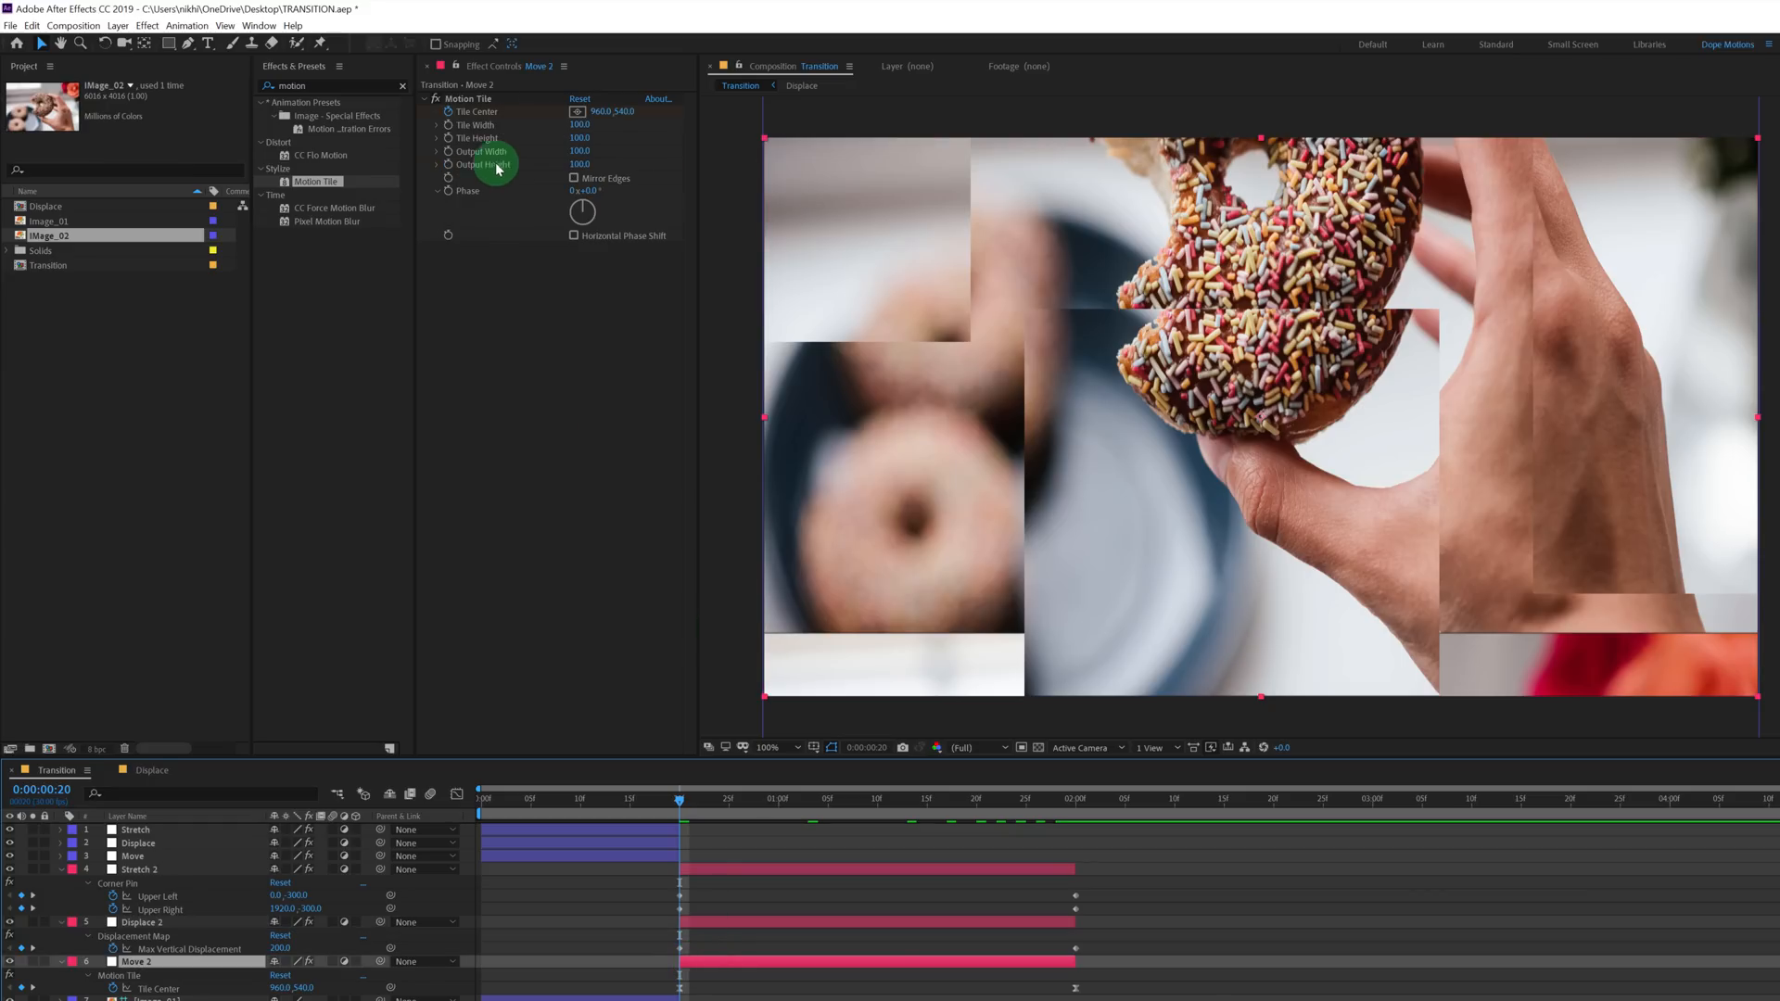
Keyframe Move 2's Motion Tile Tile Center from an offset at frame 20 to 960,540 at 2:00 and preview.
left_click(467, 98)
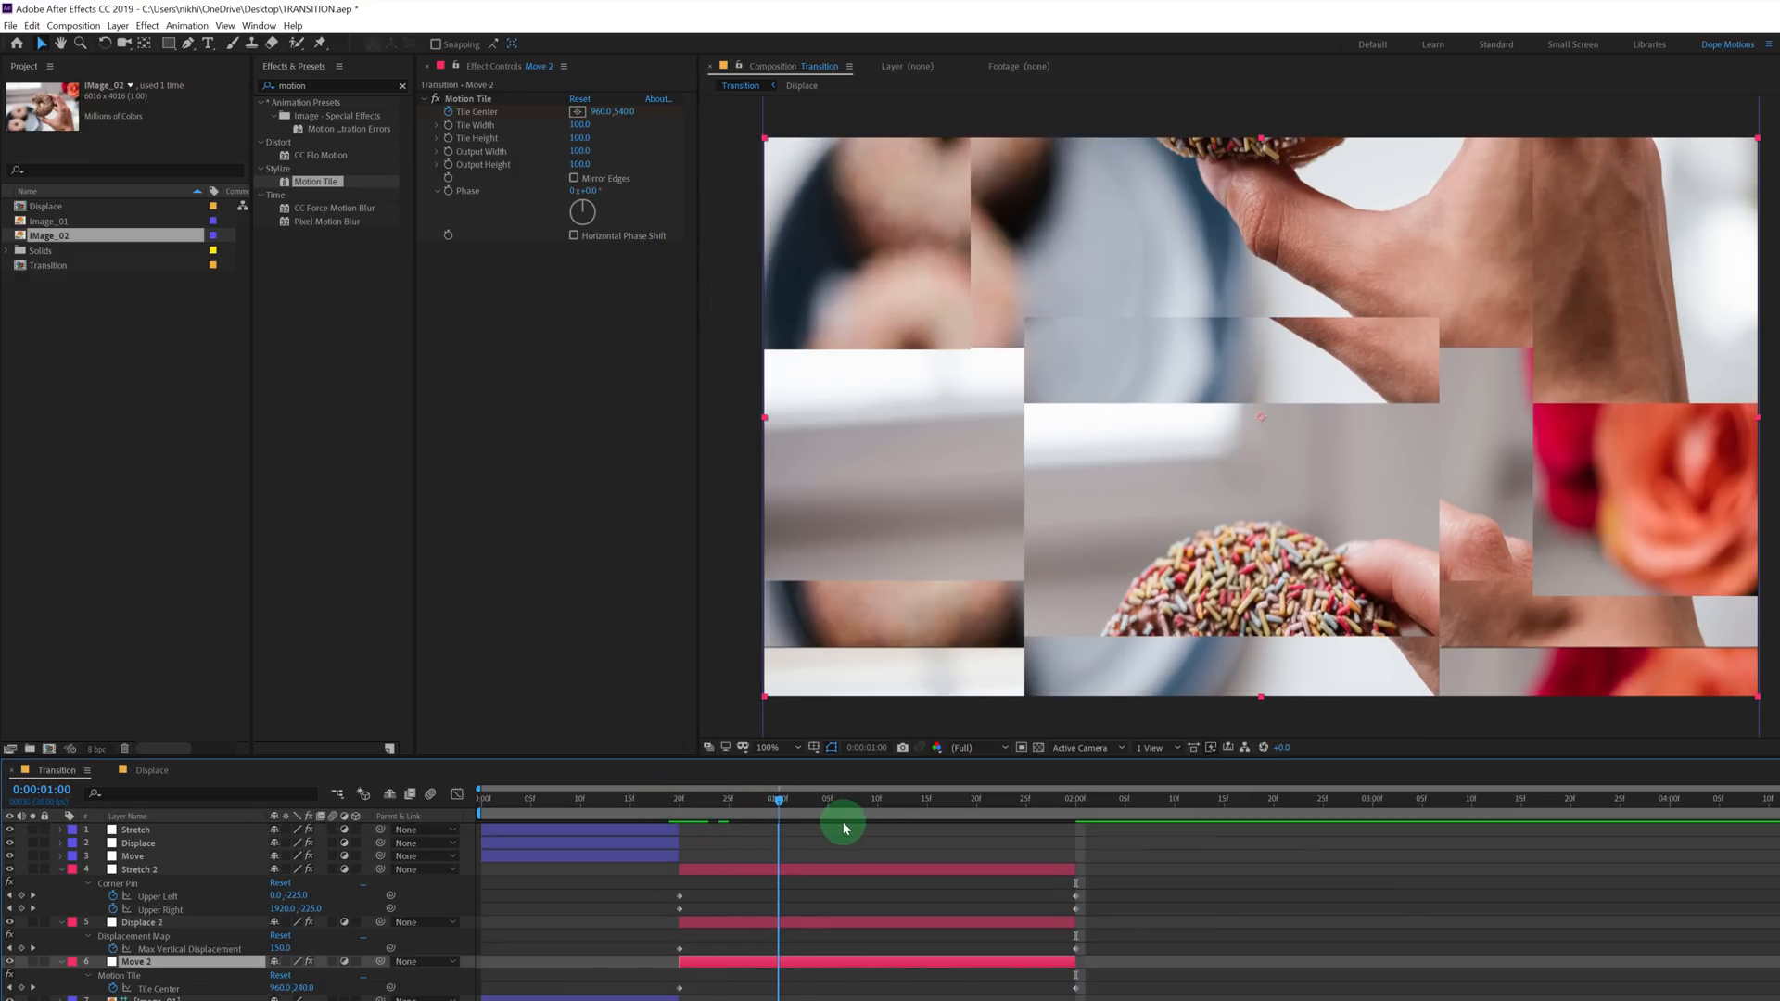
left_click_drag(777, 797, 1105, 797)
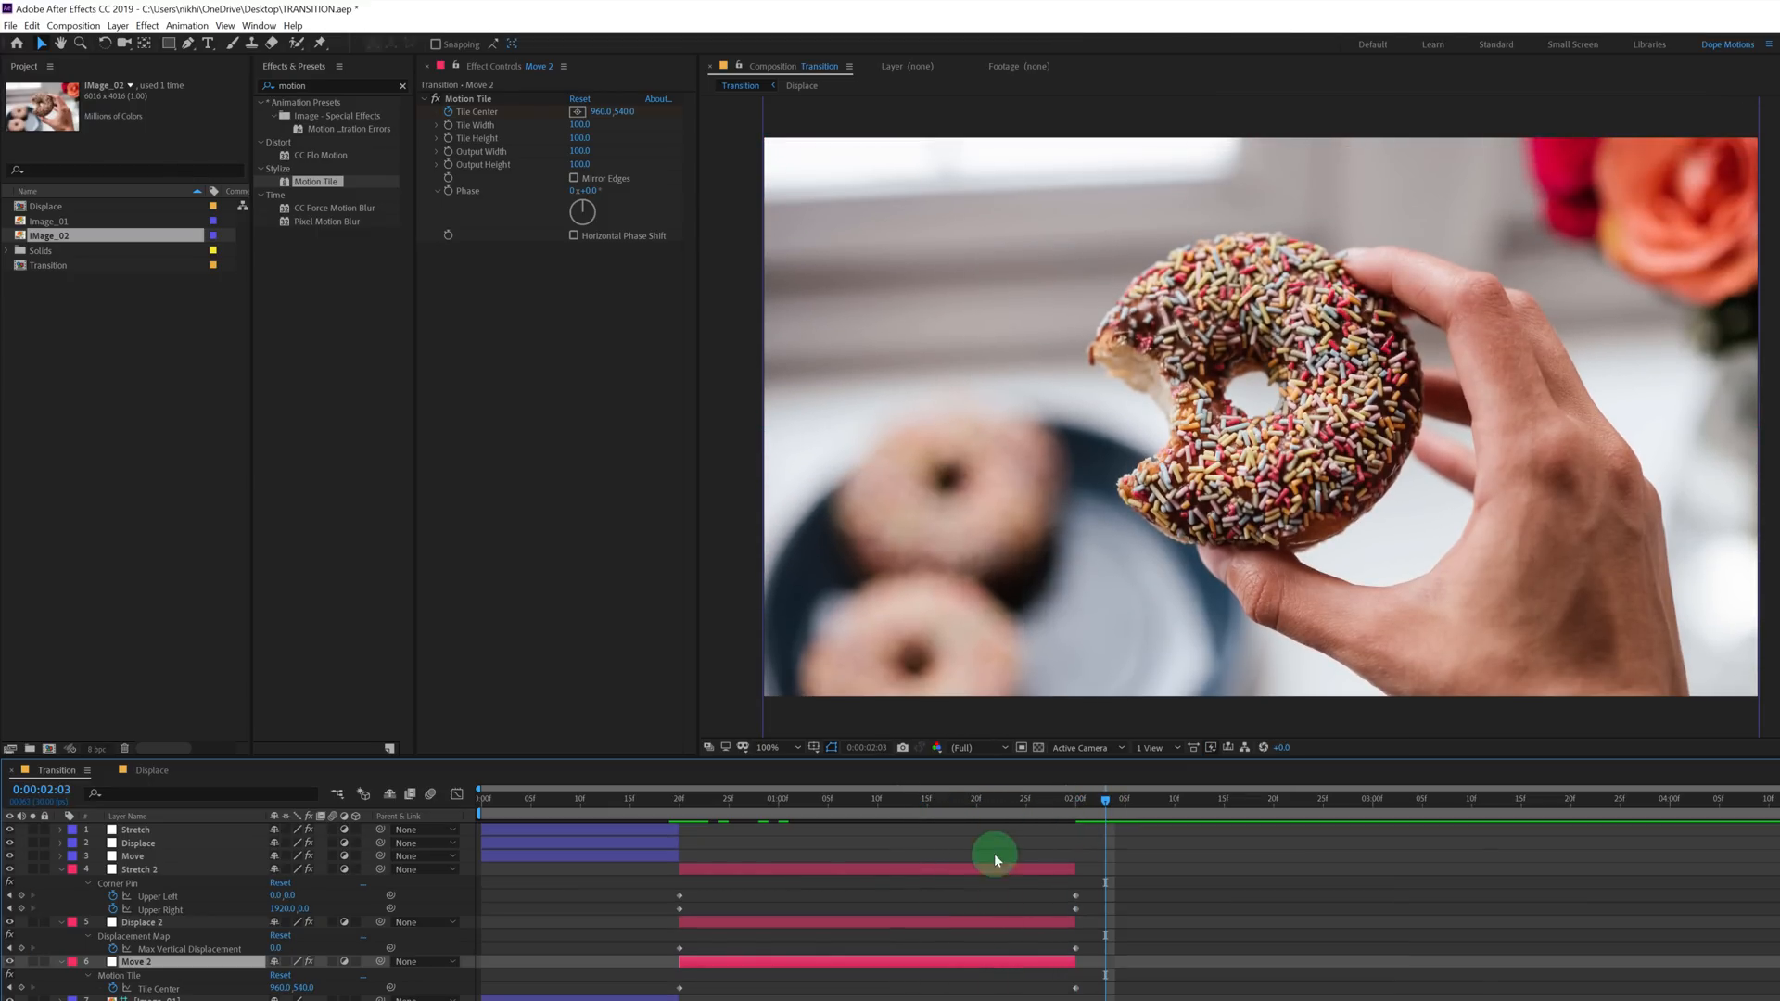
left_click(139, 870)
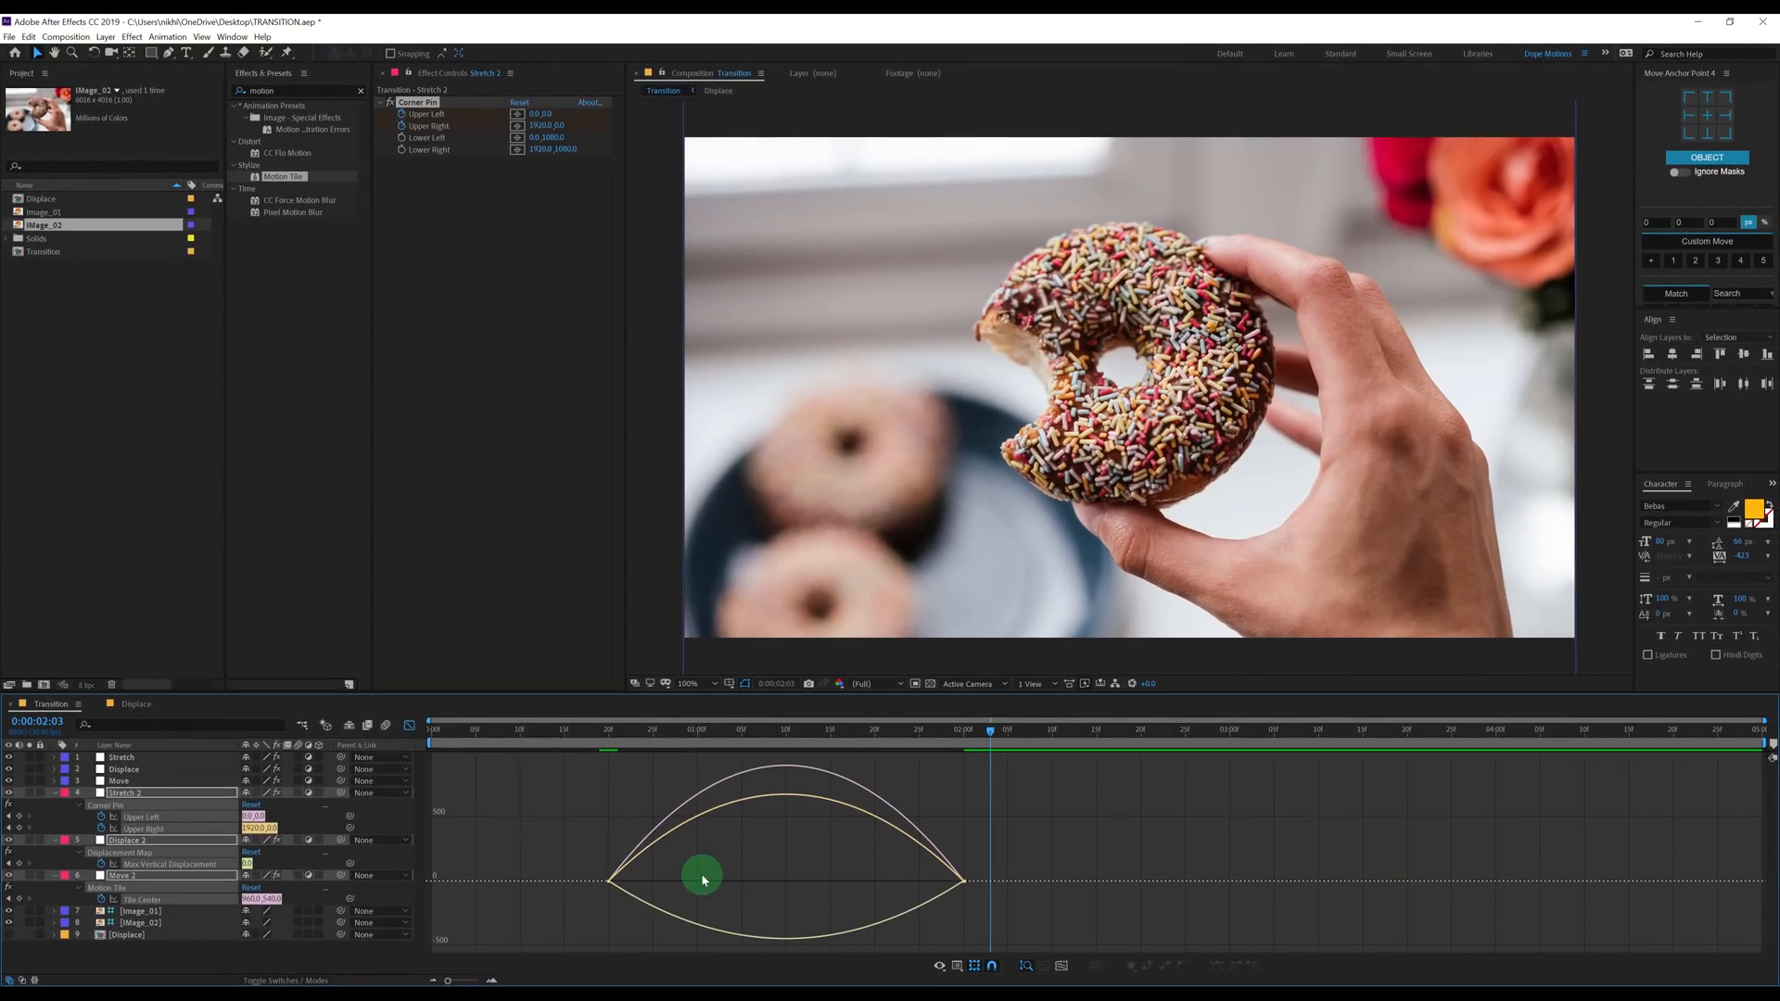
Ease the copied layers' first and last keyframes, then scrub through the out-distortion settling on the donut photo.
left_click_drag(701, 878, 914, 892)
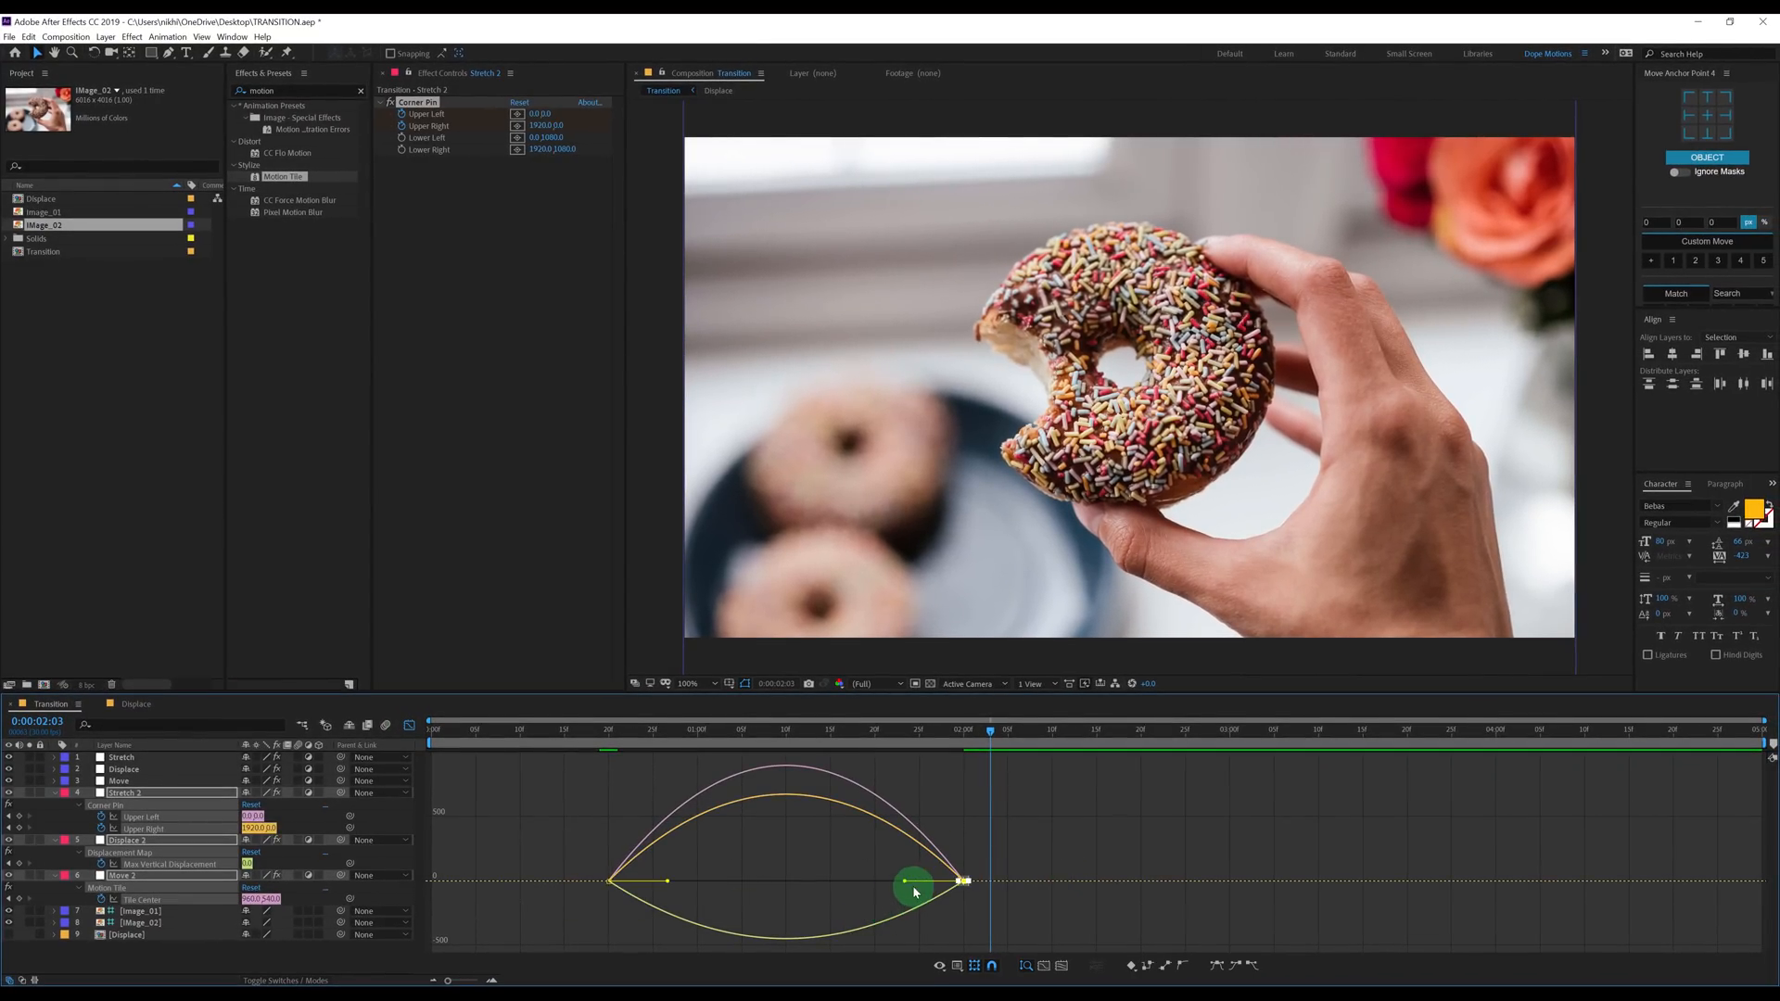
left_click_drag(913, 891, 704, 892)
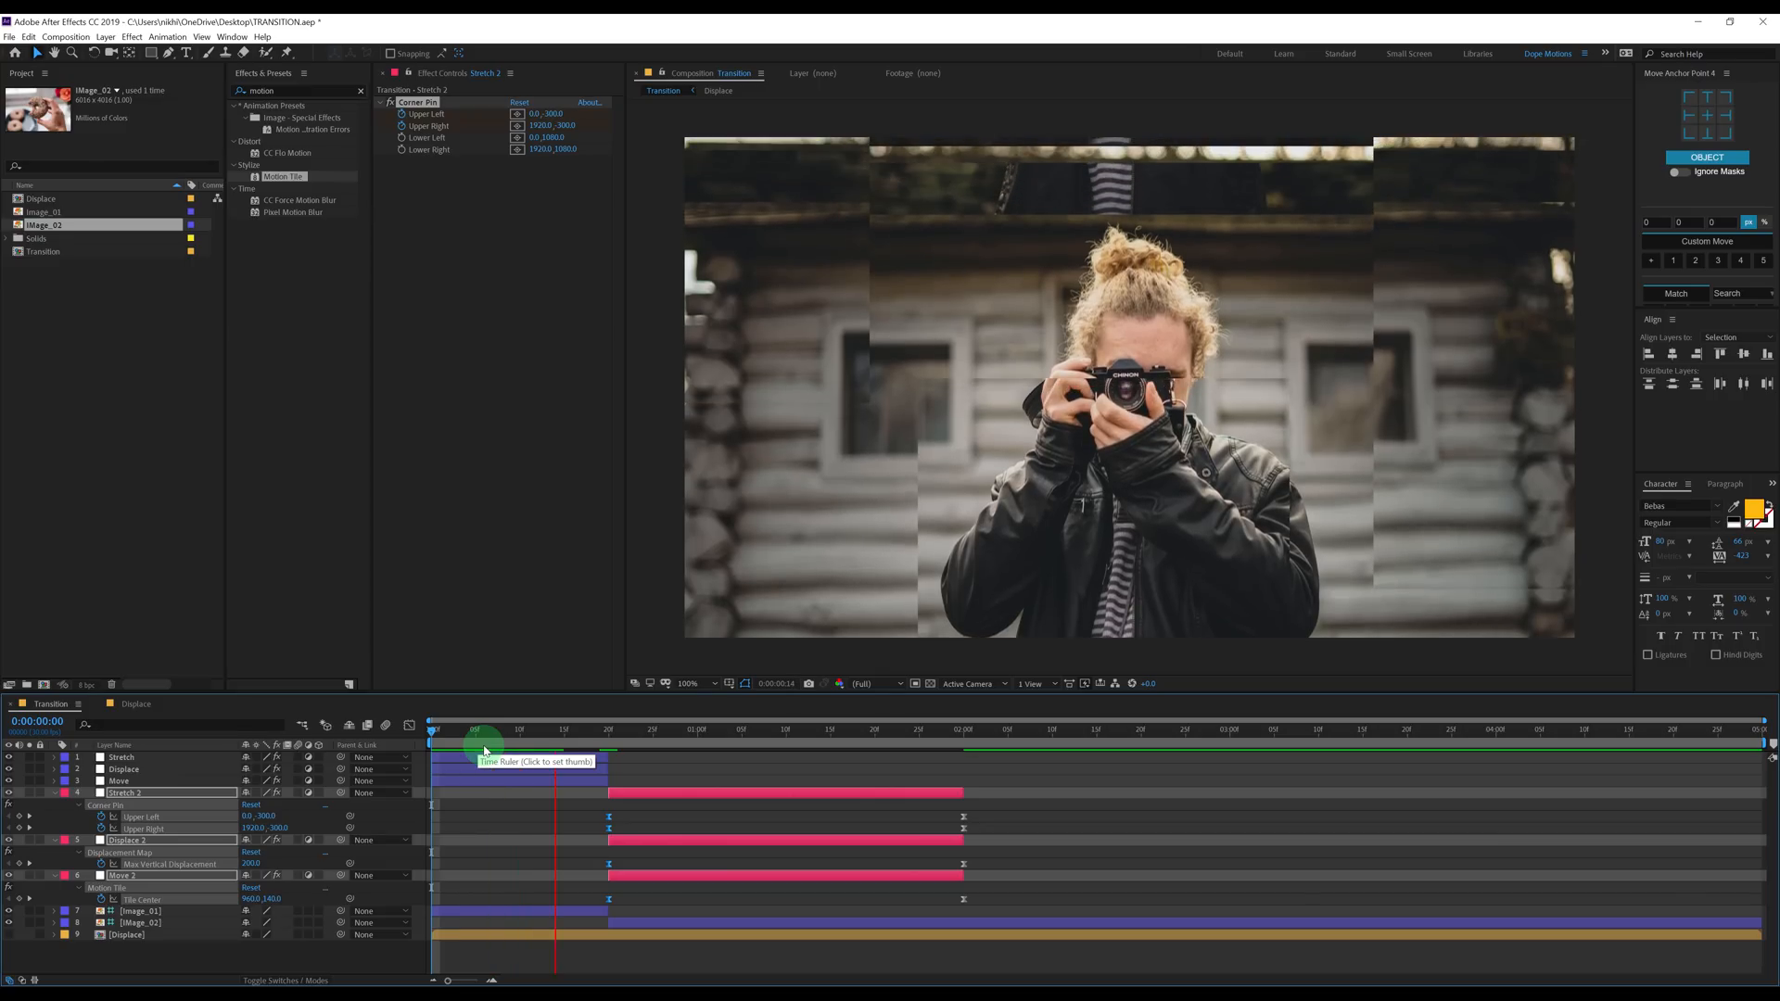
left_click_drag(477, 744, 622, 743)
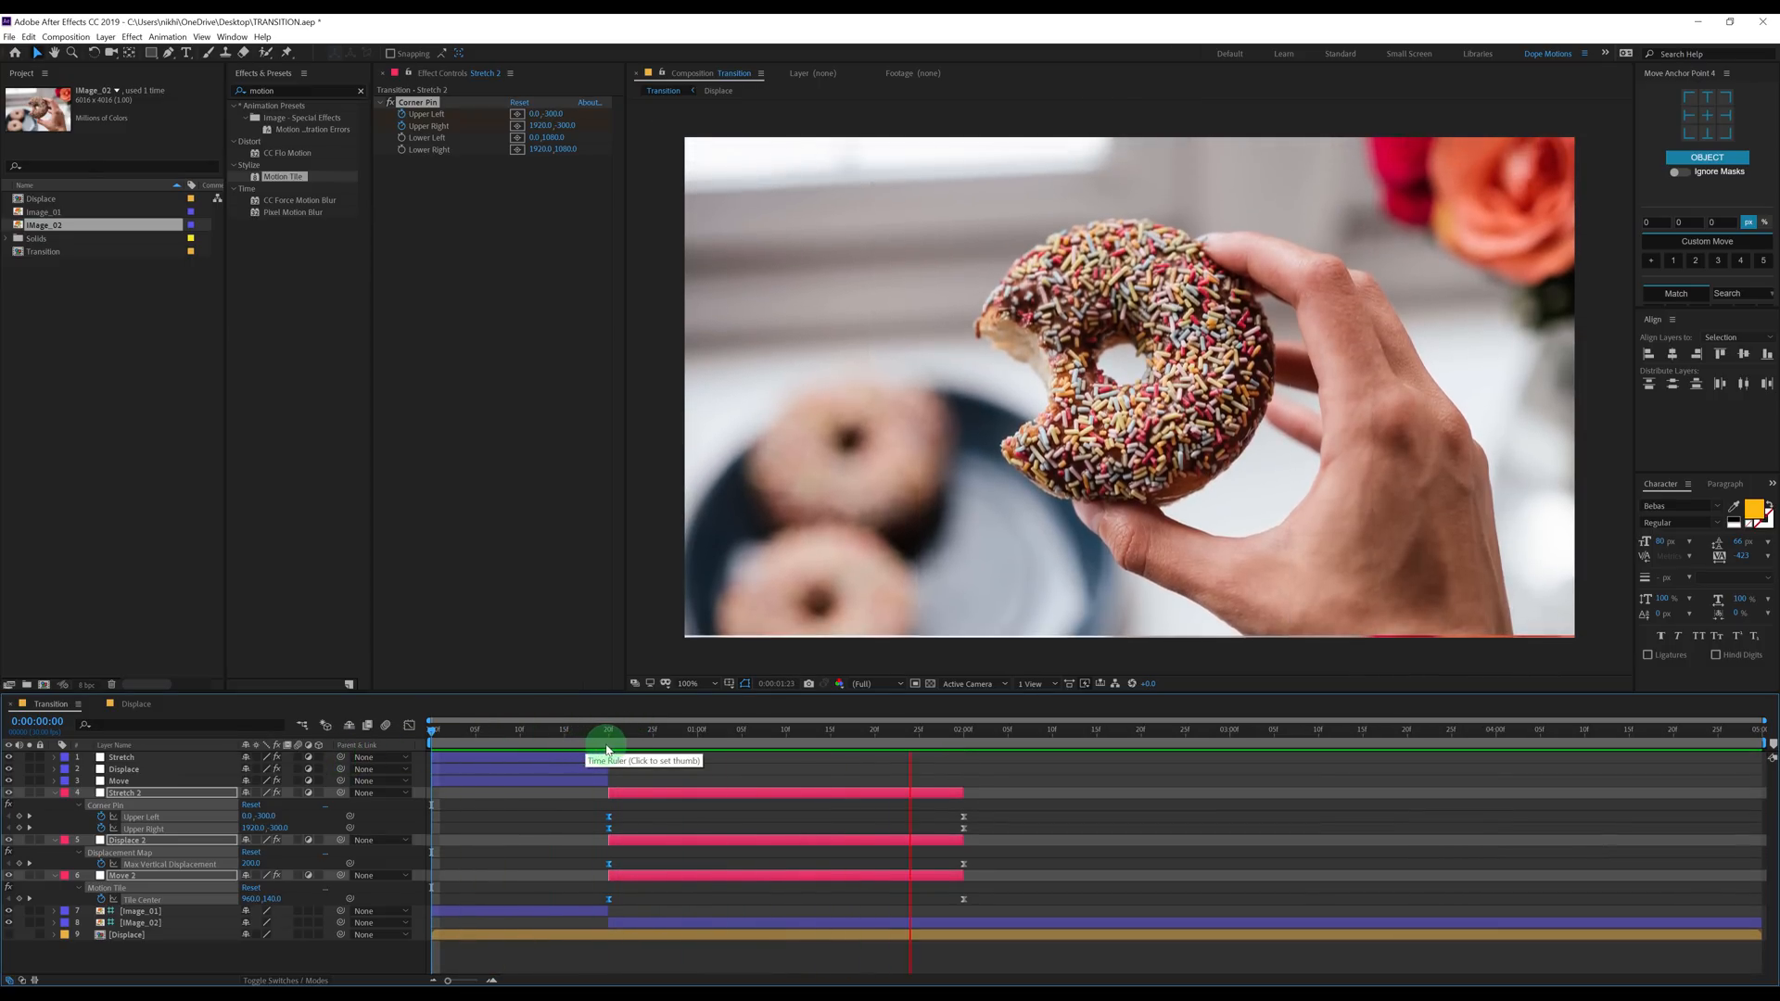
left_click_drag(608, 748, 732, 747)
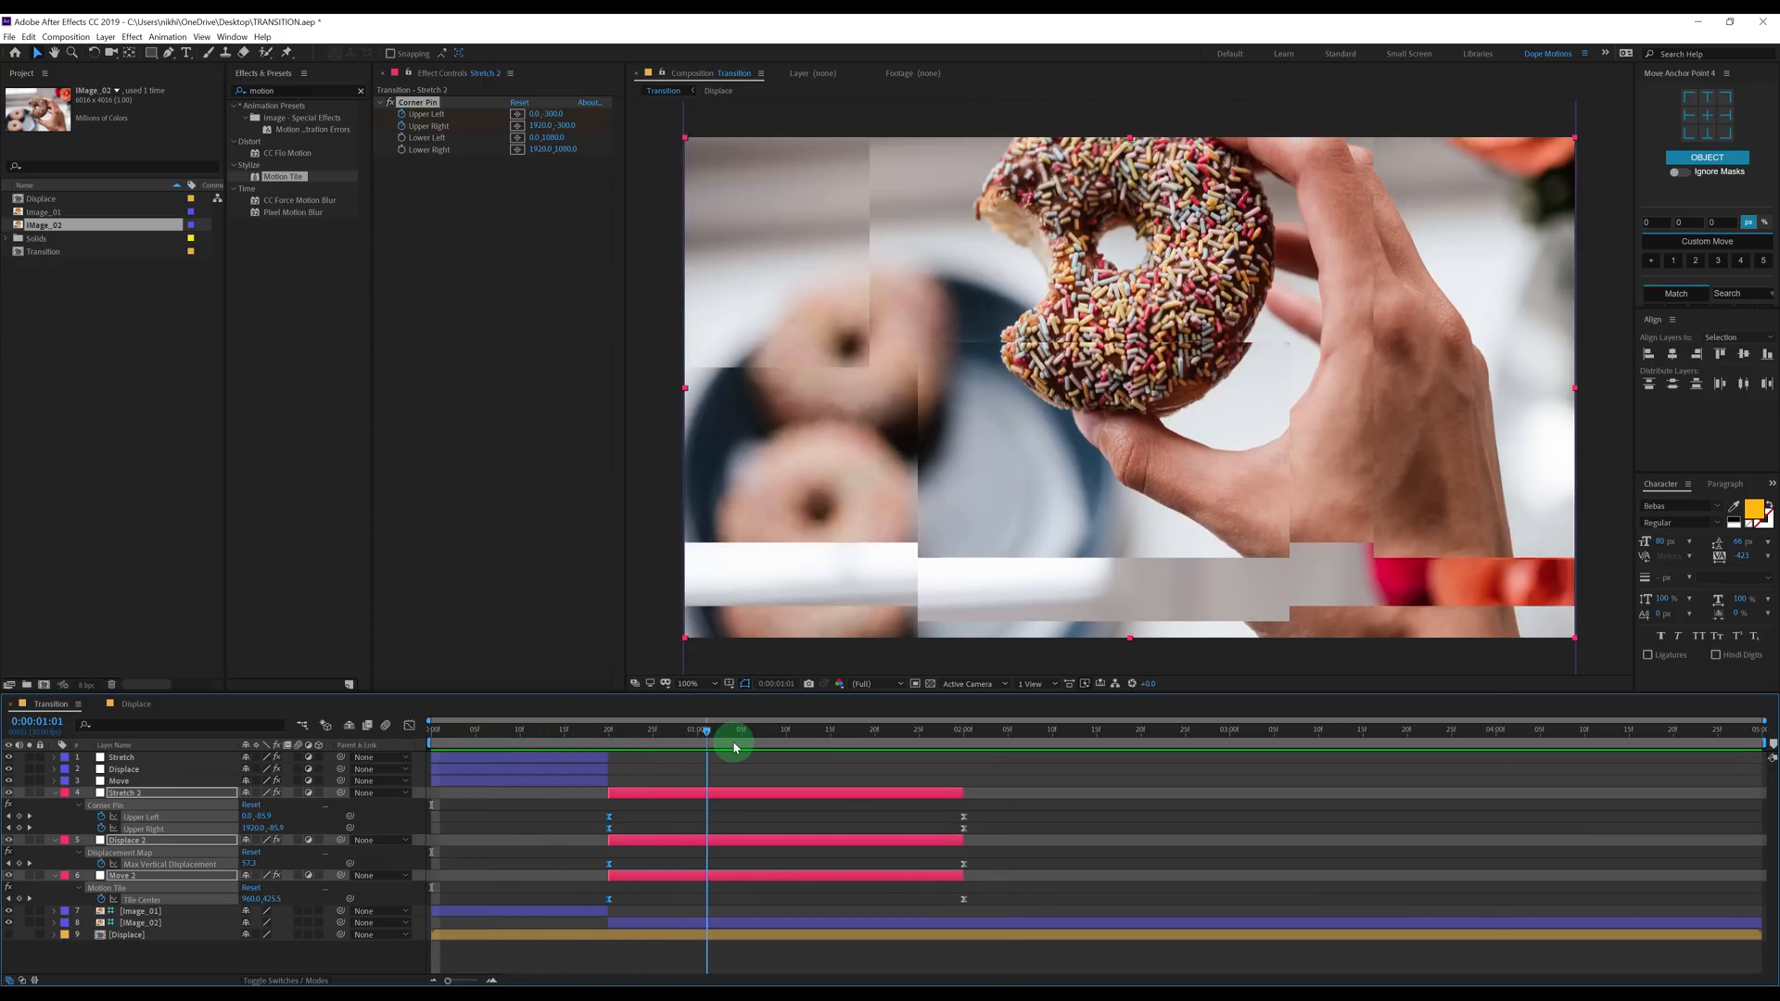
left_click_drag(734, 728, 849, 729)
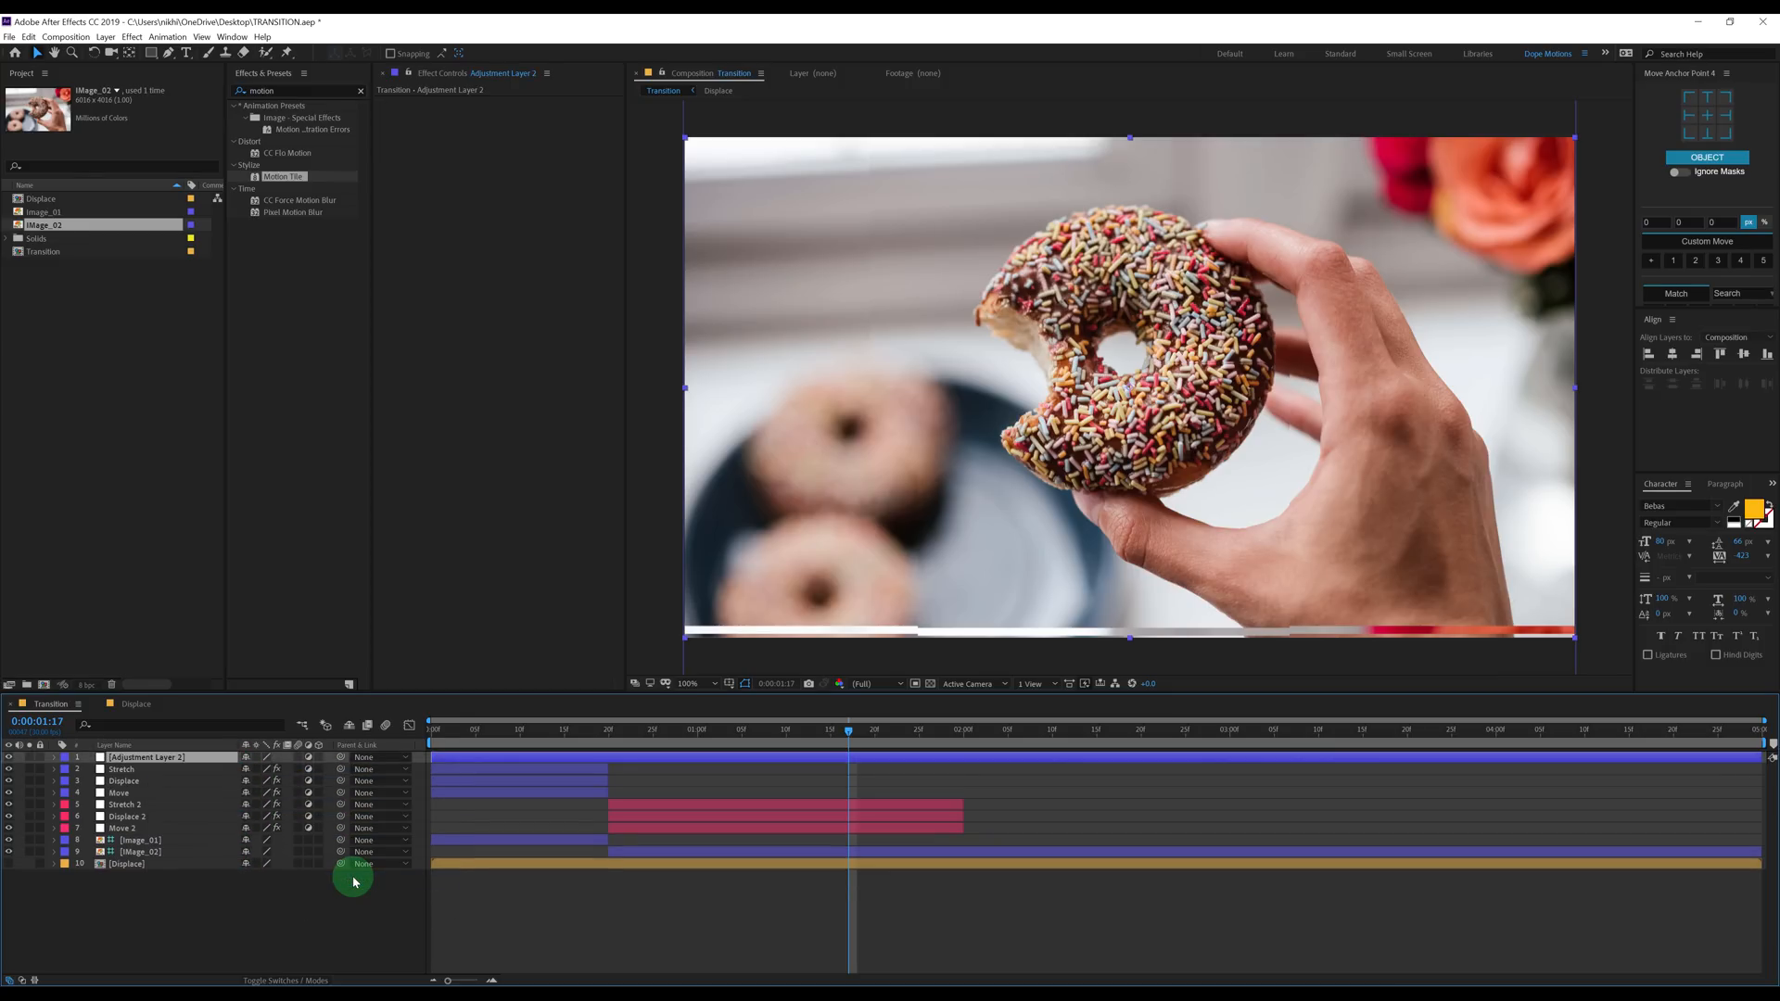
Rename the adjustment layer Light, add Exposure and keyframe a bright exposure flash back to 0 around the cut.
double_click(144, 757)
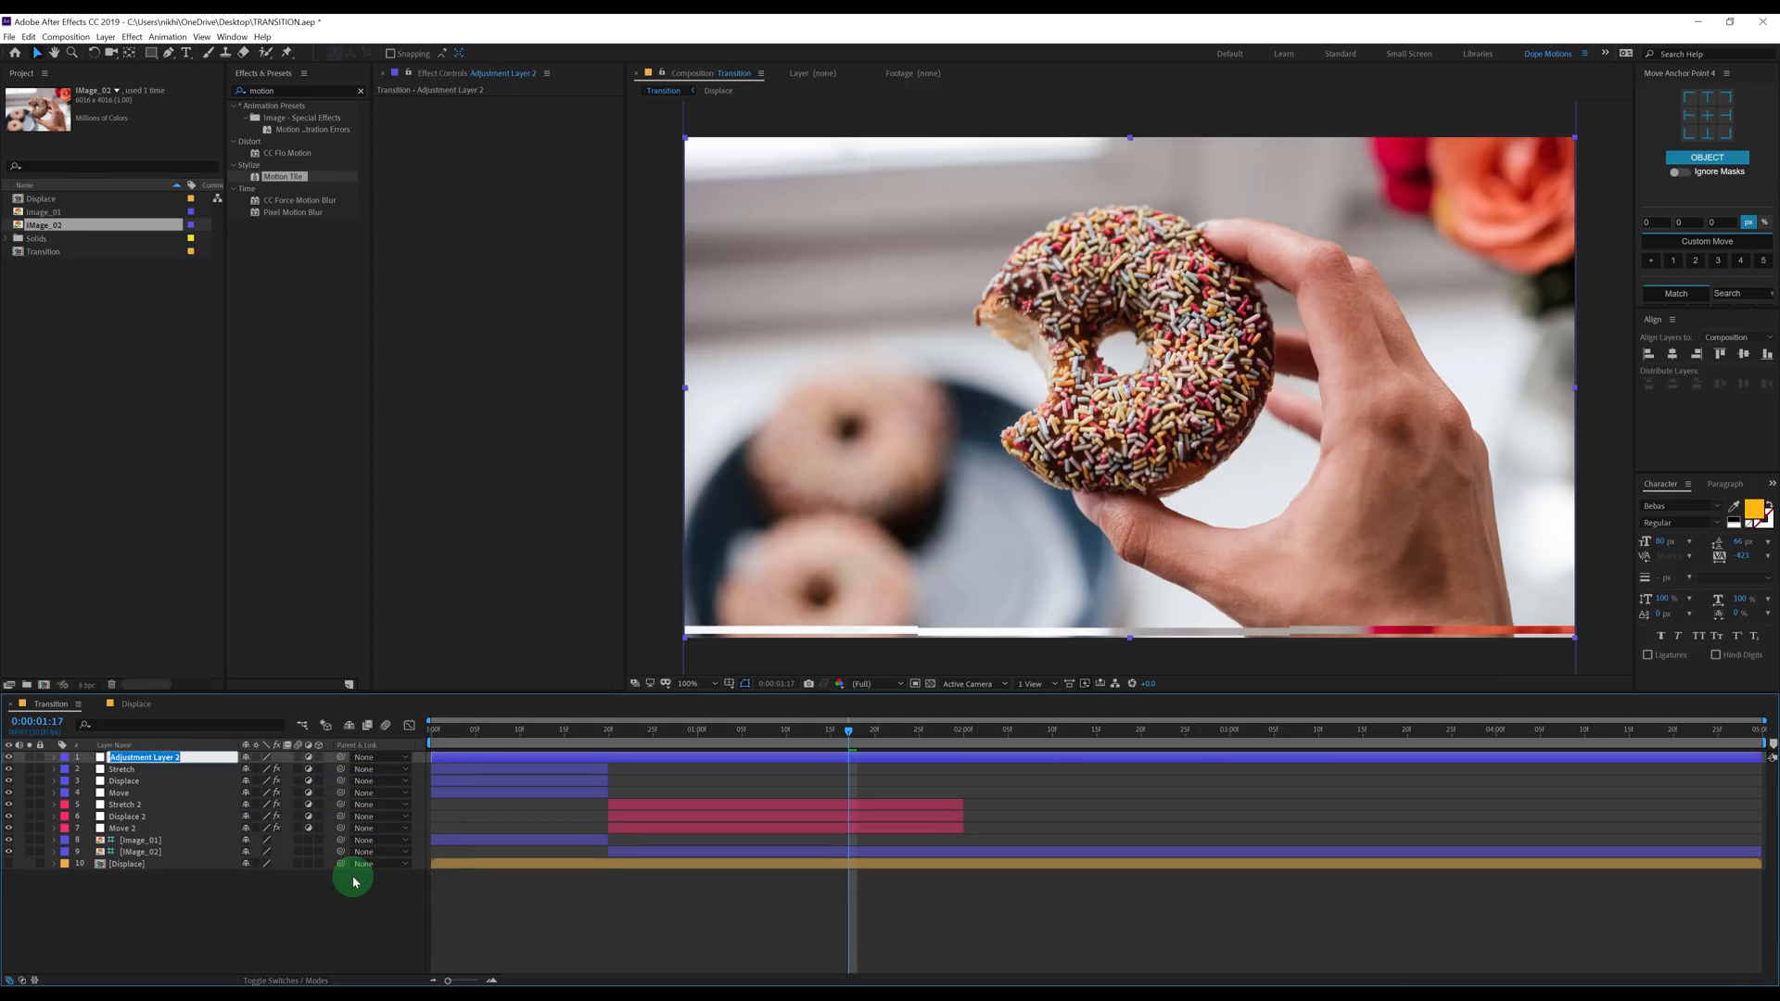
type("Ligh")
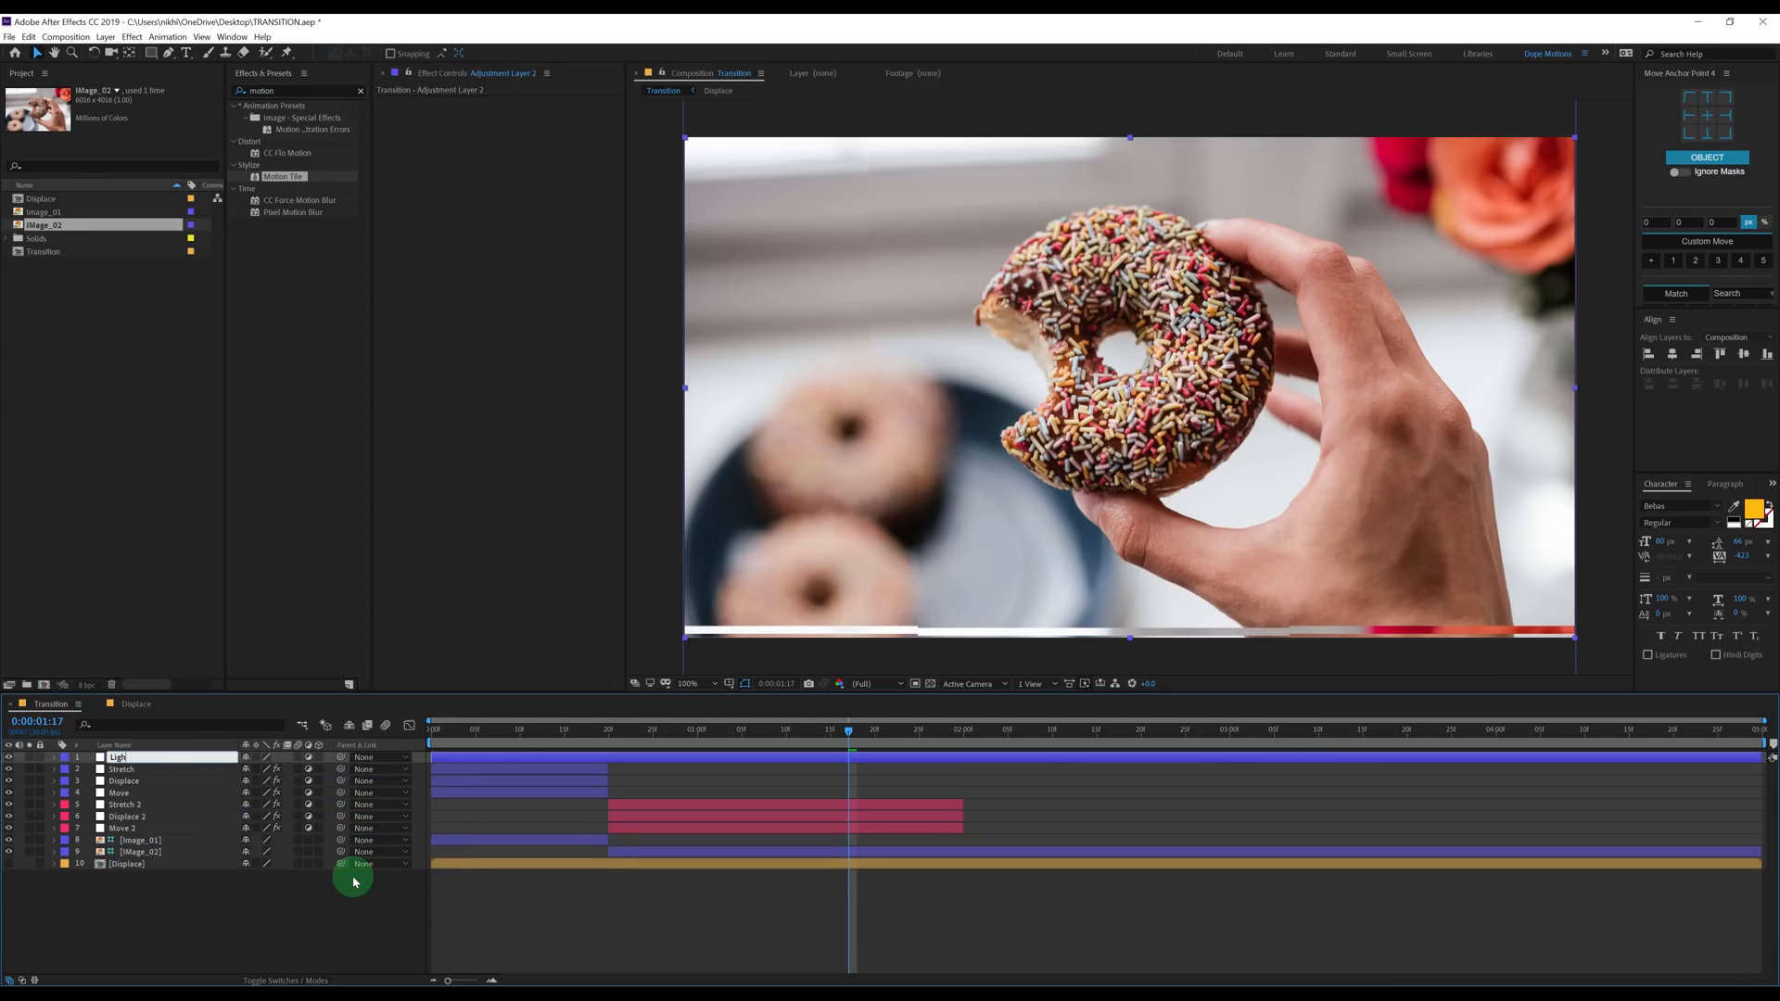
type("ex")
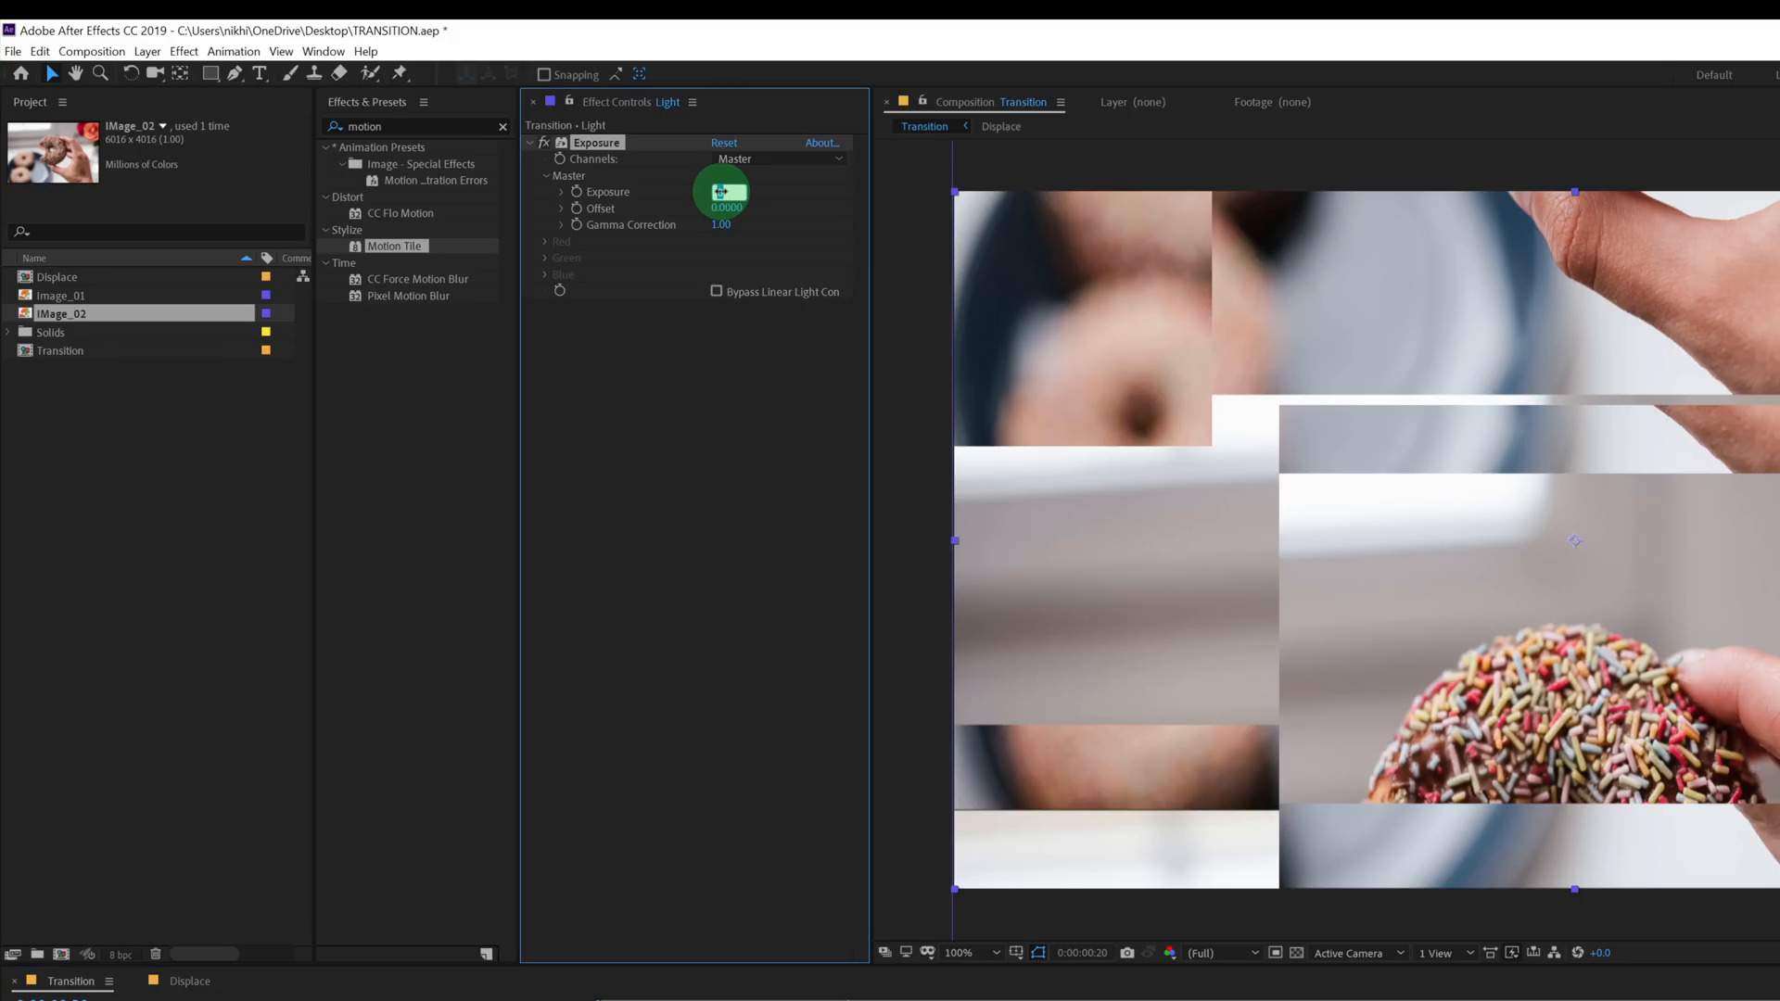
left_click_drag(723, 191, 669, 371)
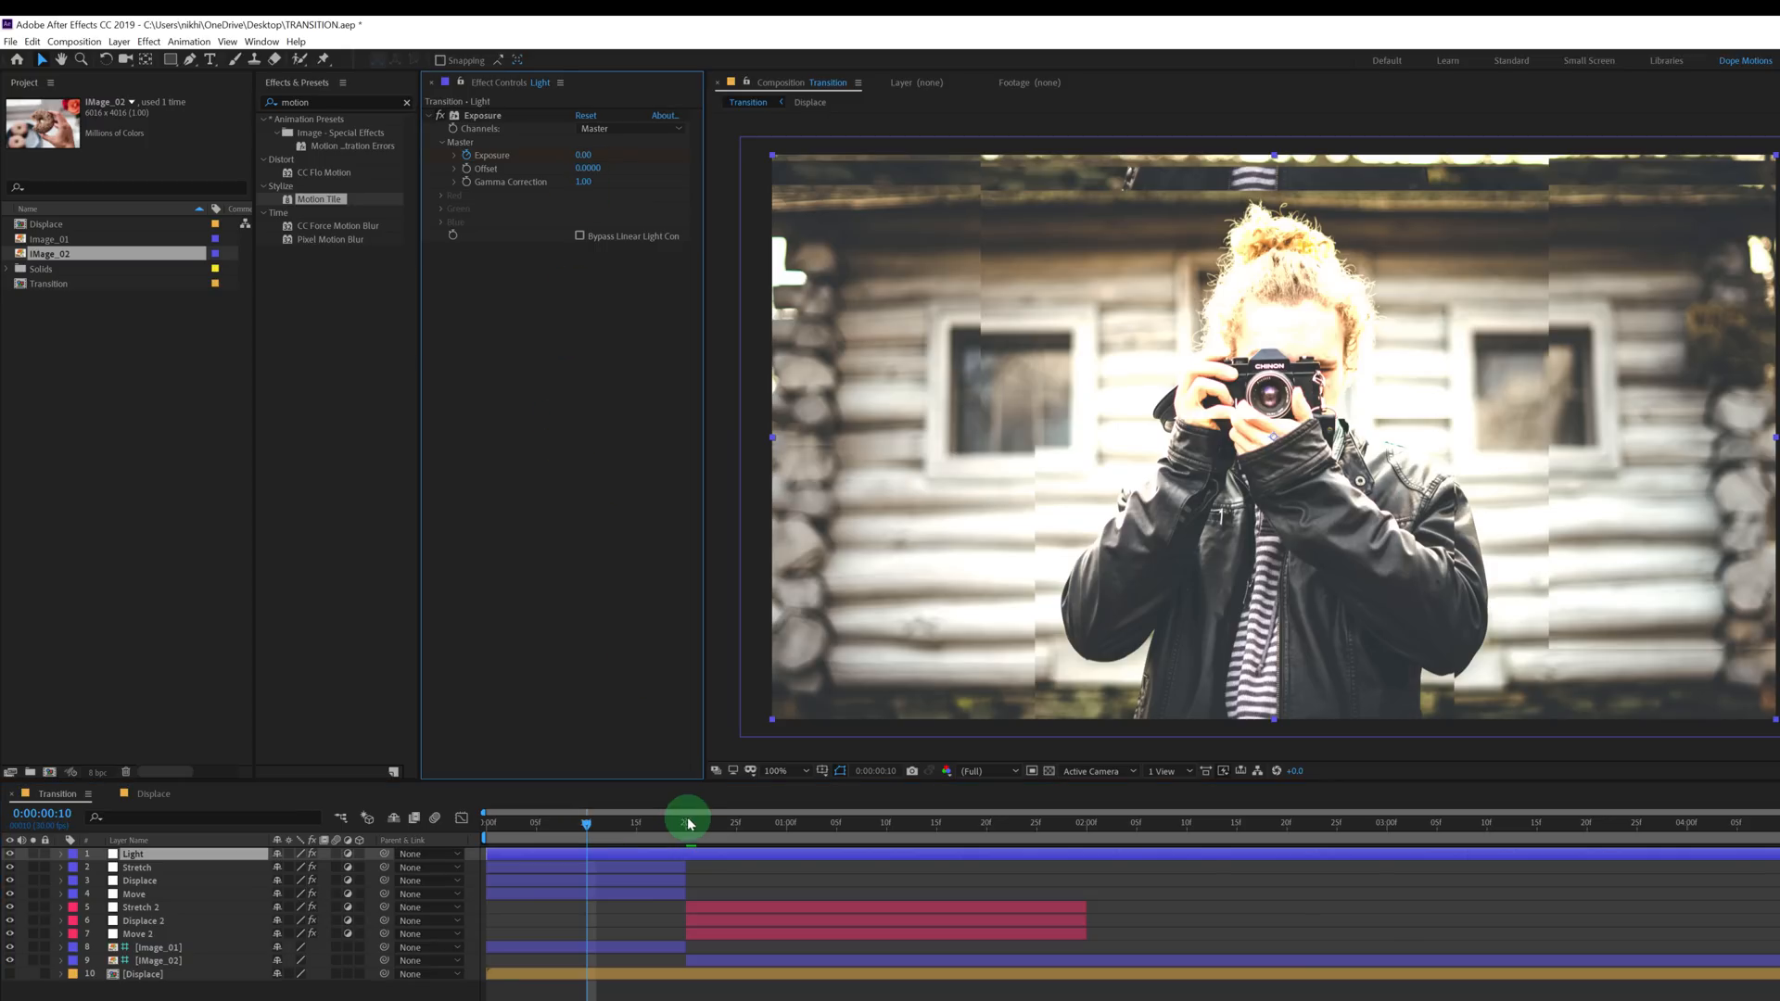
left_click_drag(686, 821, 898, 821)
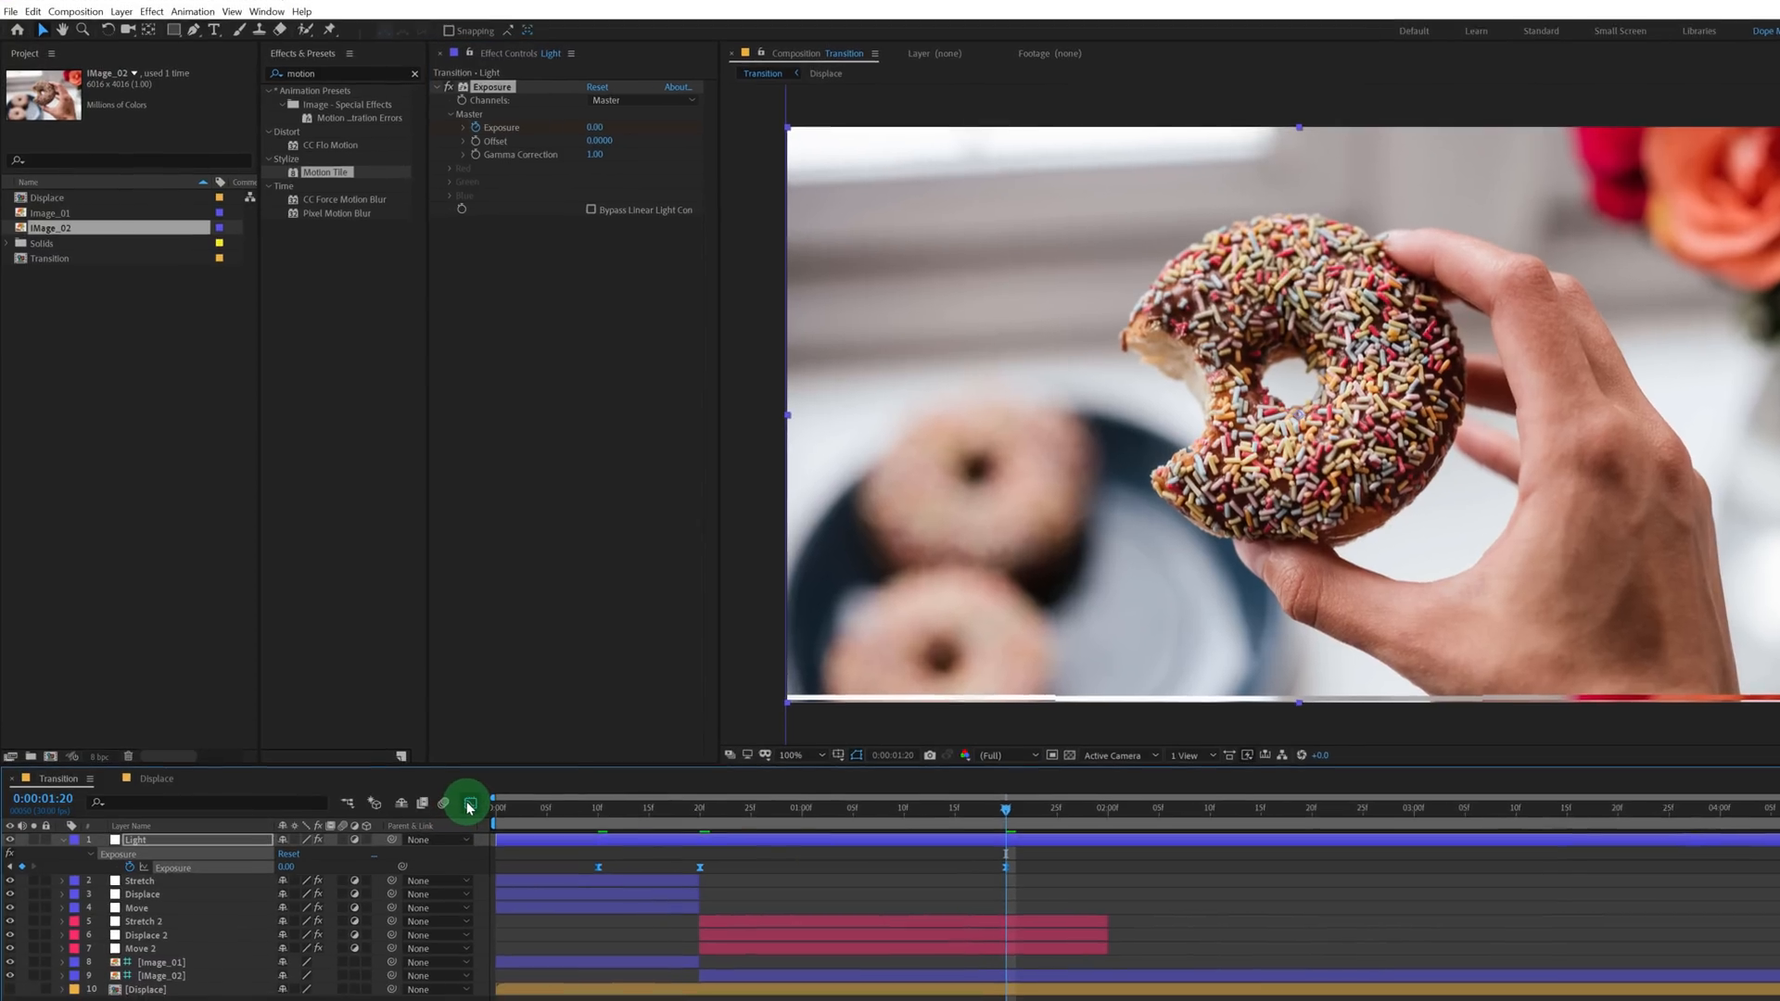
In the Graph Editor, steepen the Exposure speed curves into a sharp peak at the cut and preview the flash.
left_click(447, 803)
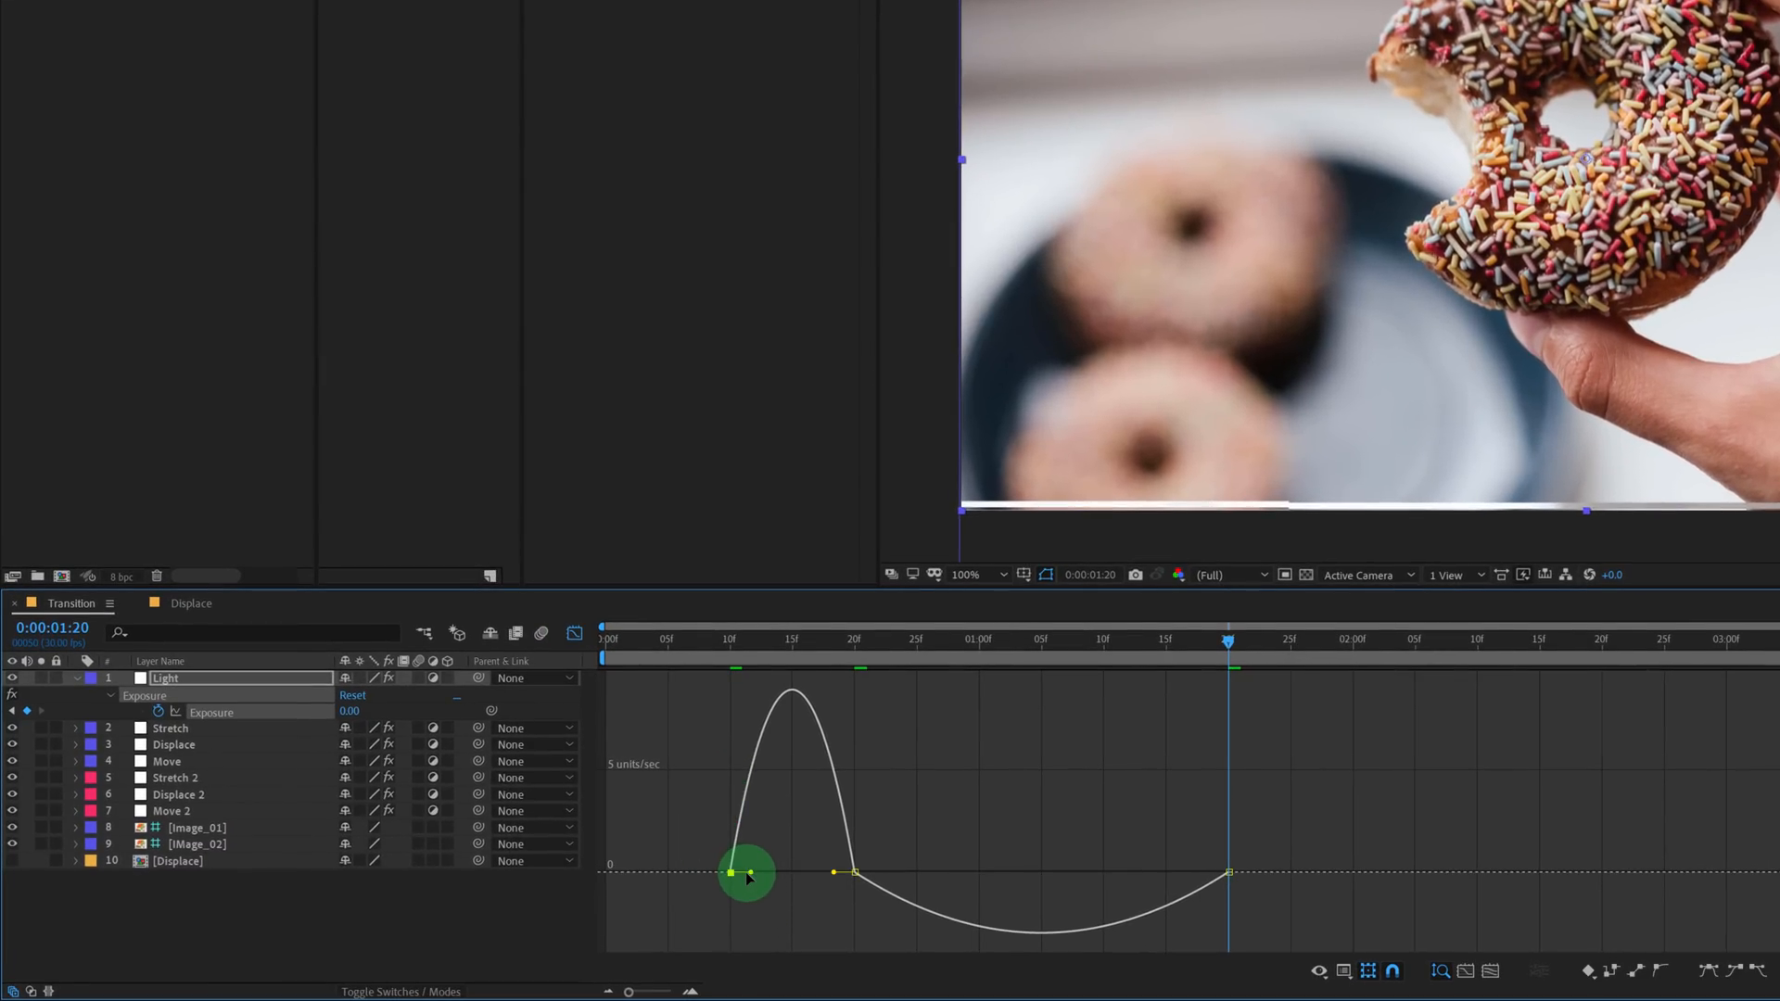
left_click_drag(746, 874, 833, 886)
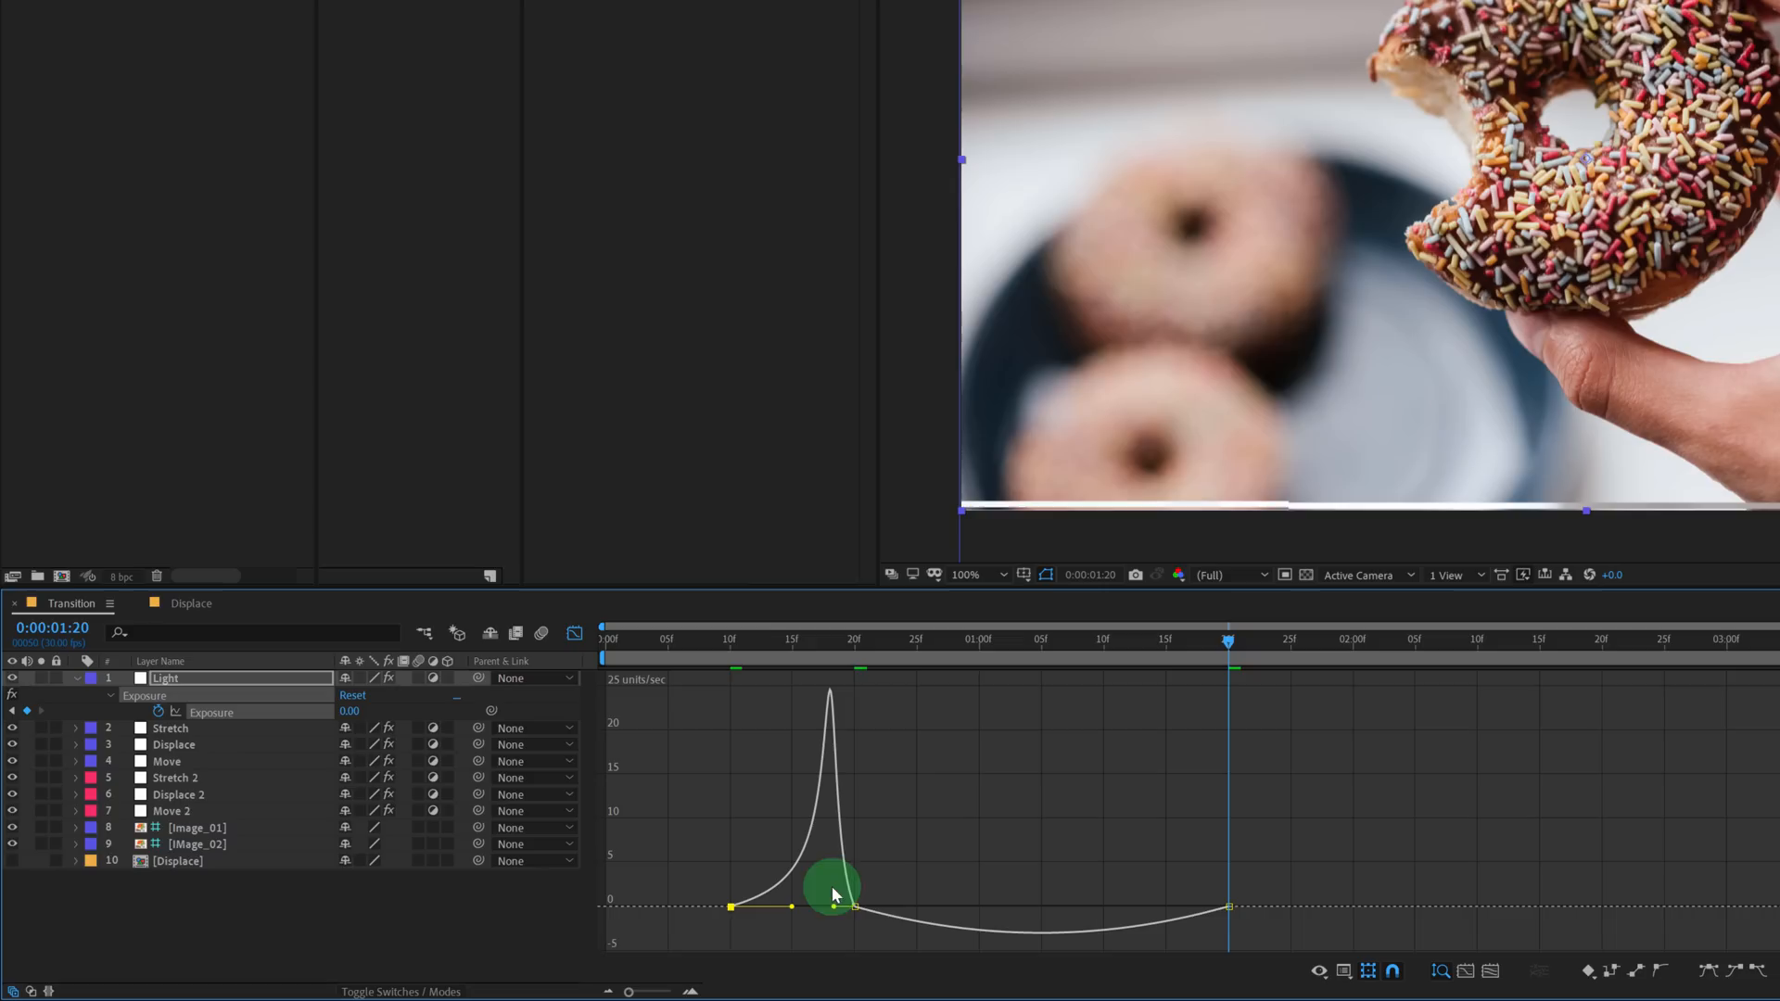
left_click_drag(835, 886, 851, 914)
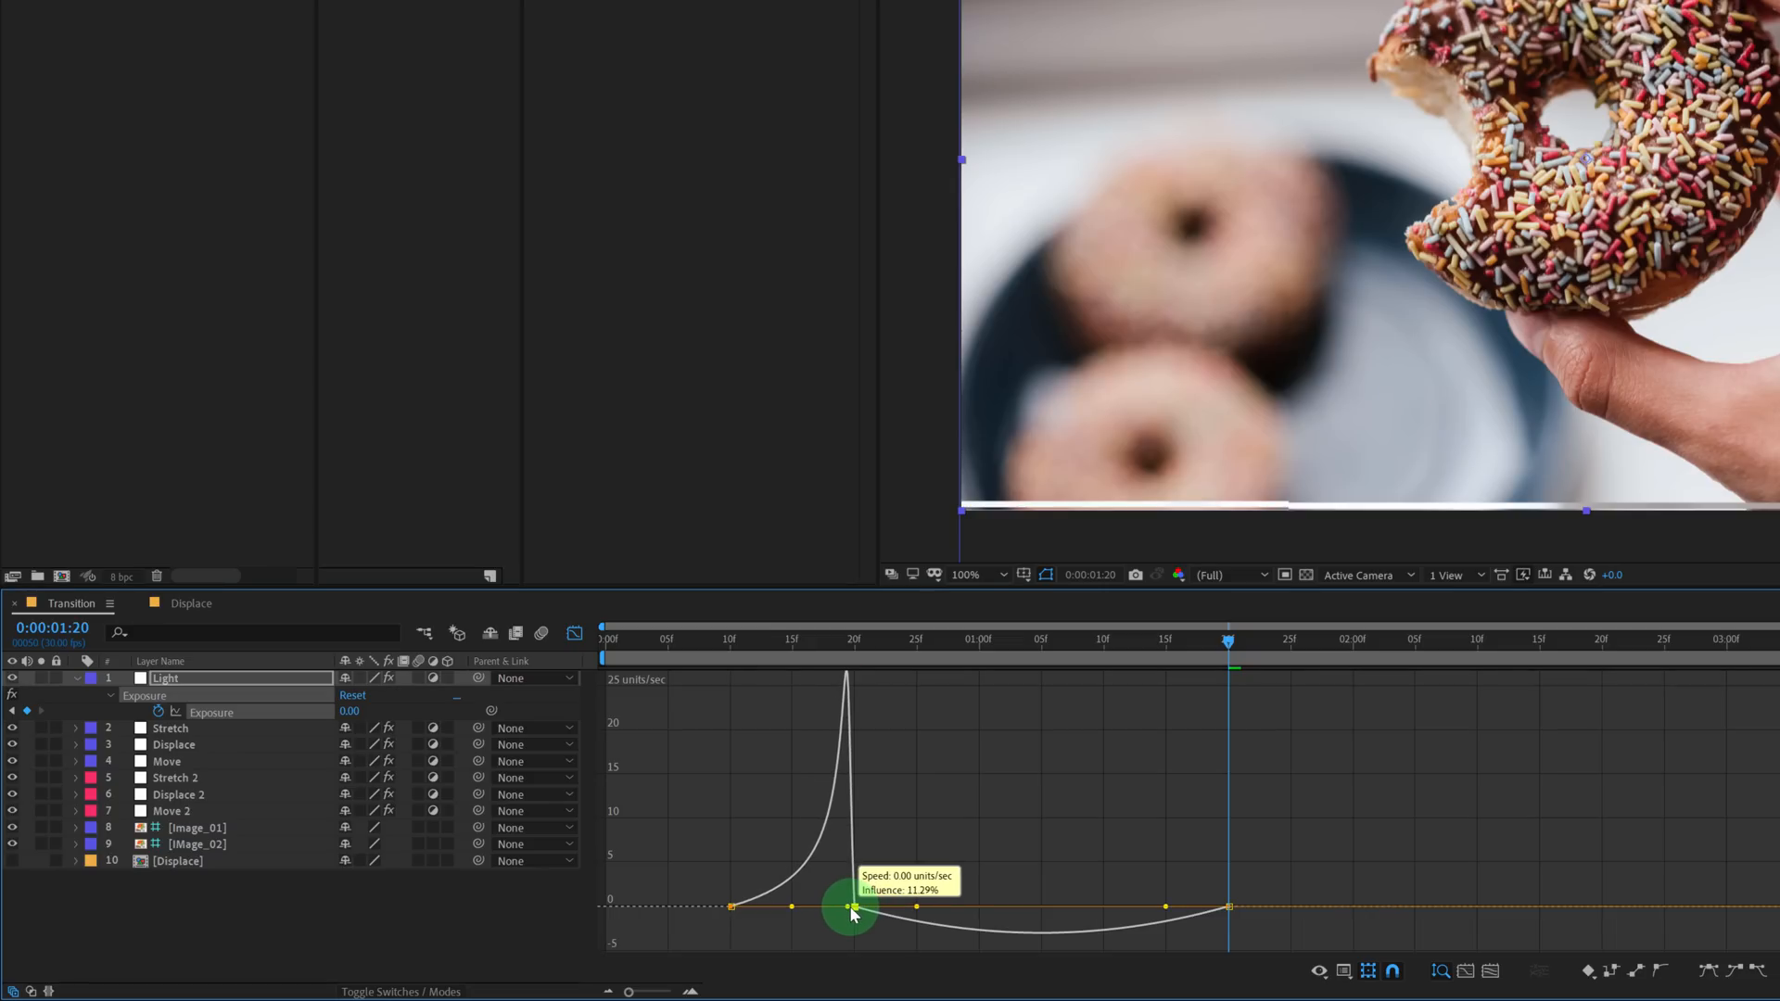
left_click_drag(851, 908, 1248, 886)
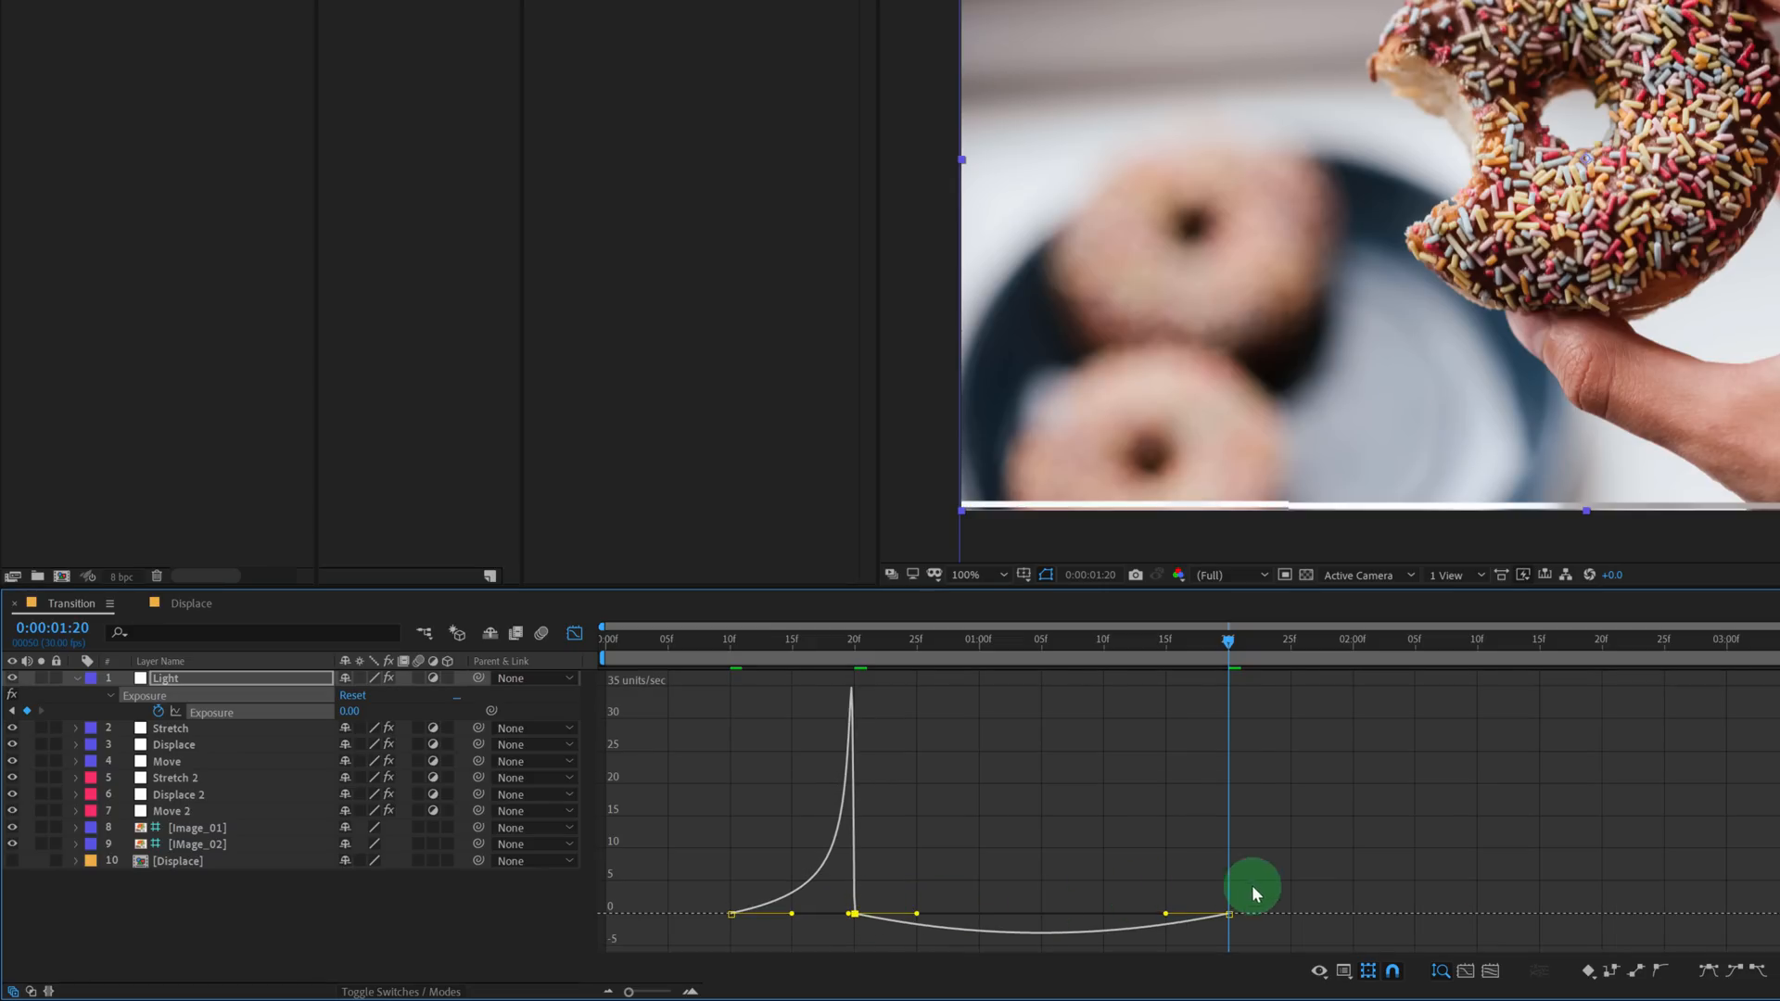
left_click_drag(1251, 883, 1101, 919)
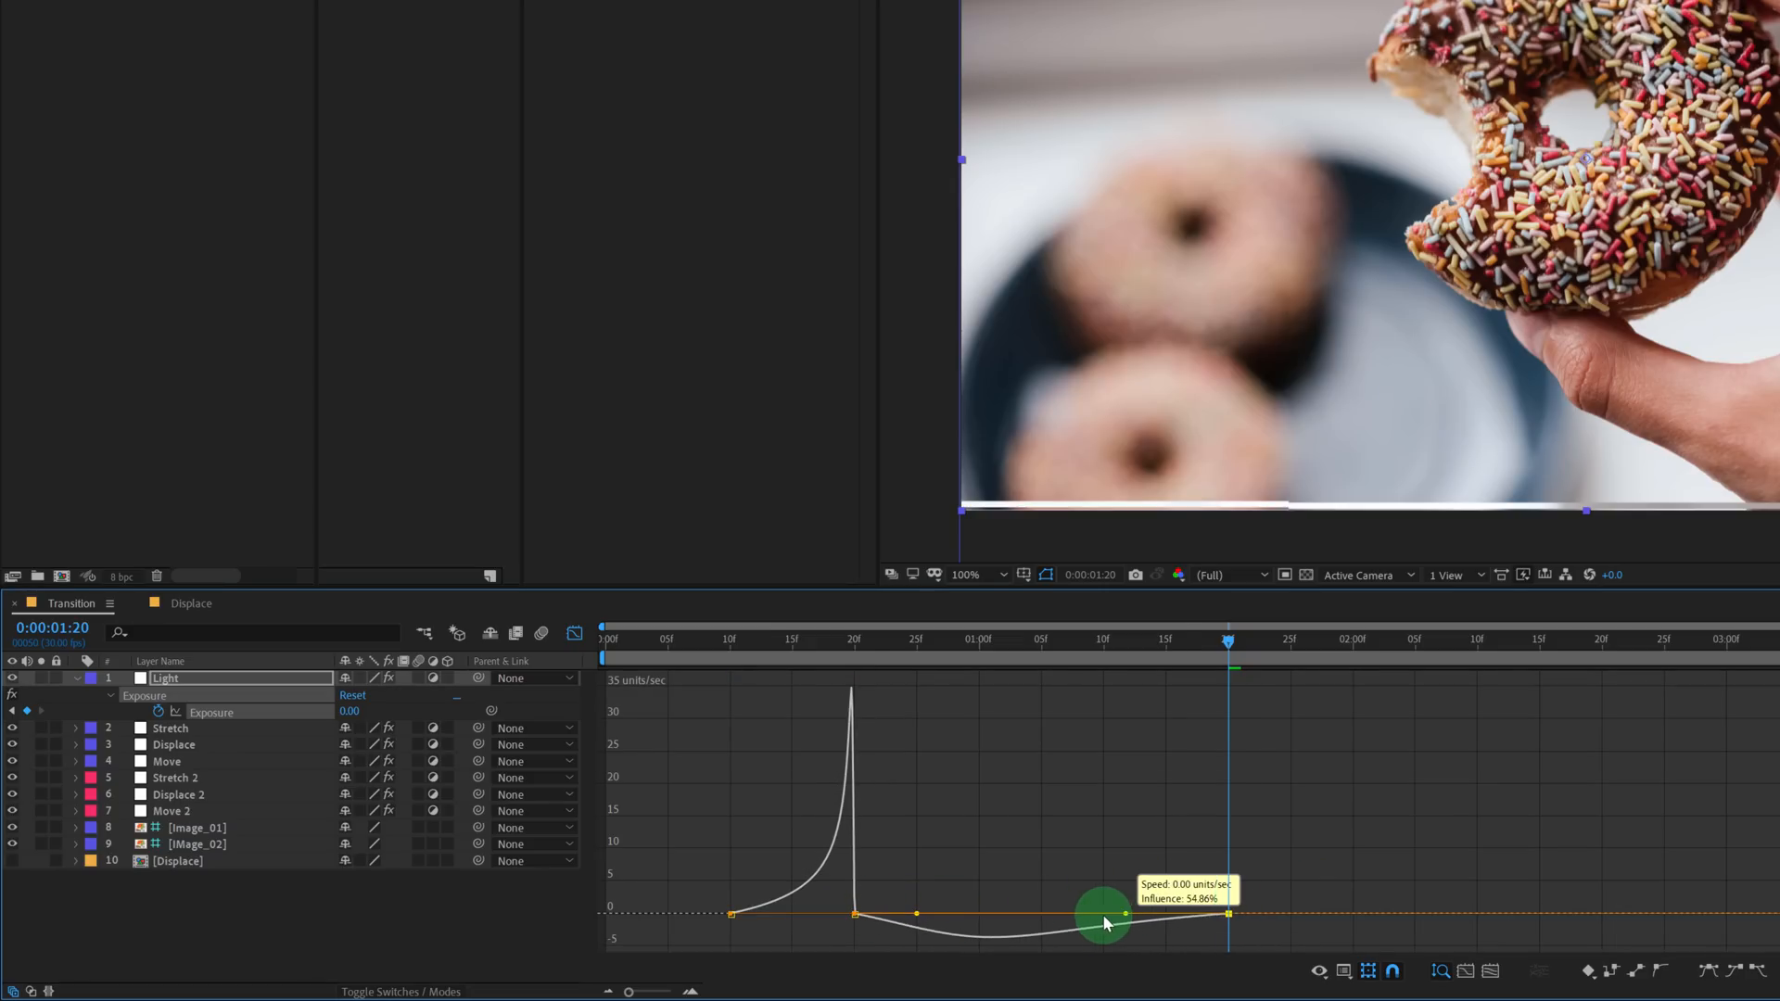
left_click_drag(1103, 920, 914, 901)
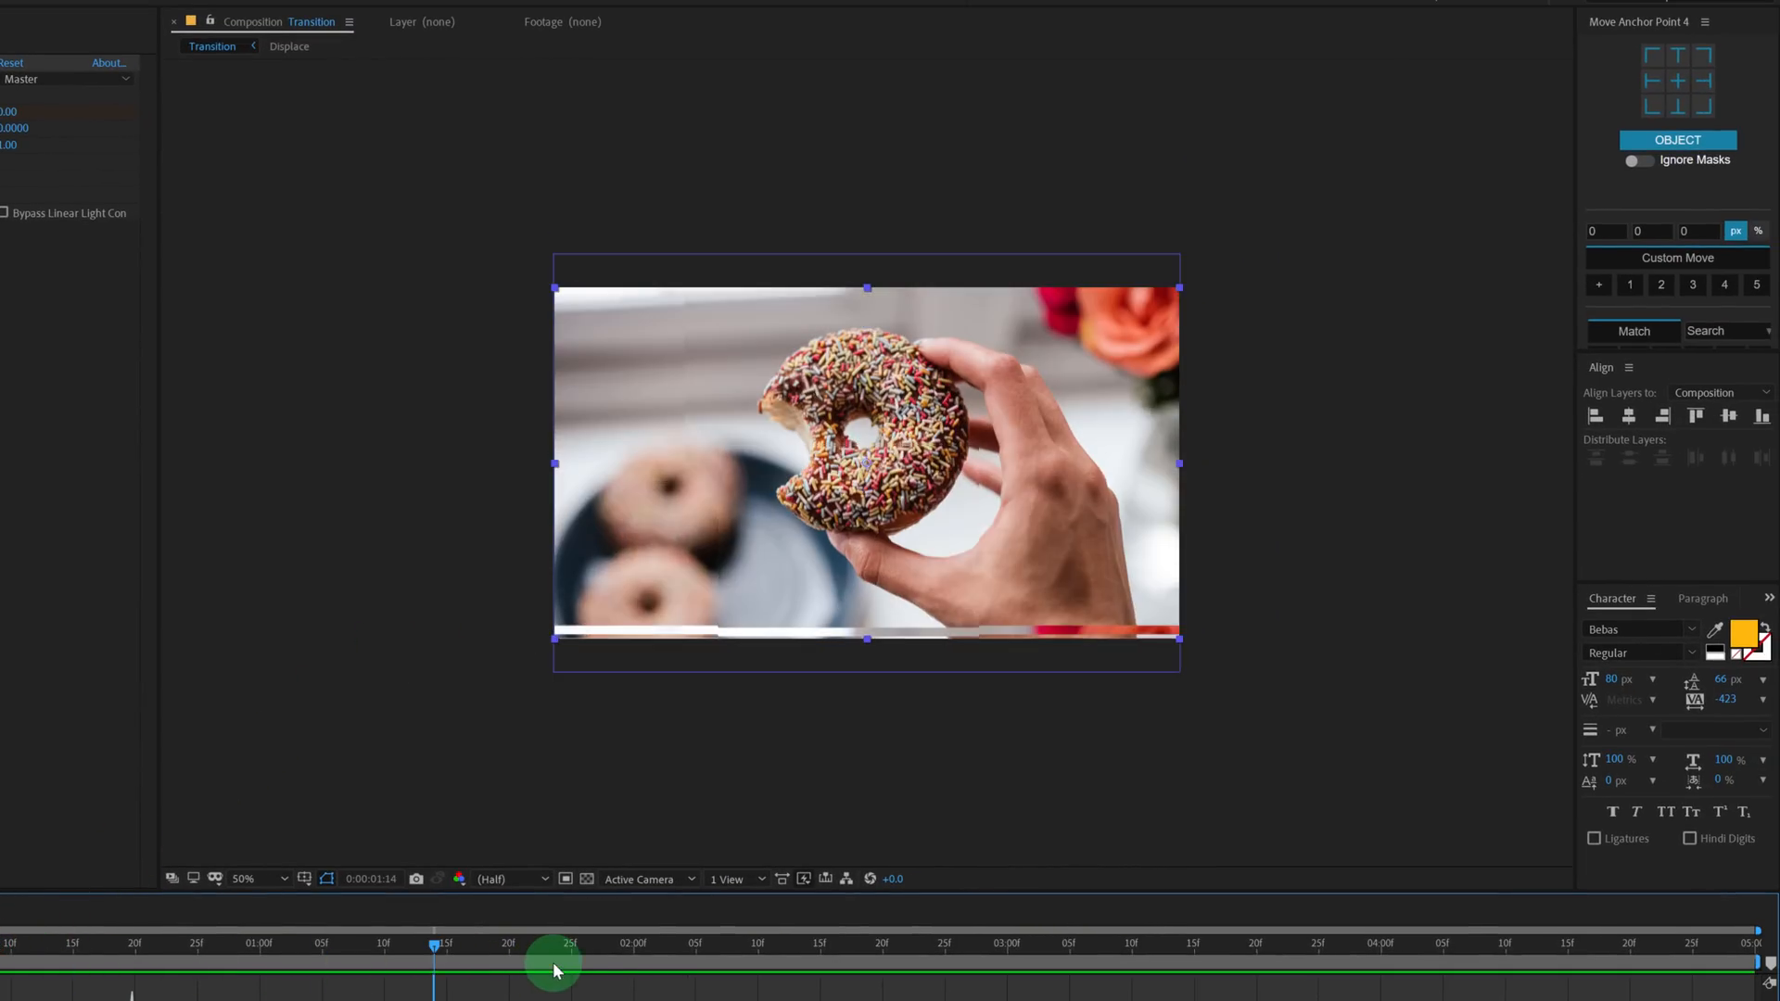
left_click_drag(556, 963, 584, 962)
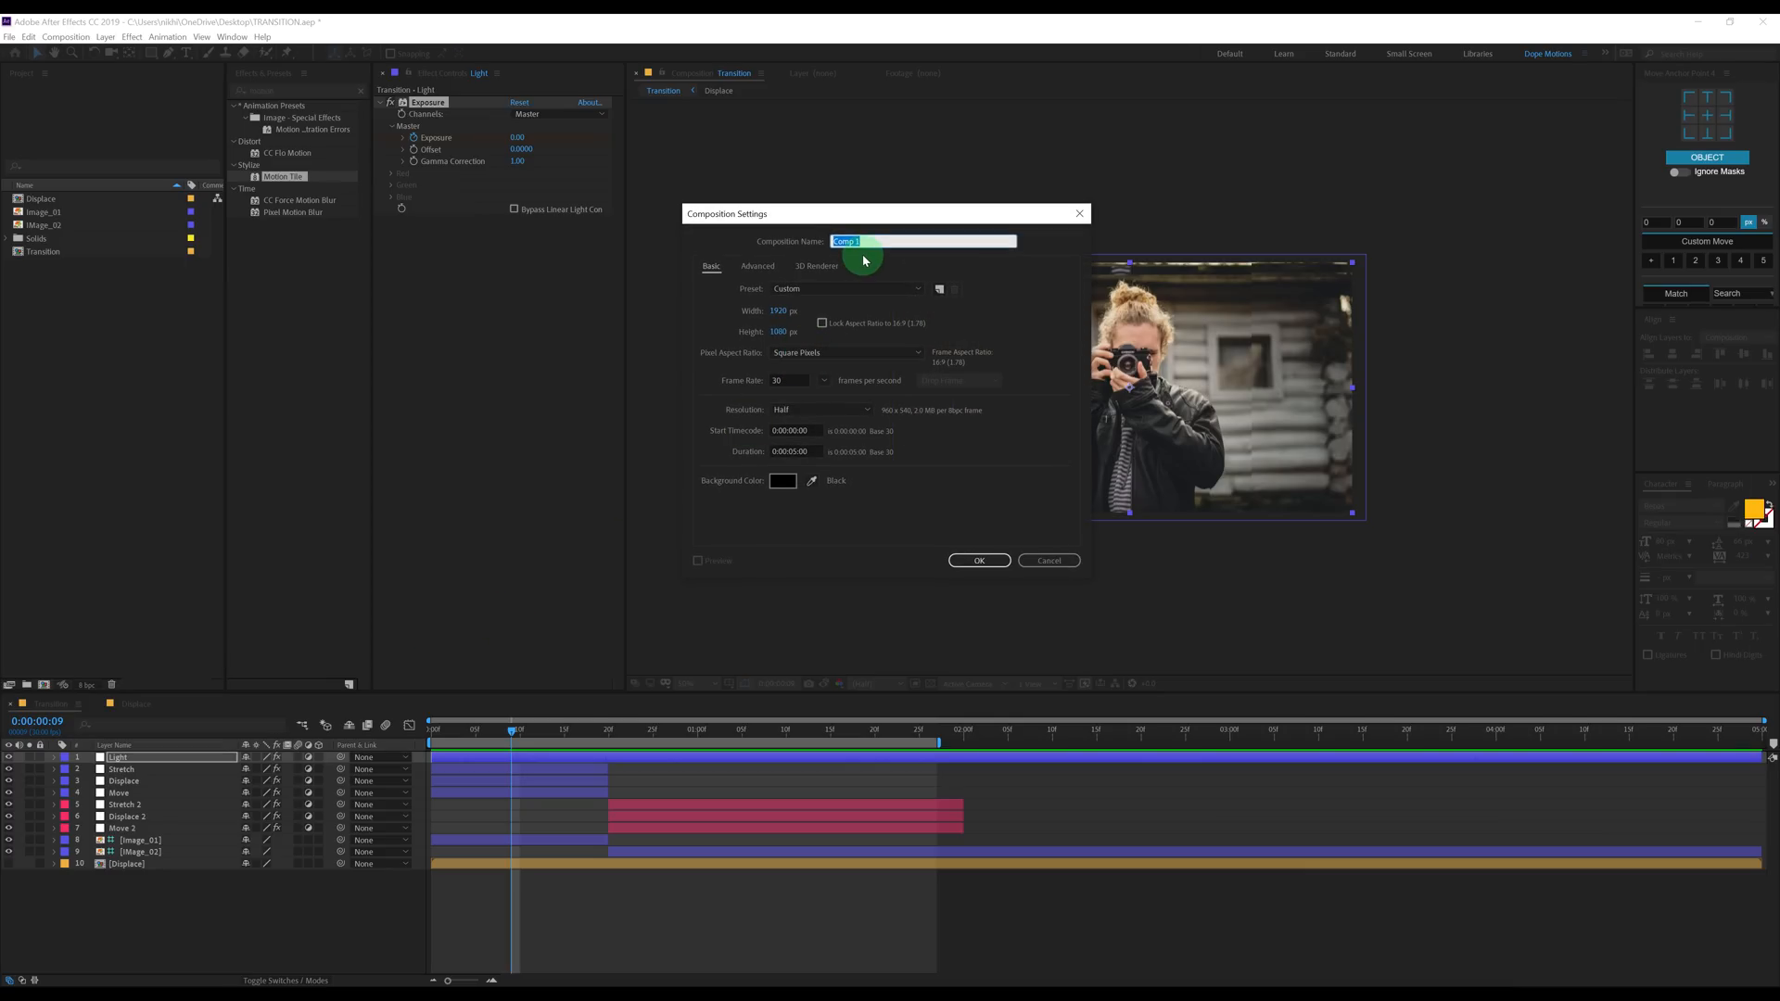
Create a new 1920×1080 composition named Main with a 10-second duration.
type("Main")
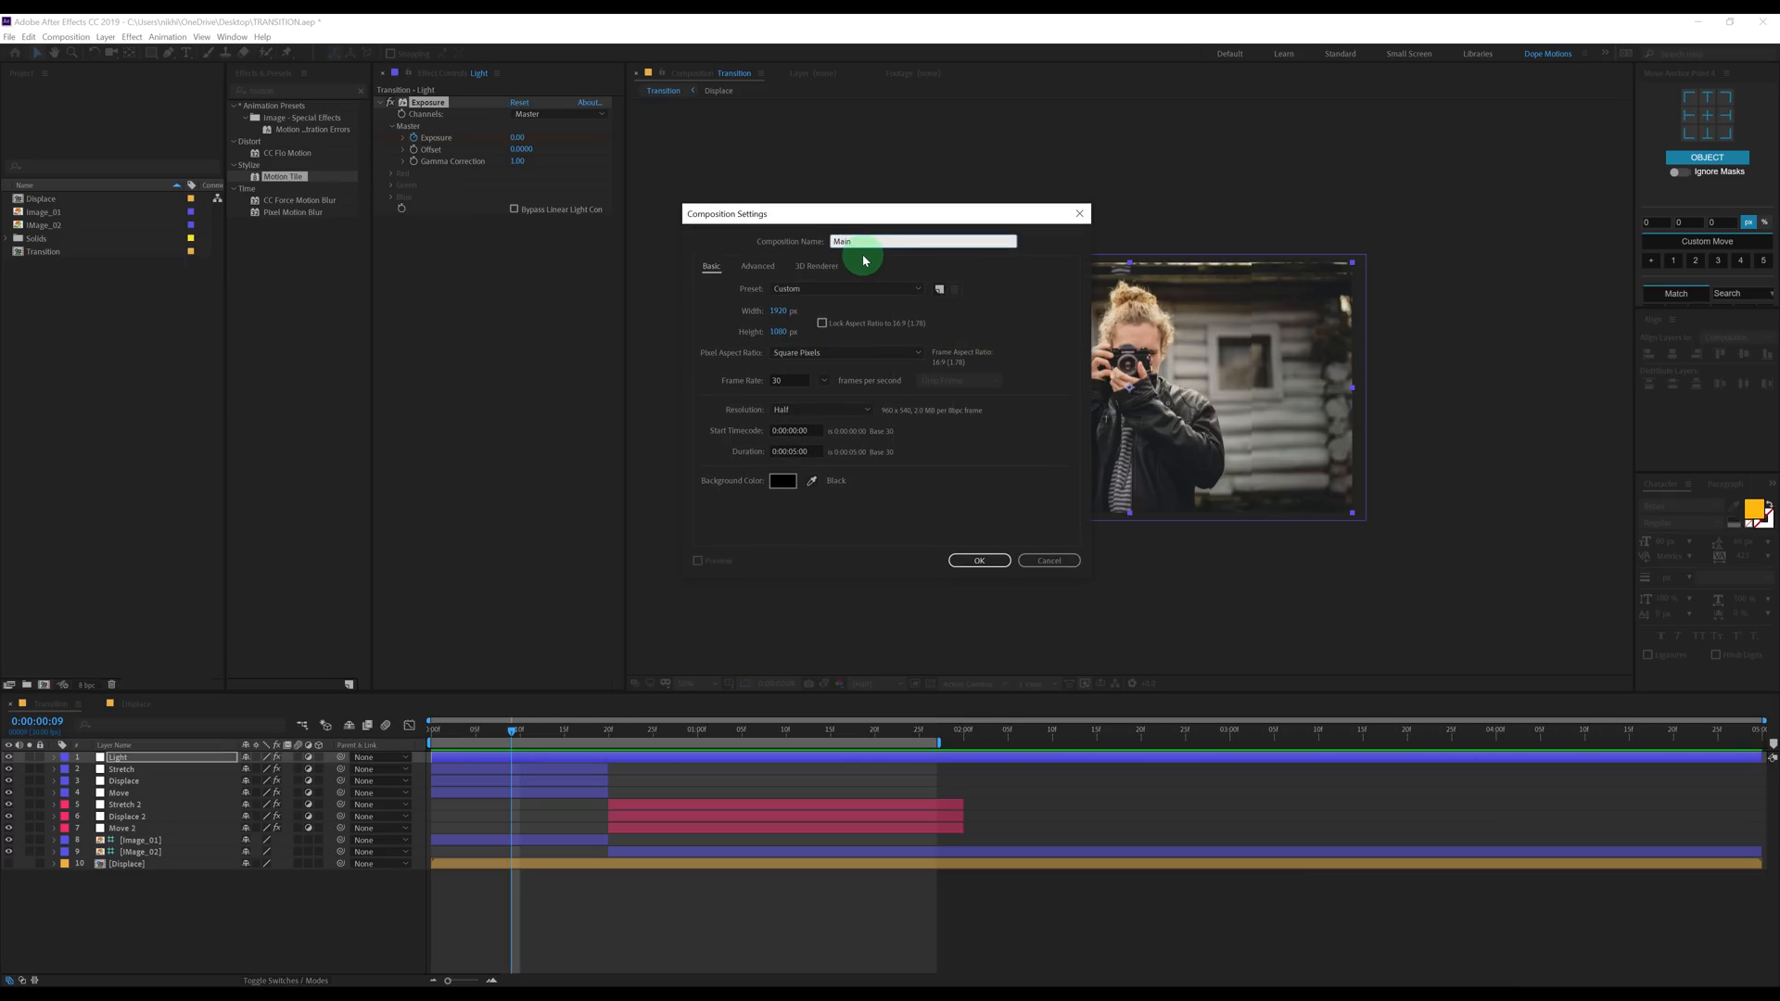
left_click(794, 450)
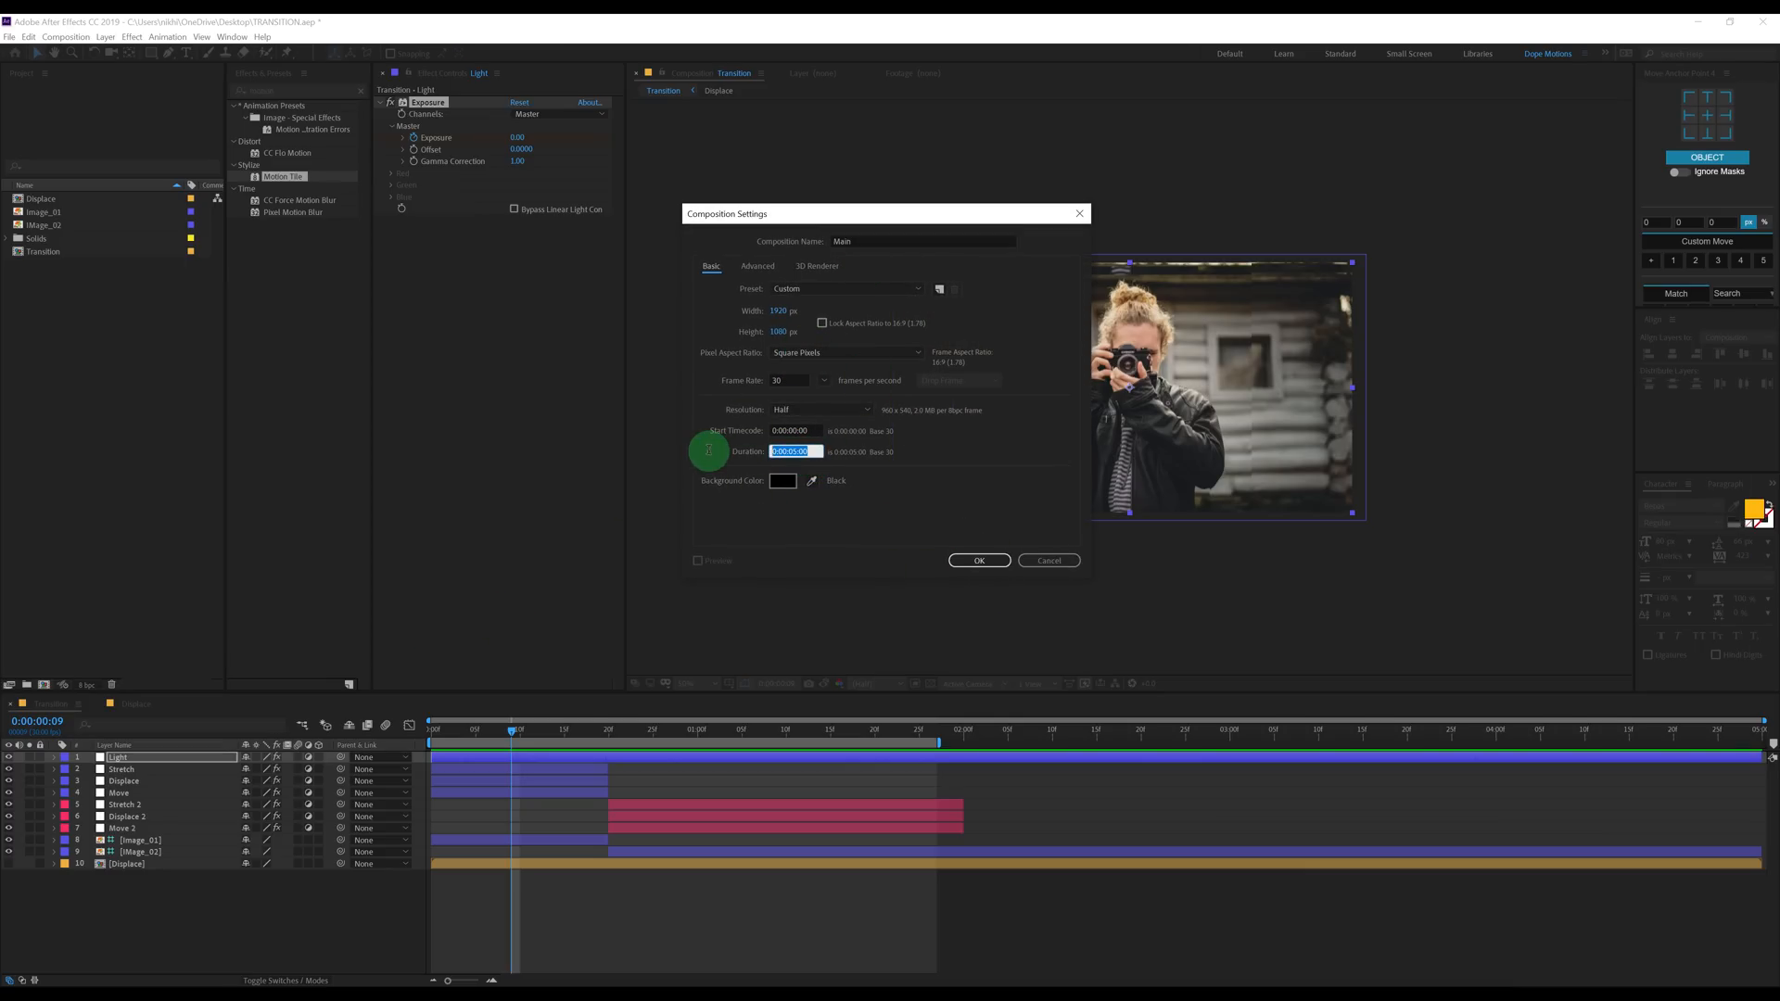
type("10")
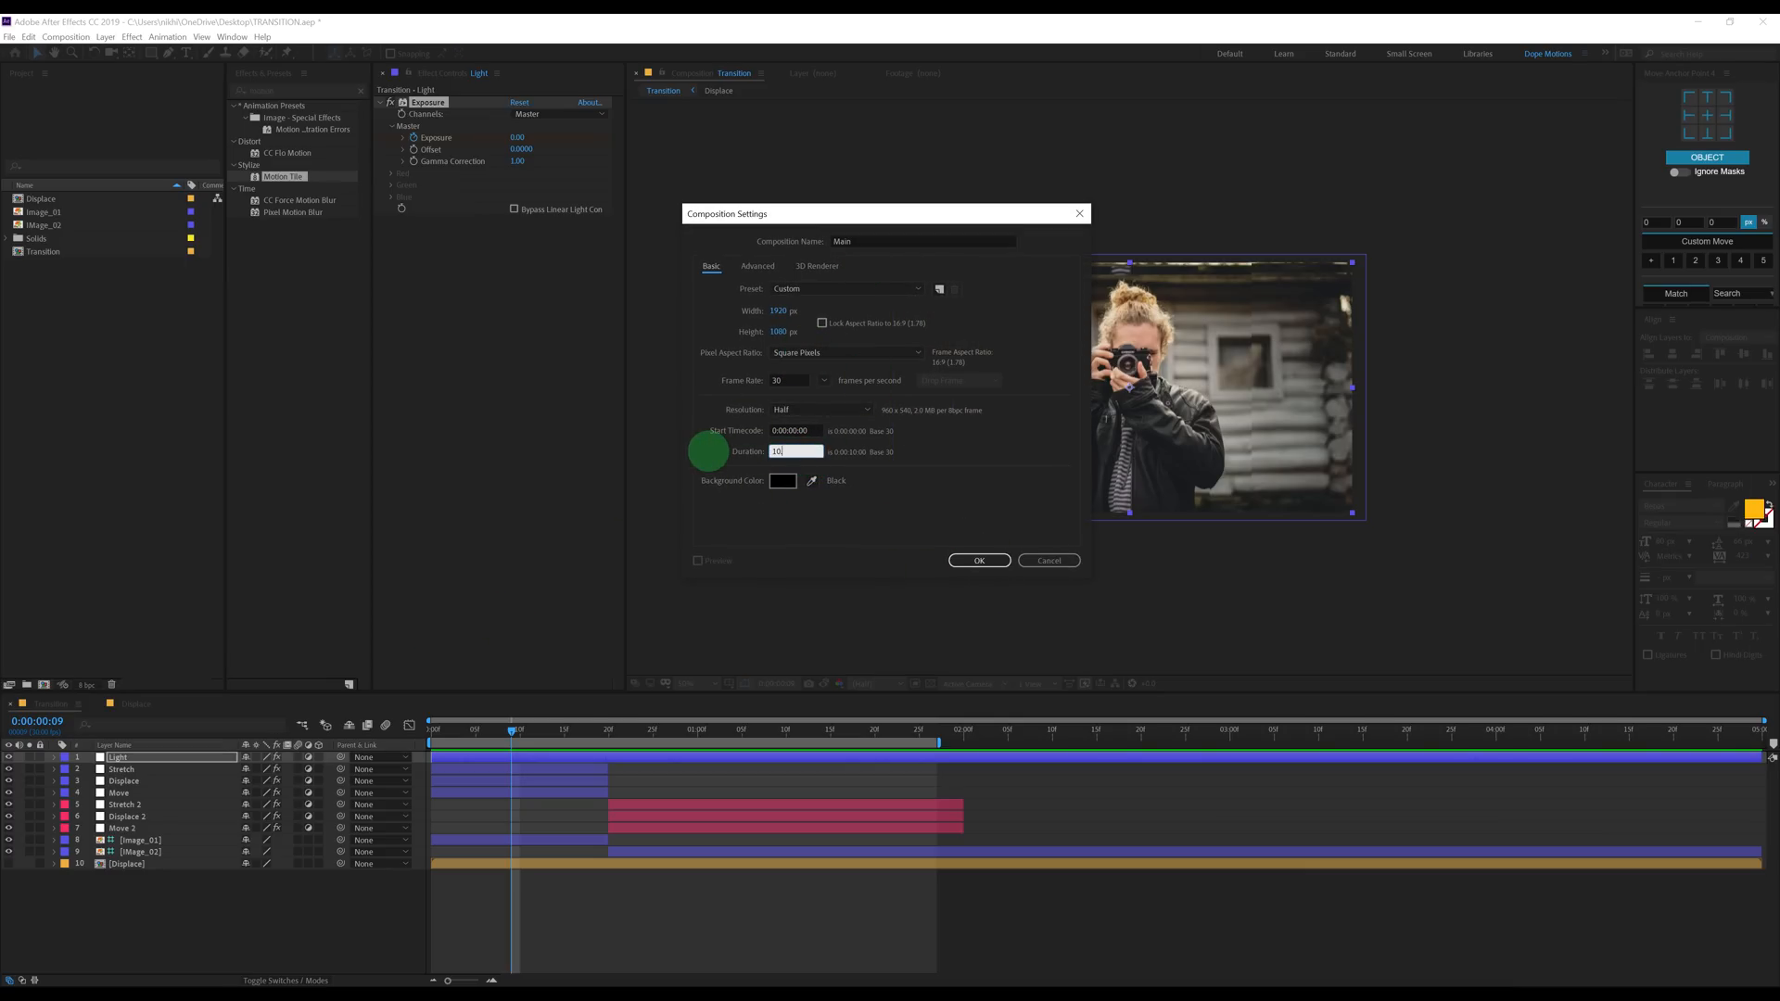
left_click(976, 560)
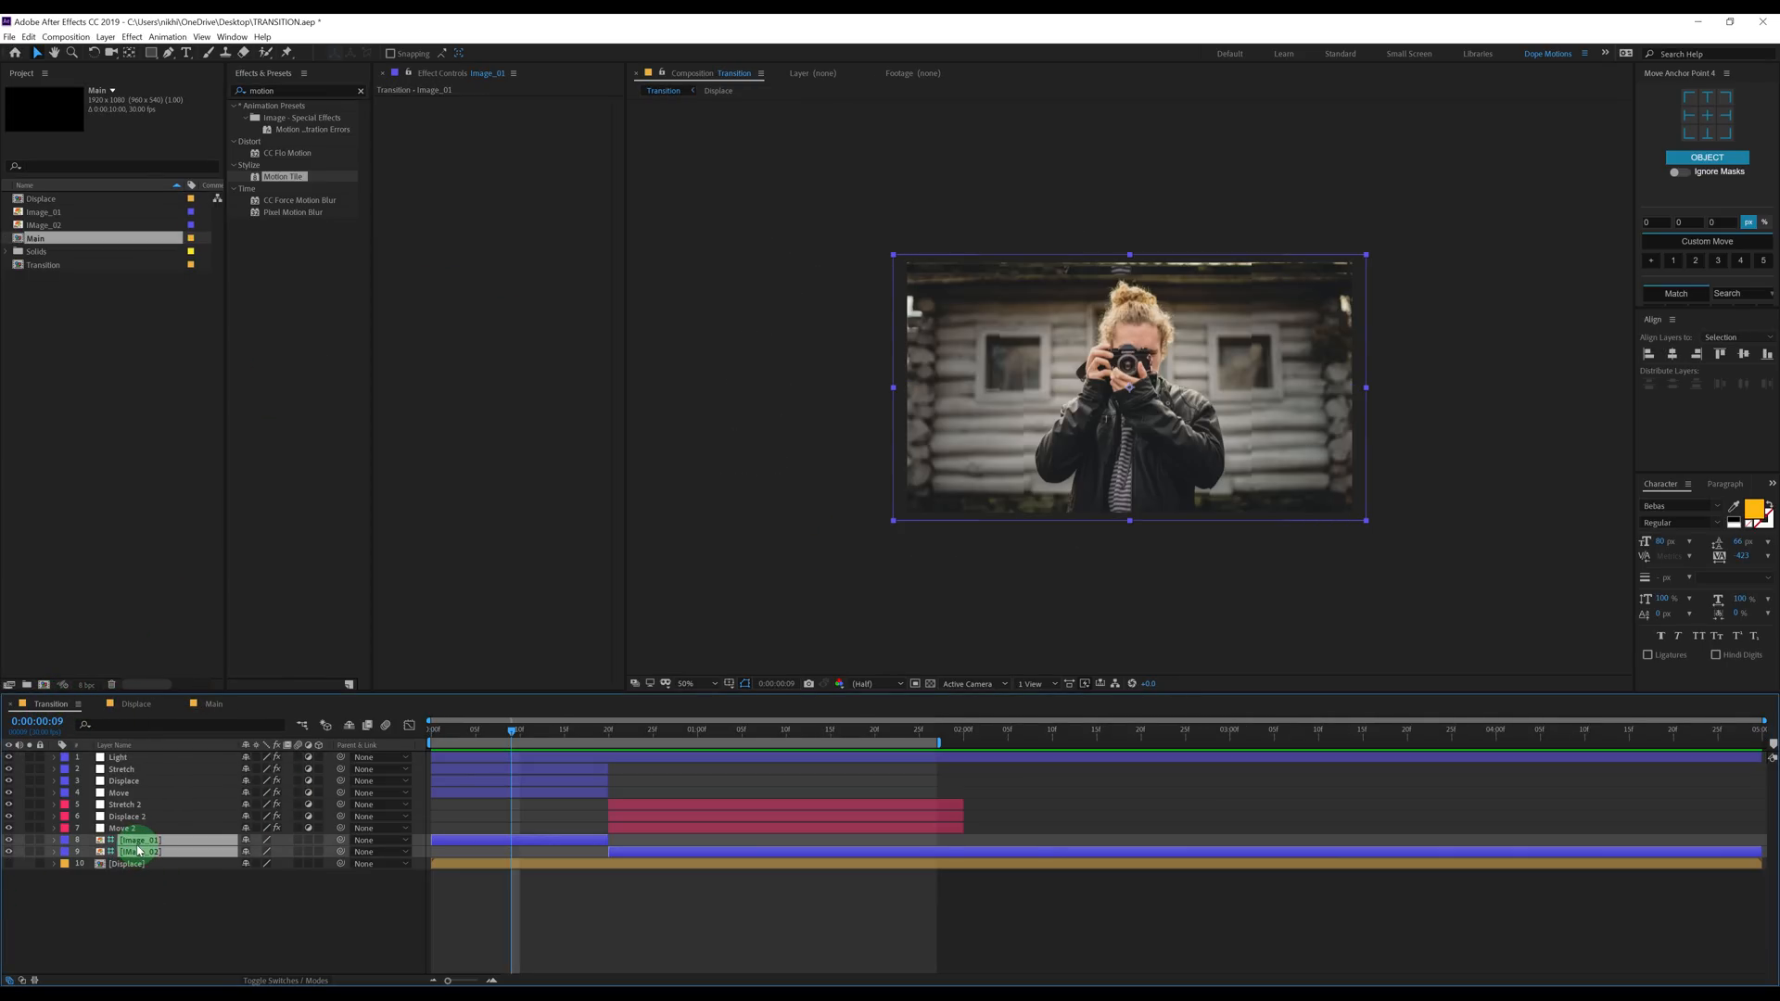
Copy Image_01 and Image_02 into Main, uncheck Guide Layer so they render, and scrub the handover.
left_click(213, 704)
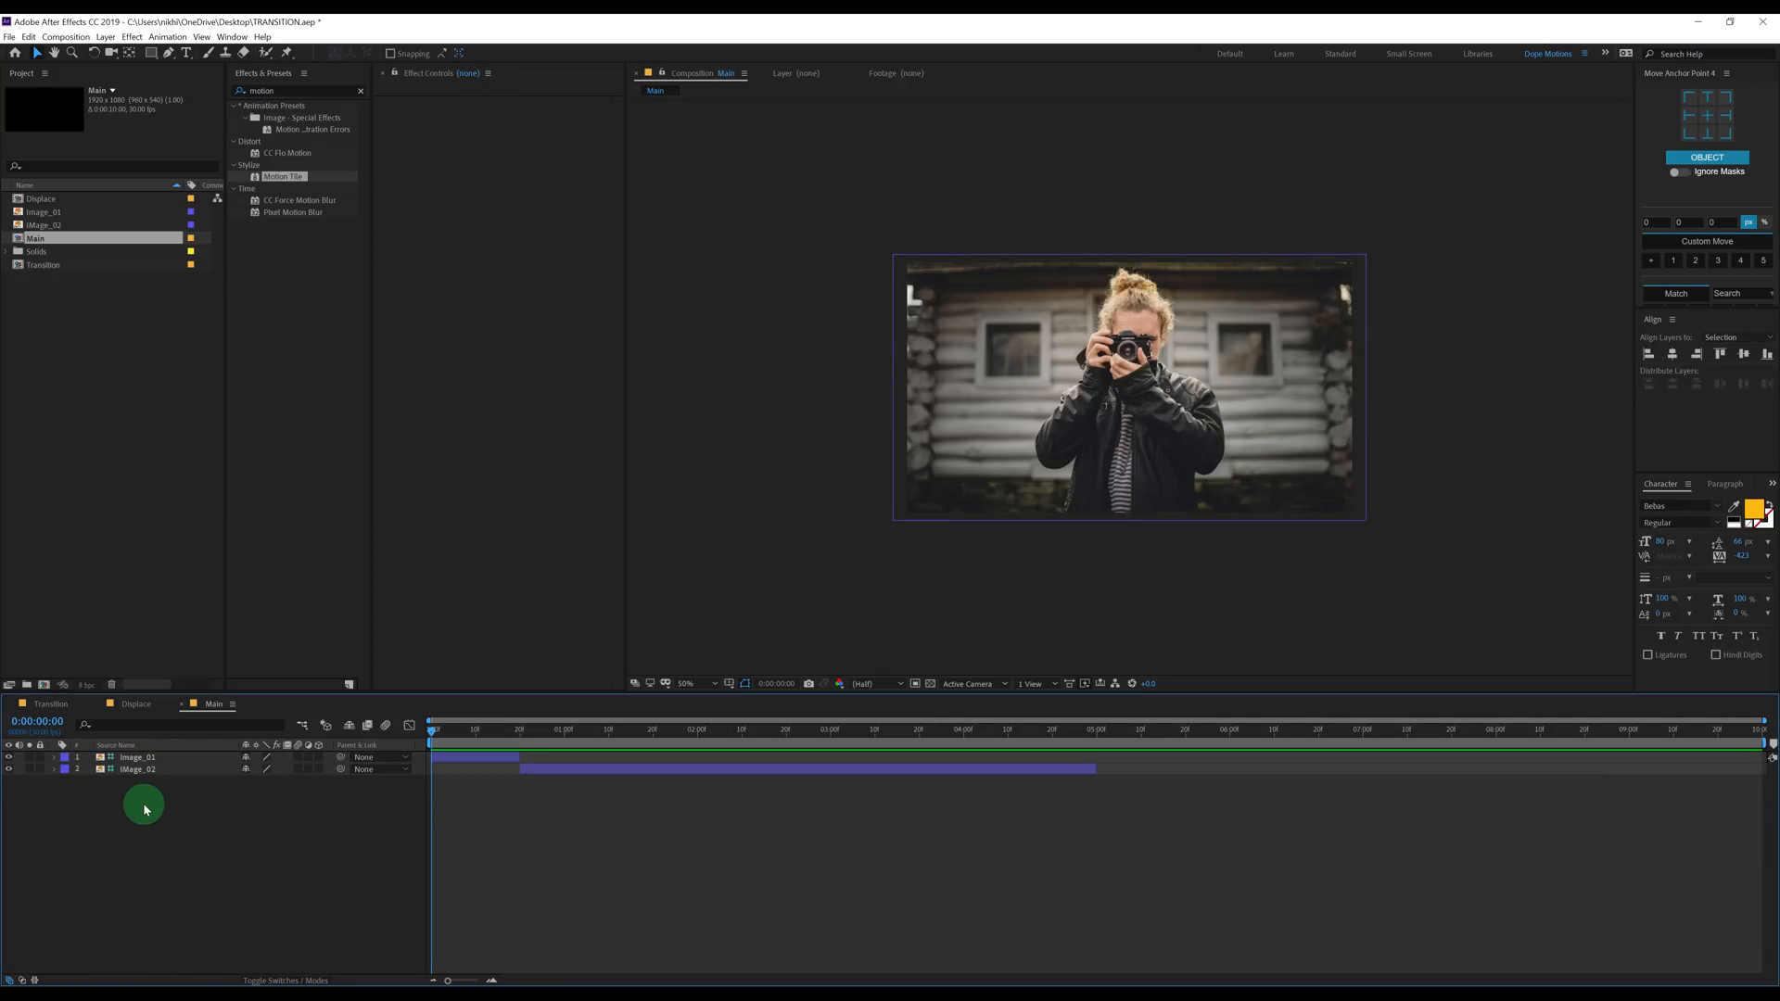
right_click(136, 756)
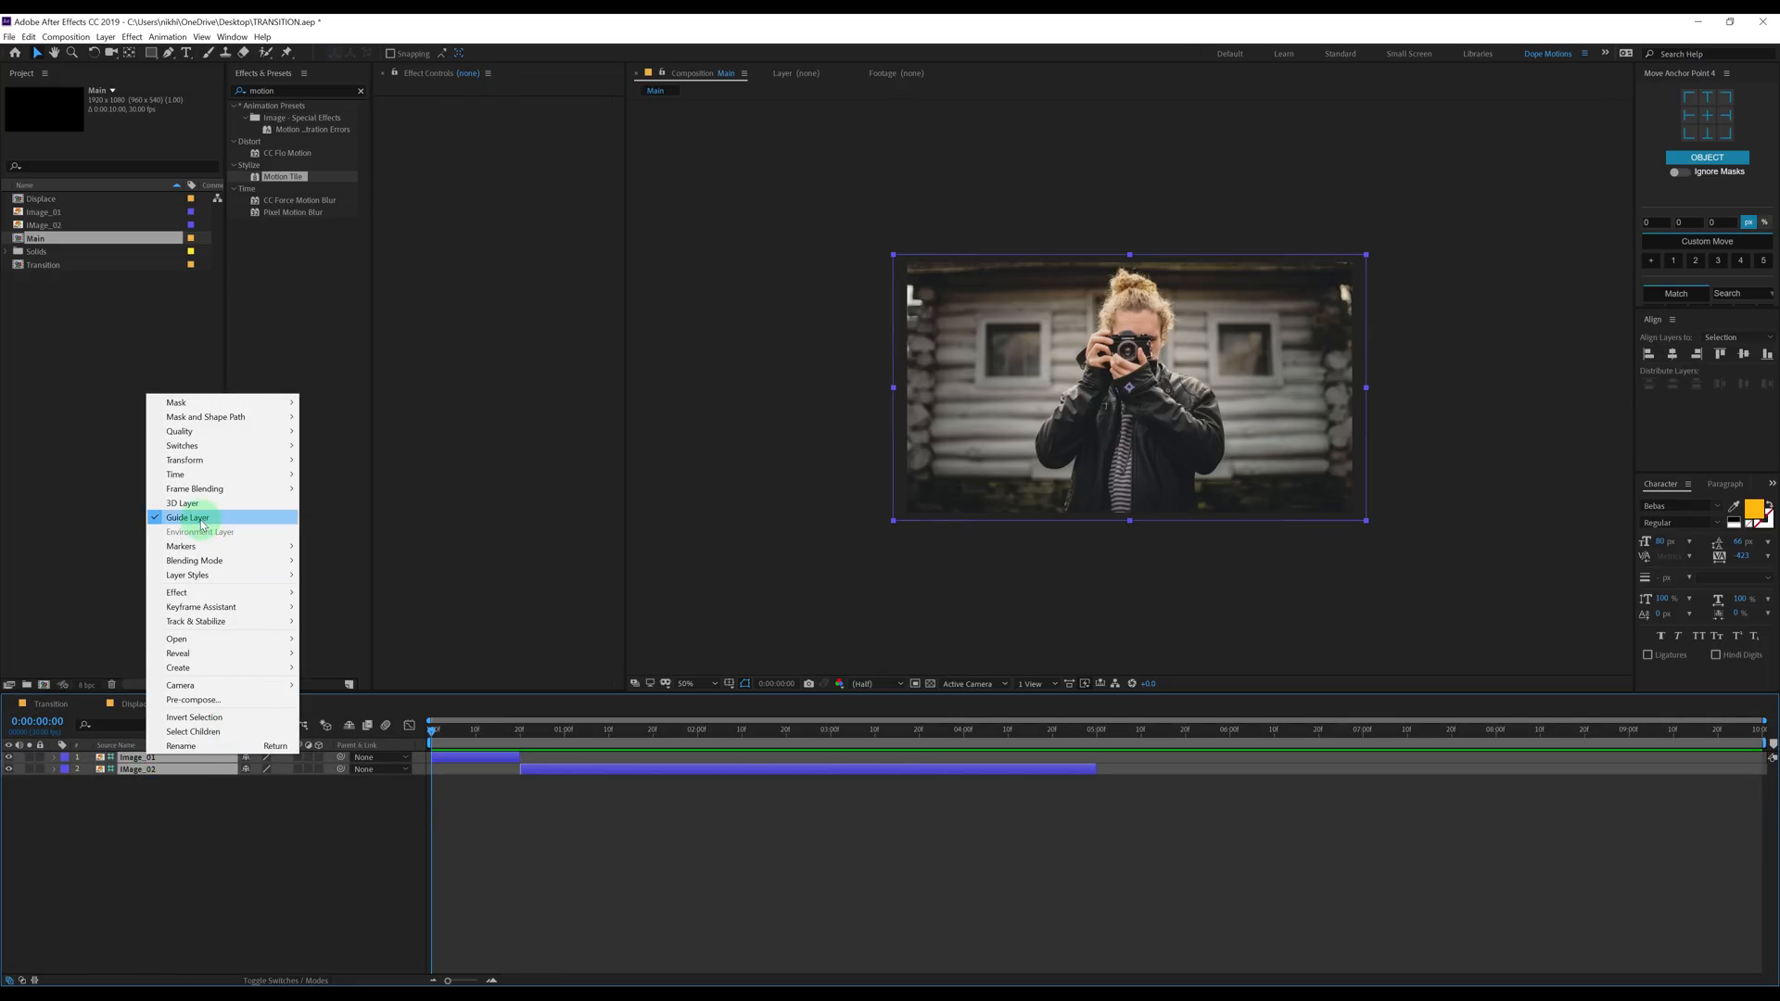
left_click(598, 746)
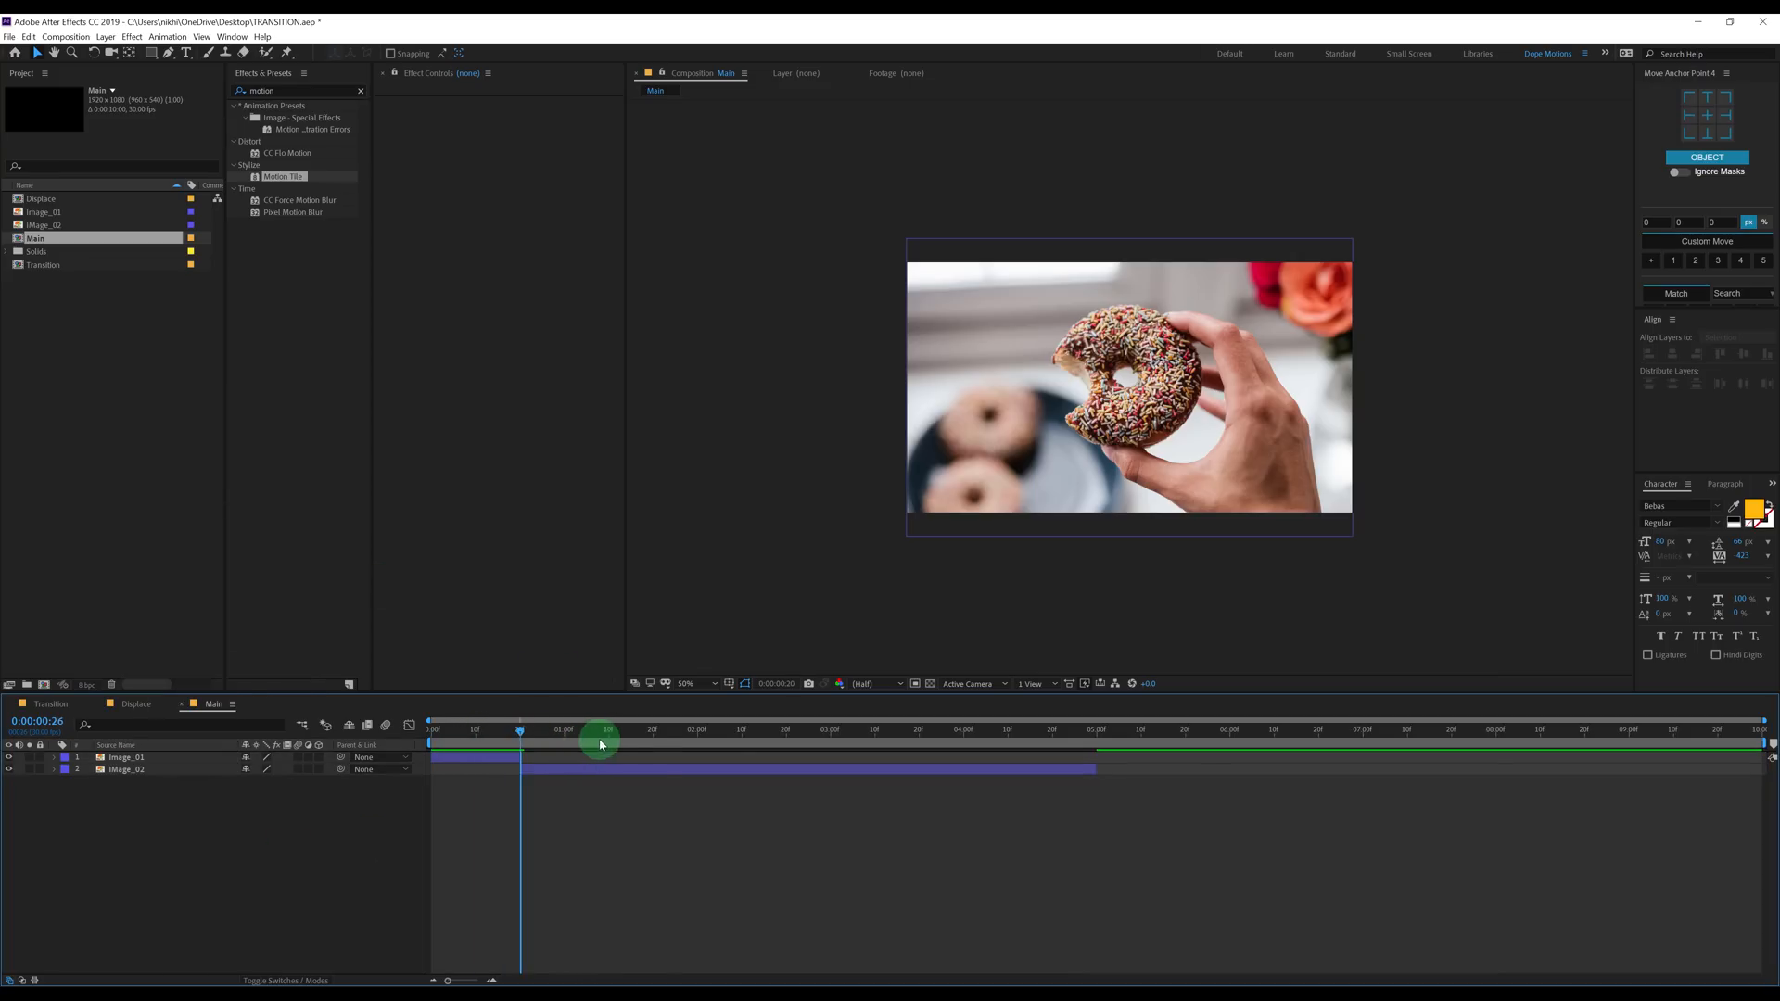
left_click_drag(601, 744, 465, 744)
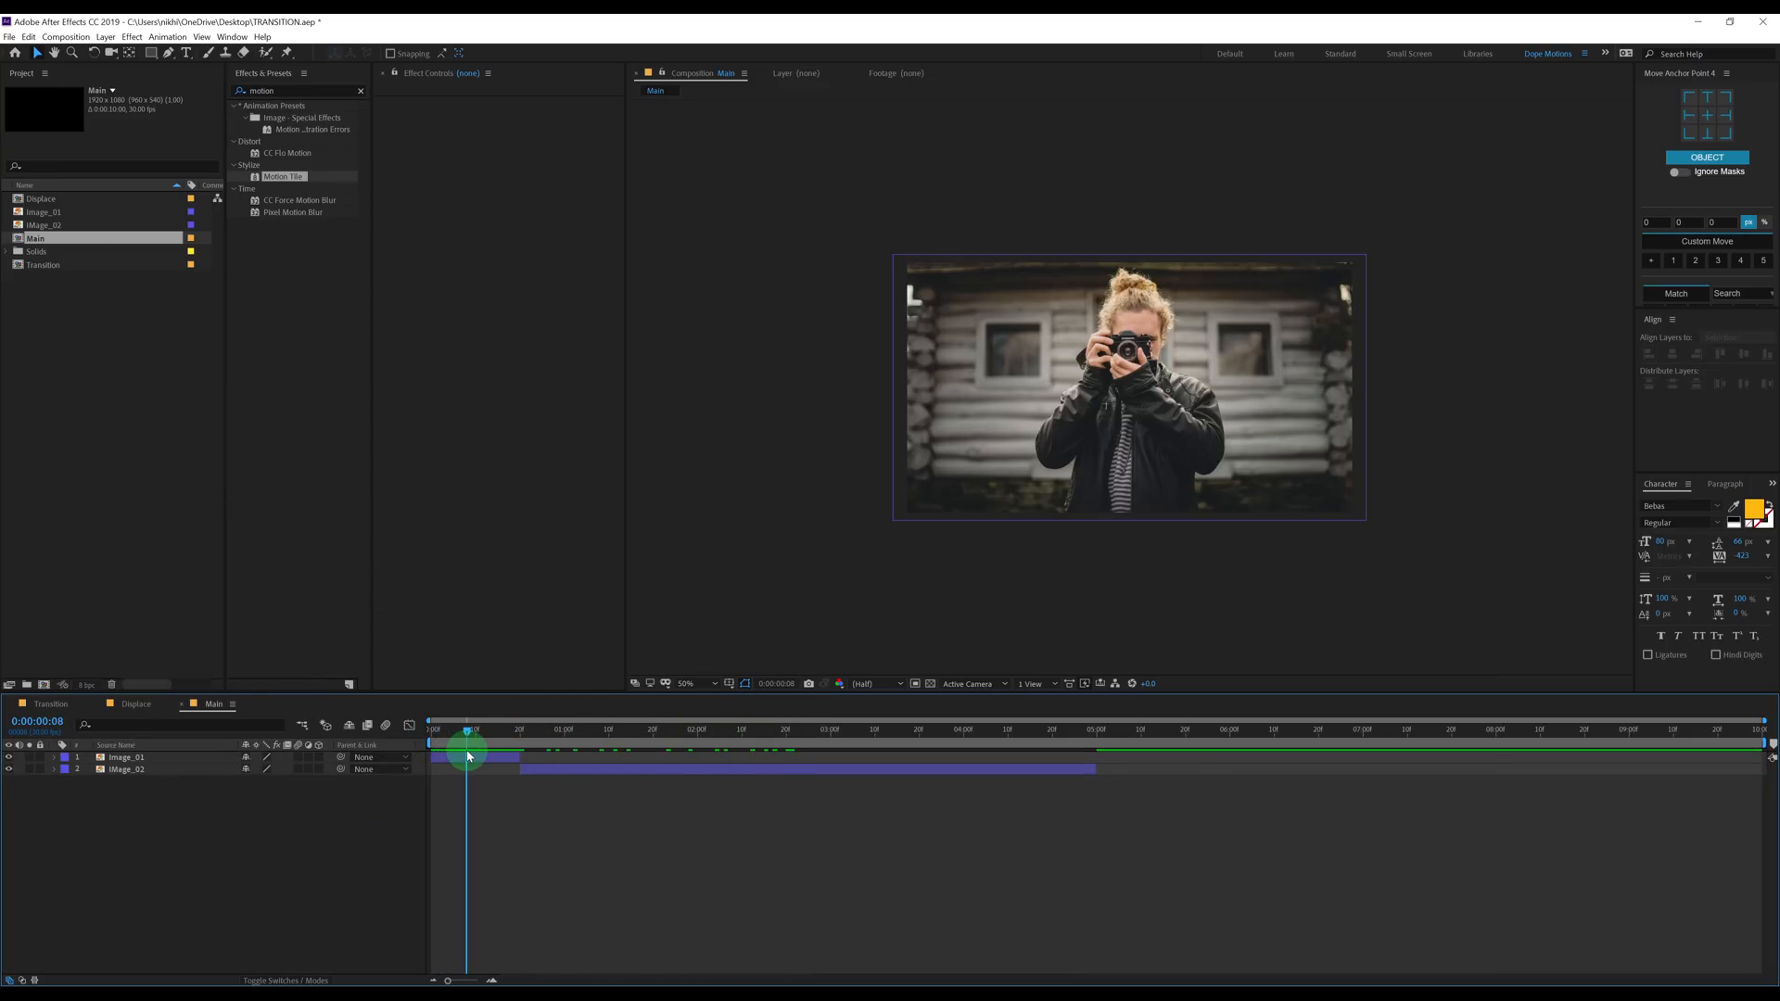
left_click_drag(465, 729, 548, 728)
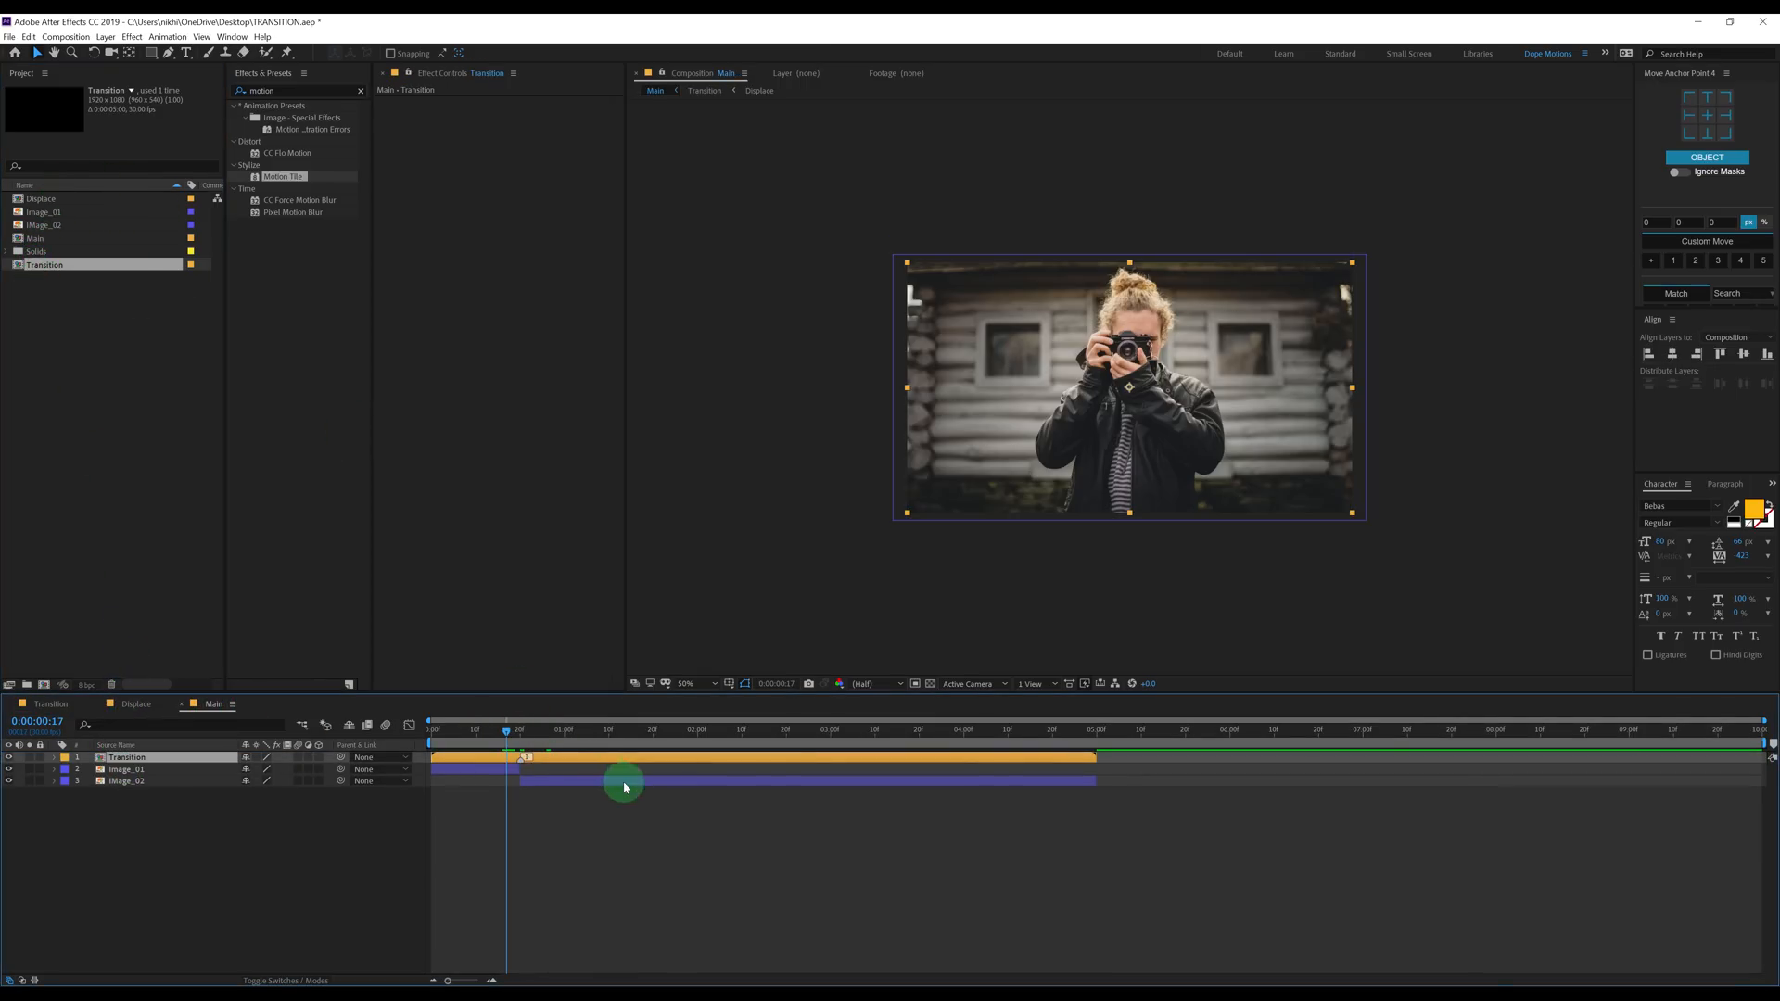
Place the Transition comp above both photos in Main and scrub through the distortion around the cut.
left_click_drag(625, 782, 519, 732)
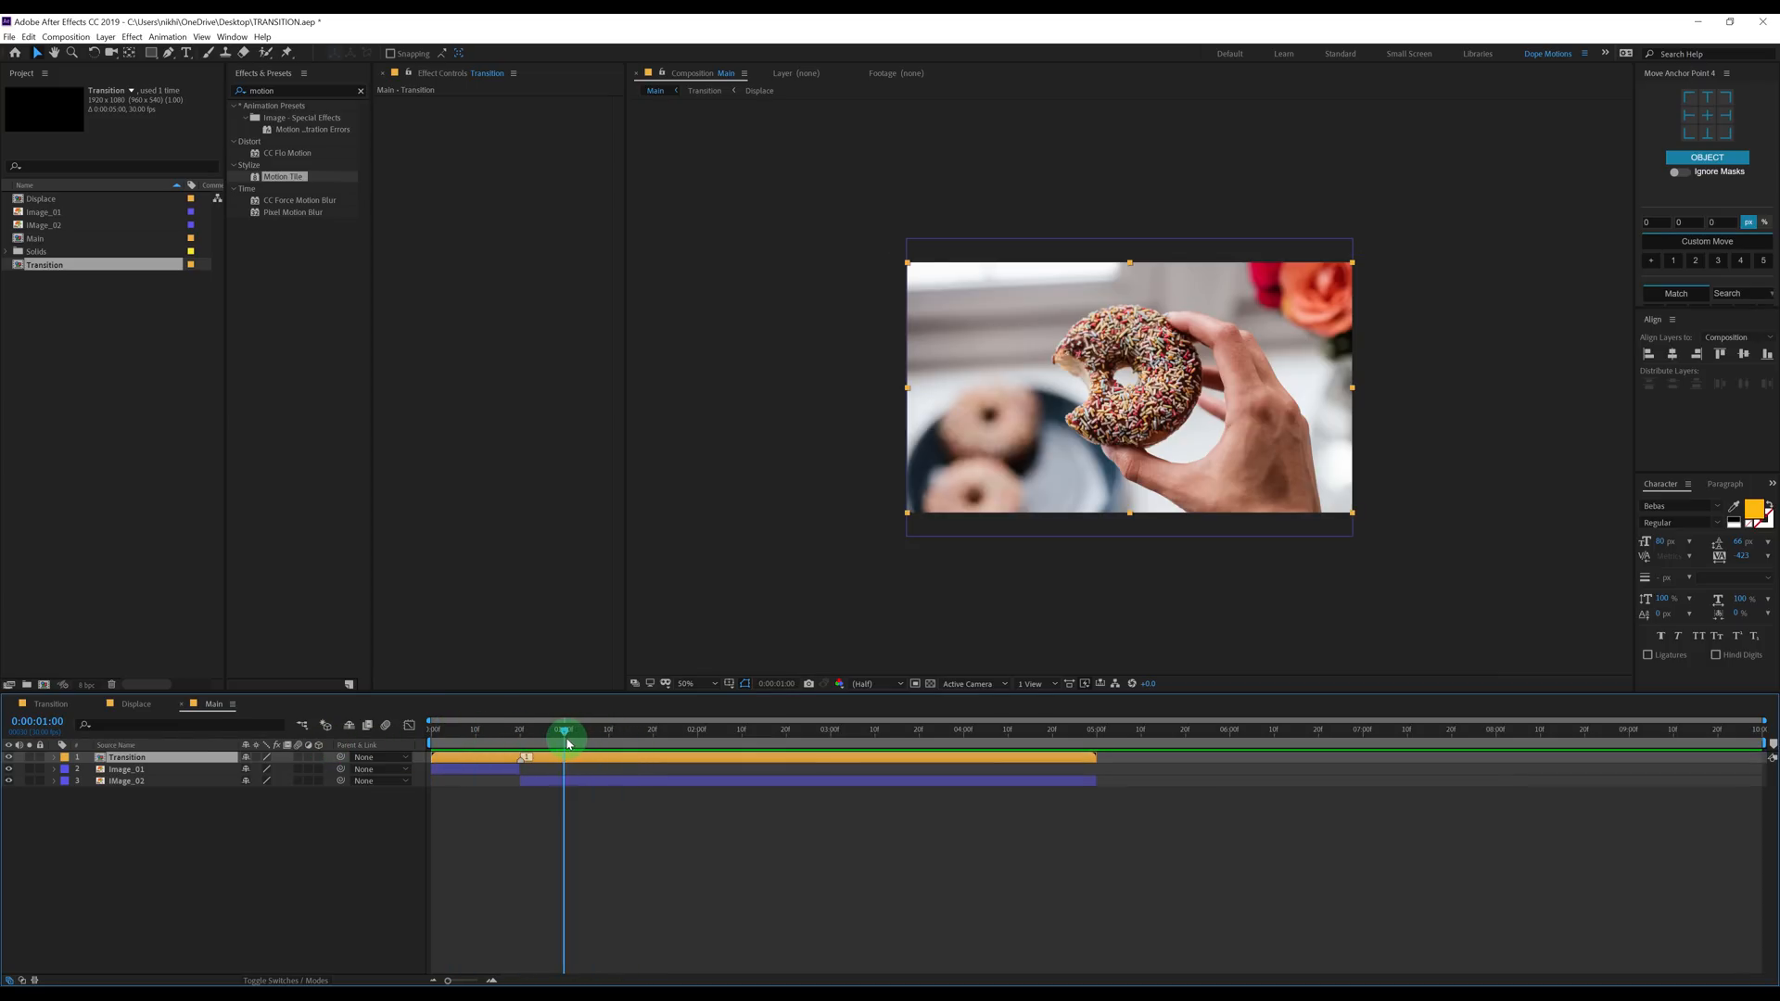
left_click_drag(565, 736, 534, 732)
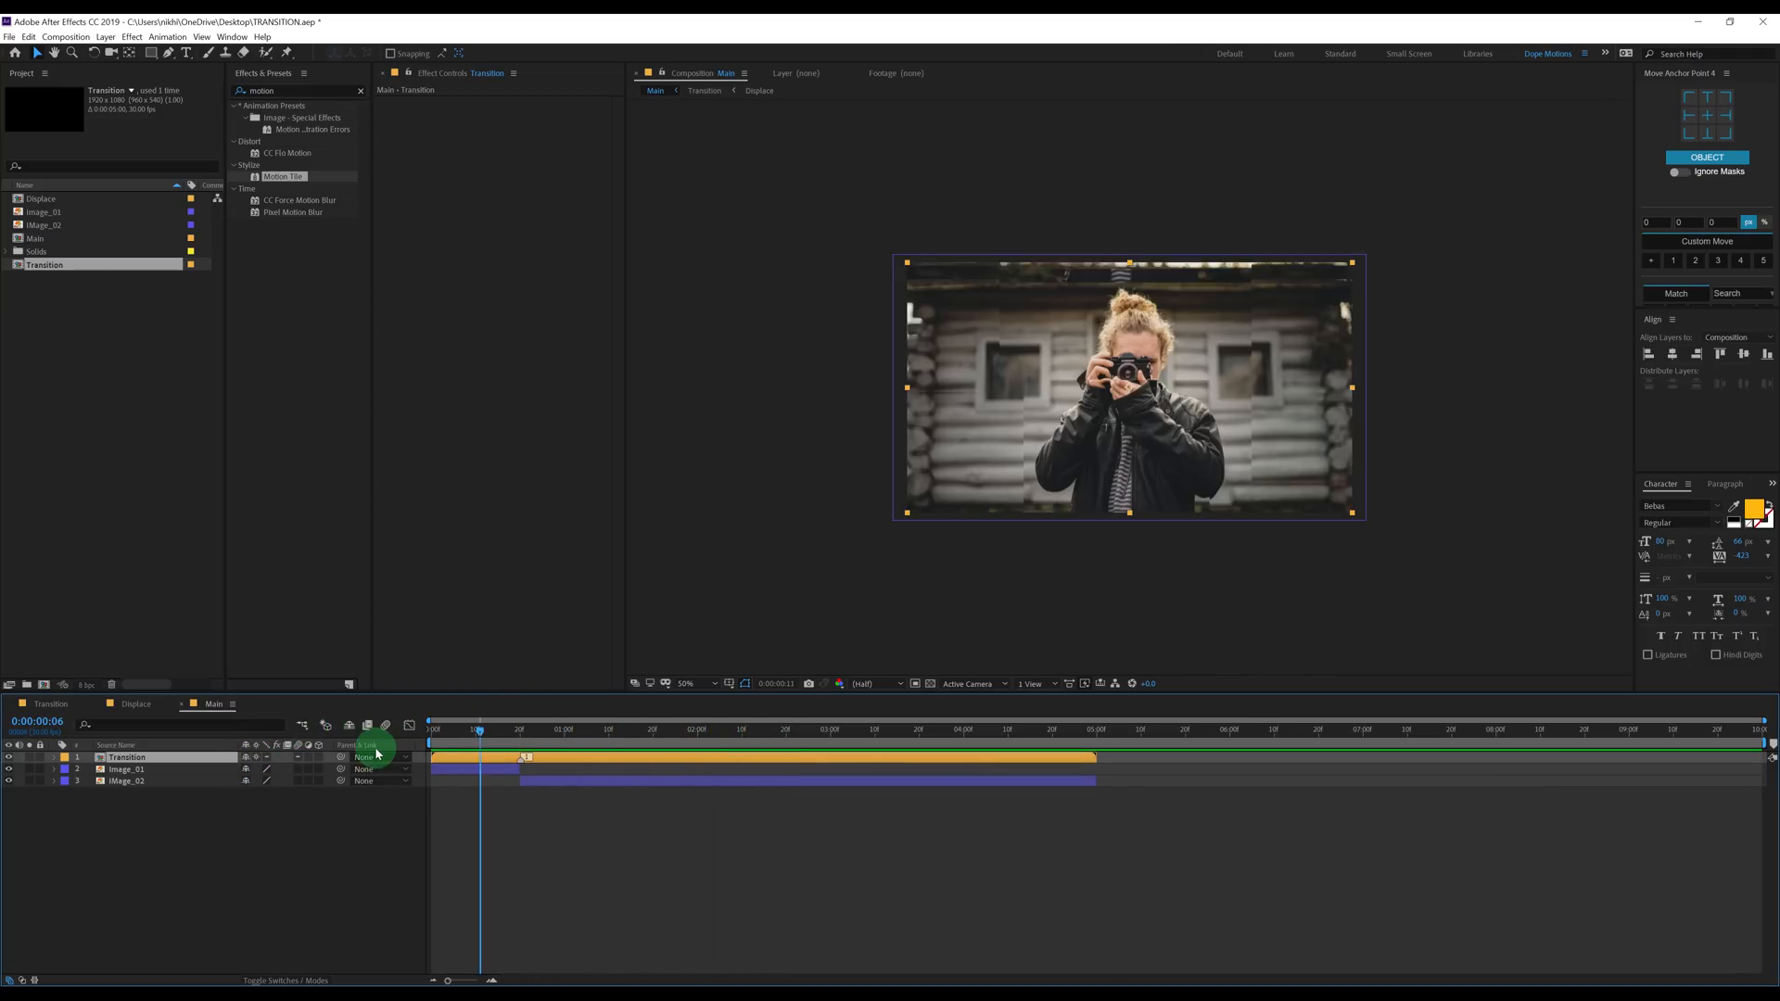
left_click(686, 728)
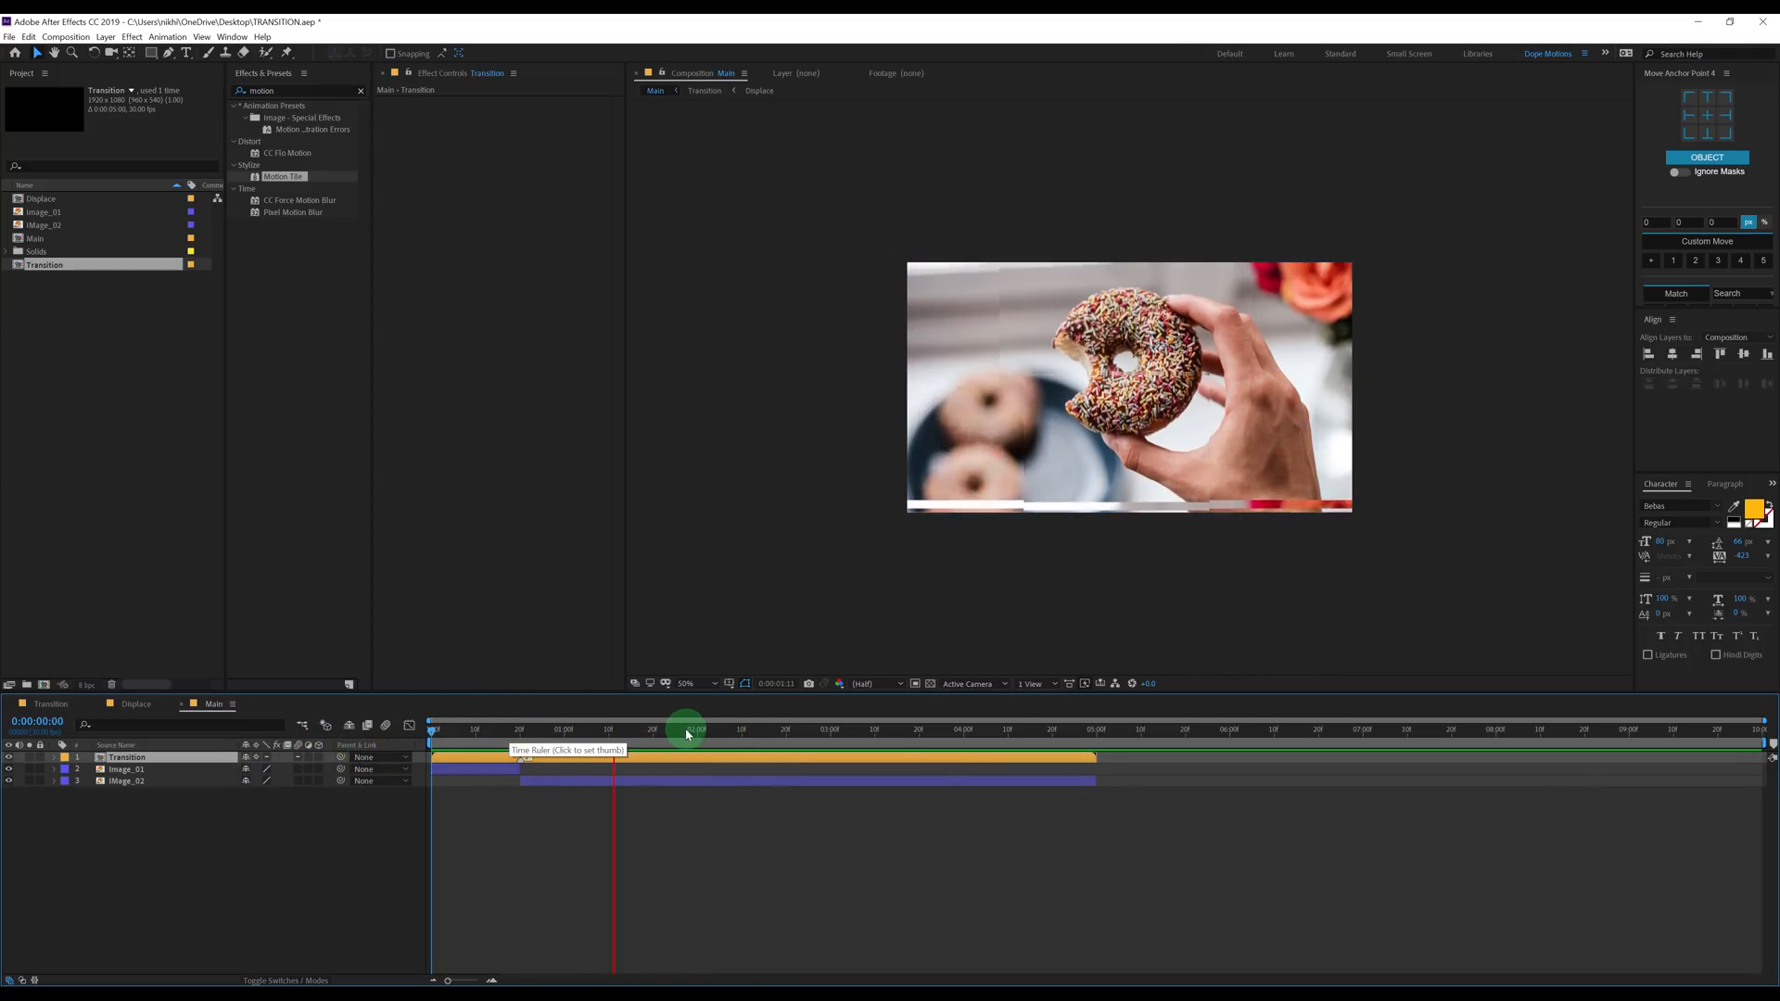
left_click_drag(686, 728, 664, 728)
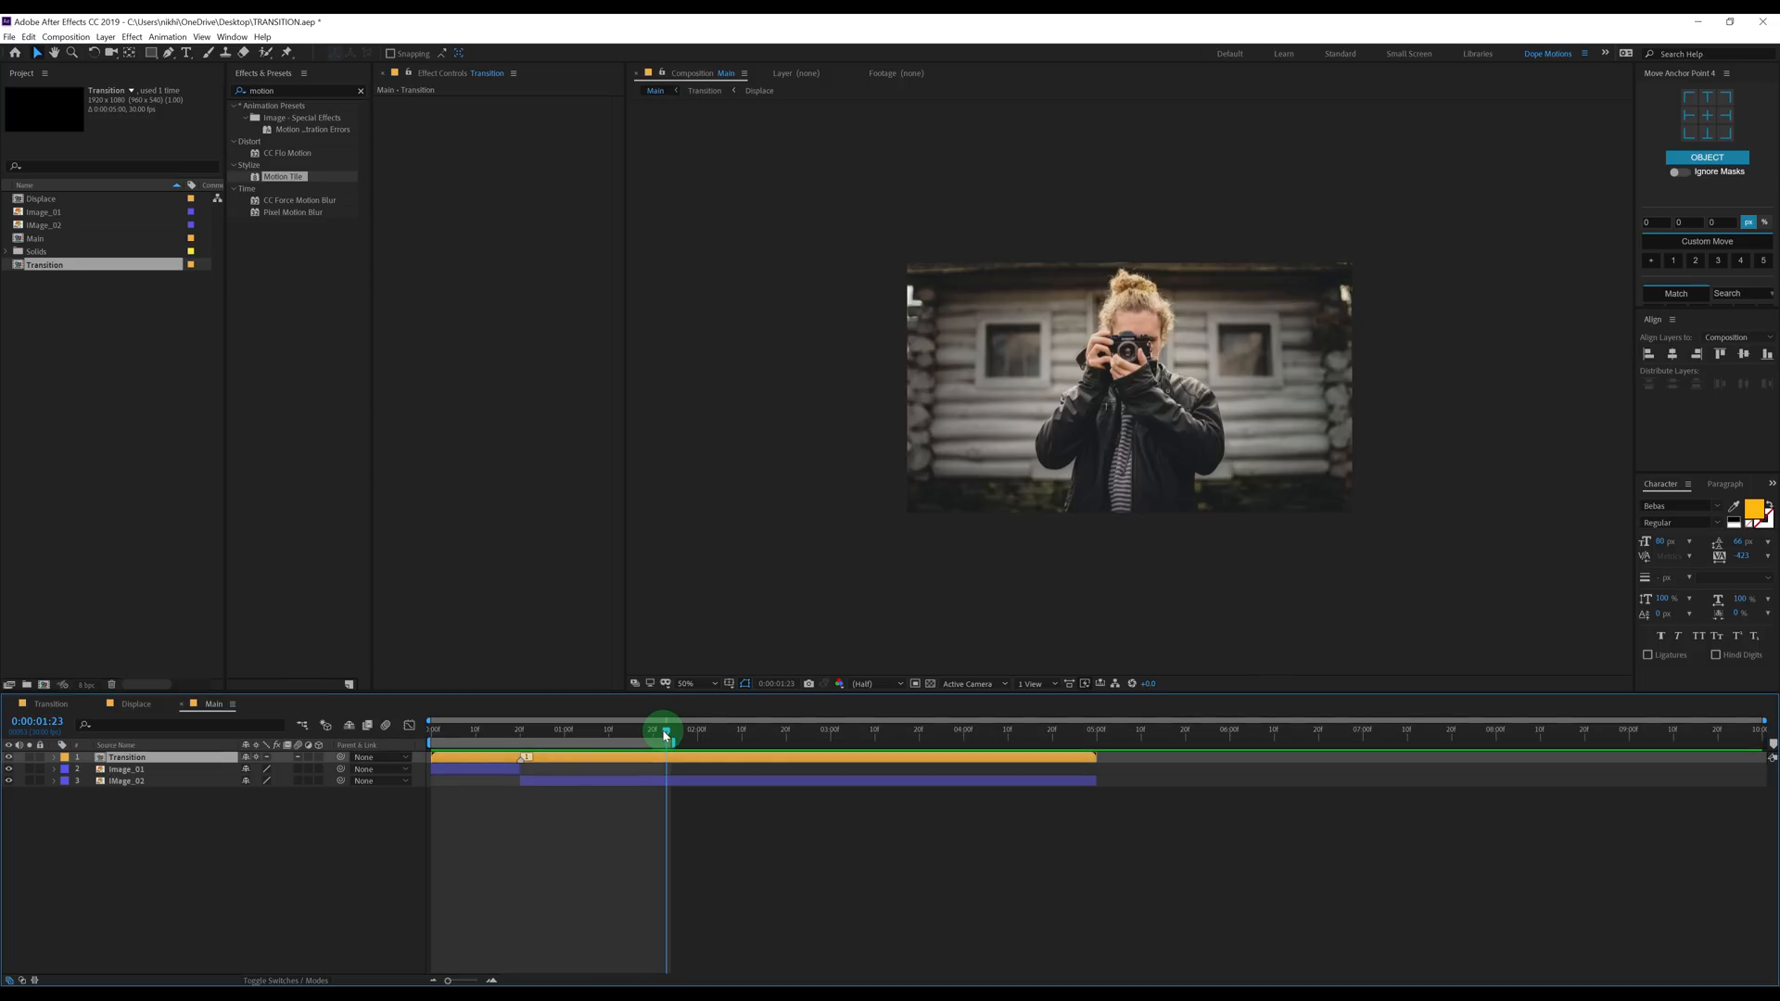